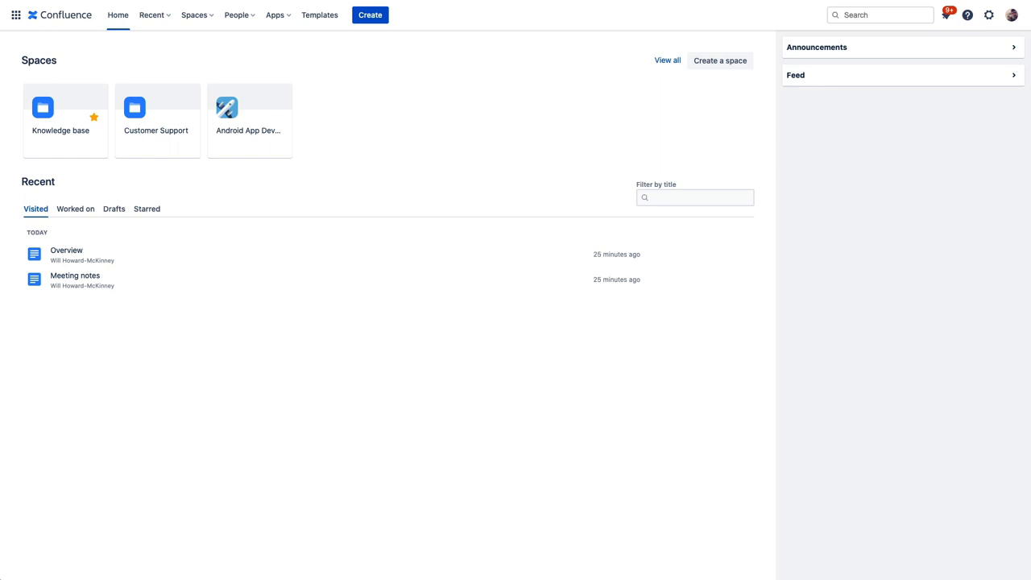
{"action": "mouse_move", "coordinate": [251, 274]}
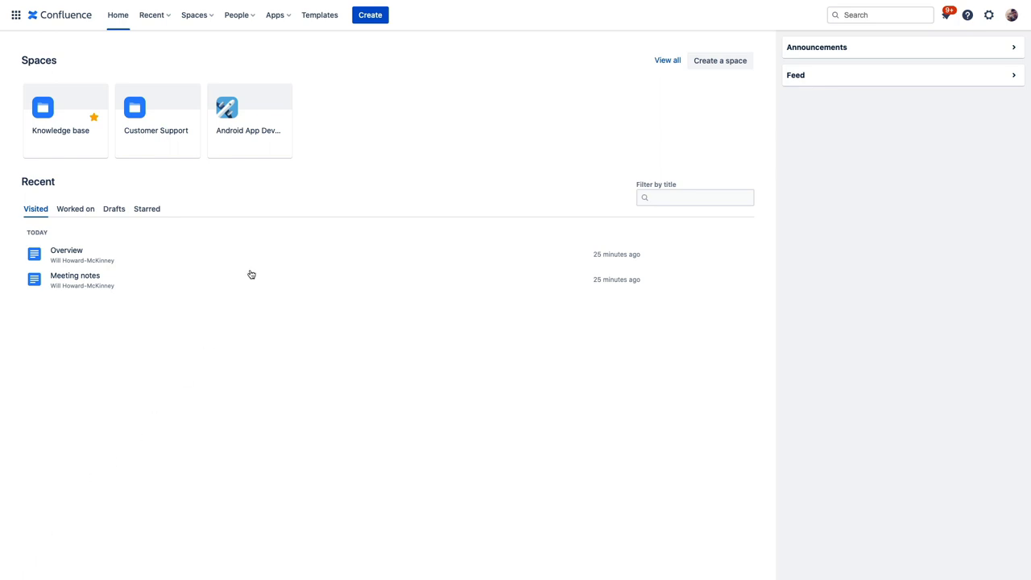
{"action": "mouse_move", "coordinate": [235, 15]}
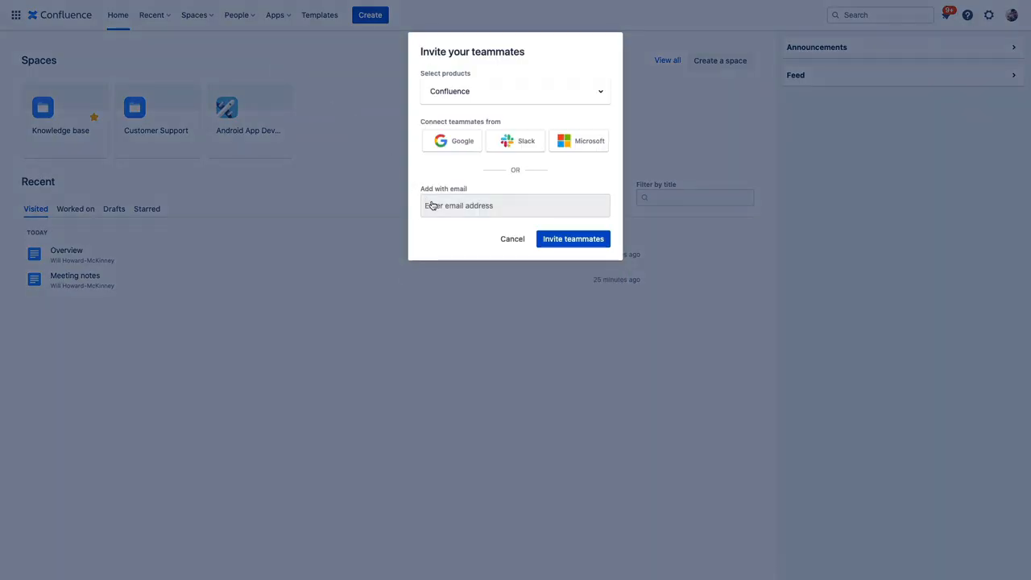
{"action": "type", "text": "a"}
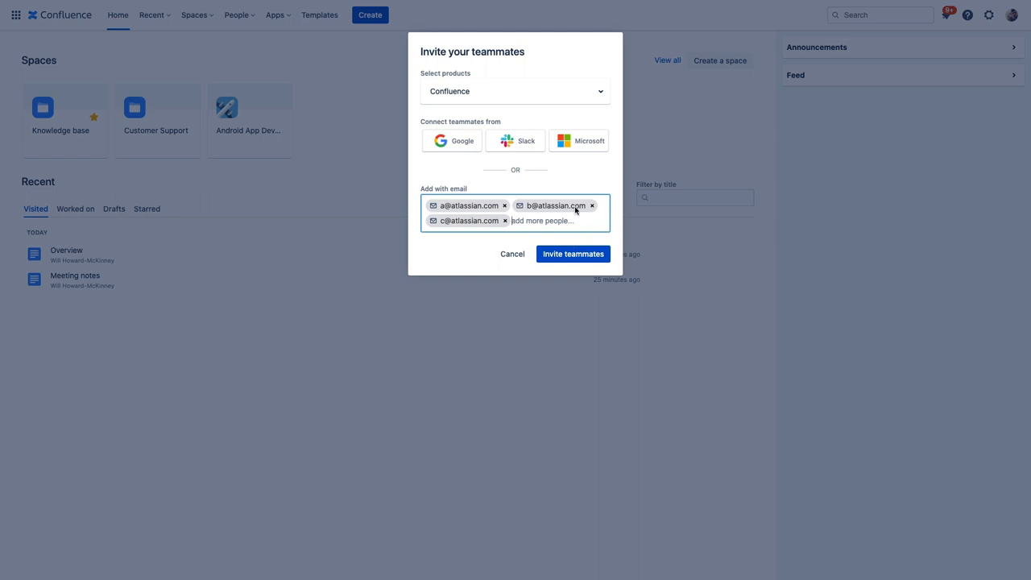
{"action": "mouse_move", "coordinate": [530, 161]}
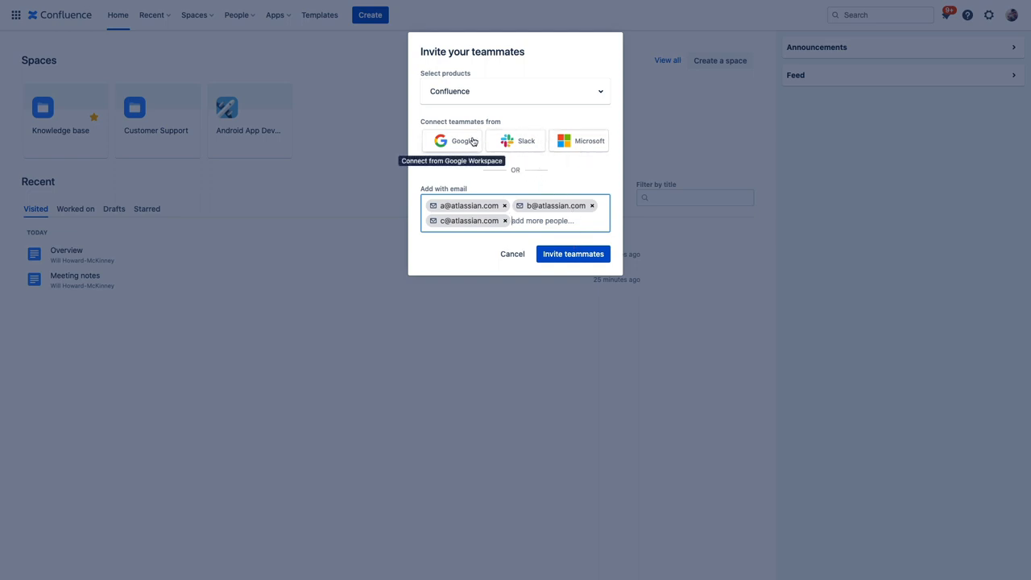
{"action": "mouse_move", "coordinate": [512, 254]}
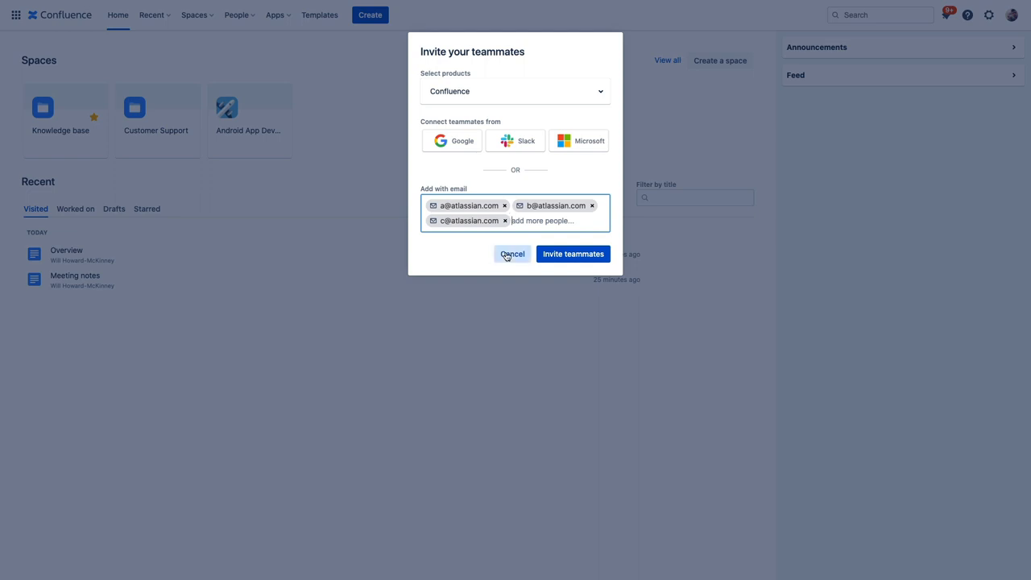
{"action": "left_click", "coordinate": [512, 254]}
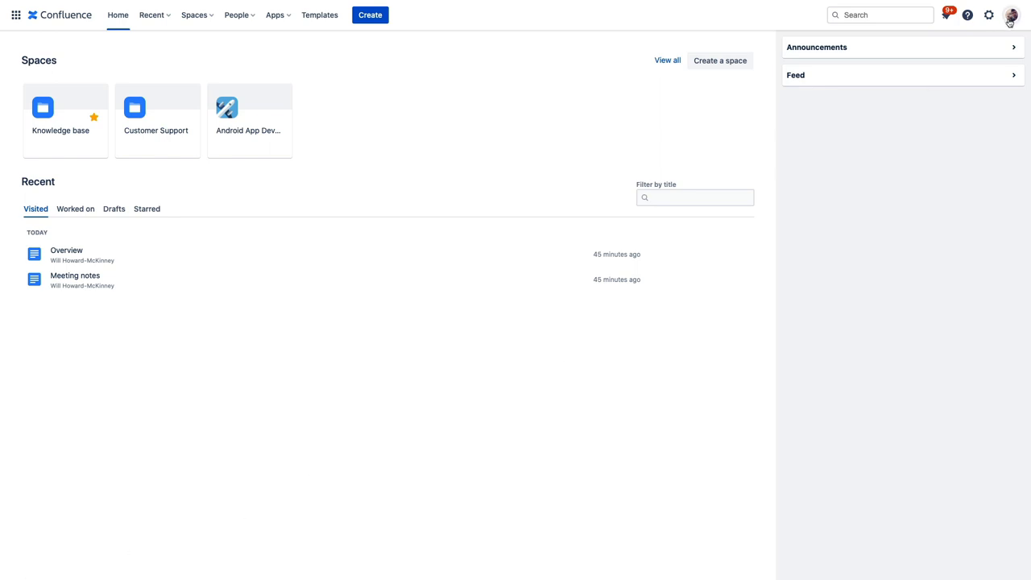
{"action": "left_click", "coordinate": [1012, 15]}
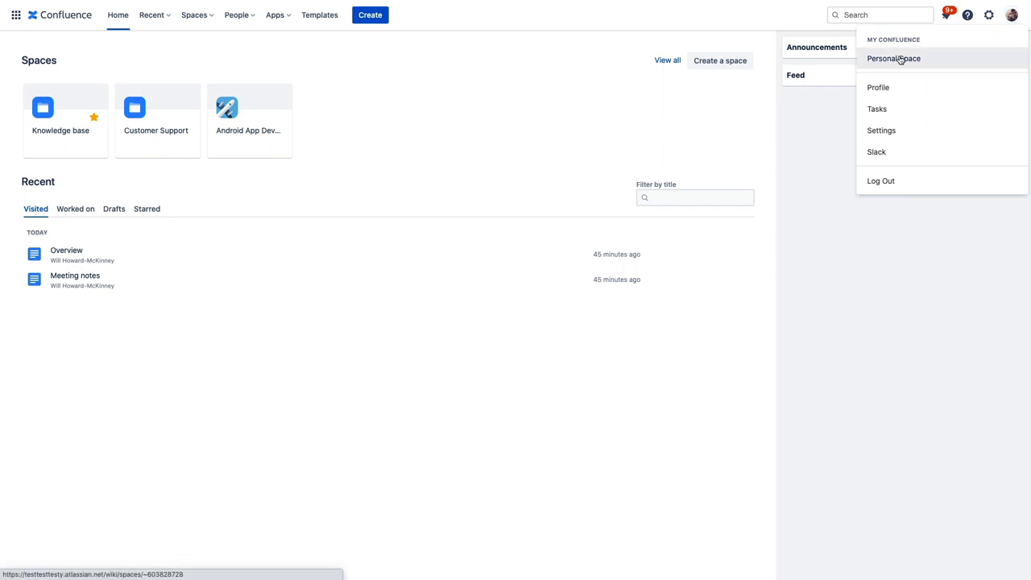
{"action": "left_click", "coordinate": [892, 58]}
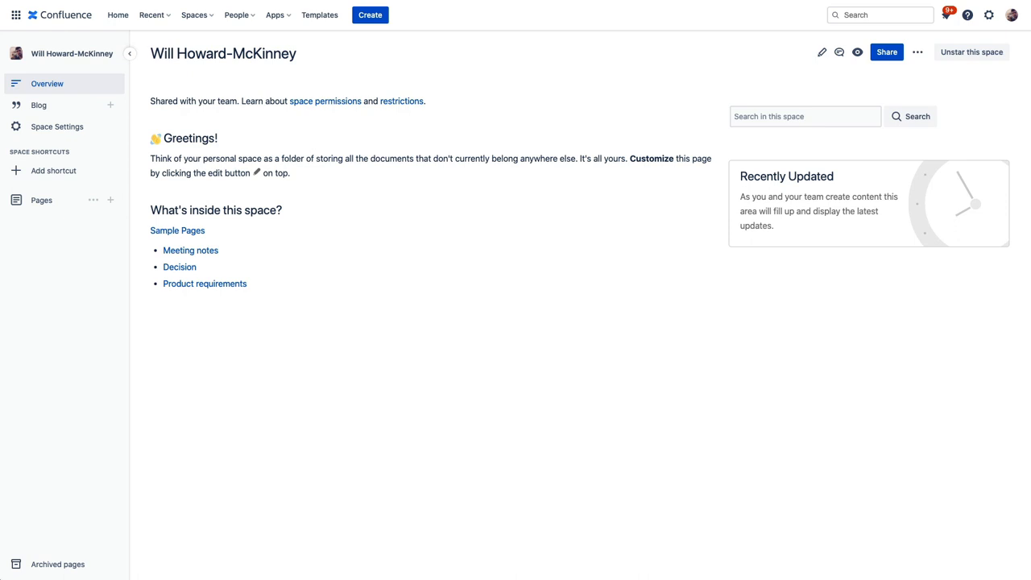
{"action": "mouse_move", "coordinate": [93, 345]}
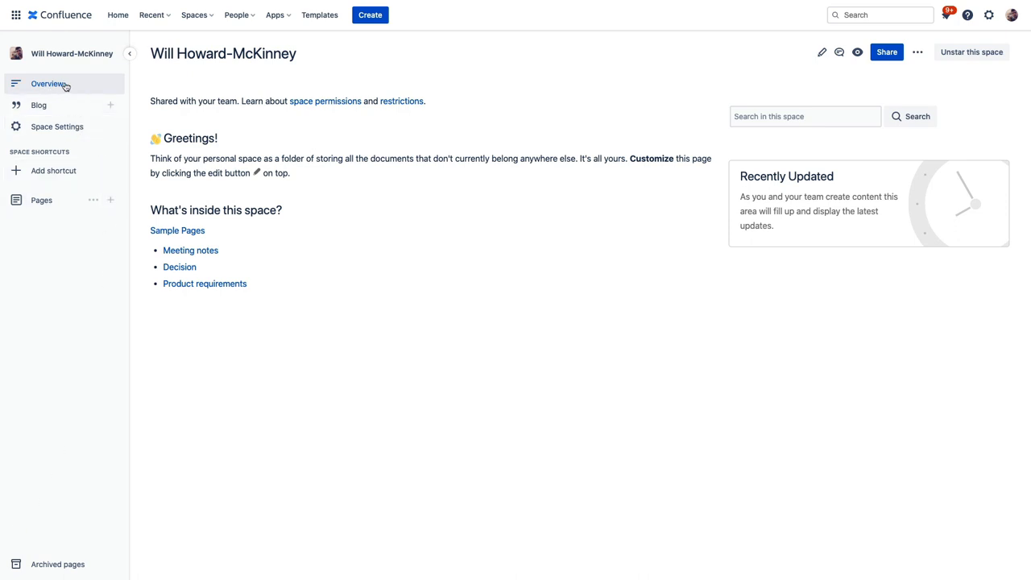
{"action": "mouse_move", "coordinate": [171, 87]}
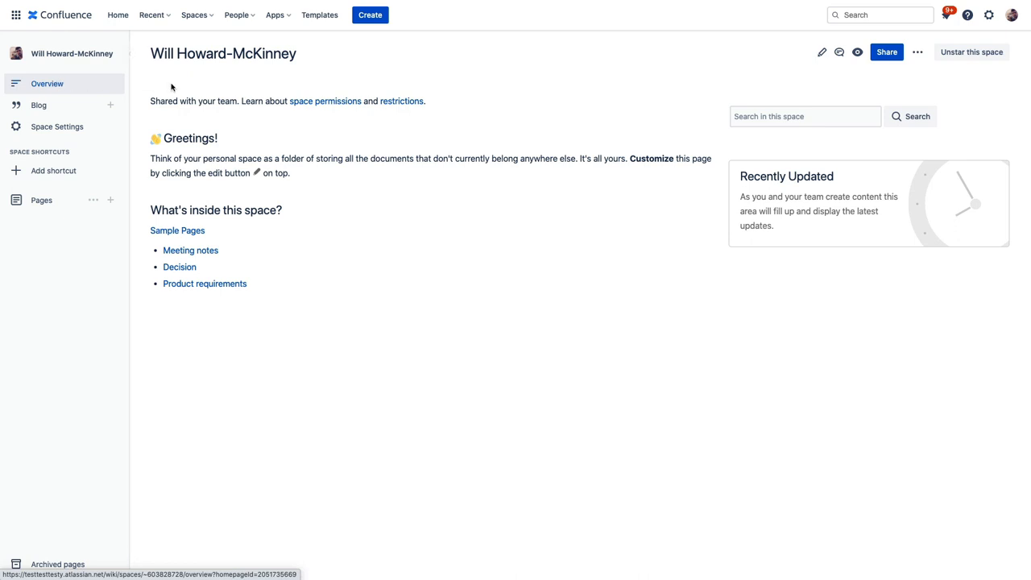
{"action": "mouse_move", "coordinate": [387, 119]}
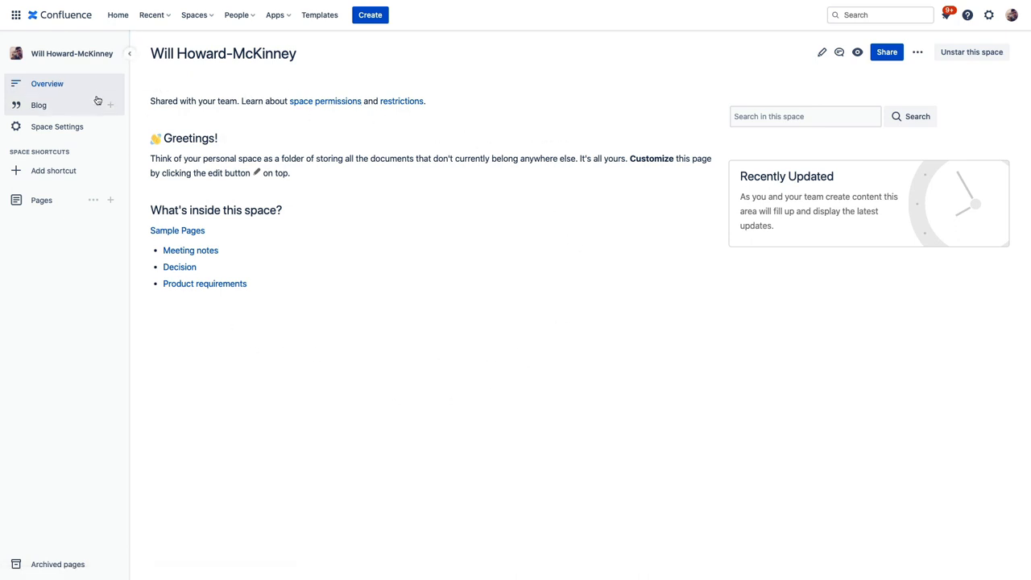
{"action": "mouse_move", "coordinate": [109, 106]}
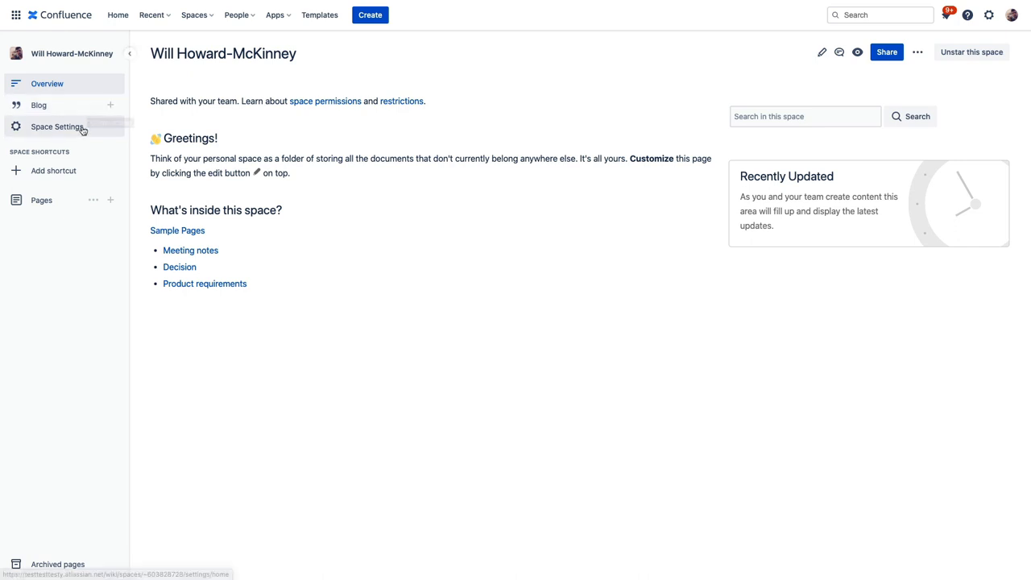
{"action": "left_click", "coordinate": [56, 126]}
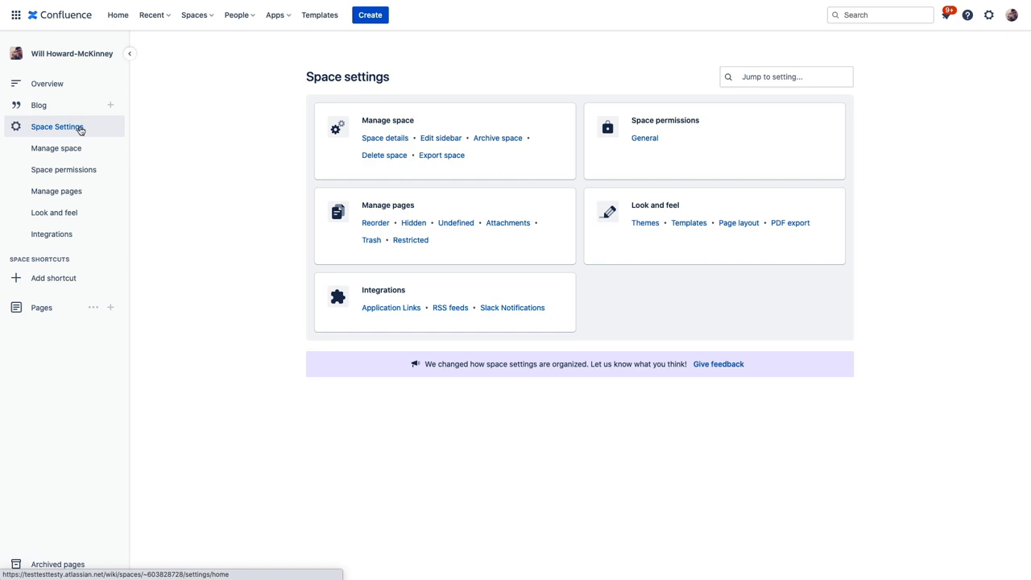
{"action": "left_click", "coordinate": [53, 277]}
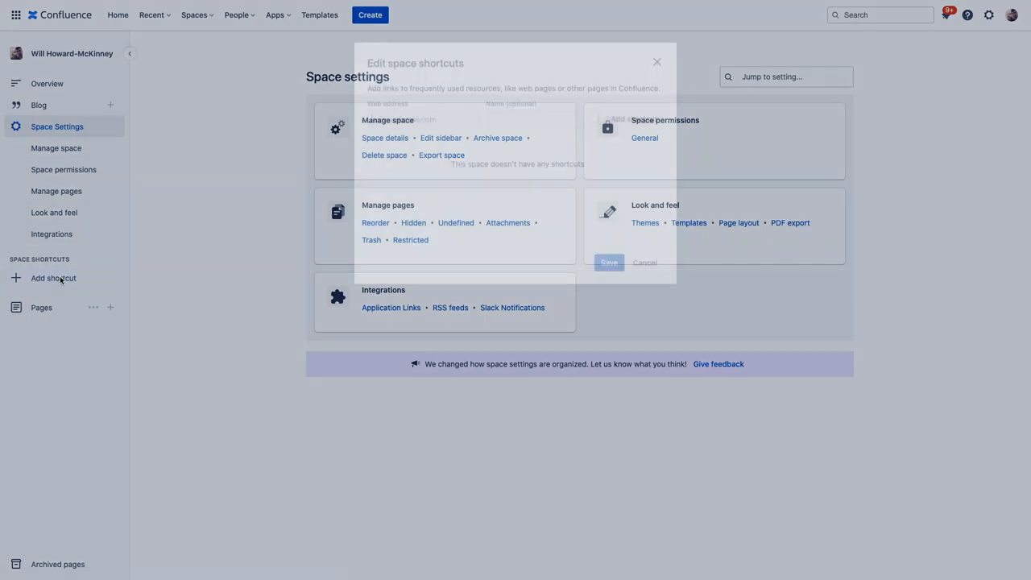
{"action": "left_click", "coordinate": [54, 277]}
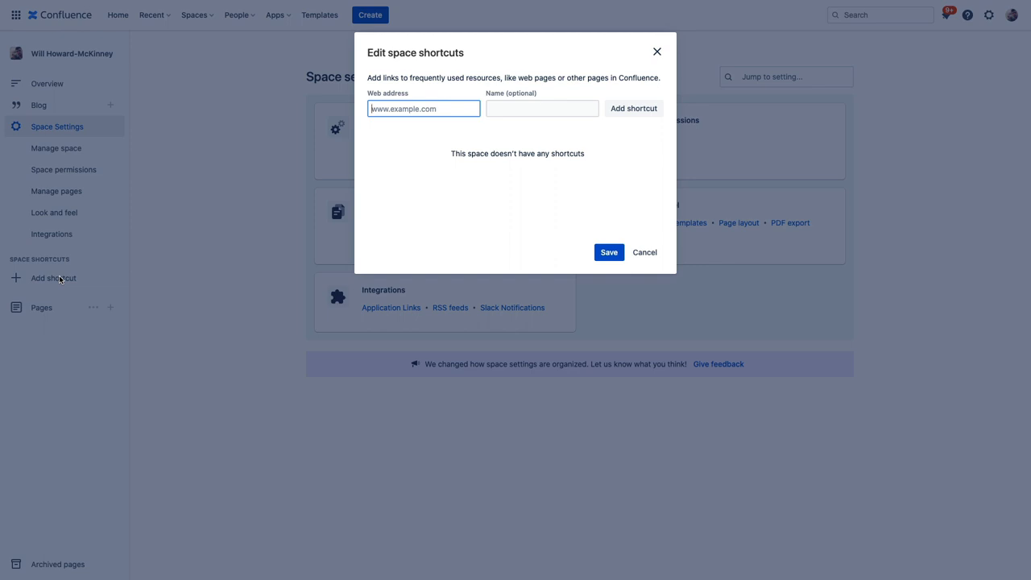
{"action": "type", "text": "www.f"}
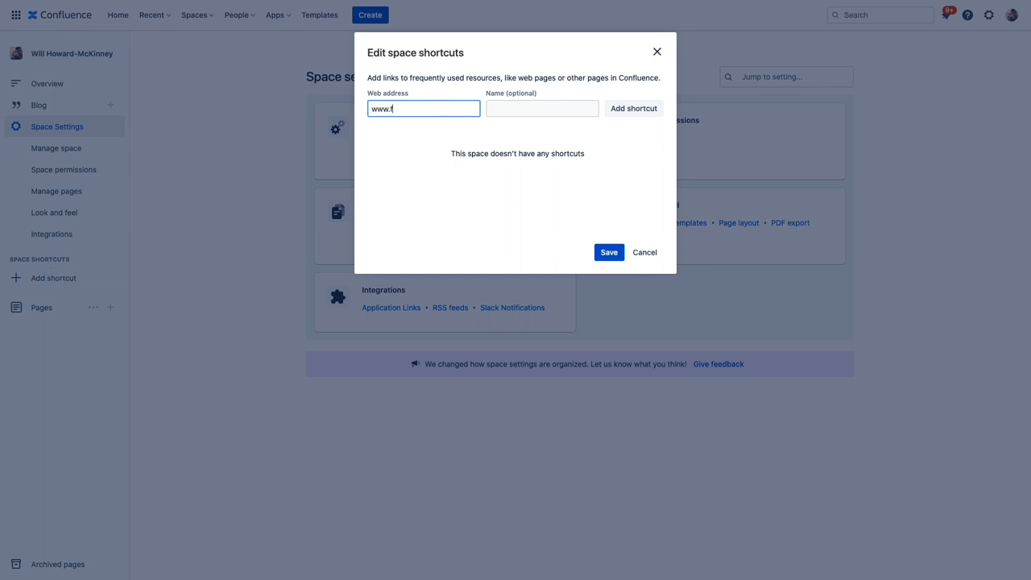
{"action": "type", "text": "www.google.com"}
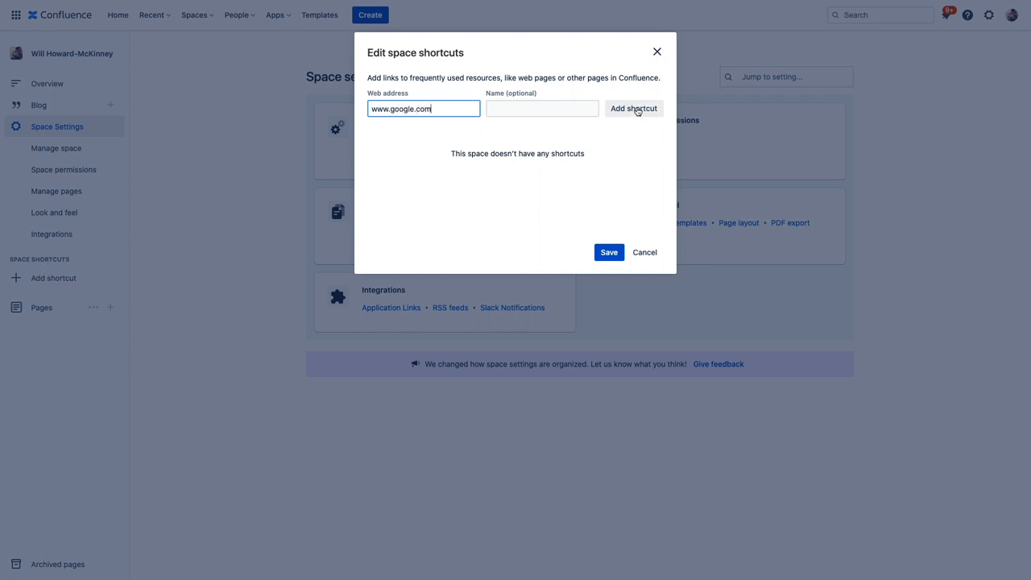
{"action": "left_click", "coordinate": [633, 108]}
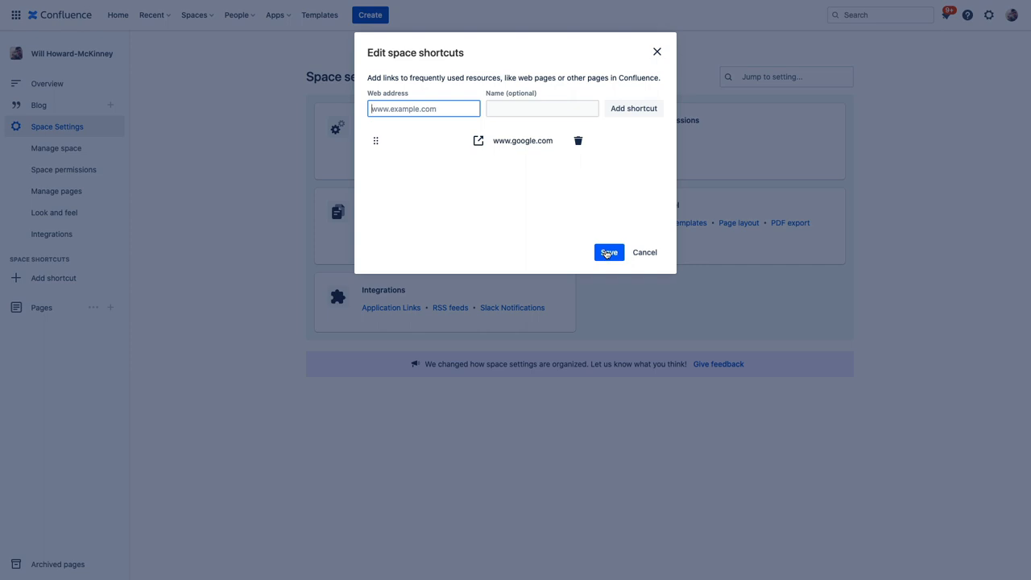
{"action": "left_click", "coordinate": [608, 251]}
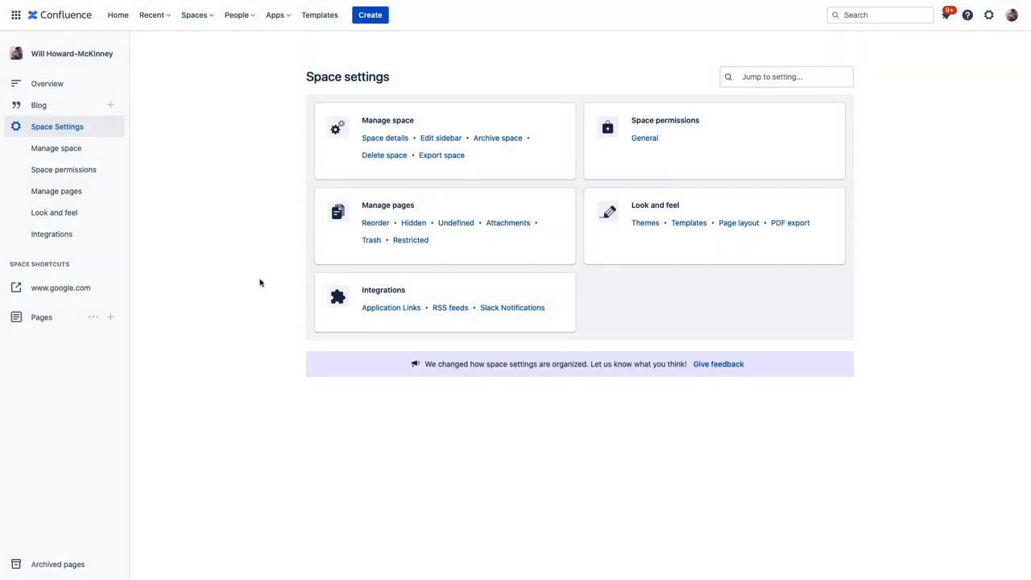
{"action": "mouse_move", "coordinate": [61, 287]}
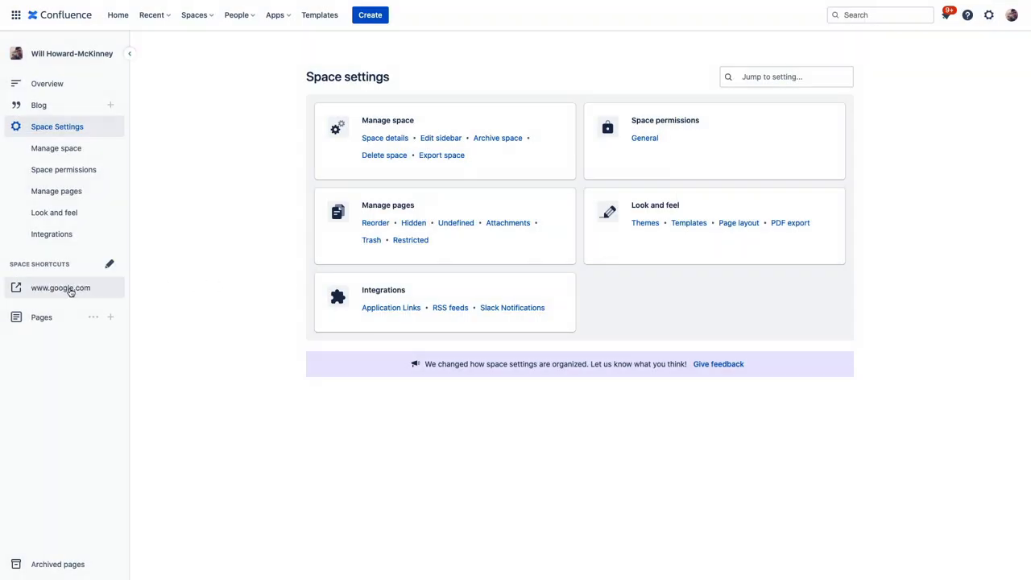
{"action": "left_click", "coordinate": [110, 264]}
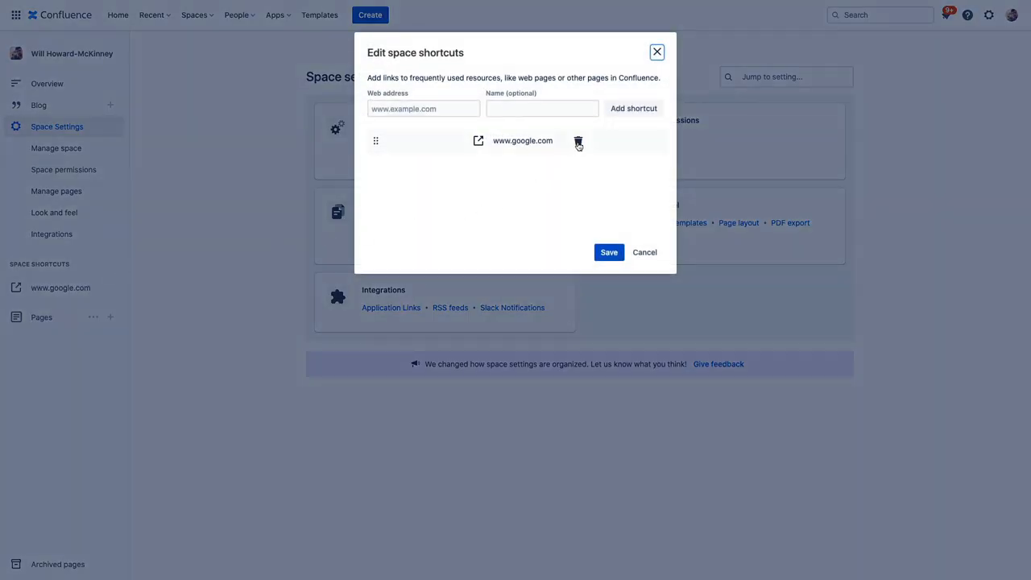
{"action": "left_click", "coordinate": [577, 140]}
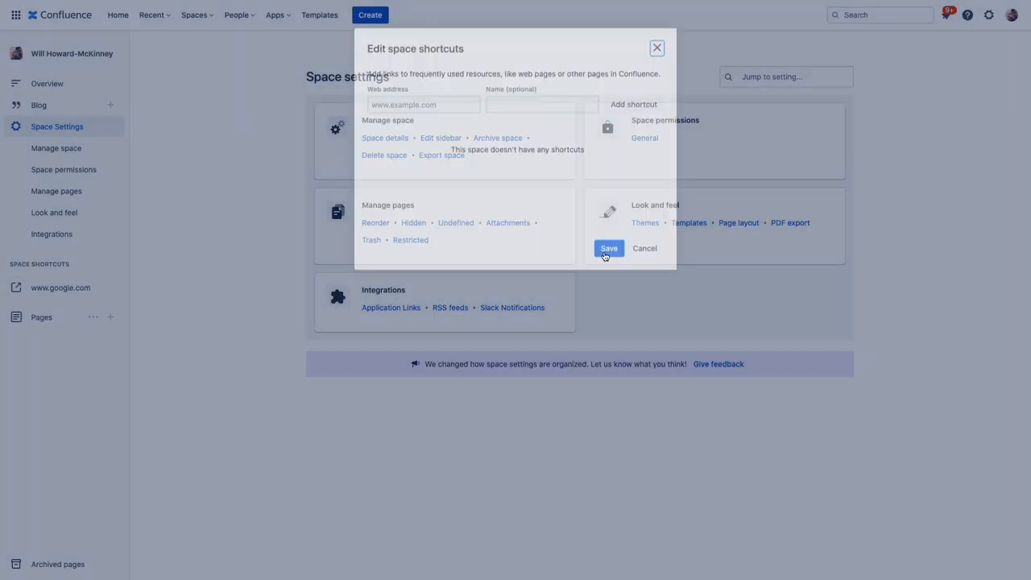
{"action": "left_click", "coordinate": [608, 248]}
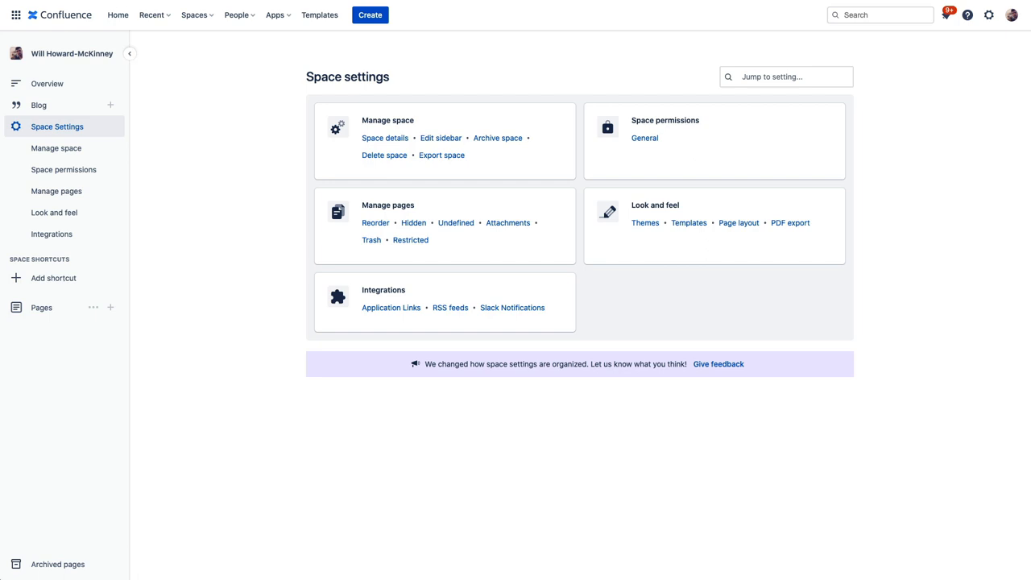
{"action": "mouse_move", "coordinate": [193, 15]}
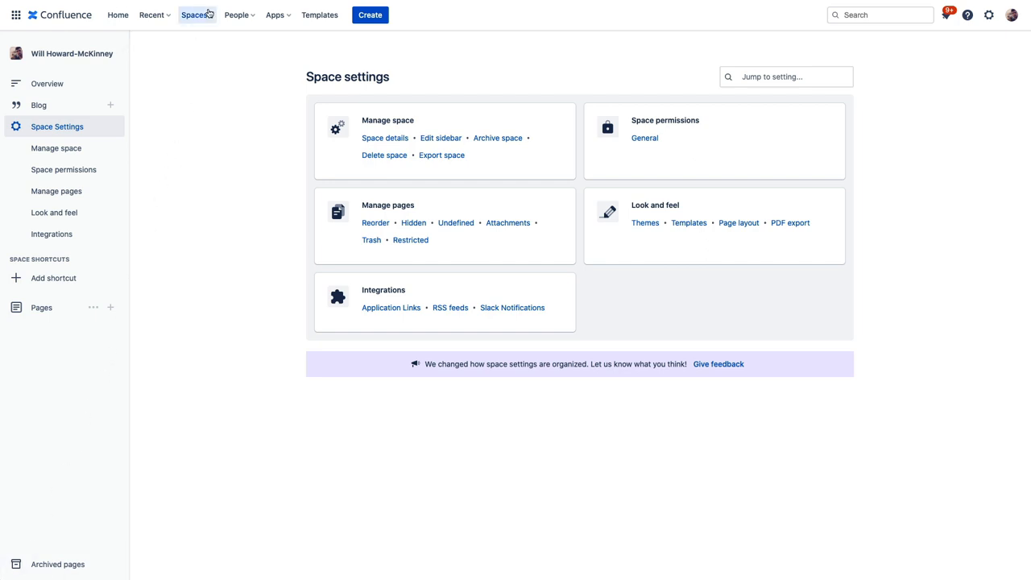
Create a Team space named Product Advocates from the Spaces menu
{"action": "left_click", "coordinate": [193, 15]}
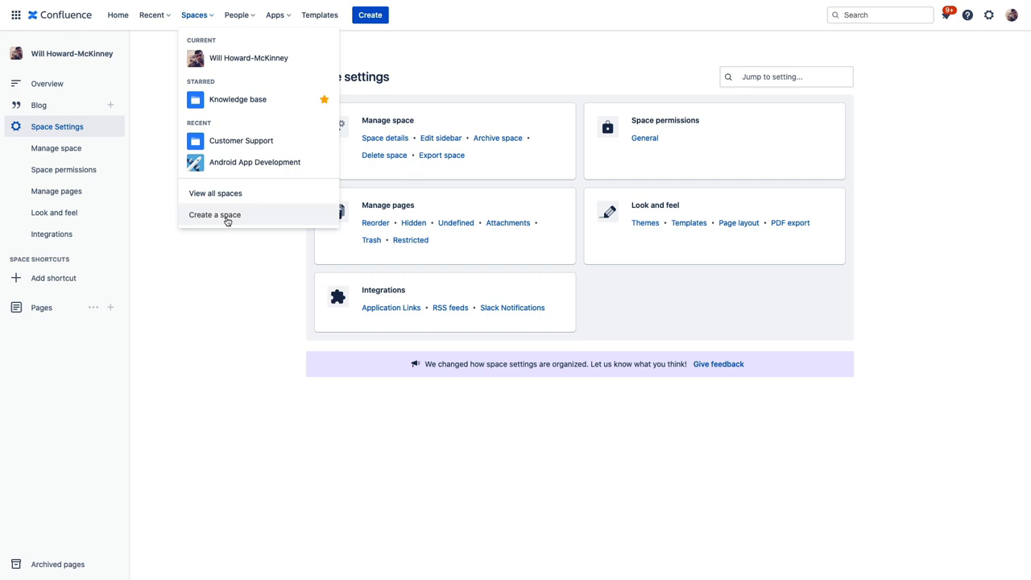
{"action": "left_click", "coordinate": [215, 214]}
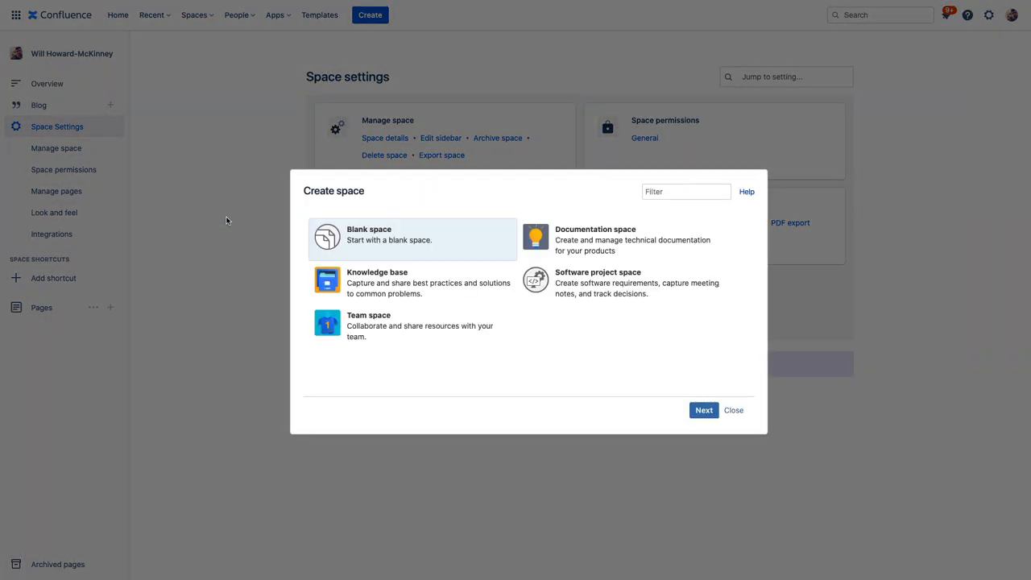
{"action": "mouse_move", "coordinate": [373, 326]}
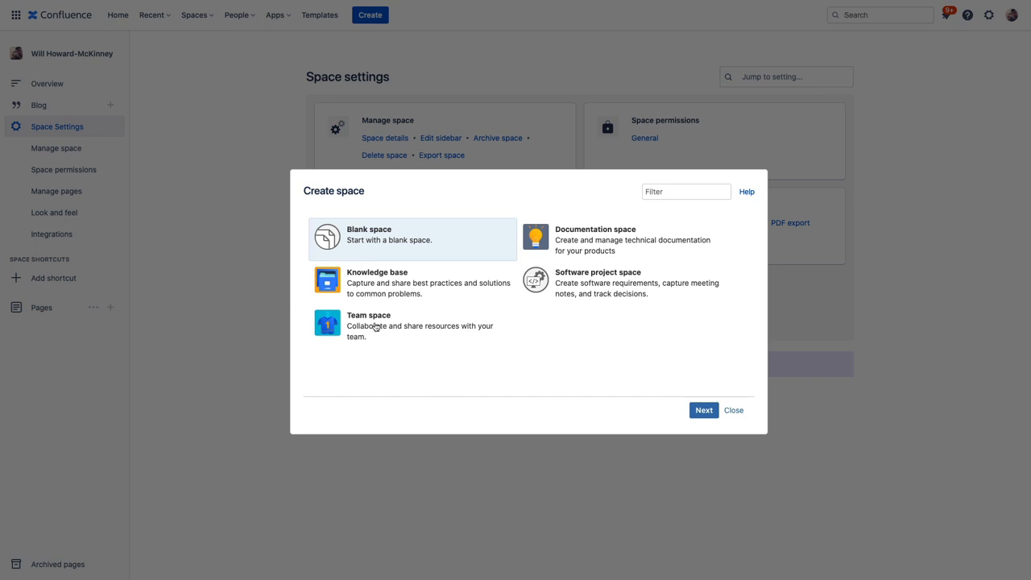
{"action": "left_click", "coordinate": [702, 411]}
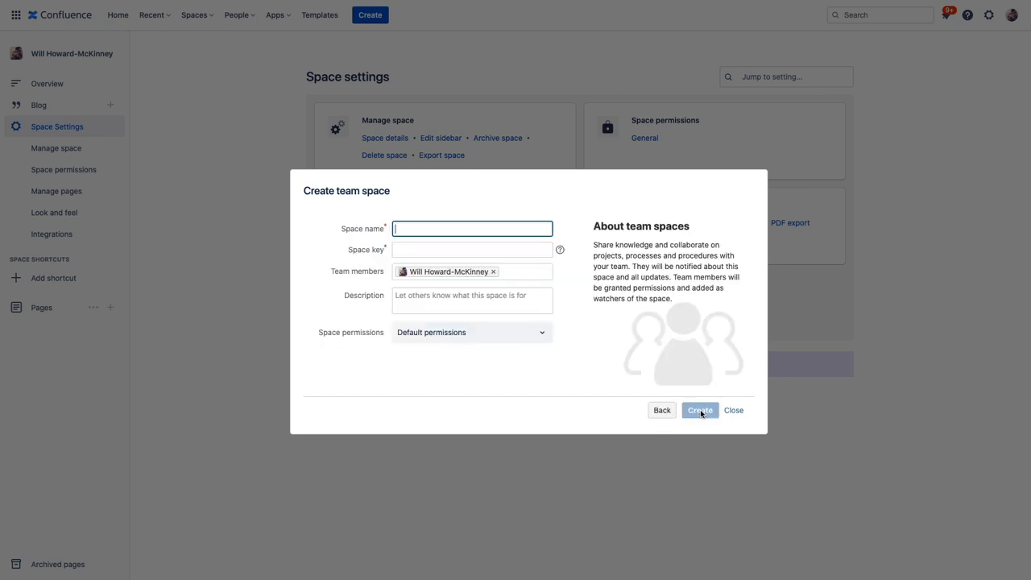
{"action": "type", "text": "Prod"}
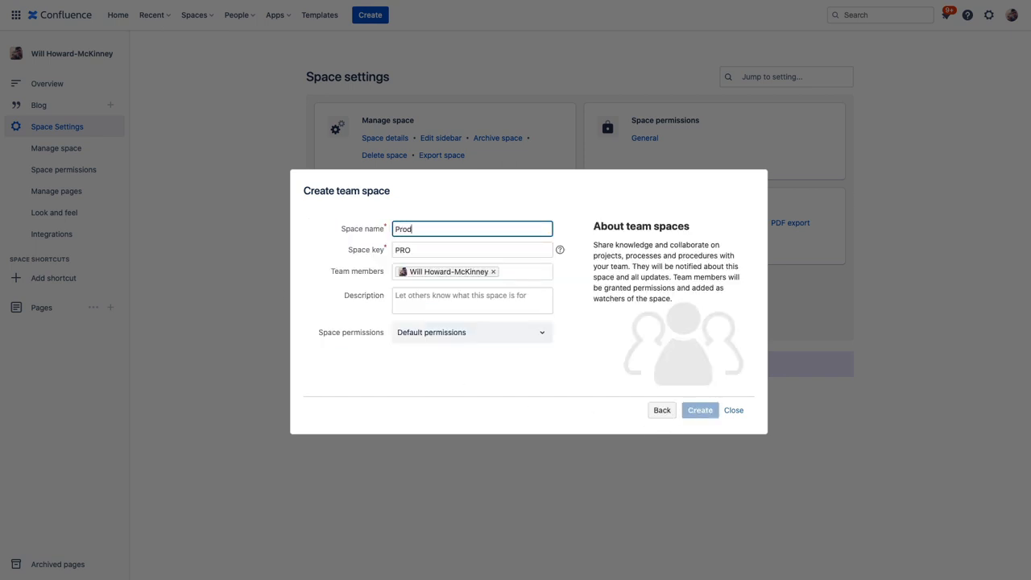
{"action": "type", "text": "Product Advocates"}
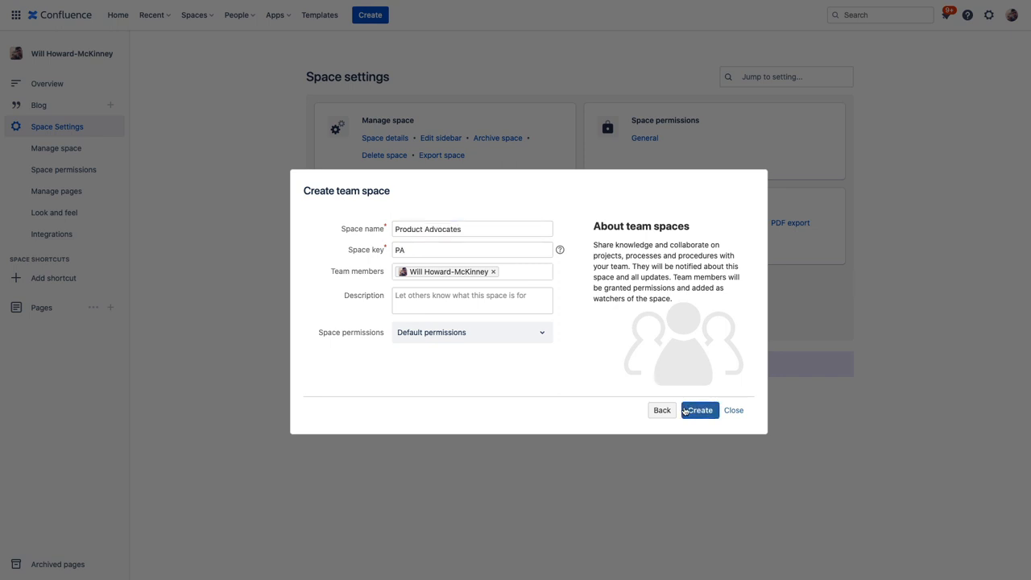
{"action": "left_click", "coordinate": [699, 411]}
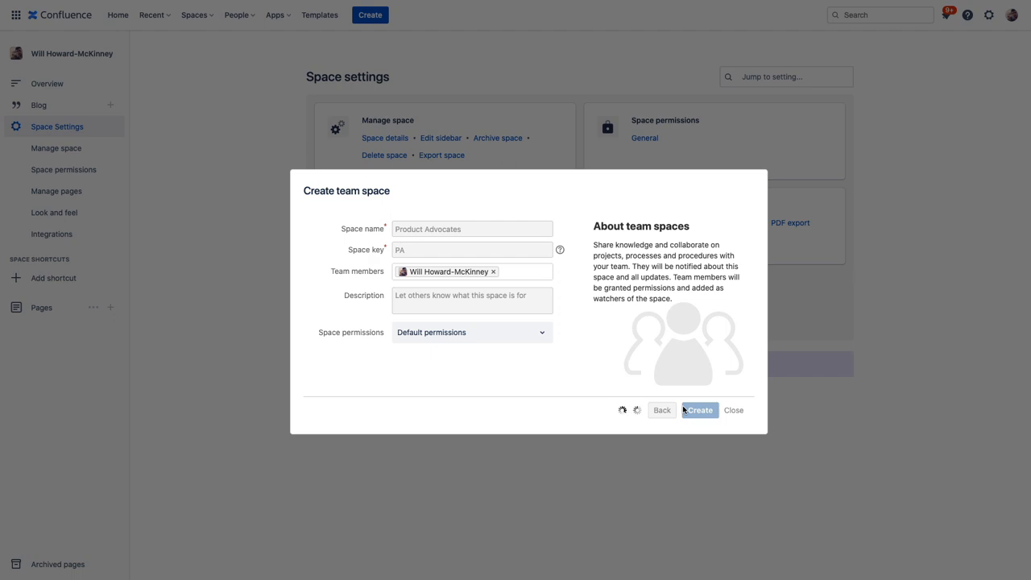
{"action": "left_click", "coordinate": [699, 410]}
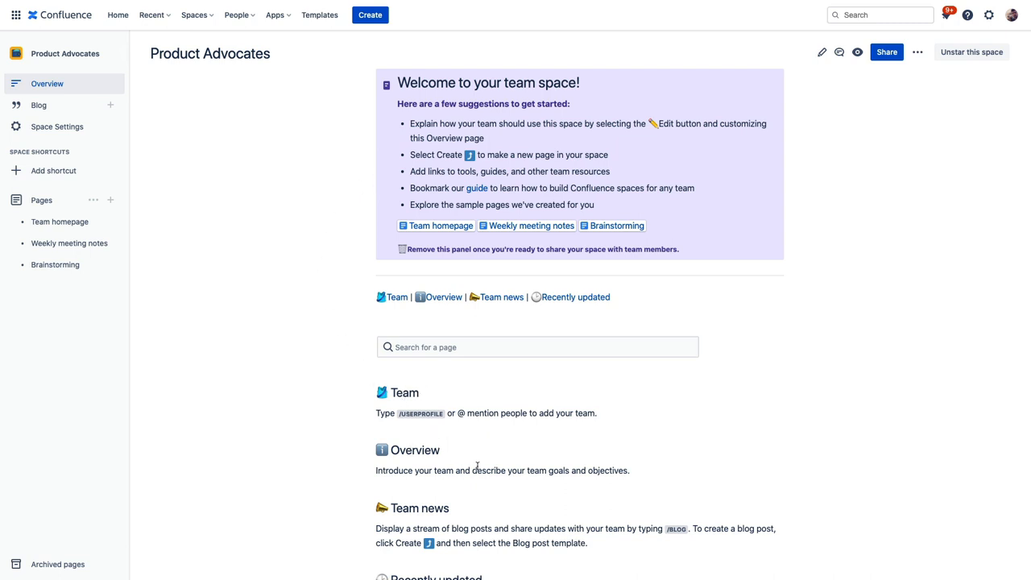
{"action": "scroll", "scroll_direction": "down", "scroll_amount": 3}
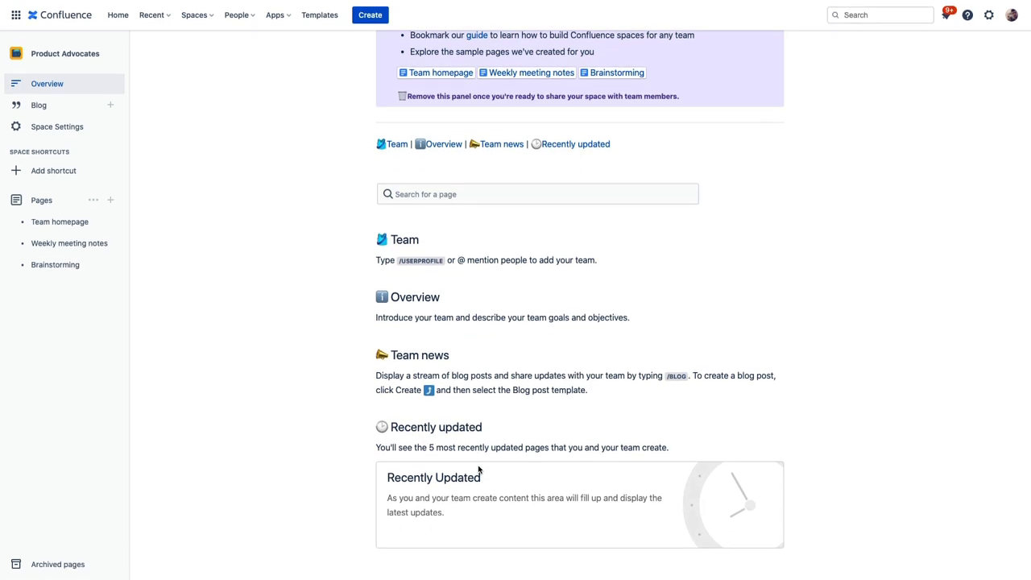
{"action": "scroll", "scroll_direction": "up", "scroll_amount": 3}
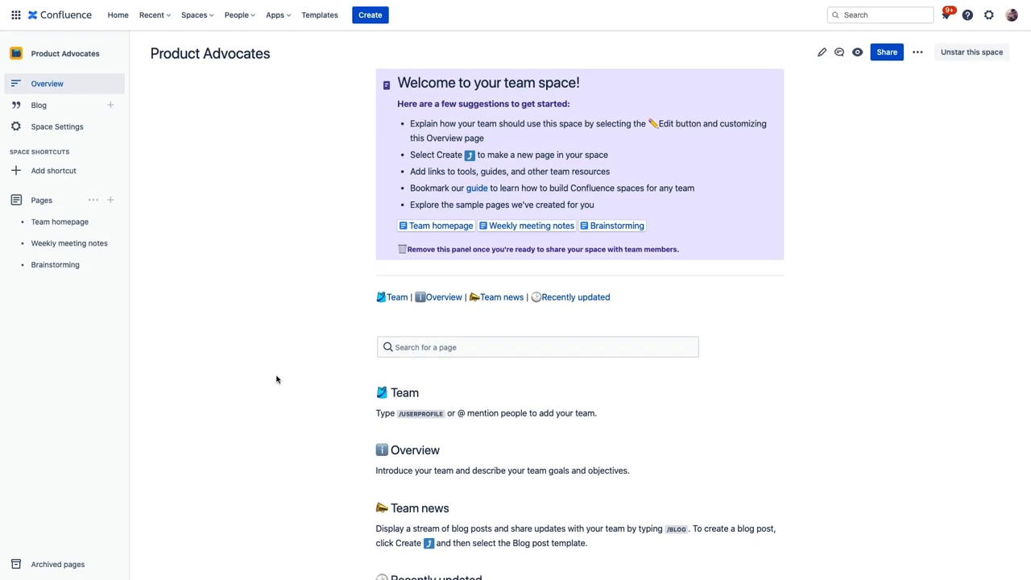
{"action": "mouse_move", "coordinate": [821, 51]}
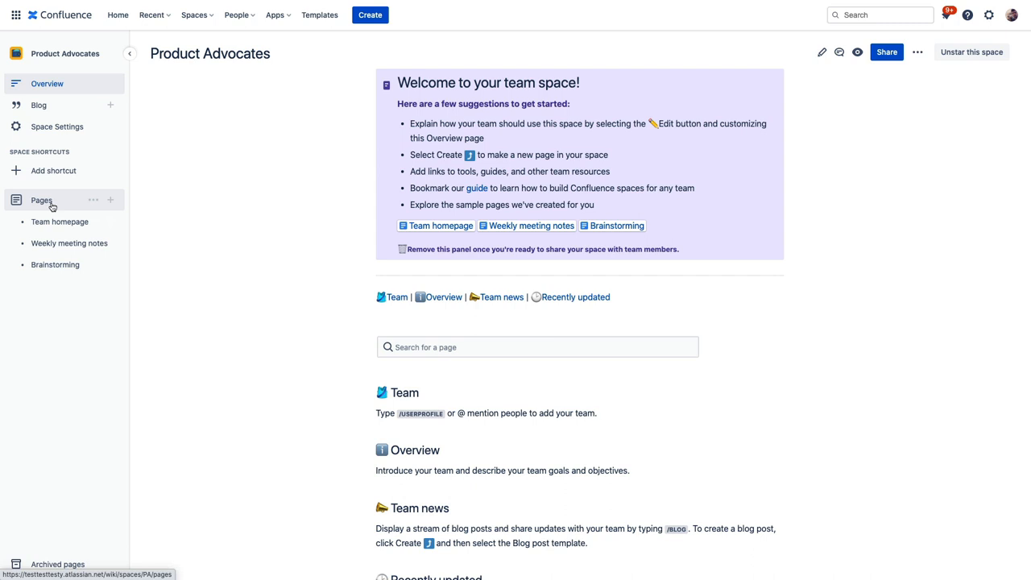
{"action": "mouse_move", "coordinate": [55, 222]}
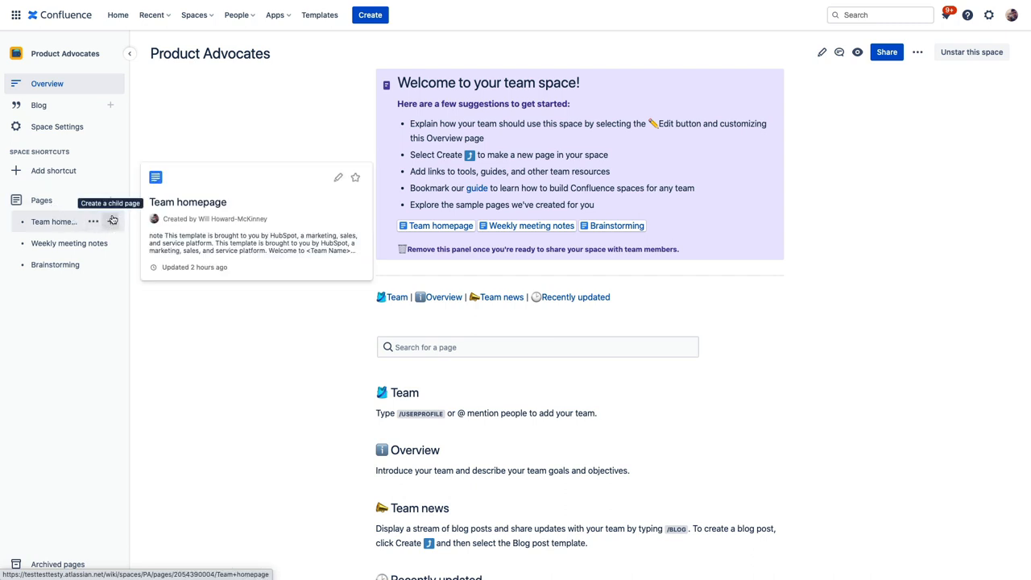
{"action": "mouse_move", "coordinate": [109, 243]}
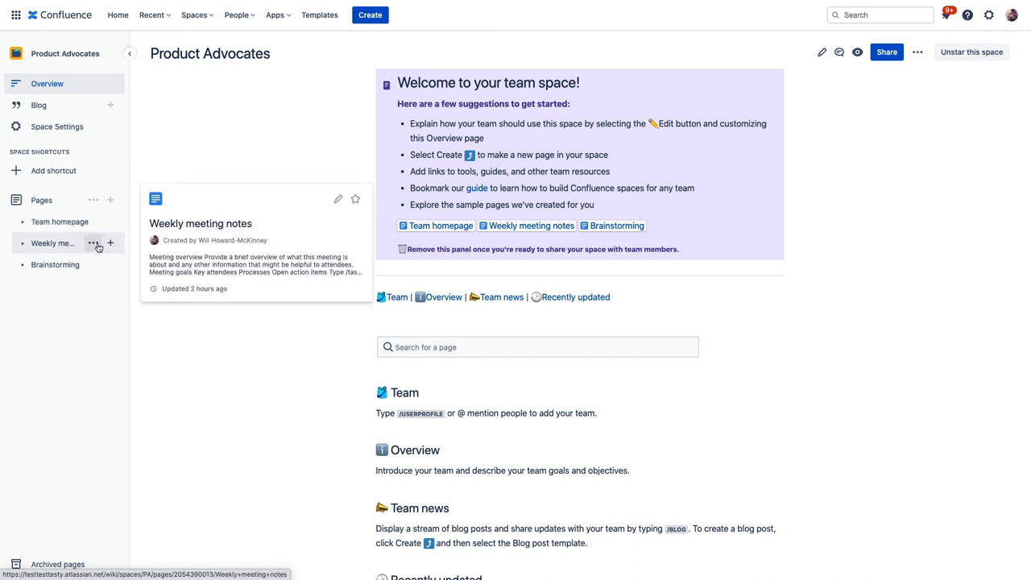
{"action": "mouse_move", "coordinate": [113, 241]}
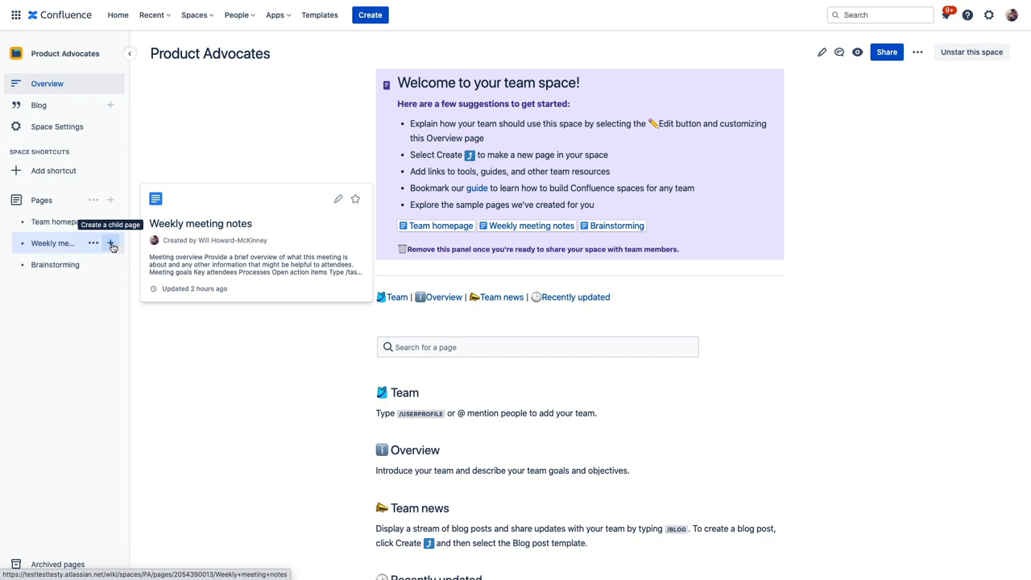
Publish a child page titled December 2021 under Weekly meeting notes
{"action": "left_click", "coordinate": [113, 243]}
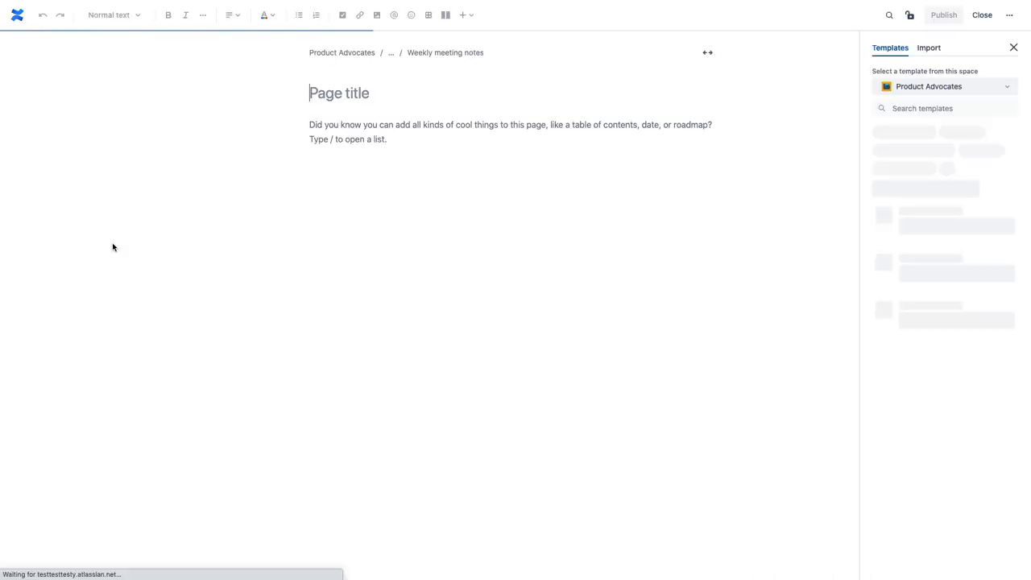
{"action": "type", "text": "December 2021"}
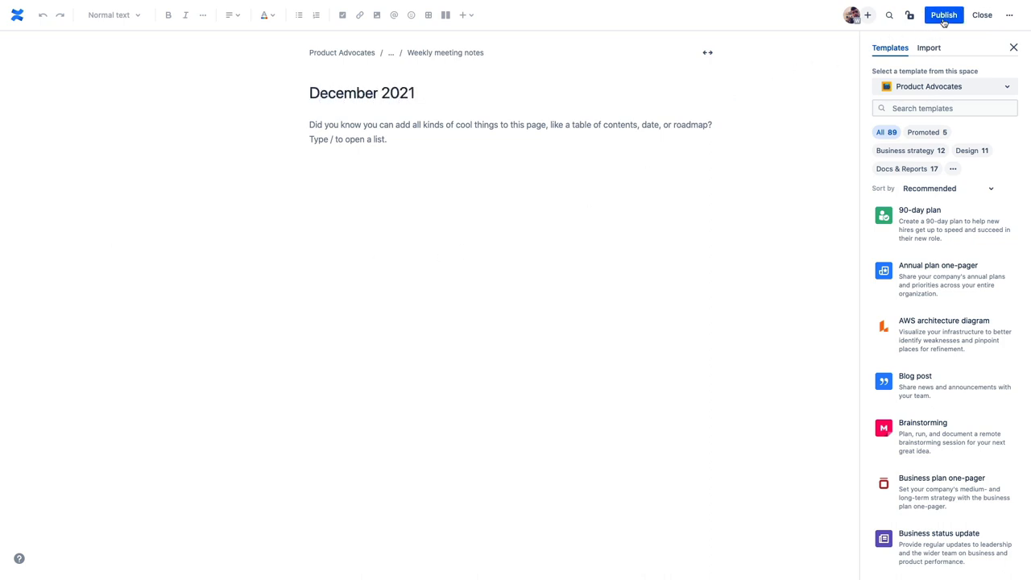
{"action": "left_click", "coordinate": [944, 14]}
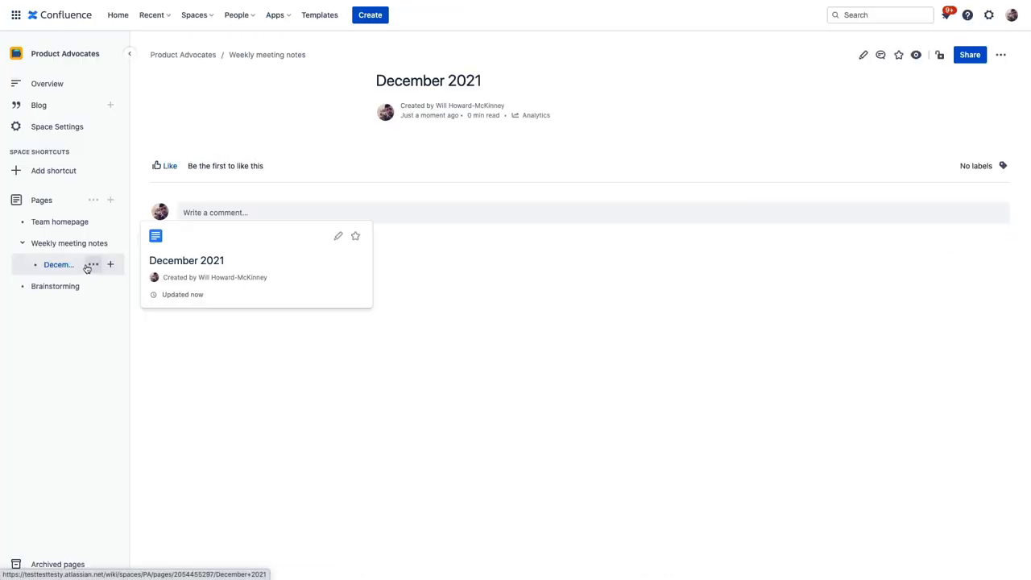
{"action": "mouse_move", "coordinate": [52, 241]}
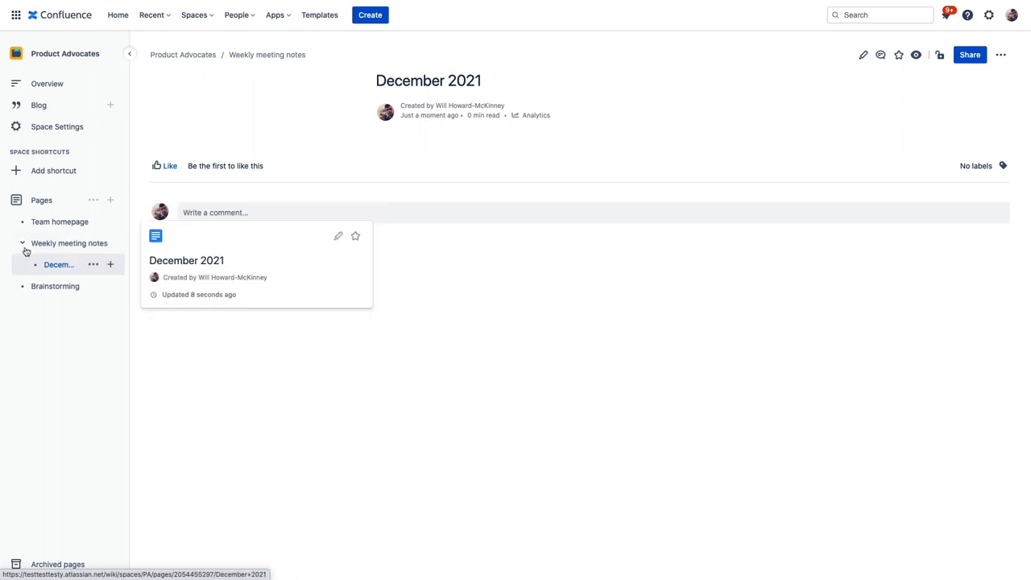
{"action": "mouse_move", "coordinate": [51, 241]}
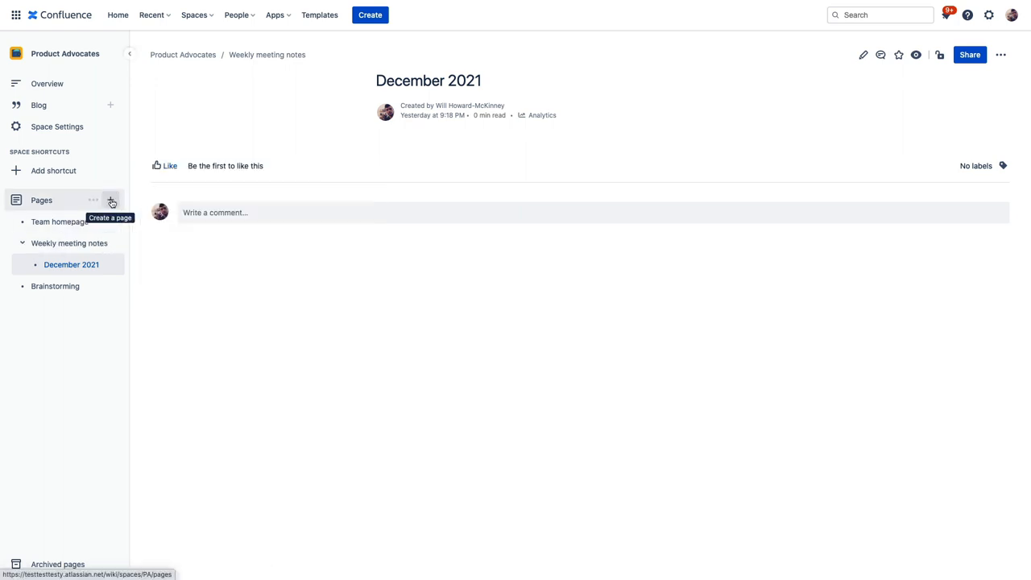
Start a new page from the Project poster template and title it New Project
{"action": "left_click", "coordinate": [111, 200]}
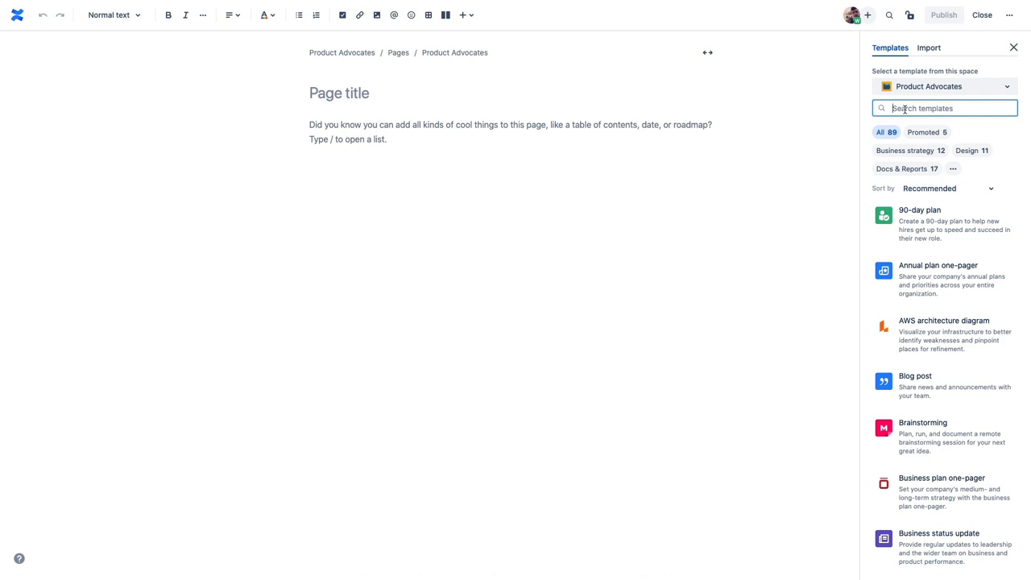
{"action": "mouse_move", "coordinate": [792, 138]}
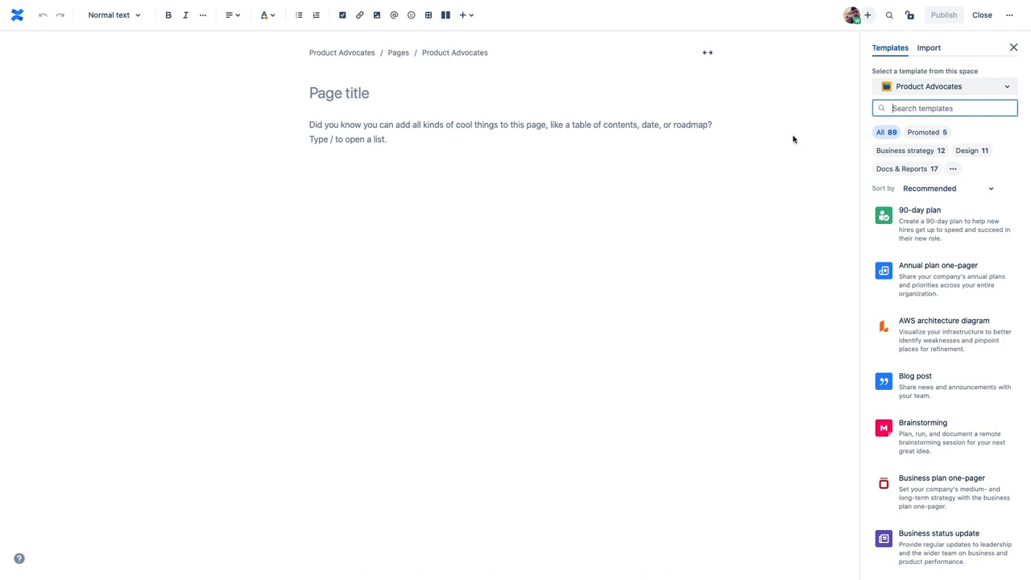
{"action": "type", "text": "project pos"}
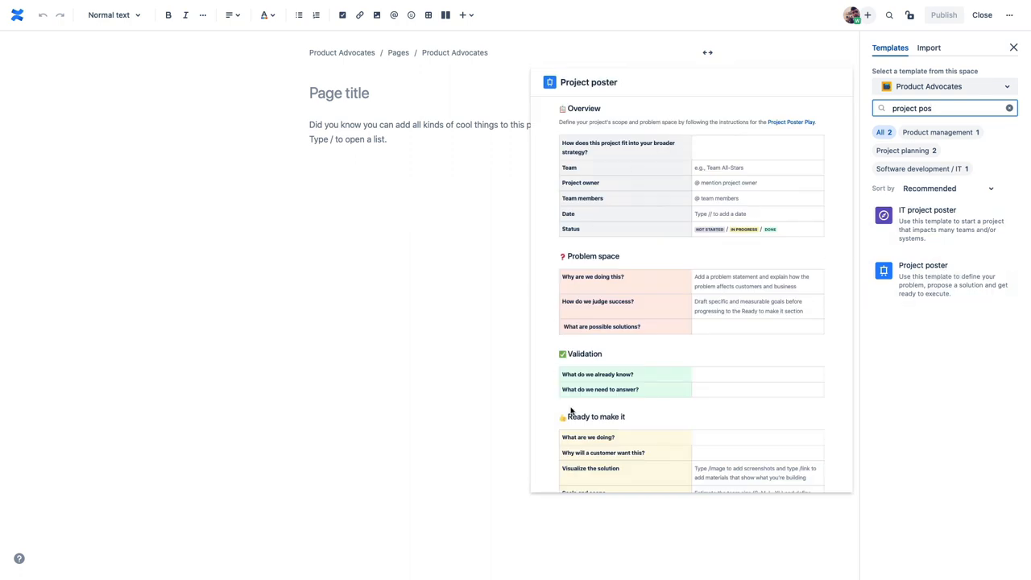
{"action": "left_click", "coordinate": [944, 279]}
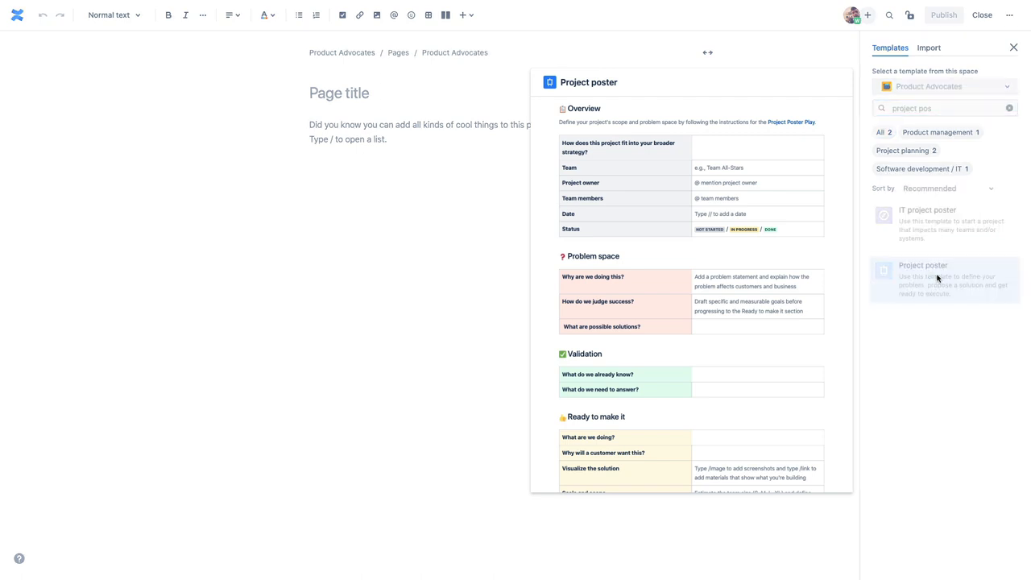
{"action": "left_click", "coordinate": [923, 277]}
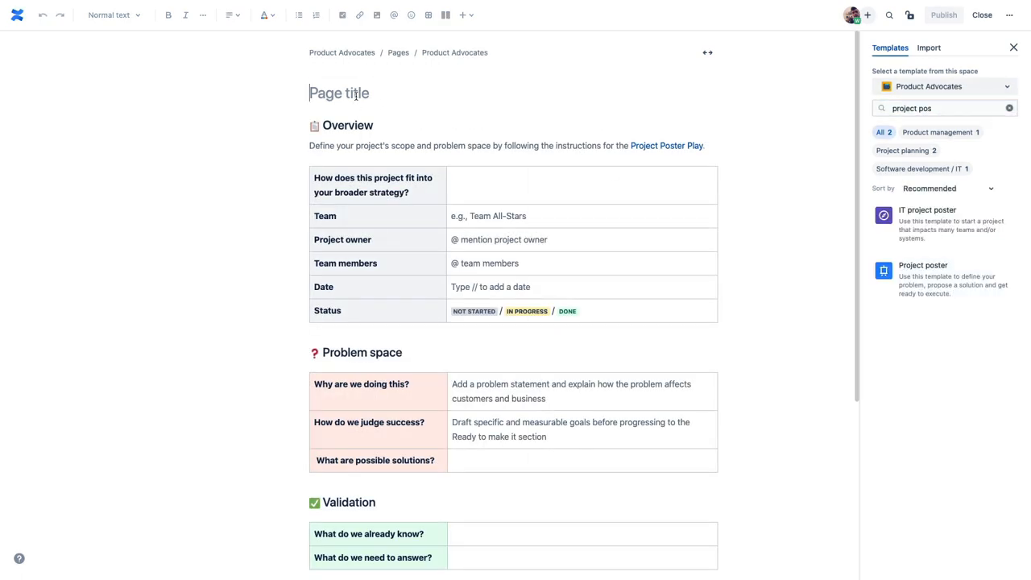
{"action": "type", "text": "New Project"}
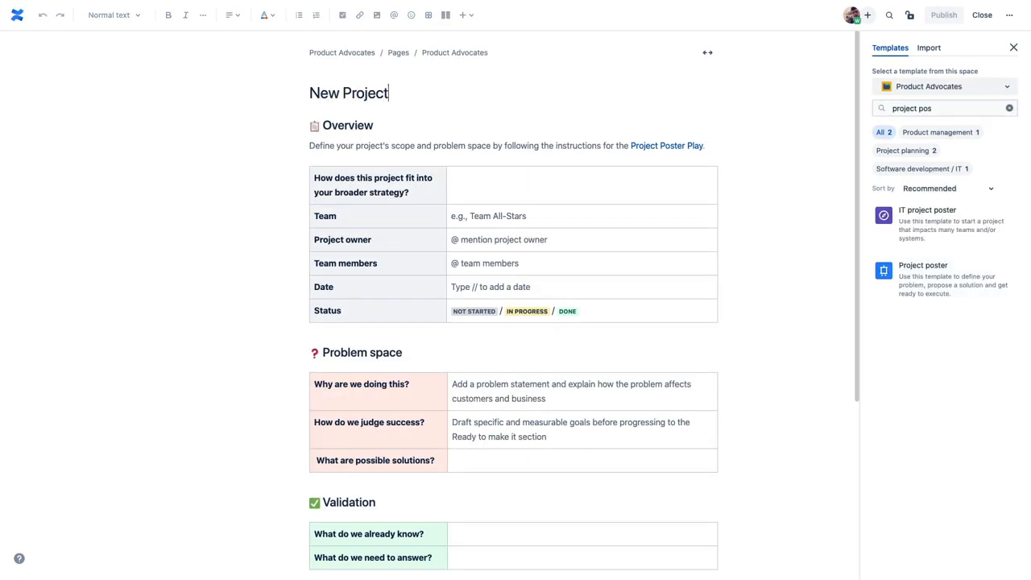
Set the suggested teammate as Project owner and publish the New Project page
{"action": "left_click", "coordinate": [499, 239]}
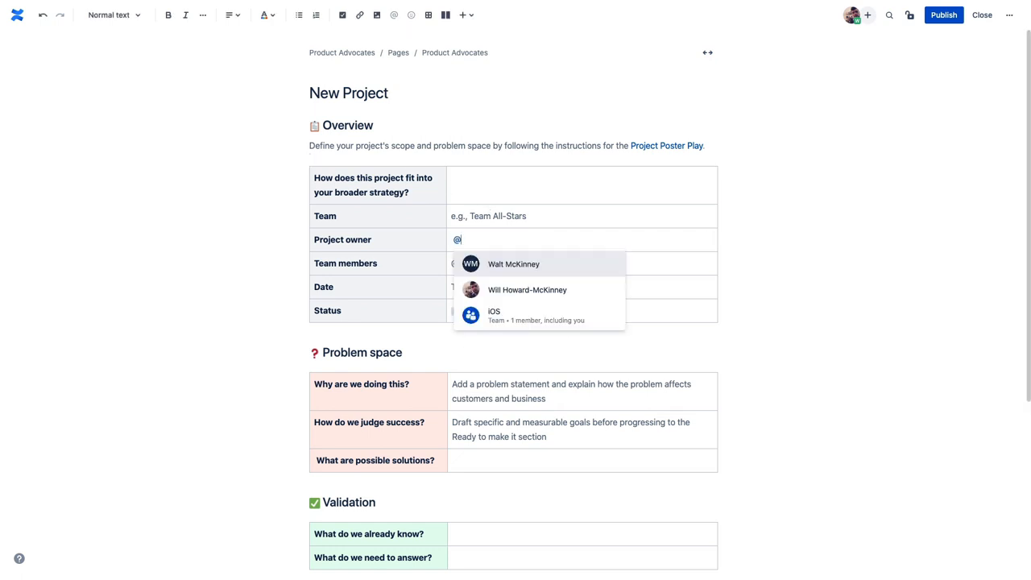
{"action": "left_click", "coordinate": [514, 264]}
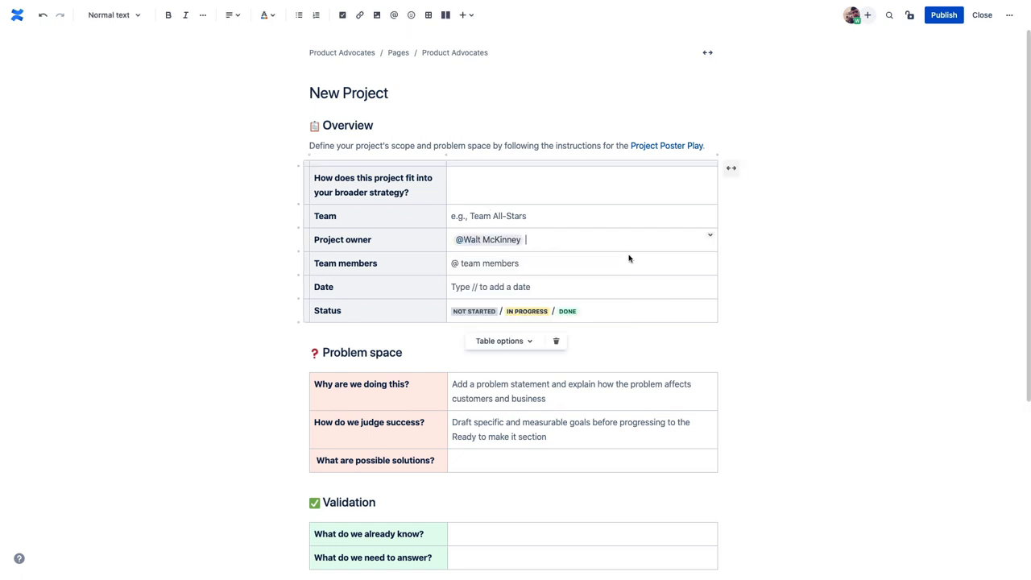
{"action": "left_click", "coordinate": [944, 15]}
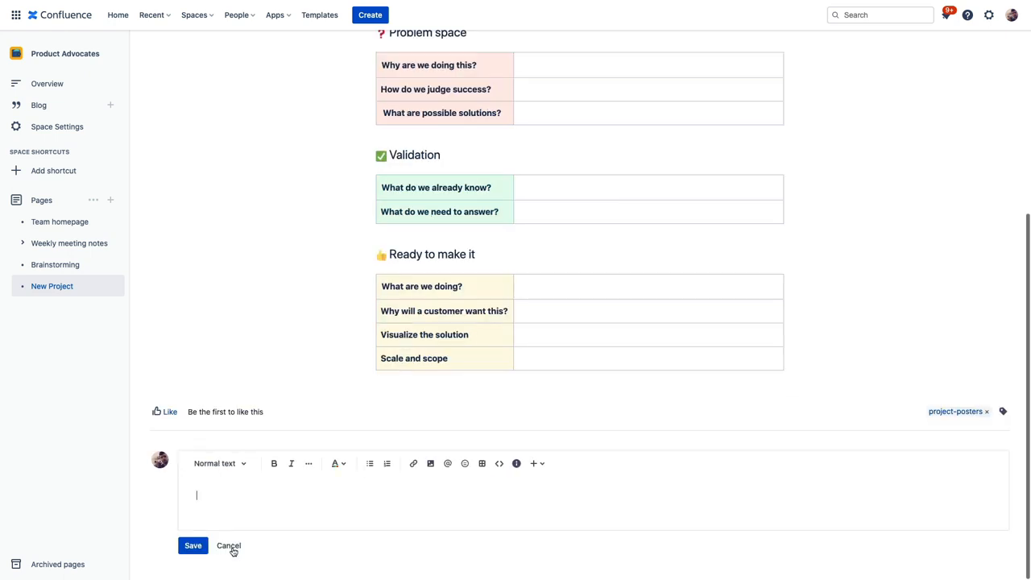
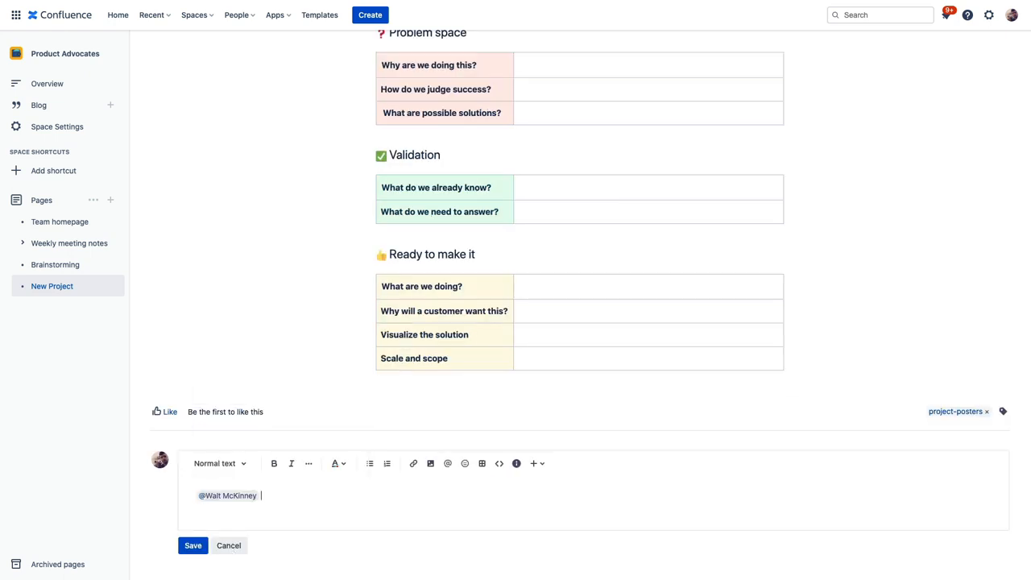
{"action": "type", "text": "can you fill this out by end of week?"}
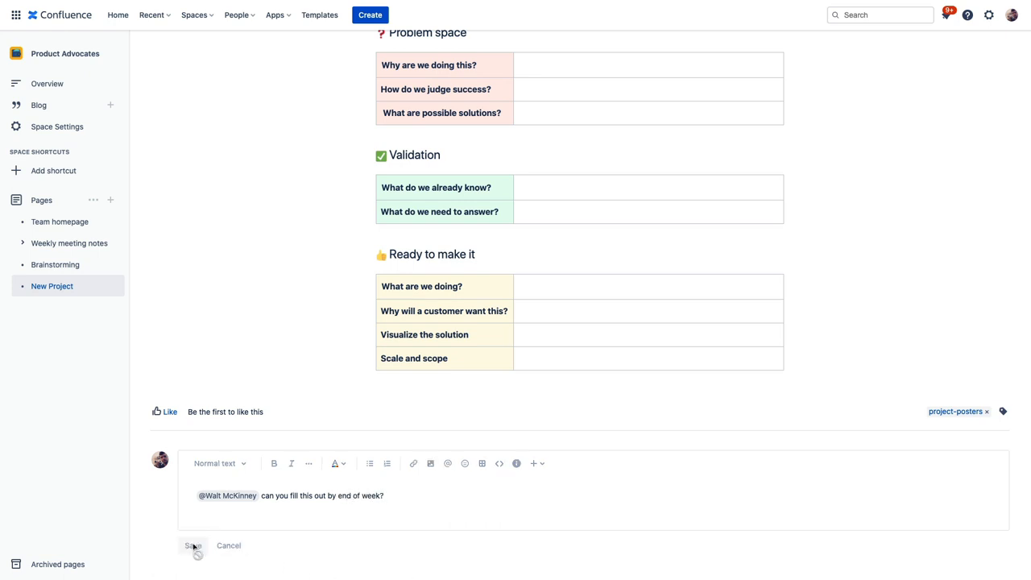
{"action": "left_click", "coordinate": [192, 544]}
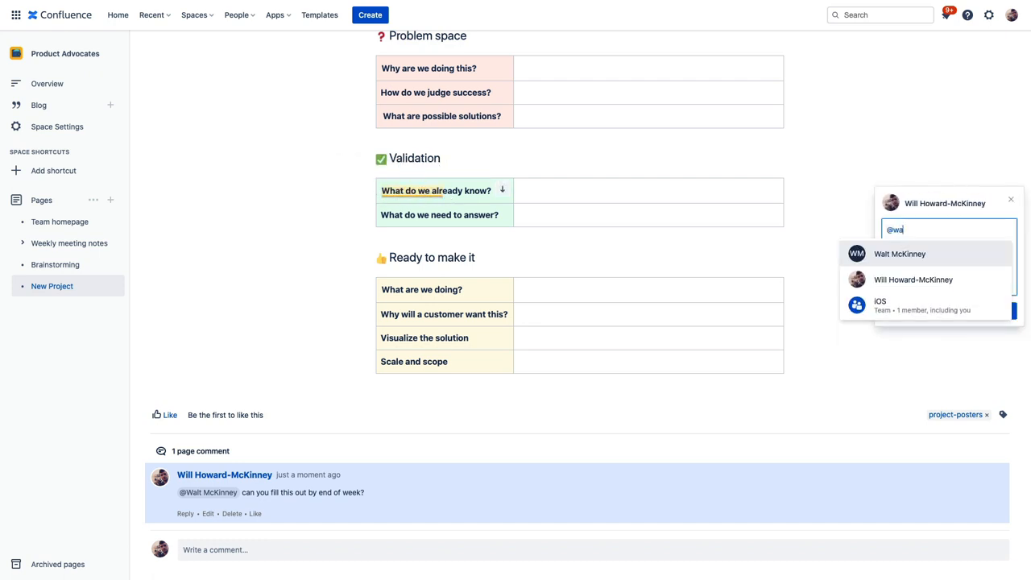
{"action": "left_click", "coordinate": [899, 255]}
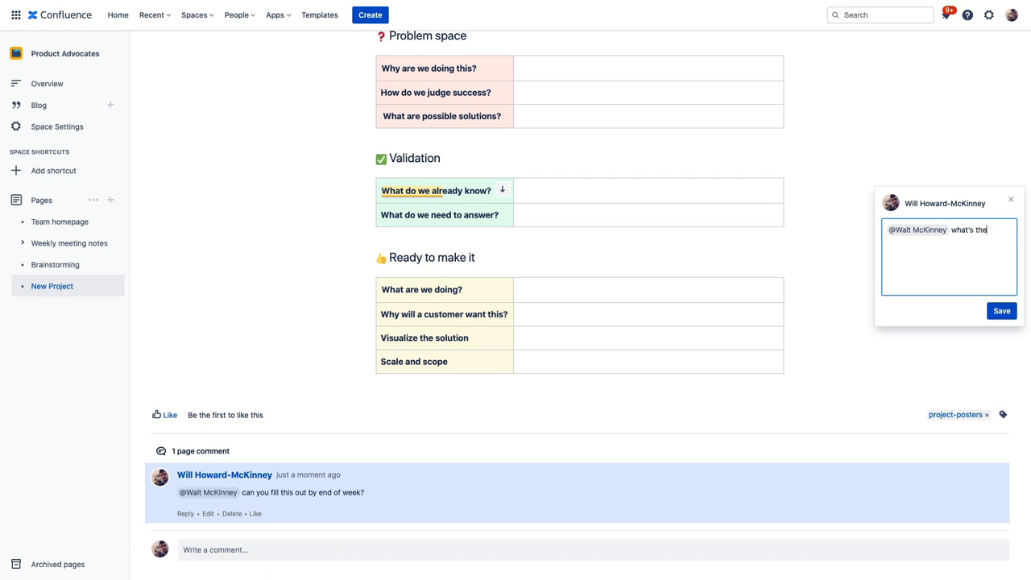
{"action": "type", "text": "status on this?"}
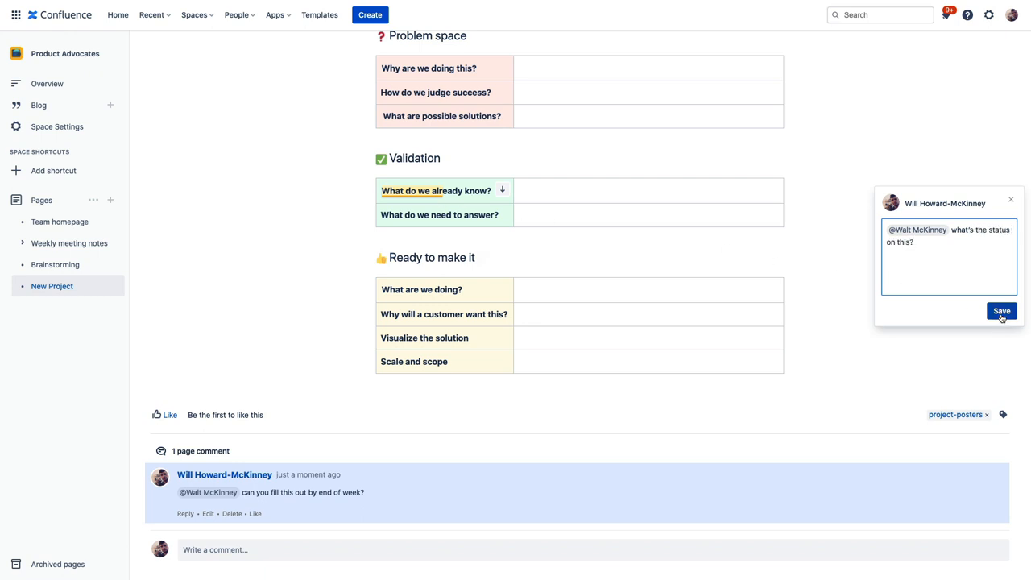
{"action": "left_click", "coordinate": [1001, 311]}
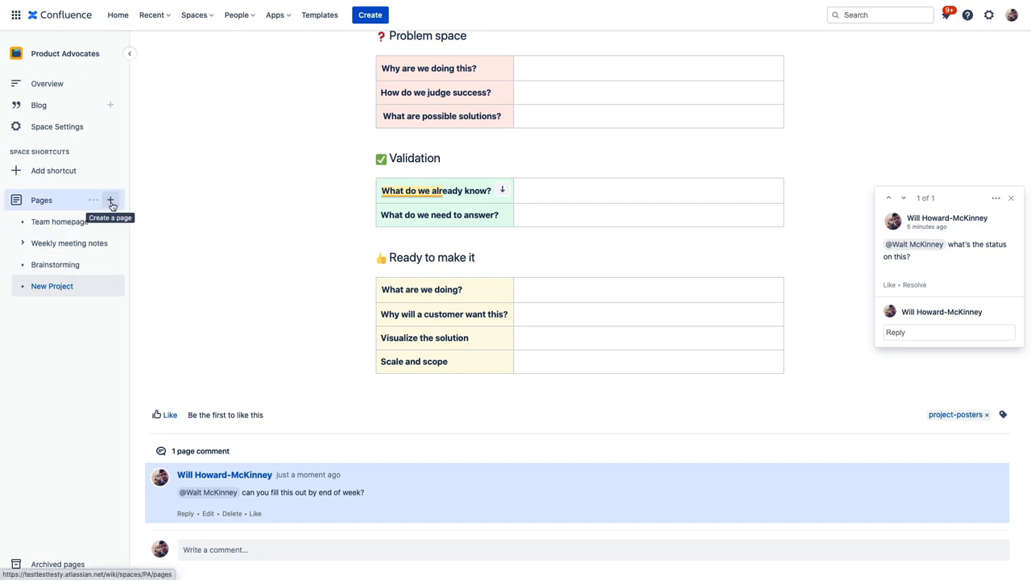
Start another new page and scroll through the template gallery without applying one
{"action": "left_click", "coordinate": [111, 199]}
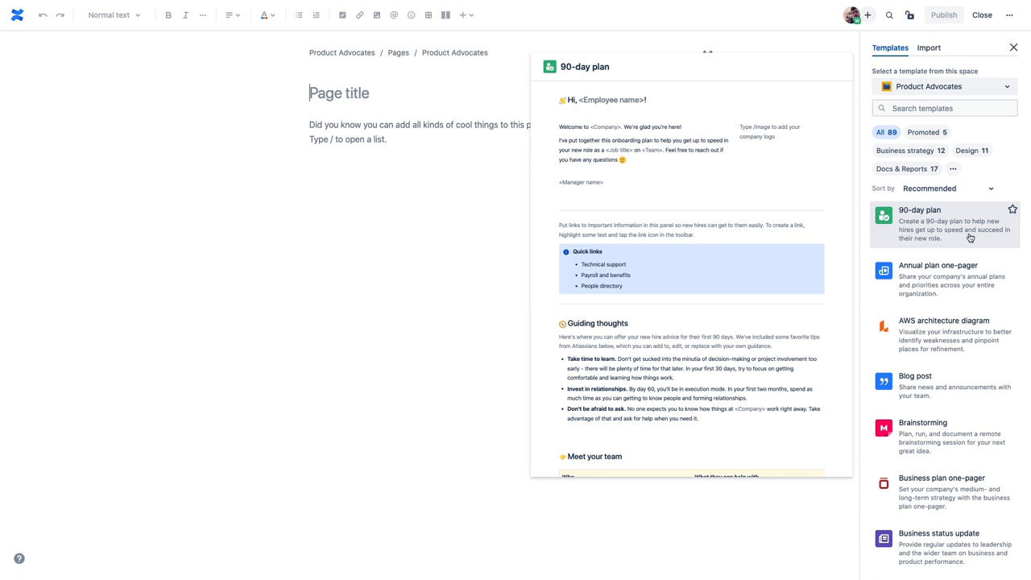
{"action": "mouse_move", "coordinate": [963, 236]}
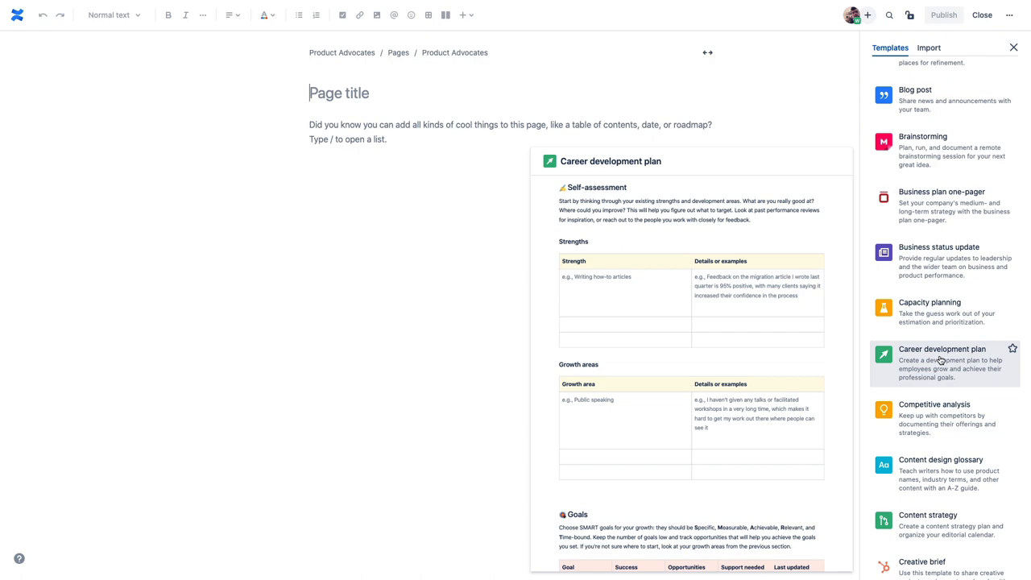
{"action": "scroll", "scroll_direction": "down", "scroll_amount": 3}
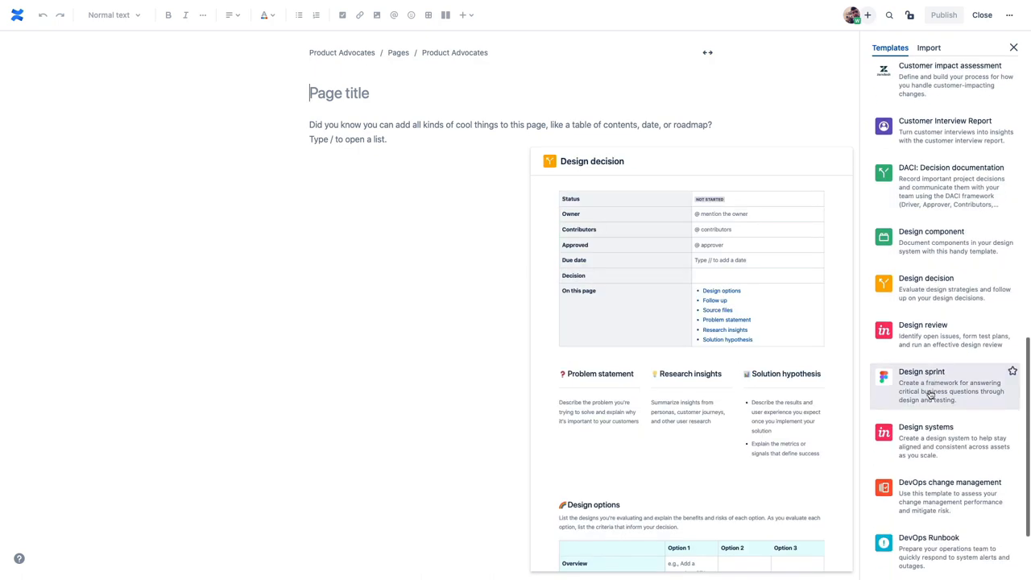
{"action": "scroll", "scroll_direction": "down", "scroll_amount": 3}
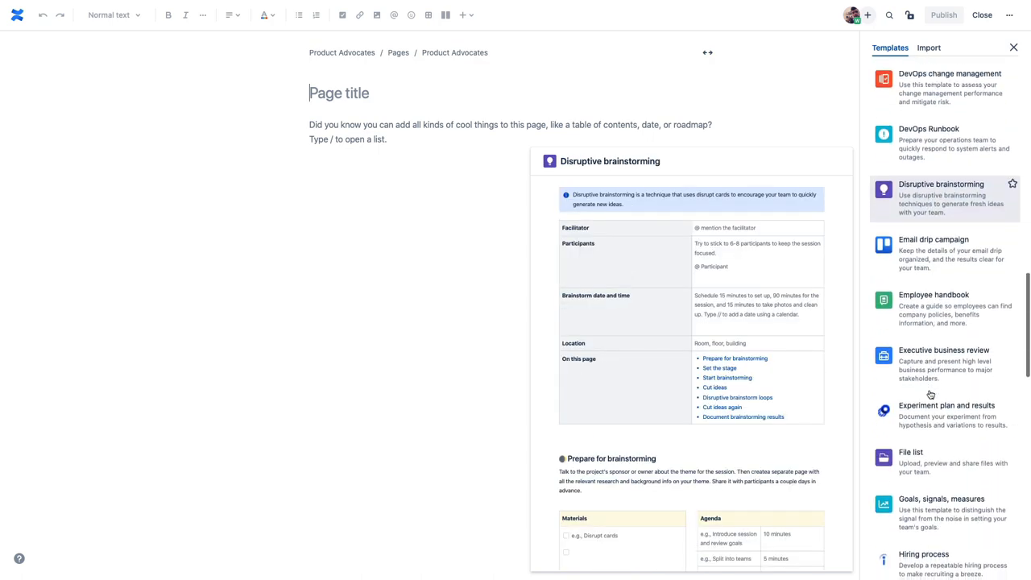
{"action": "scroll", "scroll_direction": "down", "scroll_amount": 3}
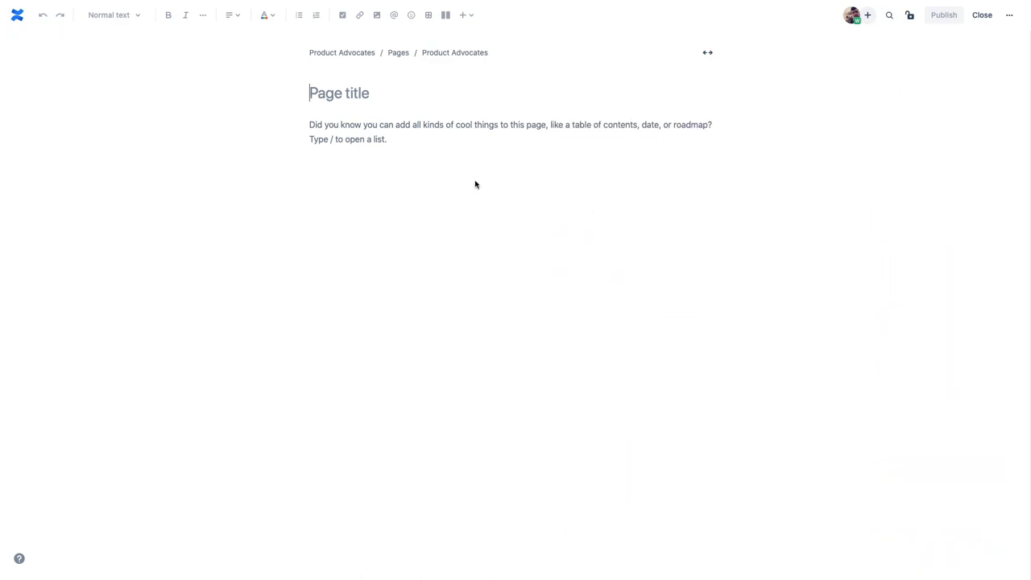
Review the Product Advocates space's Templates under Space Settings, then start a new blank draft
{"action": "left_click", "coordinate": [983, 15]}
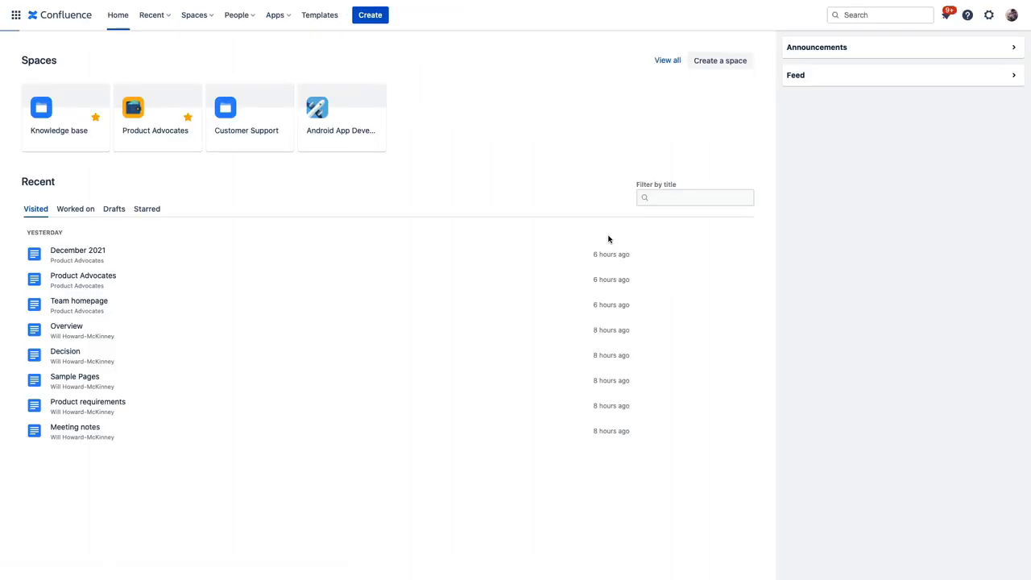
{"action": "left_click", "coordinate": [193, 14]}
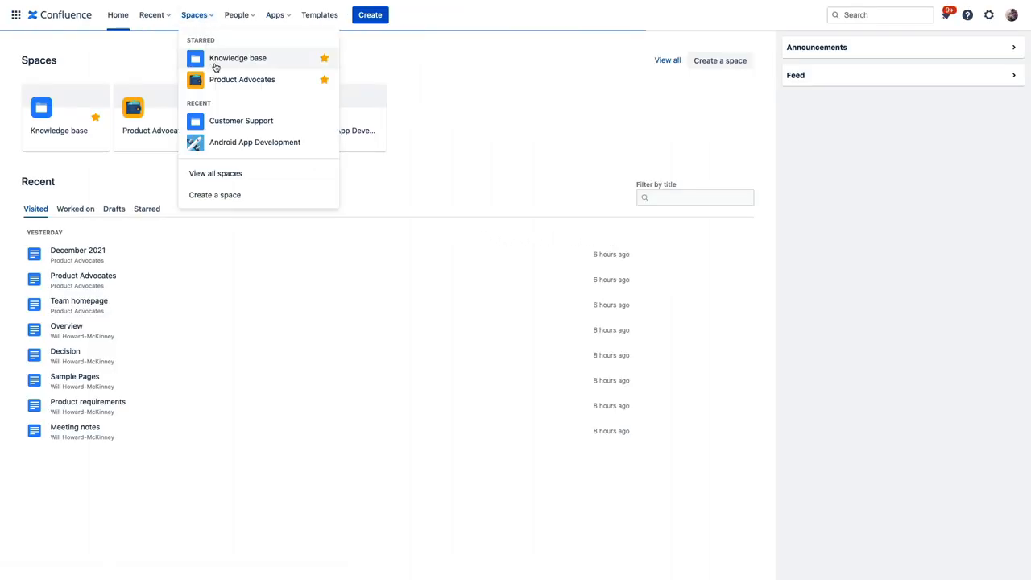
{"action": "left_click", "coordinate": [241, 79]}
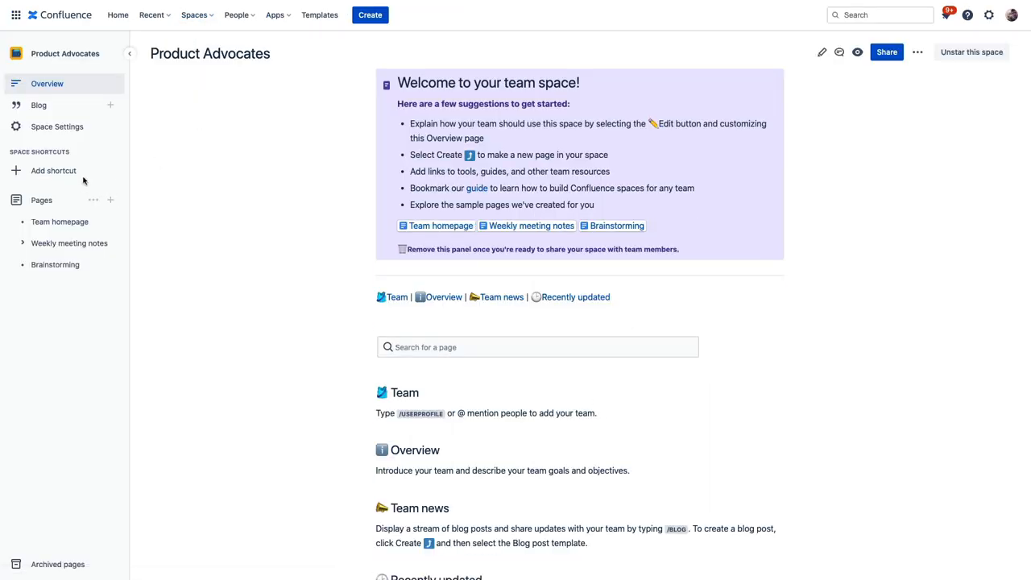
{"action": "left_click", "coordinate": [57, 126]}
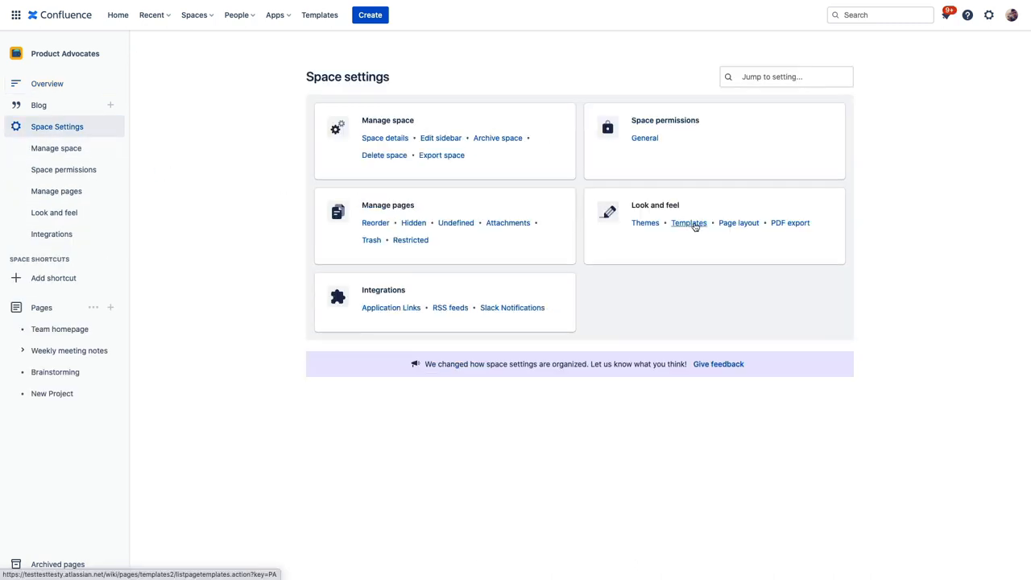
{"action": "left_click", "coordinate": [689, 222]}
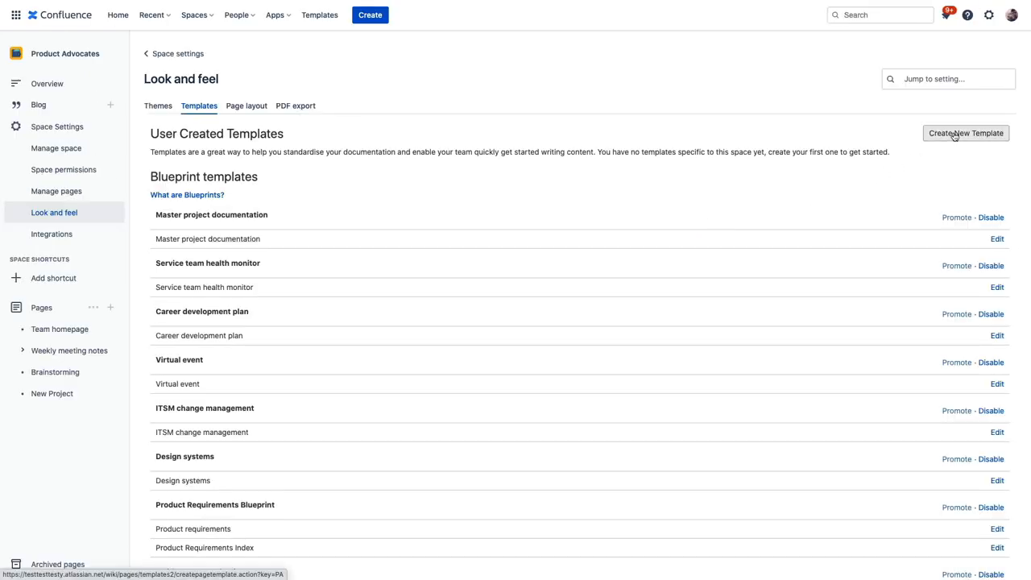
{"action": "mouse_move", "coordinate": [174, 283]}
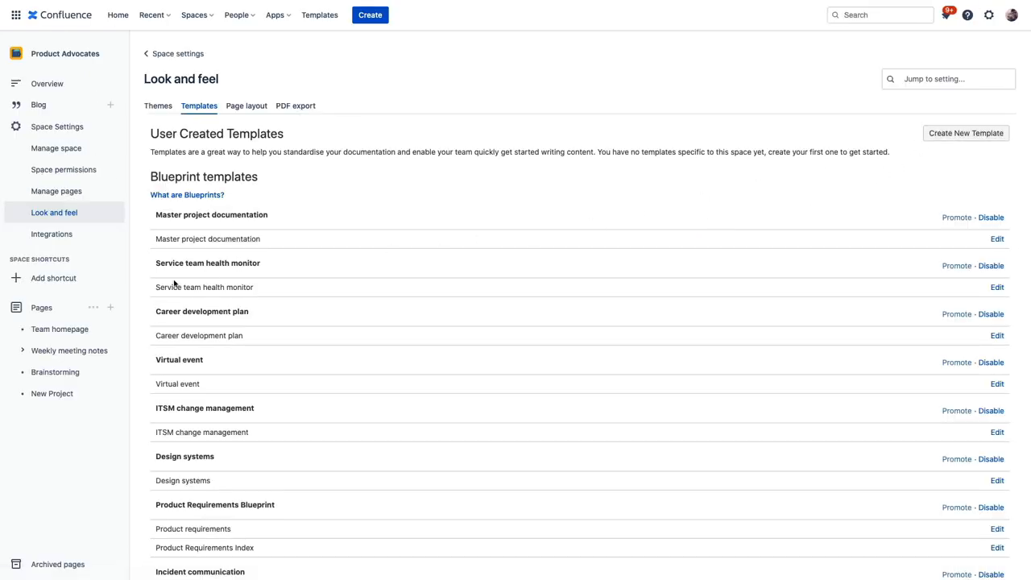
{"action": "left_click", "coordinate": [967, 132]}
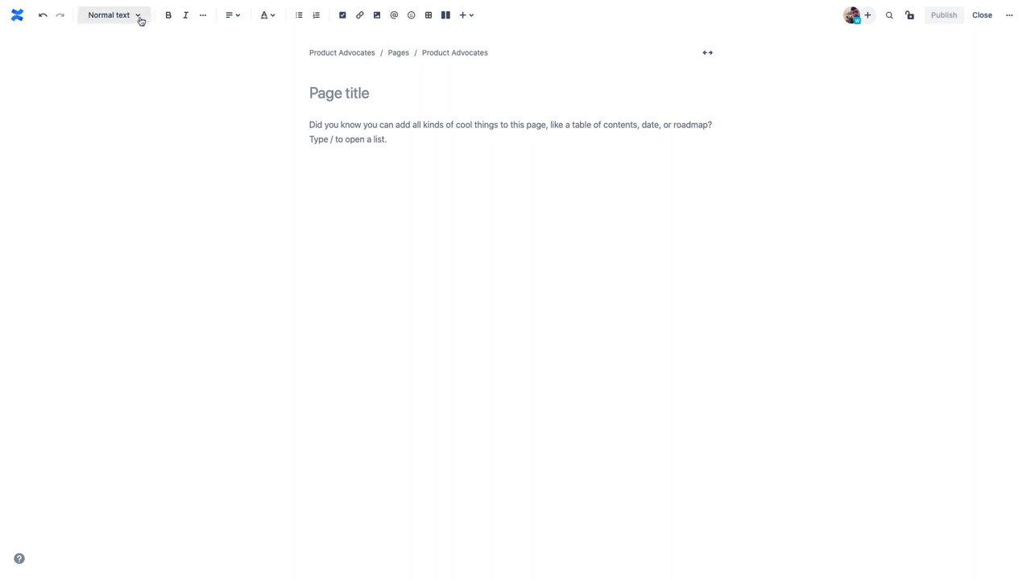
{"action": "left_click", "coordinate": [113, 15]}
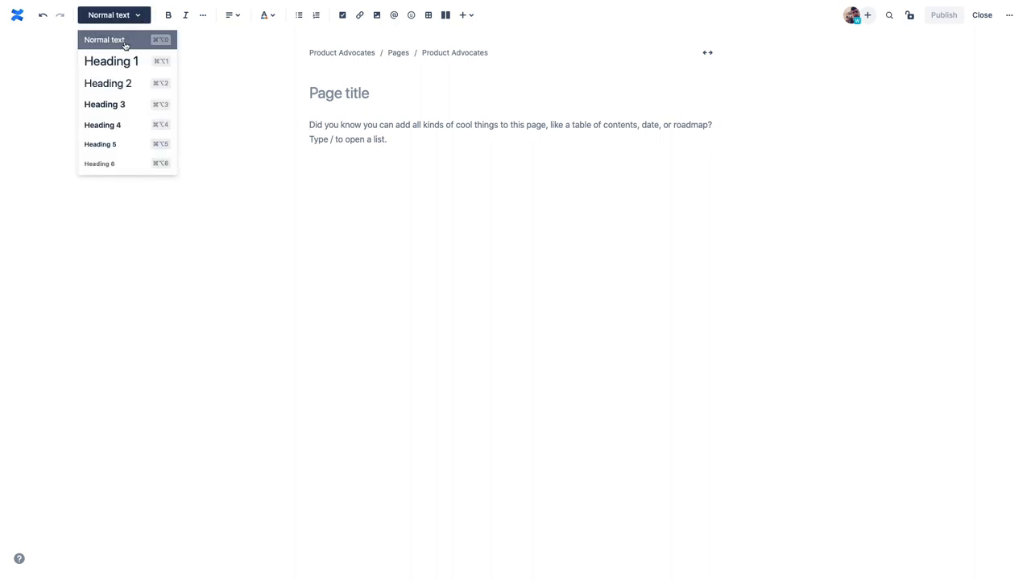
{"action": "mouse_move", "coordinate": [106, 84]}
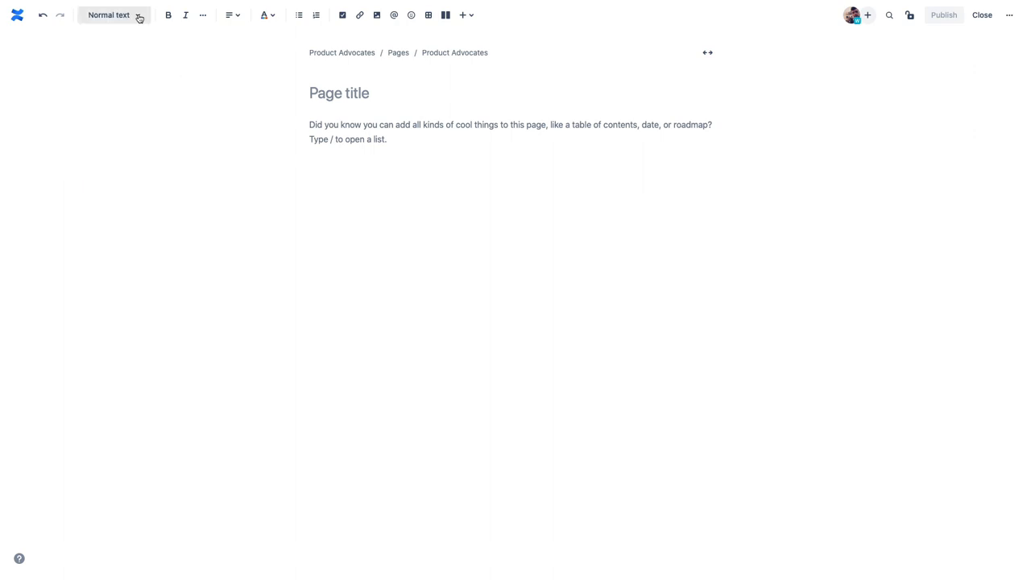
{"action": "mouse_move", "coordinate": [167, 14]}
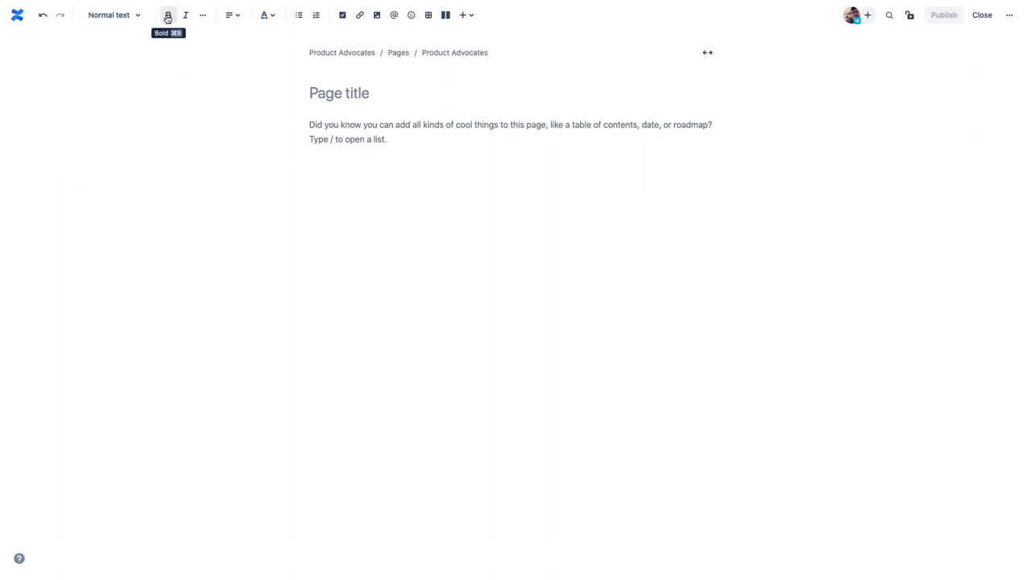
{"action": "mouse_move", "coordinate": [185, 14]}
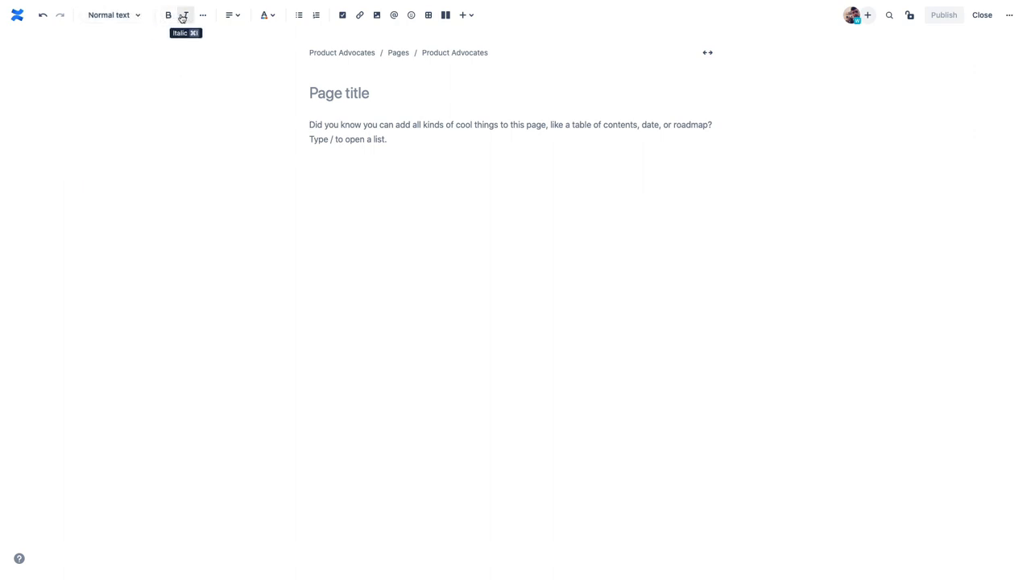
{"action": "left_click", "coordinate": [202, 15]}
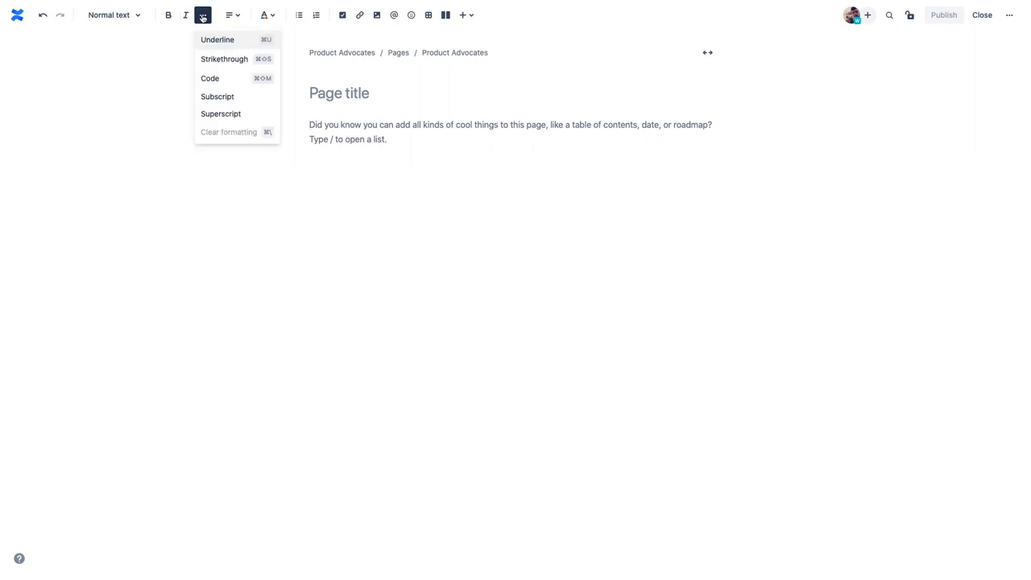
{"action": "left_click", "coordinate": [232, 15]}
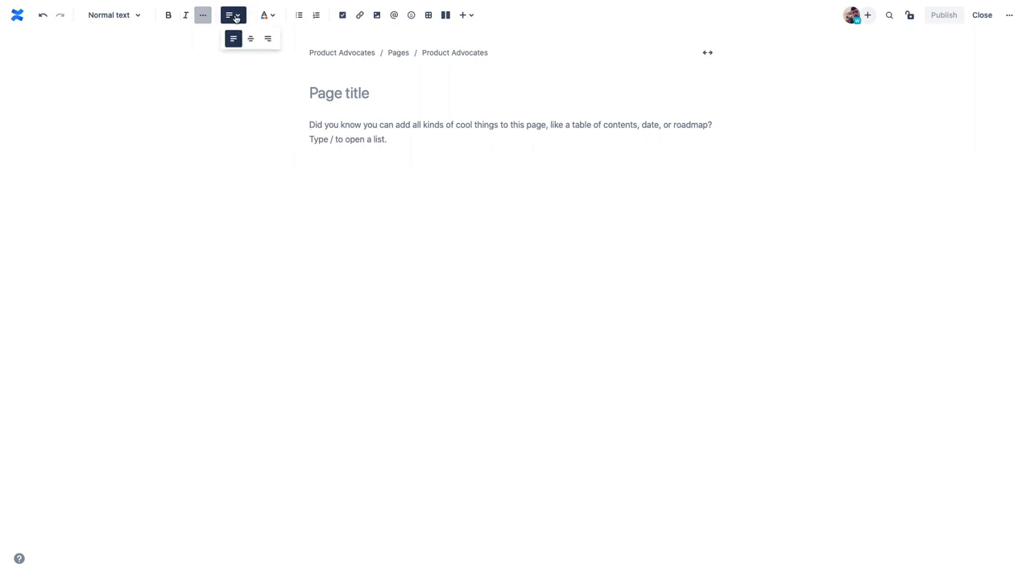
{"action": "left_click", "coordinate": [265, 15]}
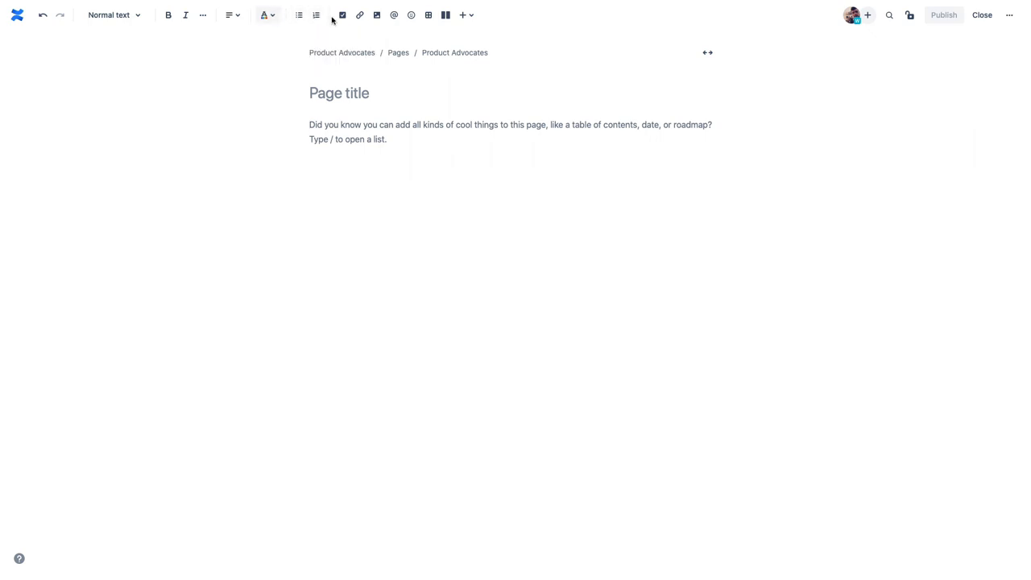
{"action": "mouse_move", "coordinate": [341, 15]}
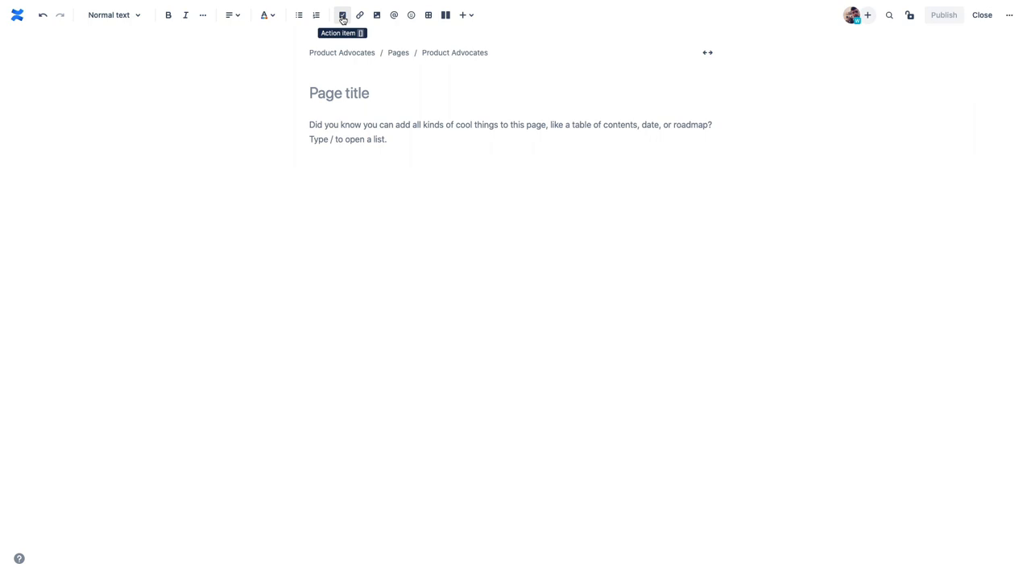
{"action": "mouse_move", "coordinate": [360, 15]}
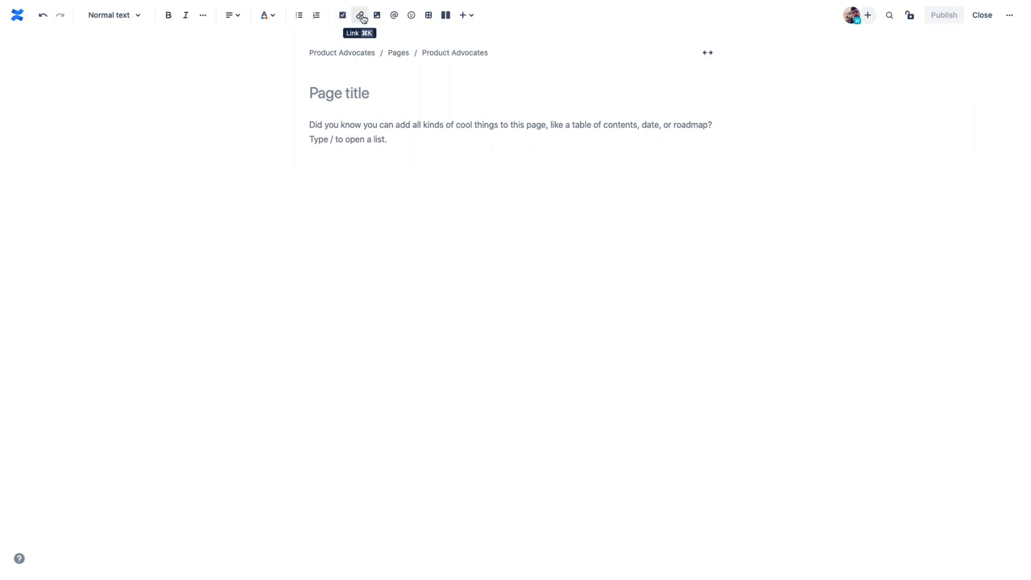
{"action": "mouse_move", "coordinate": [377, 14]}
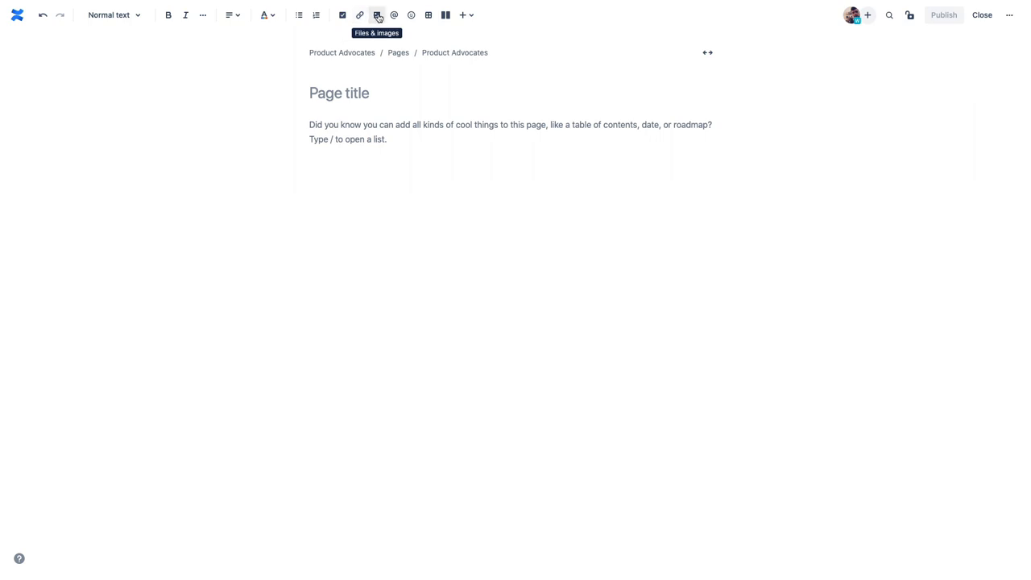
{"action": "mouse_move", "coordinate": [393, 15]}
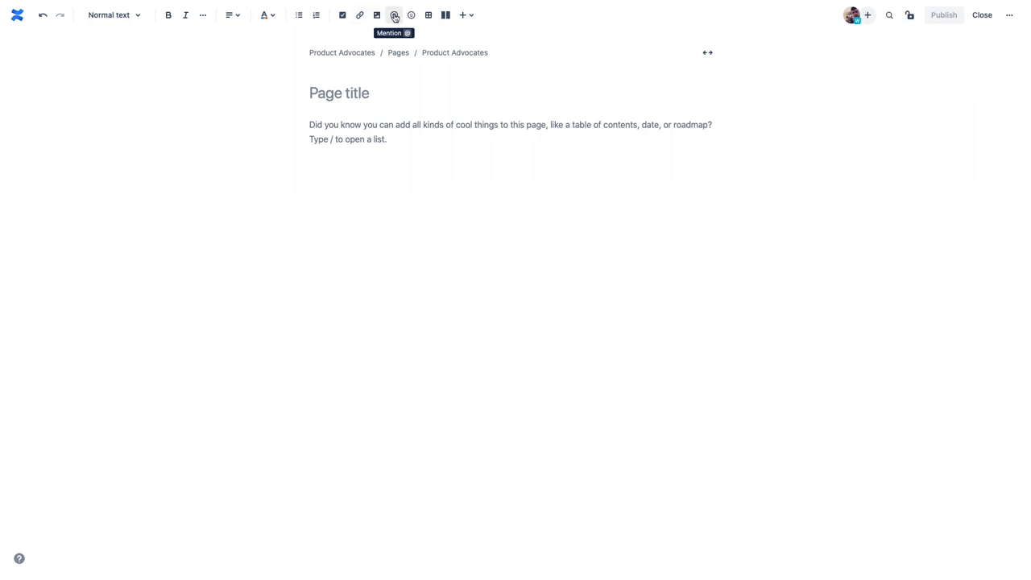
{"action": "mouse_move", "coordinate": [410, 15]}
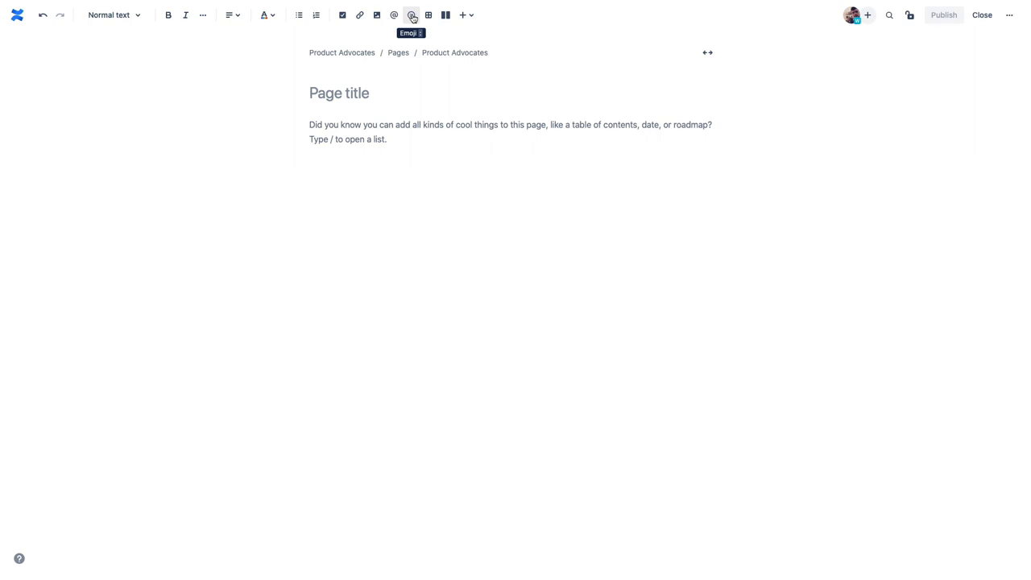
{"action": "left_click", "coordinate": [411, 14]}
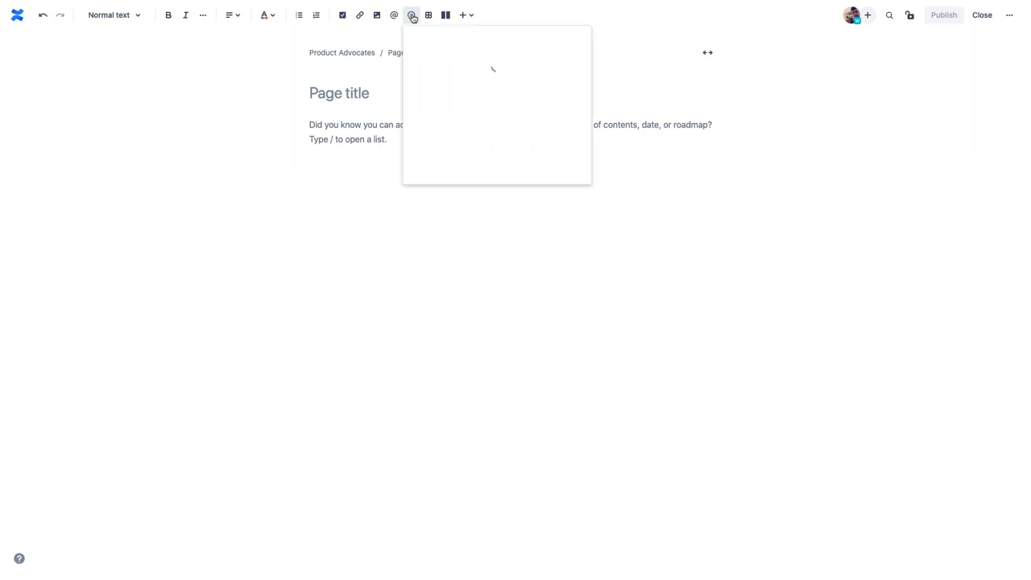
{"action": "left_click", "coordinate": [411, 14]}
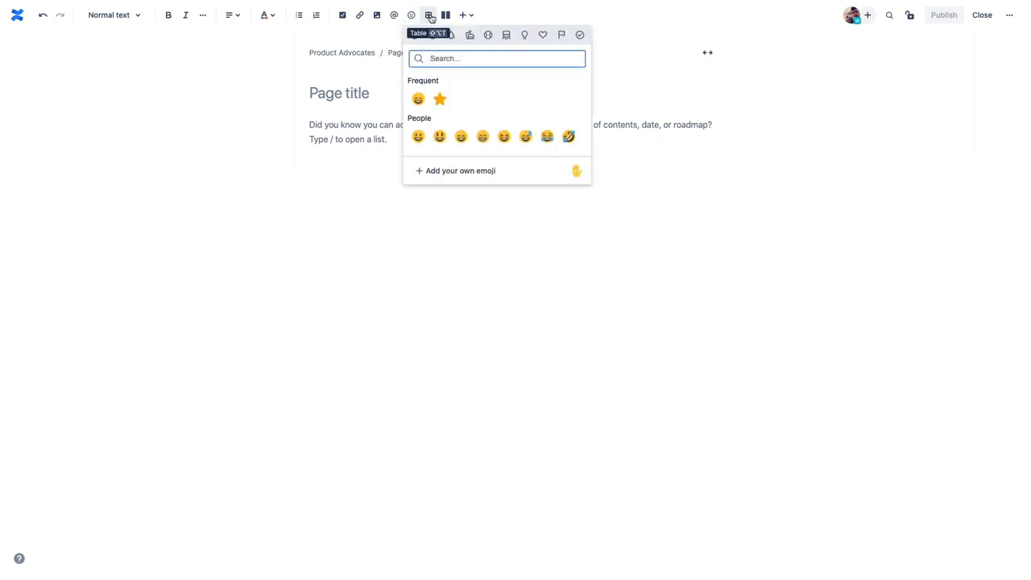
Insert a table, add a fourth column and clear the selected cells
{"action": "left_click", "coordinate": [429, 15]}
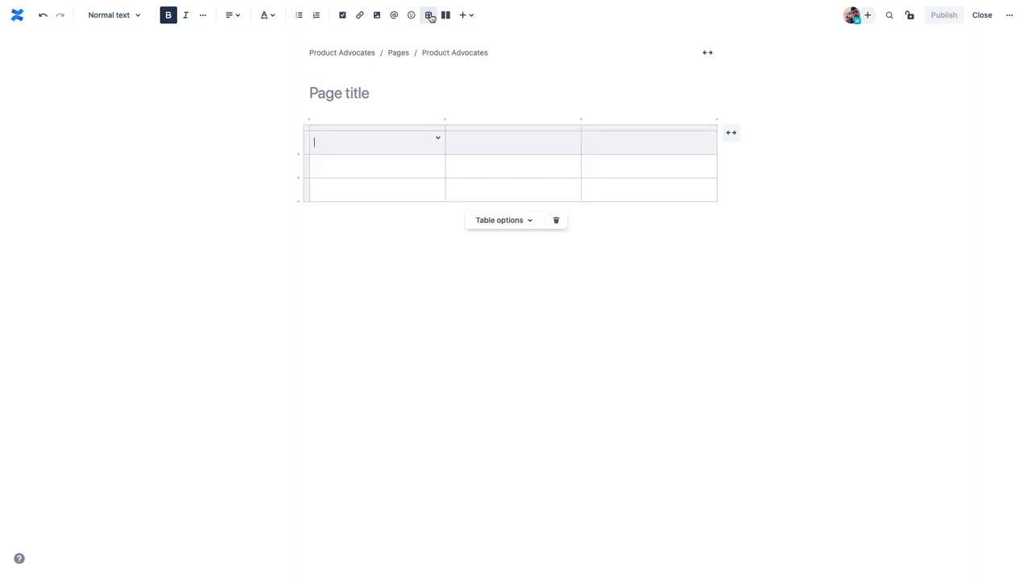
{"action": "mouse_move", "coordinate": [385, 110]}
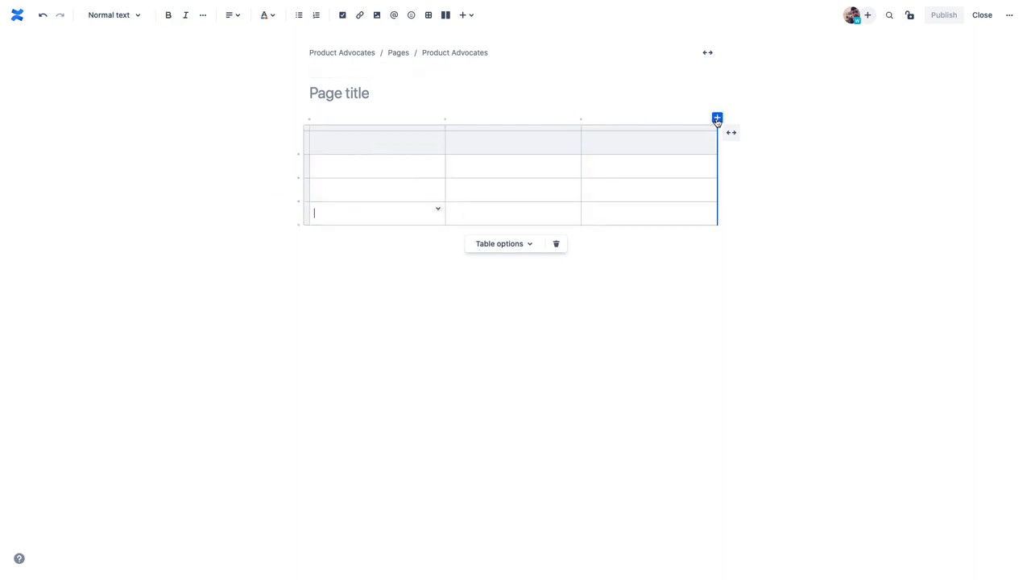
{"action": "left_click", "coordinate": [715, 120]}
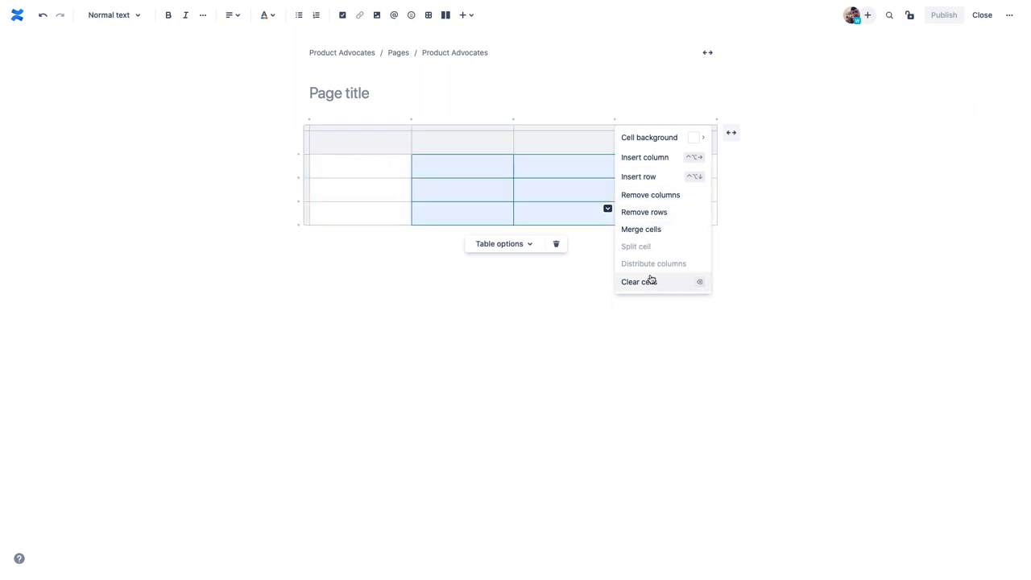
{"action": "mouse_move", "coordinate": [649, 282]}
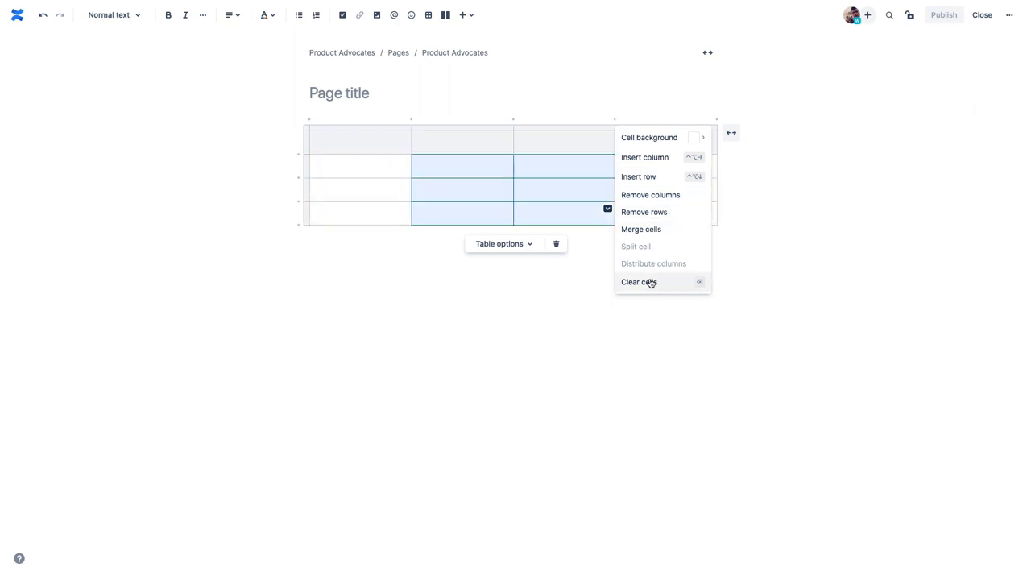
{"action": "left_click", "coordinate": [638, 281]}
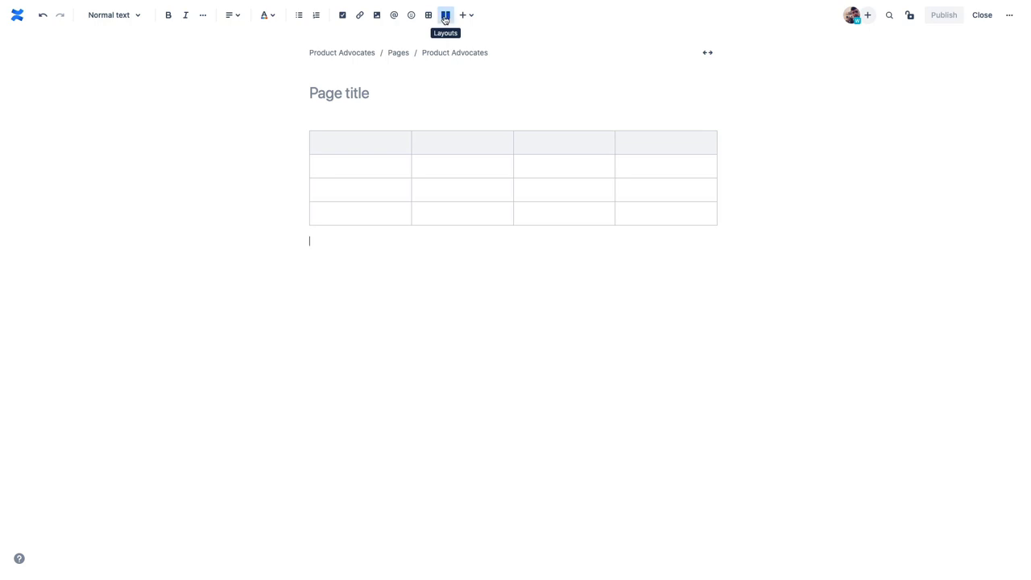
{"action": "left_click", "coordinate": [445, 14]}
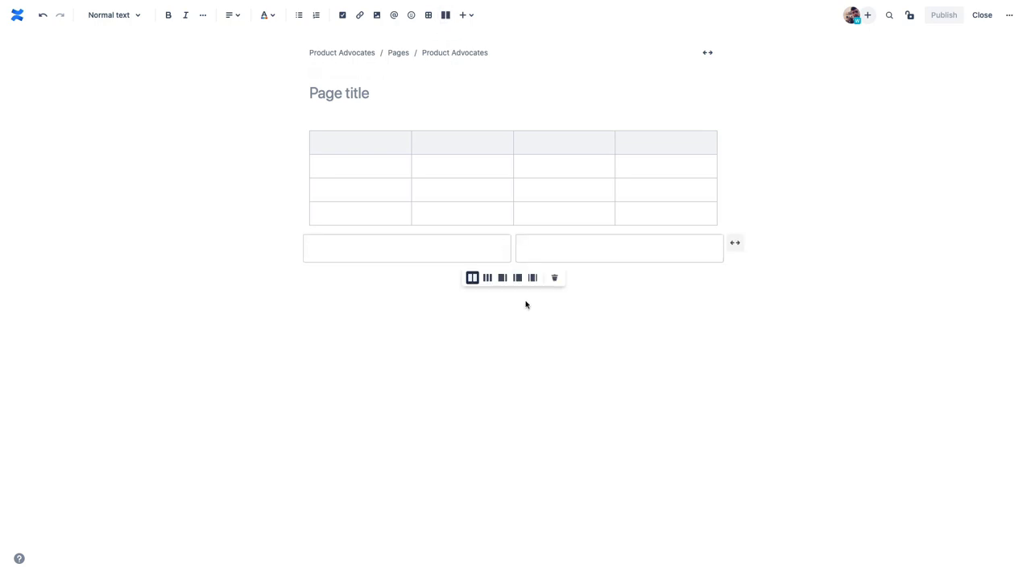
{"action": "left_click", "coordinate": [487, 277]}
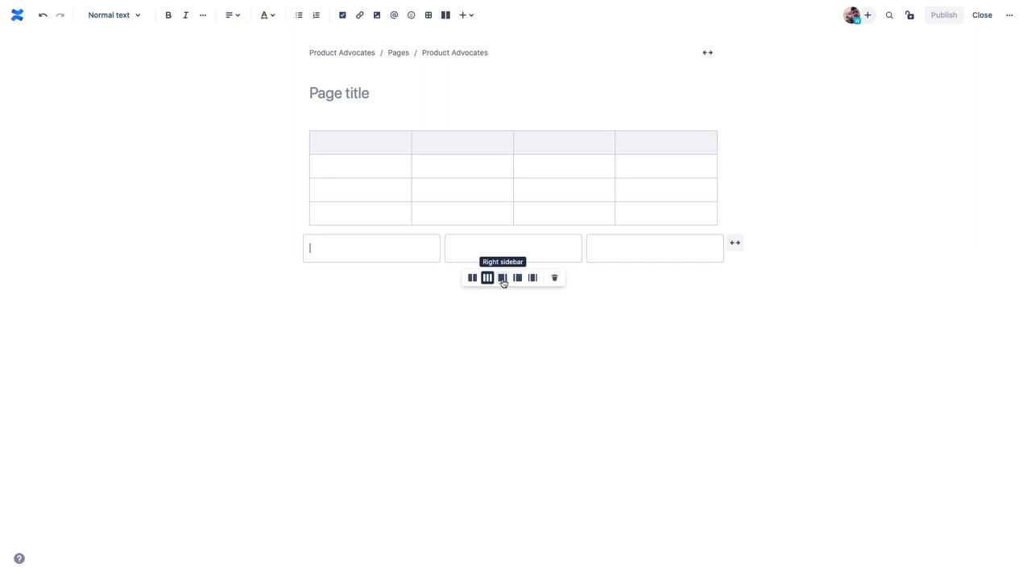
{"action": "left_click", "coordinate": [516, 277]}
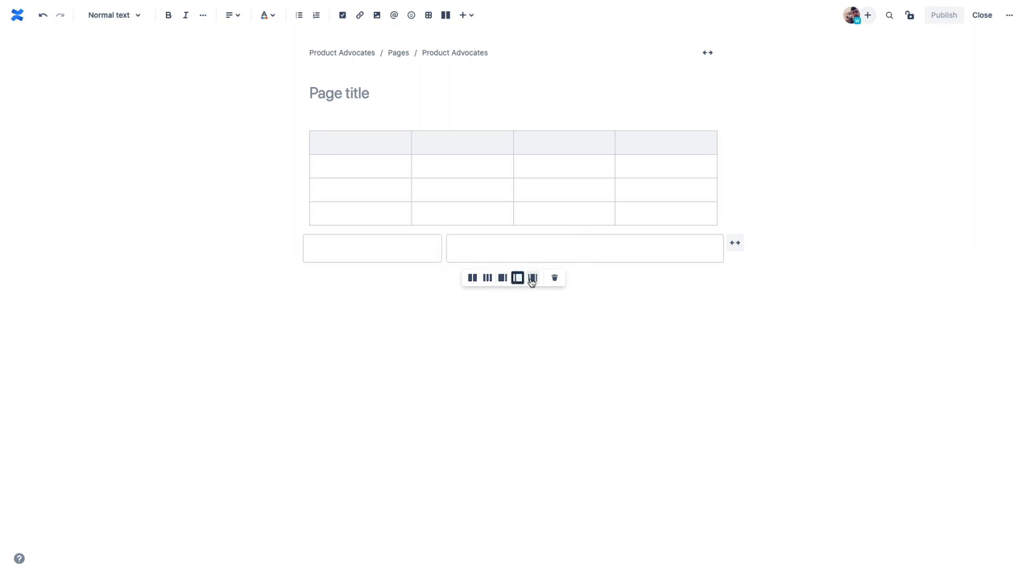
{"action": "left_click", "coordinate": [532, 277]}
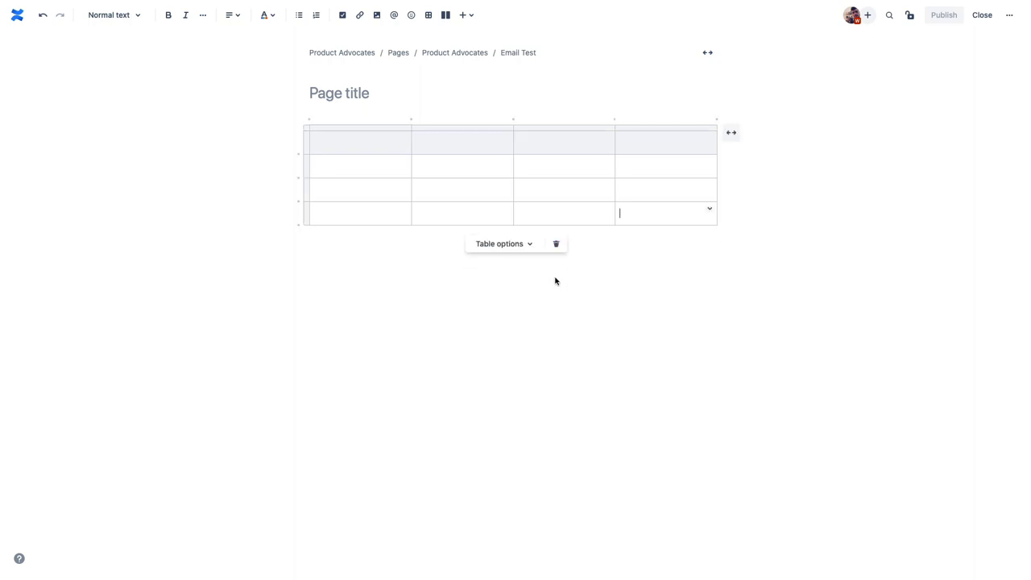
On an empty draft add a two-column Variant A/B layout and split the lower row into three columns
{"action": "left_click", "coordinate": [554, 244]}
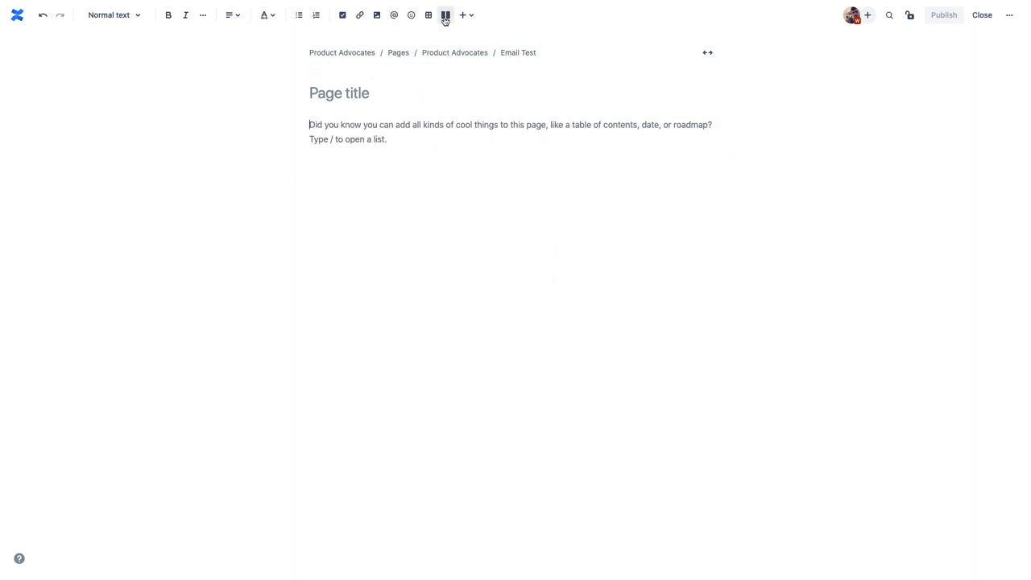
{"action": "left_click", "coordinate": [445, 15]}
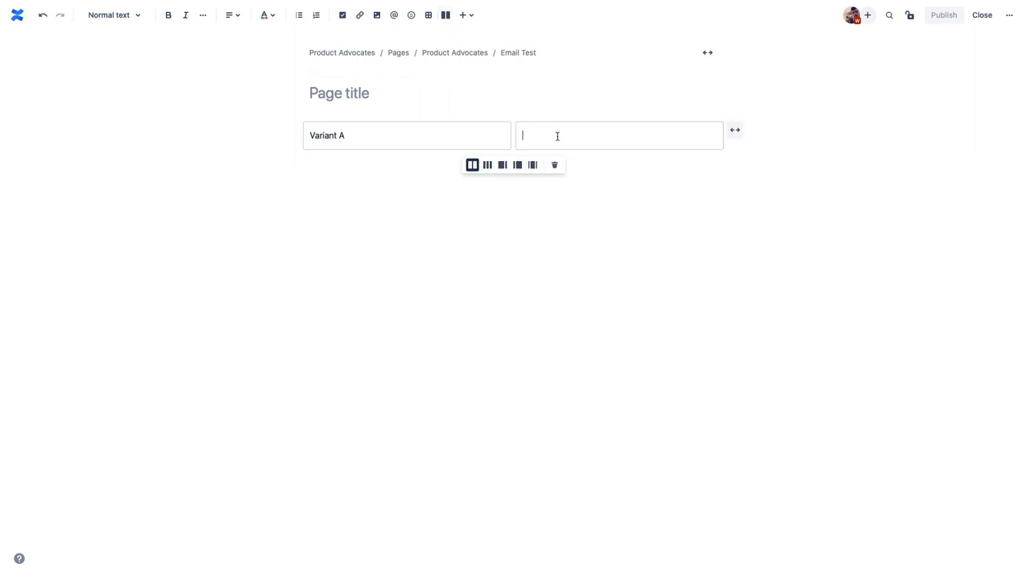
{"action": "type", "text": "Variant B"}
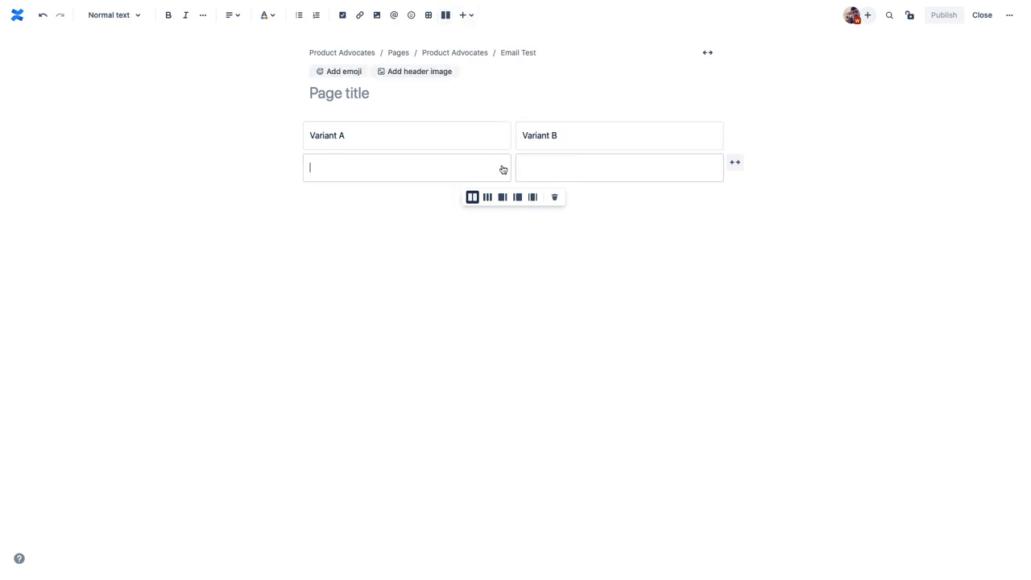
{"action": "left_click", "coordinate": [483, 196]}
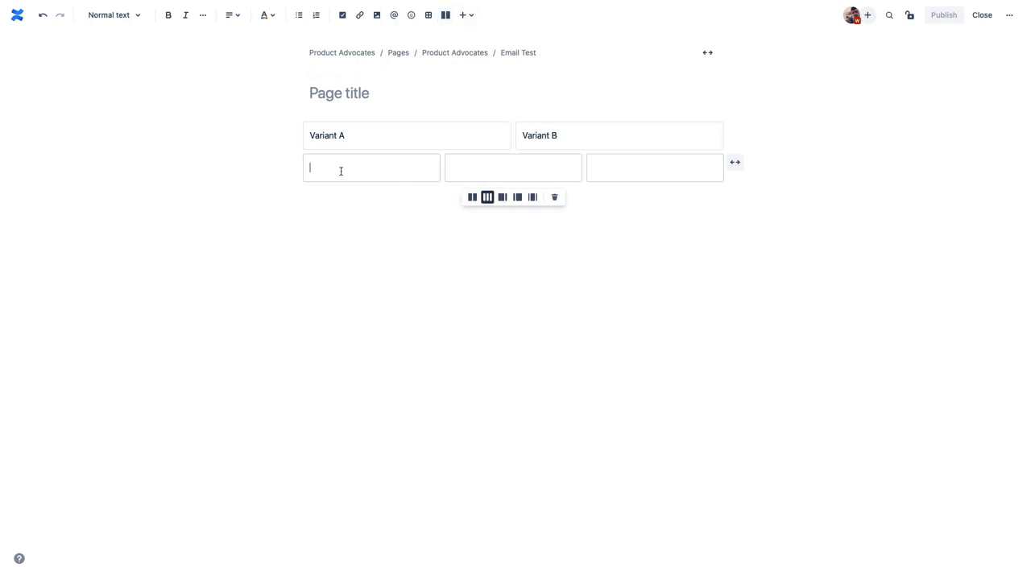
Label the columns Outcome A, Winner, Outcome B with Open Rate: and Clickthrough Rate: entries
{"action": "type", "text": "Outcome A"}
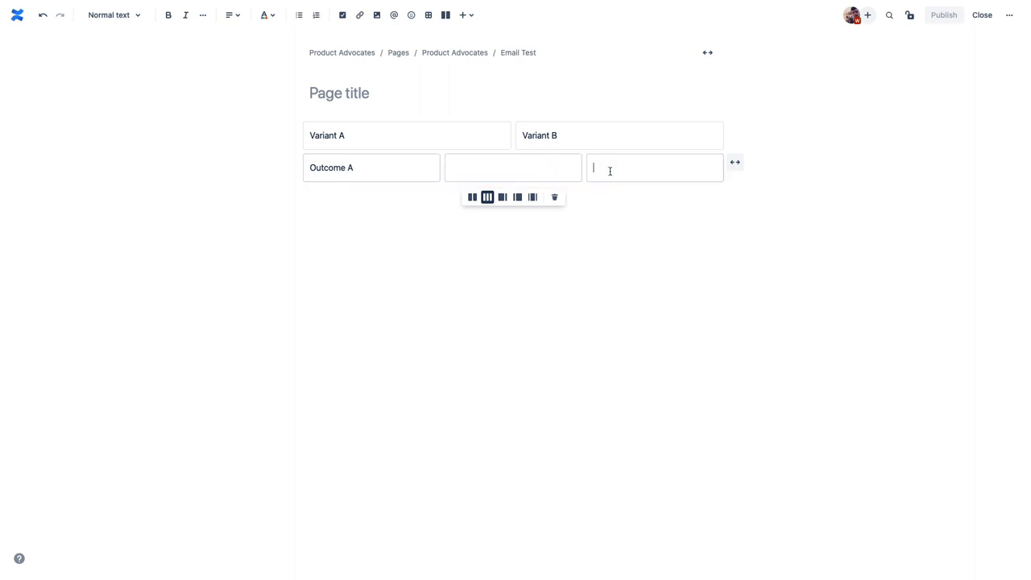
{"action": "type", "text": "Outcome B"}
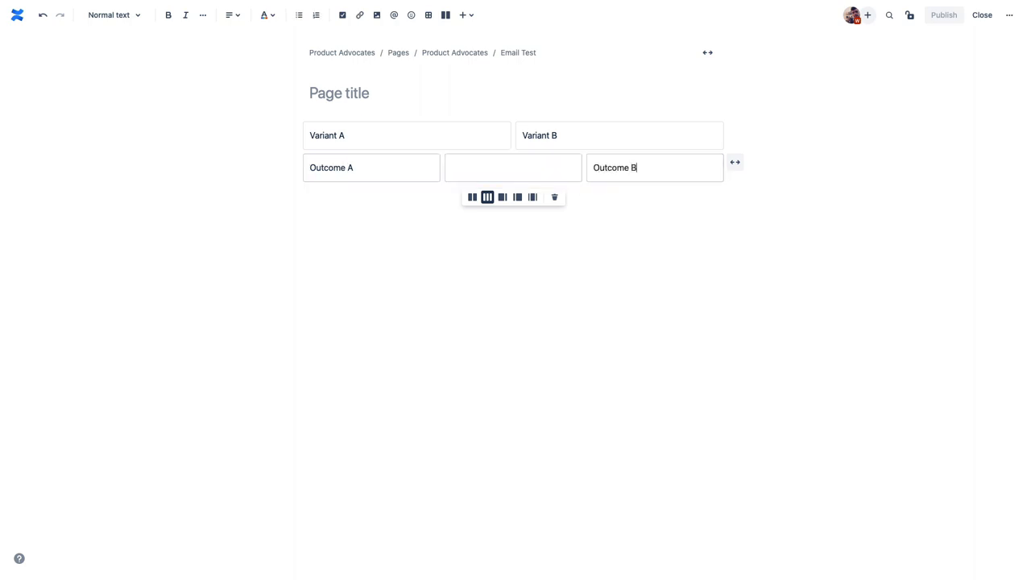
{"action": "type", "text": "Winner"}
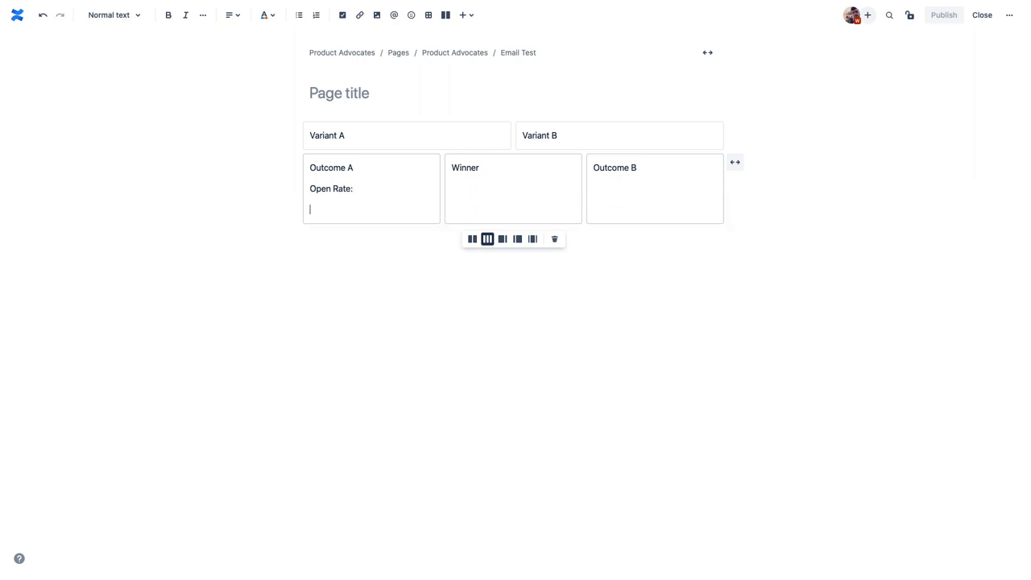
{"action": "type", "text": "Clickthrough"}
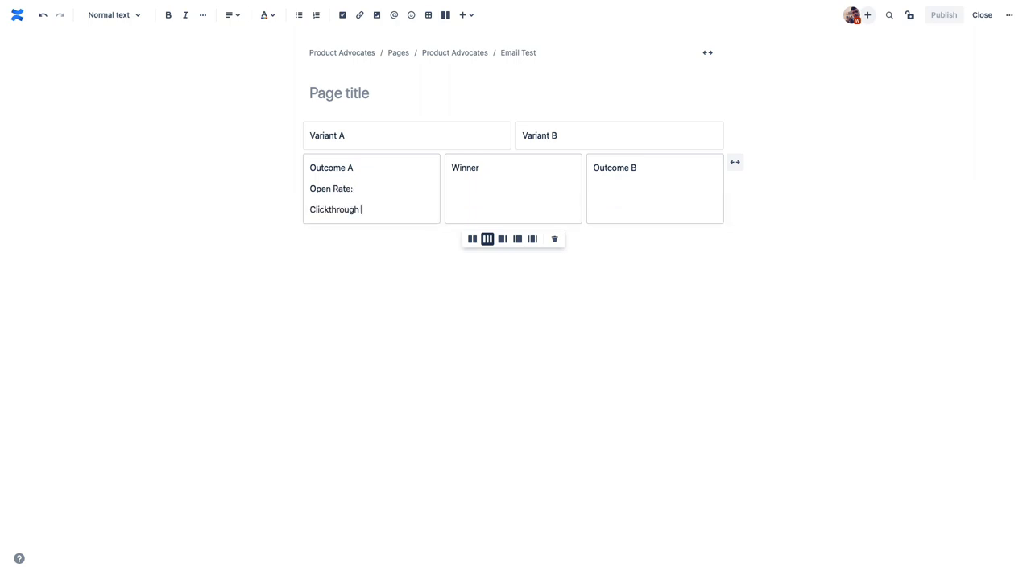
{"action": "type", "text": "Rate:"}
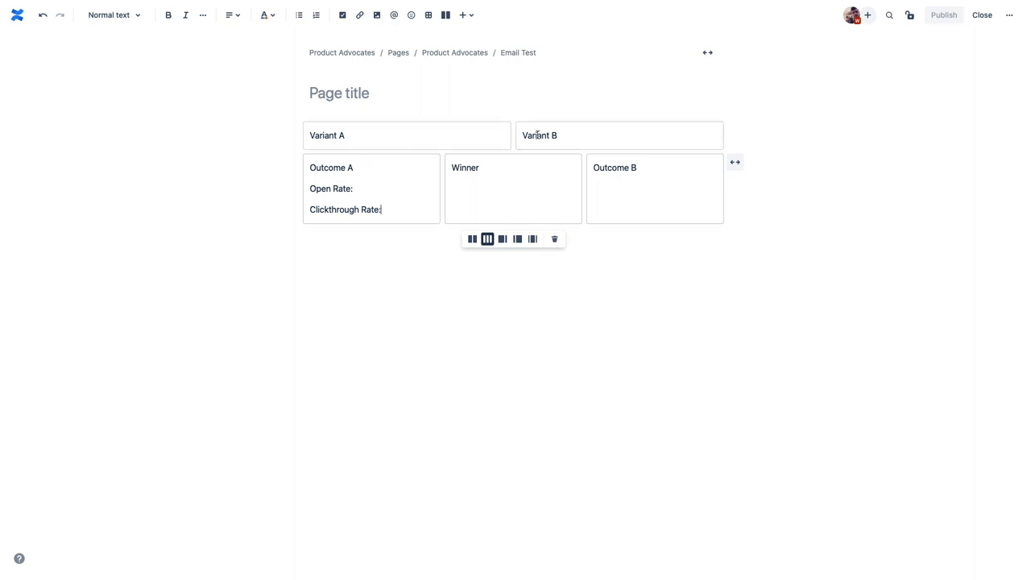
{"action": "type", "text": "Open"}
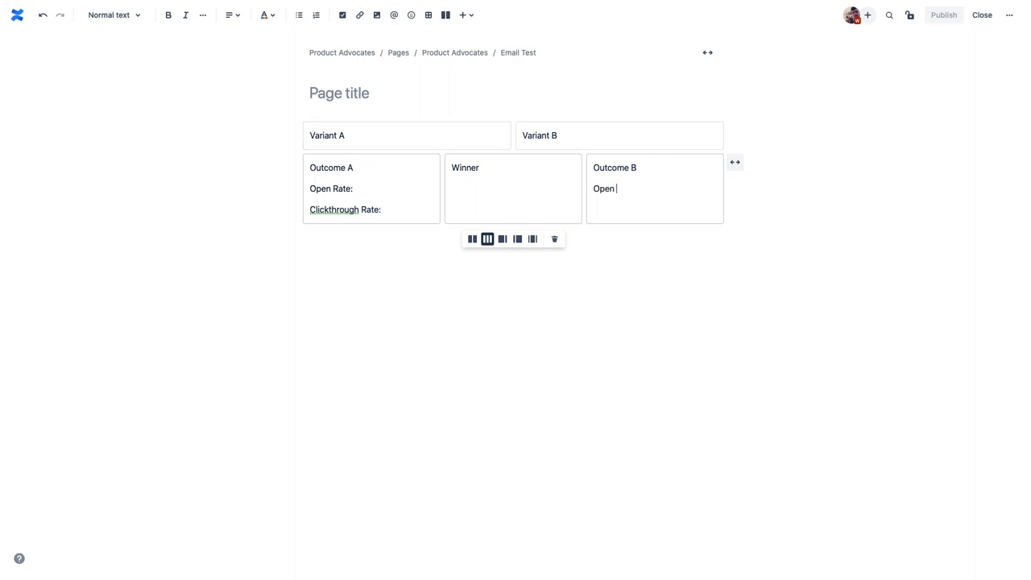
{"action": "type", "text": "Rate:"}
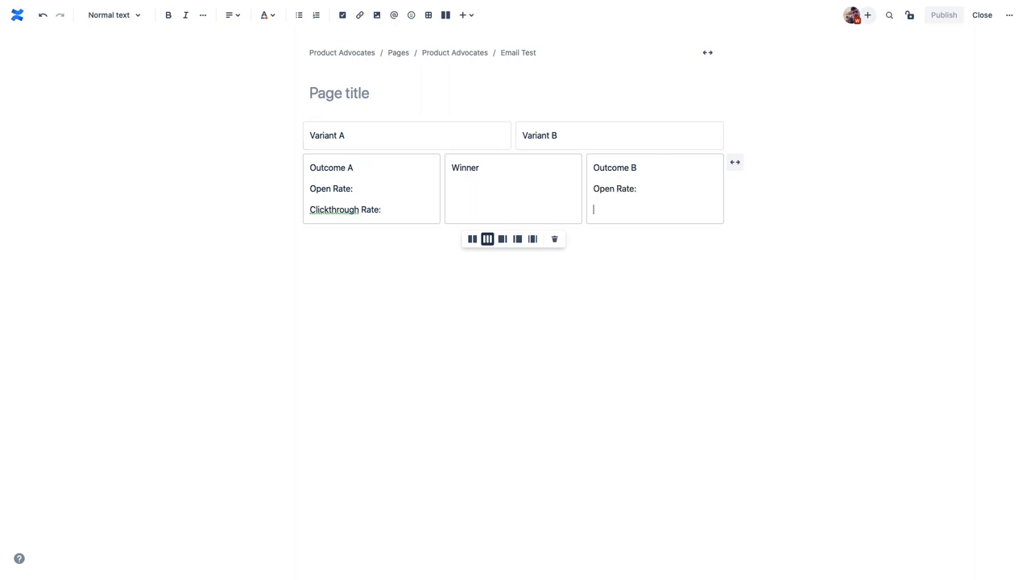
{"action": "type", "text": "Clickthrough R"}
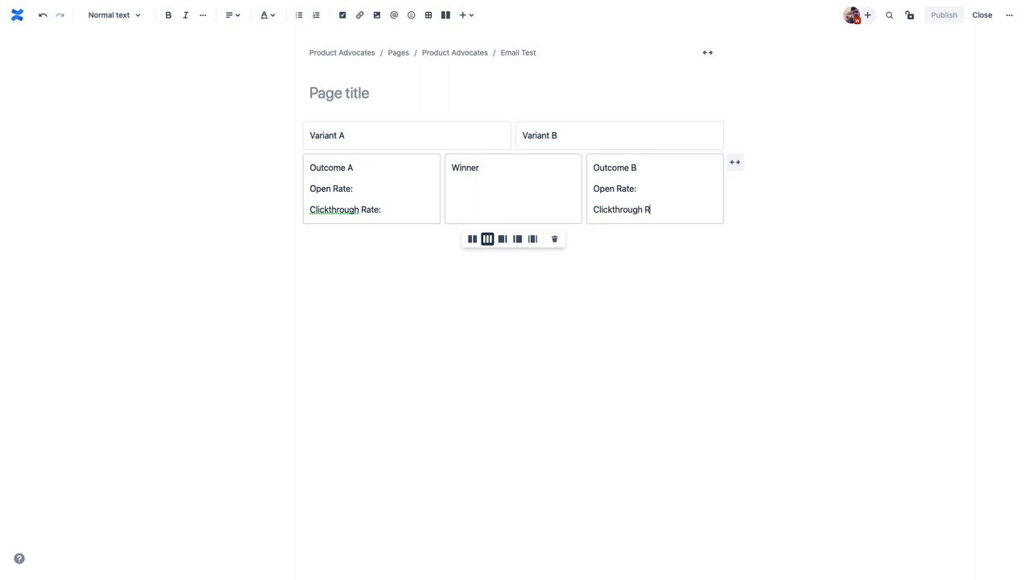
{"action": "type", "text": "ate:"}
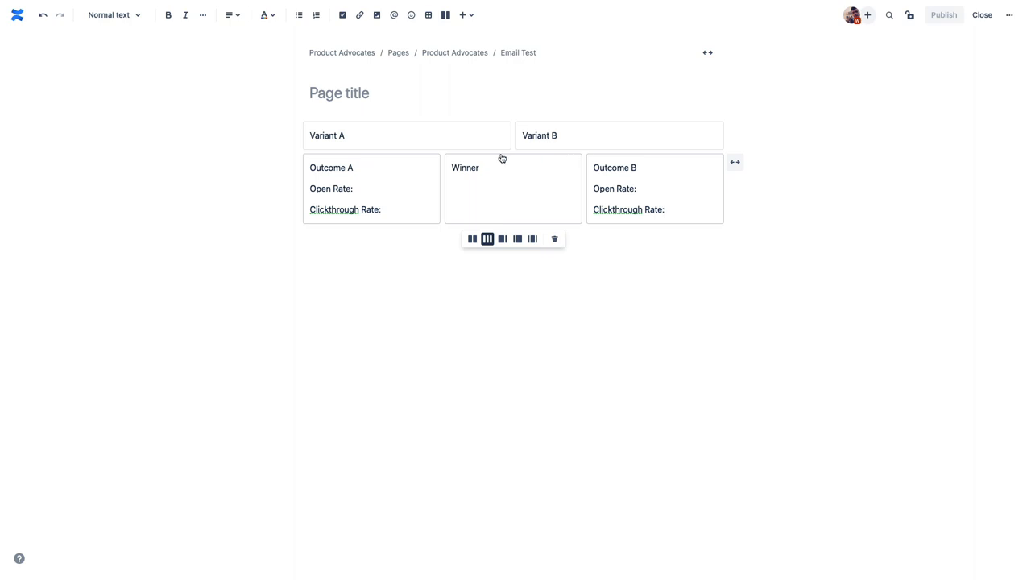
Enter the open and clickthrough rates 5%, 8% and 7% into the outcome columns
{"action": "left_click", "coordinate": [370, 188]}
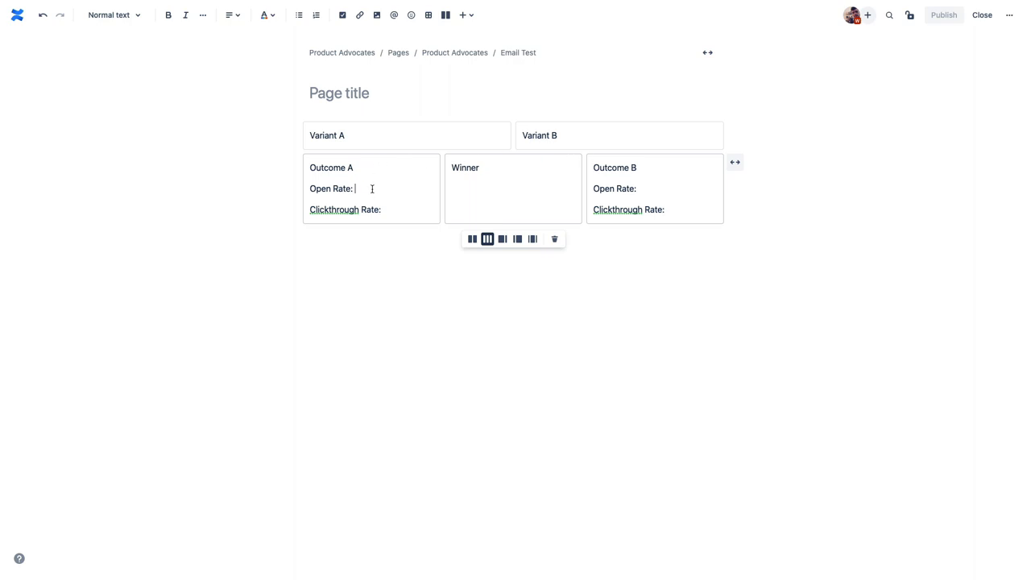
{"action": "type", "text": "5%"}
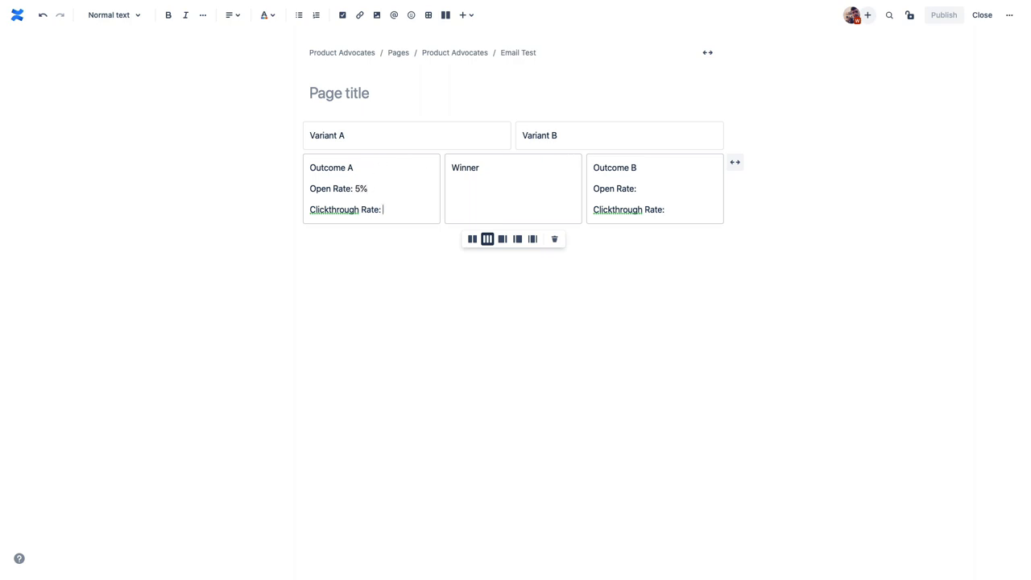
{"action": "type", "text": "8%"}
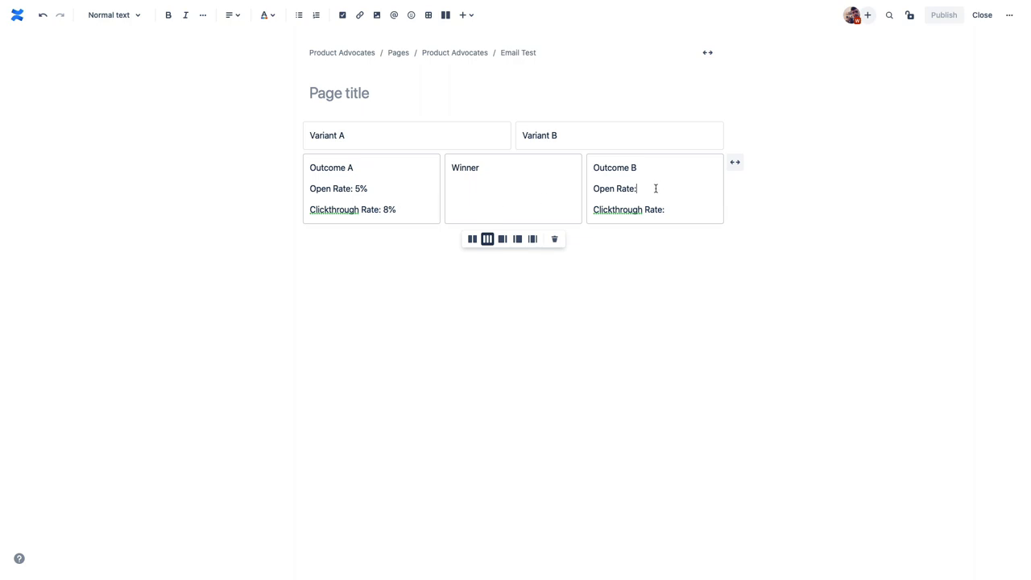
{"action": "type", "text": "7%"}
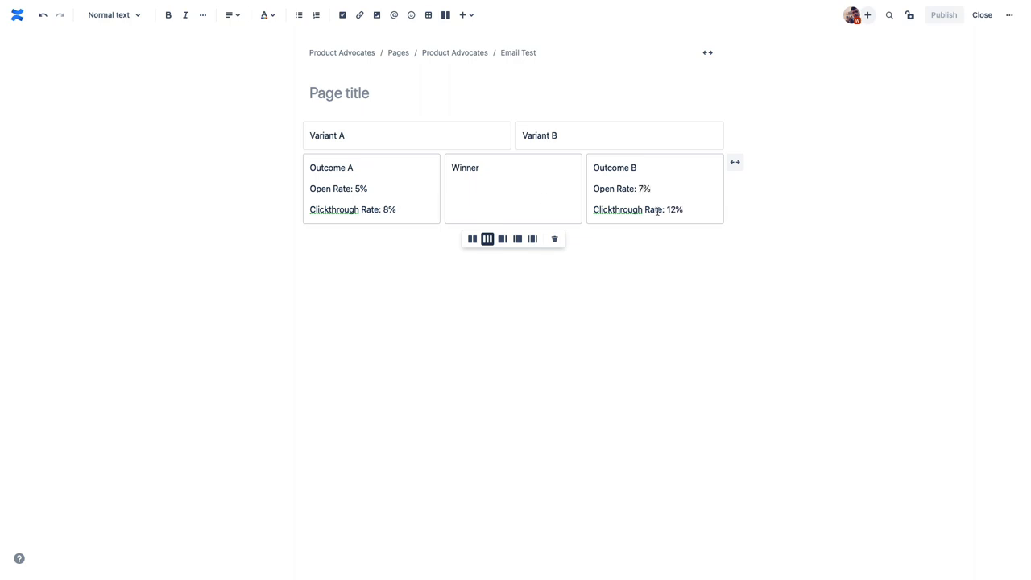
Write Outcome B under the Winner column
{"action": "left_click", "coordinate": [499, 188]}
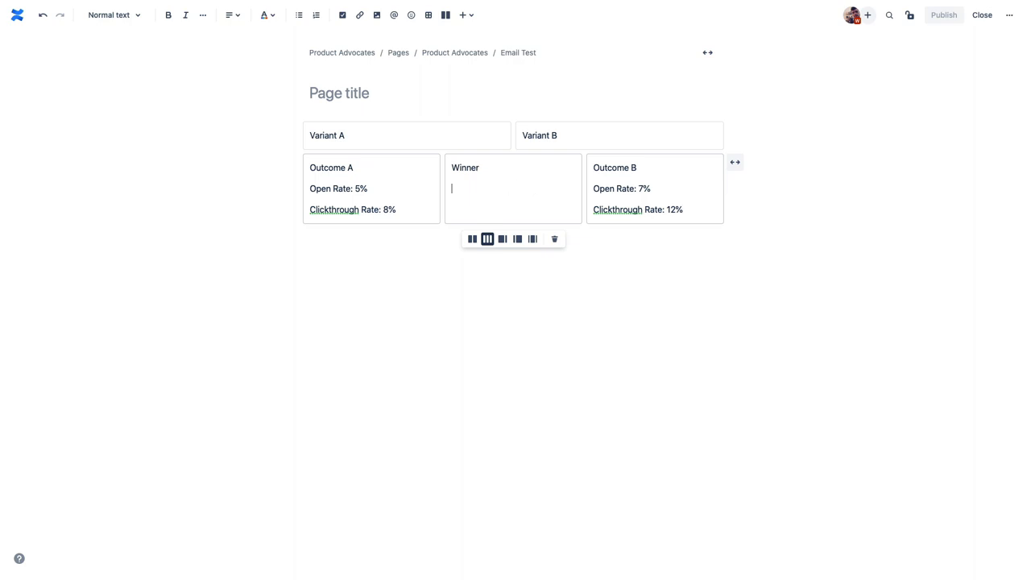
{"action": "type", "text": "Outcome"}
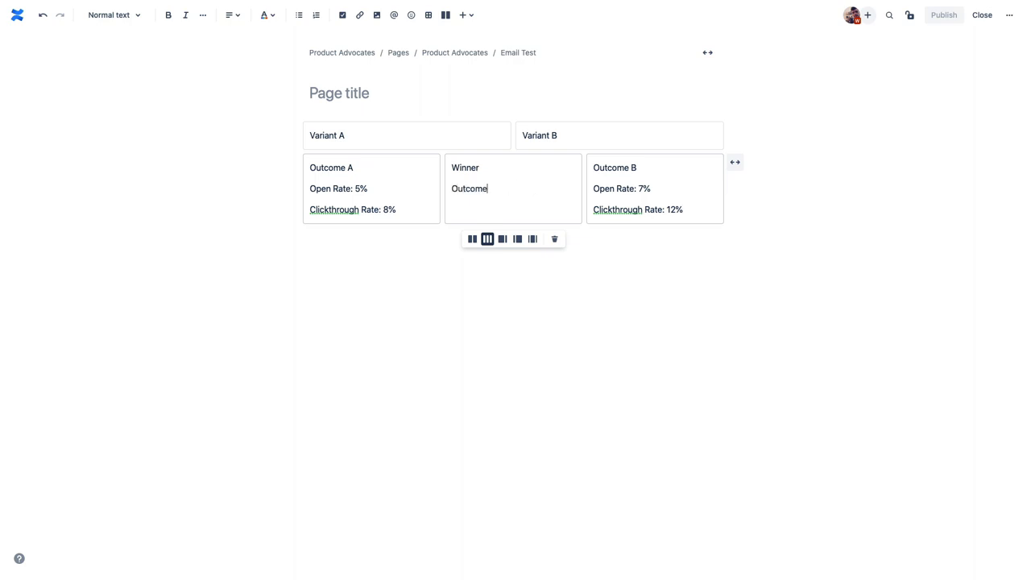
{"action": "type", "text": "B"}
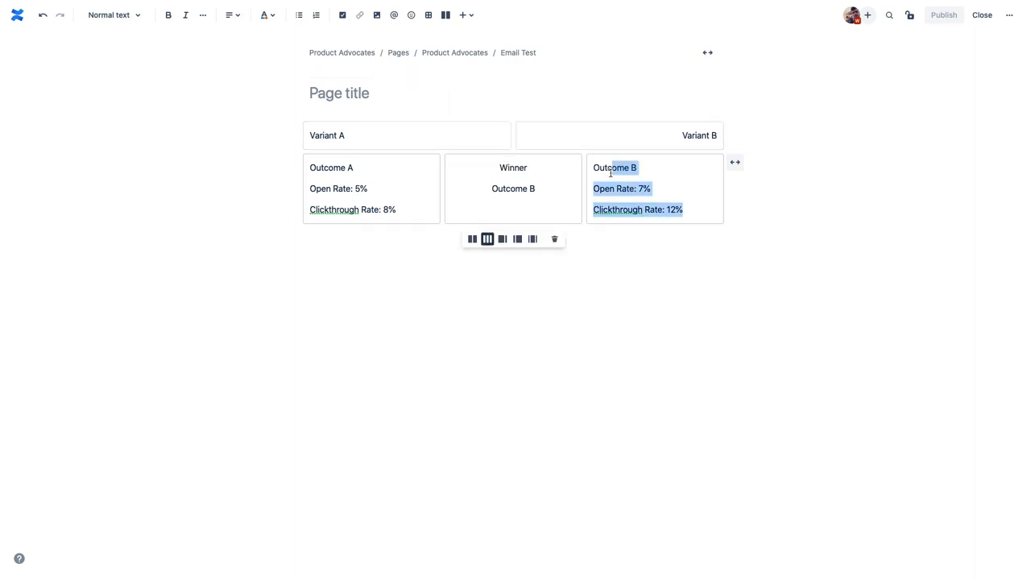
Right-align the Outcome B column text and move on to the Winner label and page title
{"action": "left_click", "coordinate": [228, 15]}
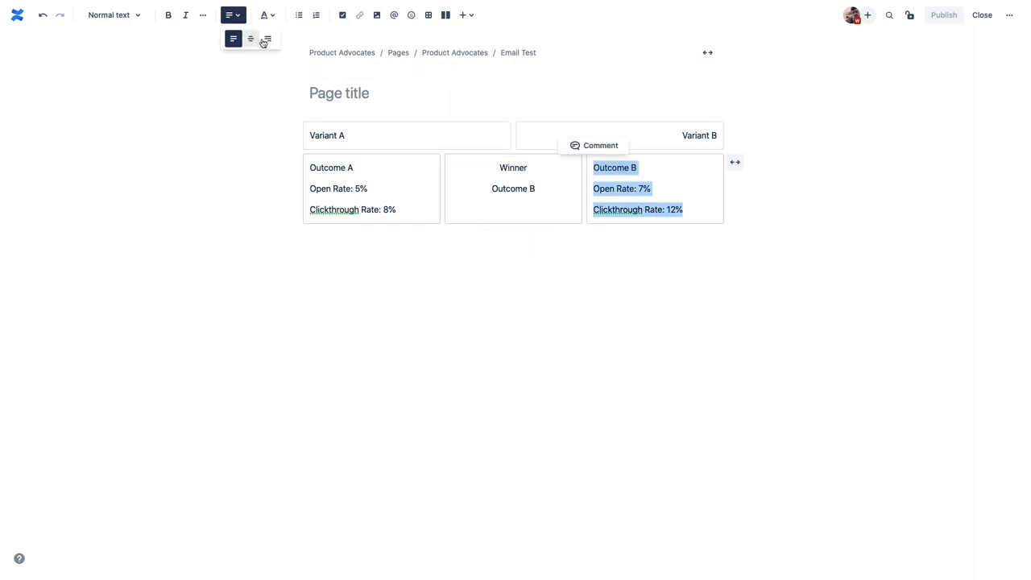
{"action": "left_click", "coordinate": [264, 39]}
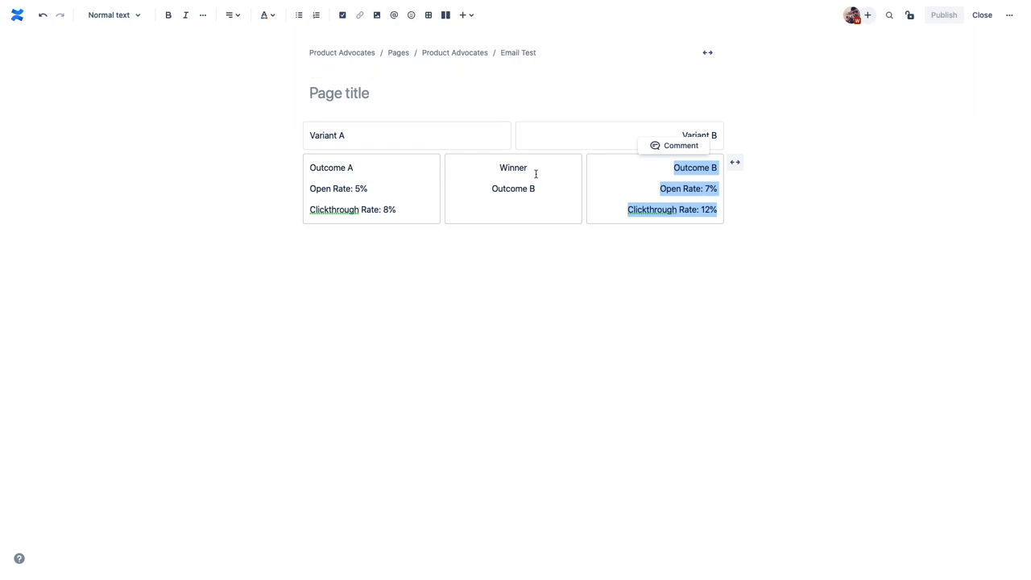
{"action": "left_click", "coordinate": [113, 14]}
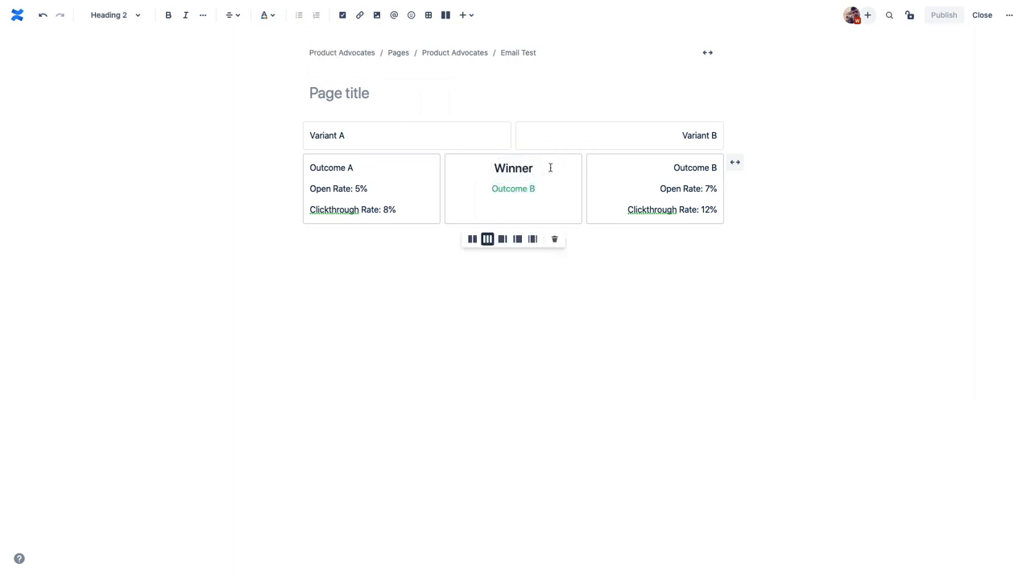
{"action": "left_click", "coordinate": [418, 96]}
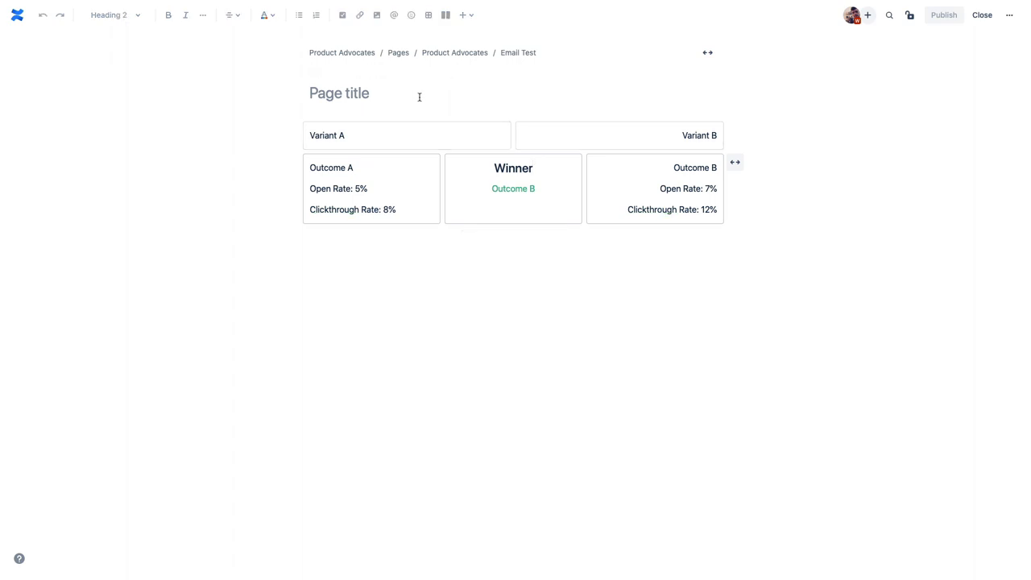
Title the page Email Test and publish it to the Product Advocates space
{"action": "type", "text": "Email Test"}
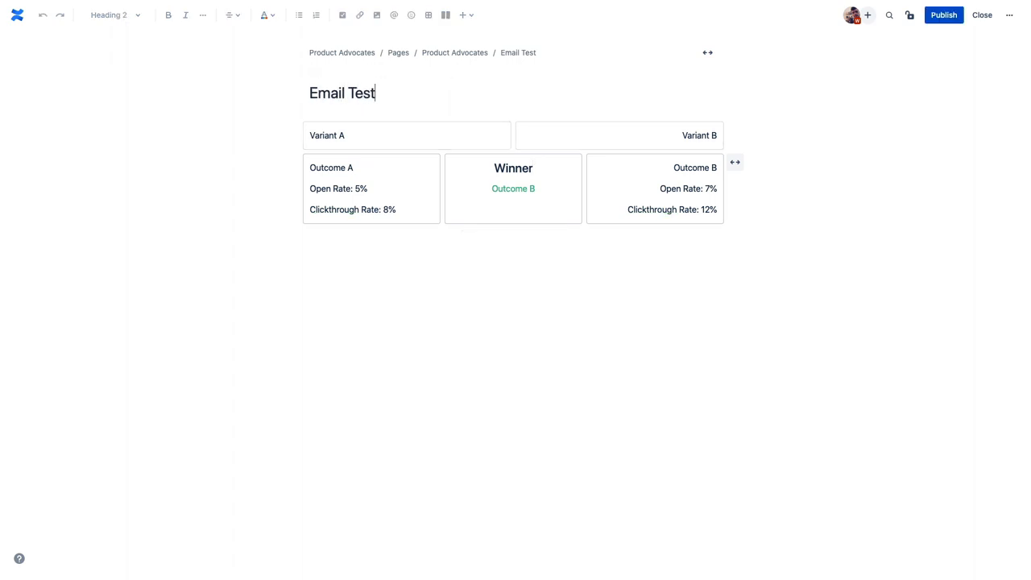
{"action": "mouse_move", "coordinate": [944, 14]}
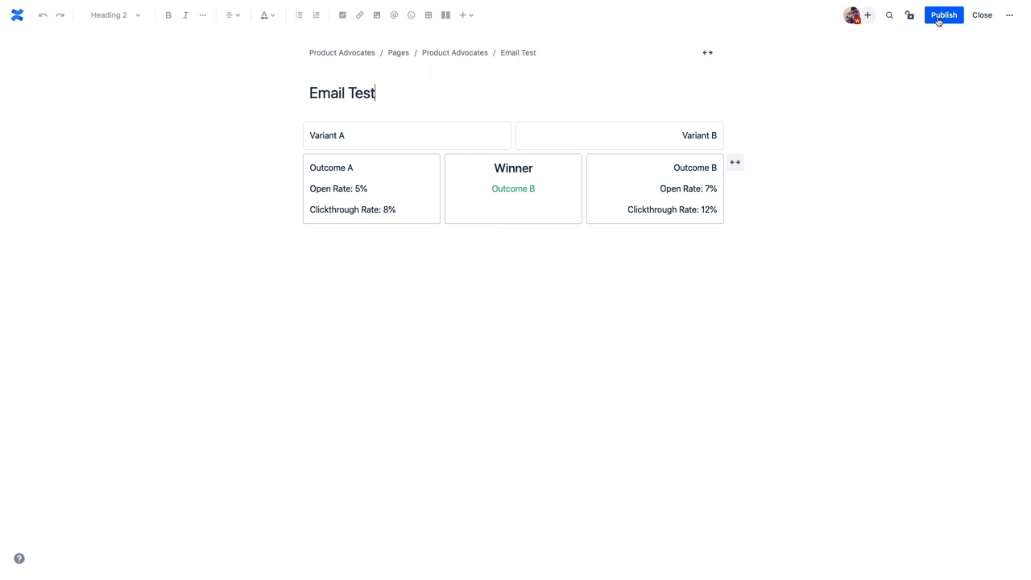
{"action": "left_click", "coordinate": [944, 15]}
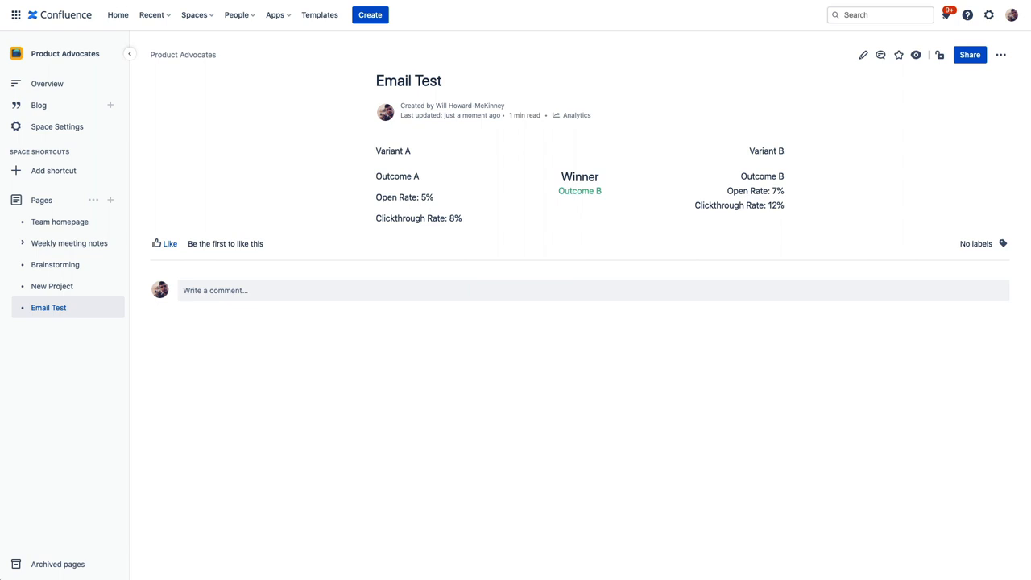
{"action": "mouse_move", "coordinate": [644, 404]}
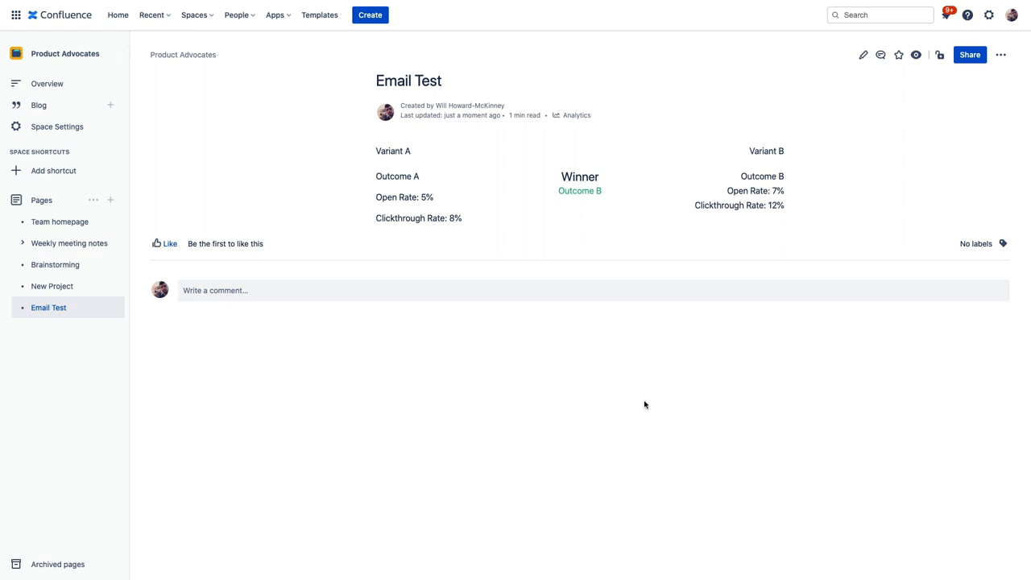
{"action": "mouse_move", "coordinate": [863, 55]}
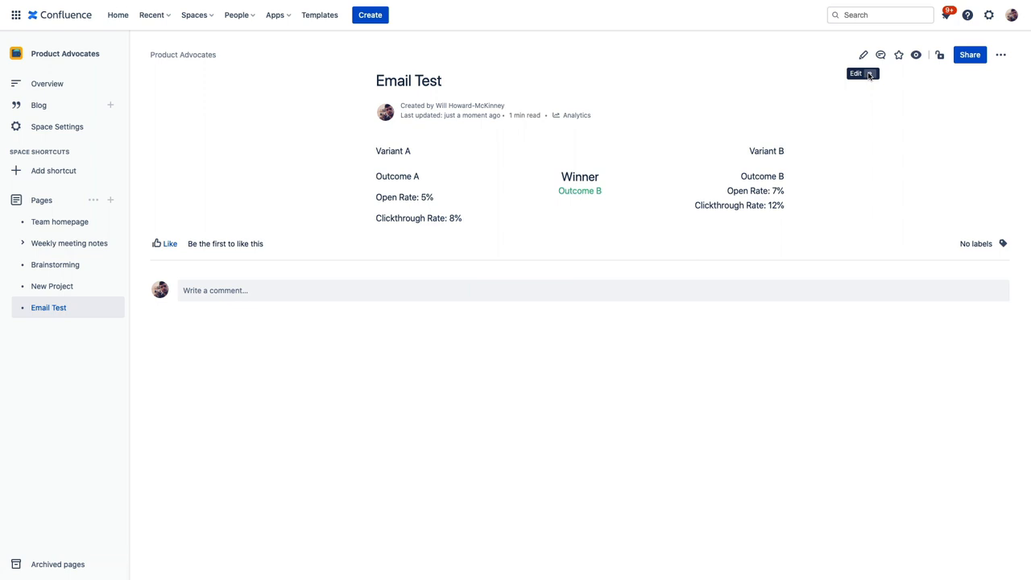
{"action": "mouse_move", "coordinate": [863, 54]}
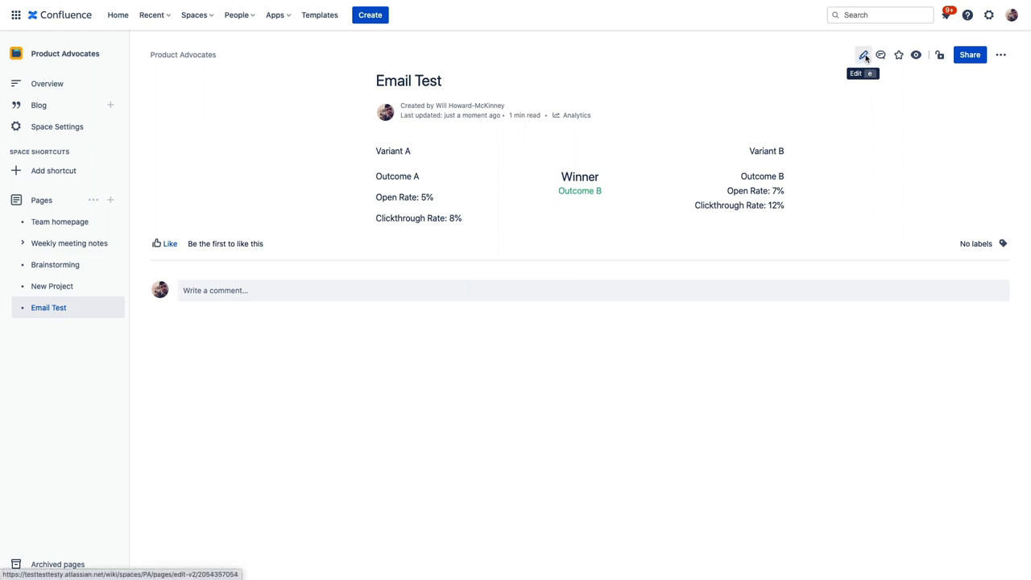
Reopen the published Email Test page in the editor
{"action": "left_click", "coordinate": [864, 55]}
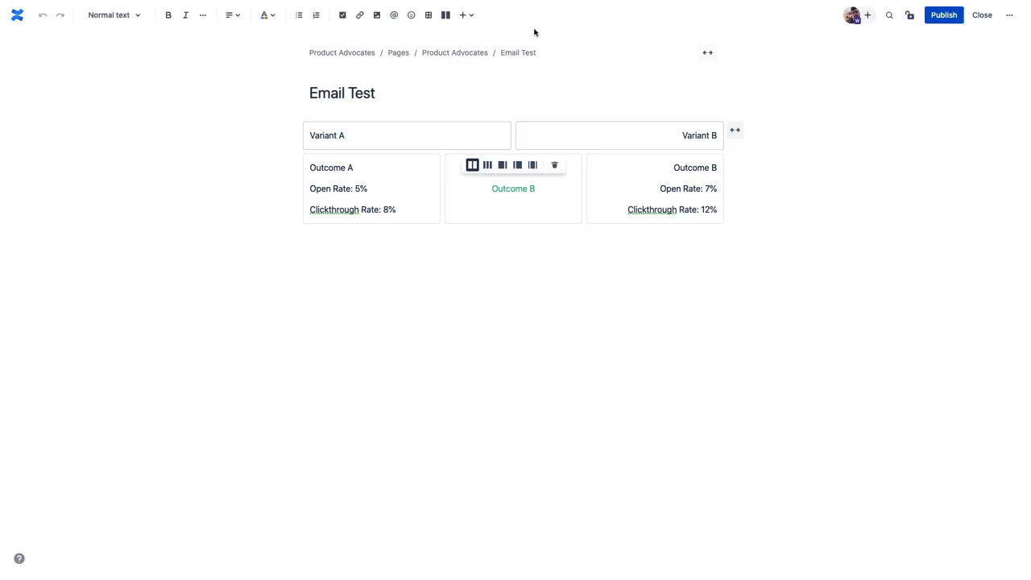
{"action": "mouse_move", "coordinate": [465, 14]}
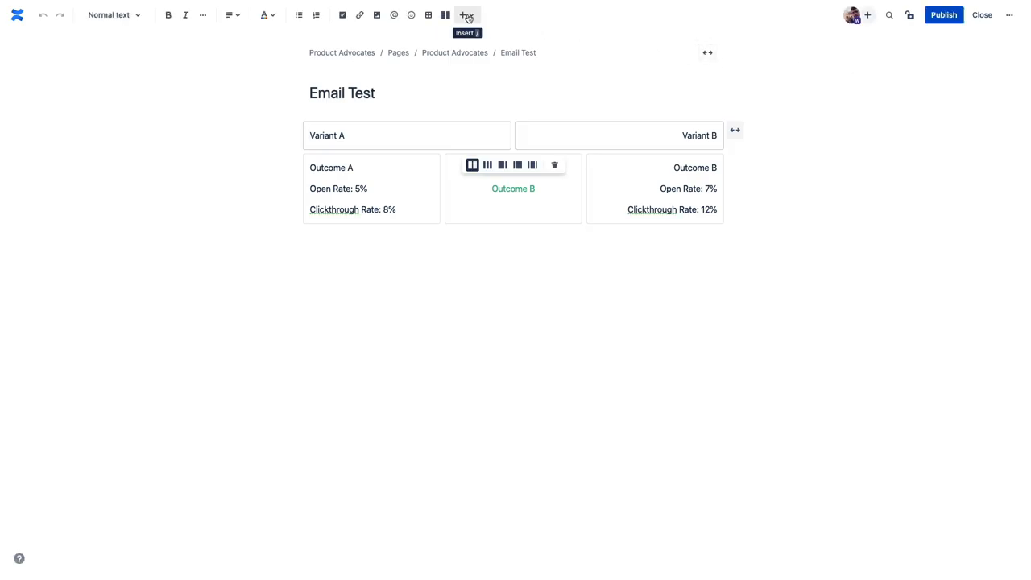
Add an expand section from the Insert menu, browsing and dismissing the full element catalogue
{"action": "left_click", "coordinate": [466, 14]}
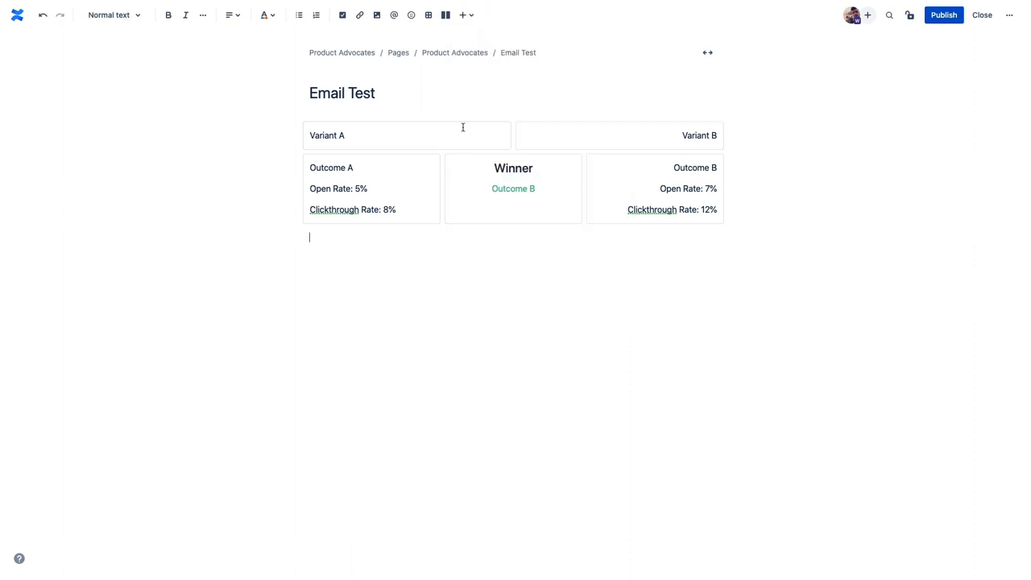
{"action": "left_click", "coordinate": [461, 14]}
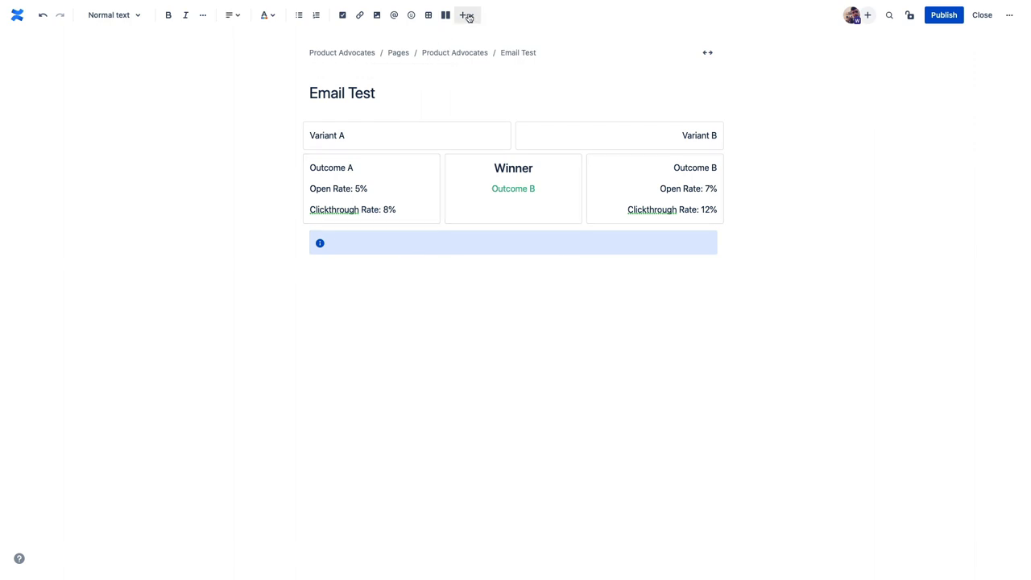
{"action": "mouse_move", "coordinate": [467, 14]}
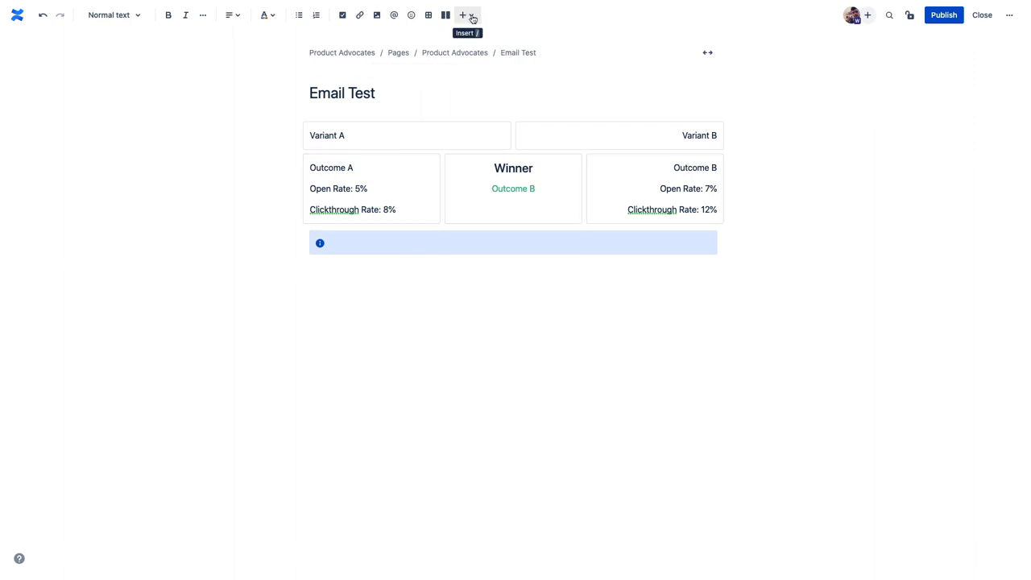
{"action": "left_click", "coordinate": [460, 14]}
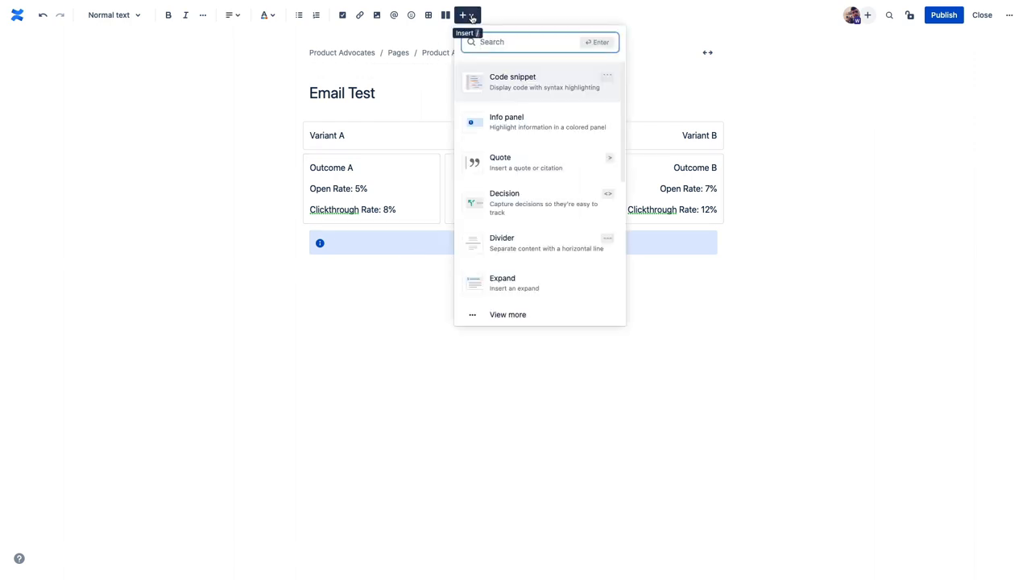
{"action": "mouse_move", "coordinate": [513, 277]}
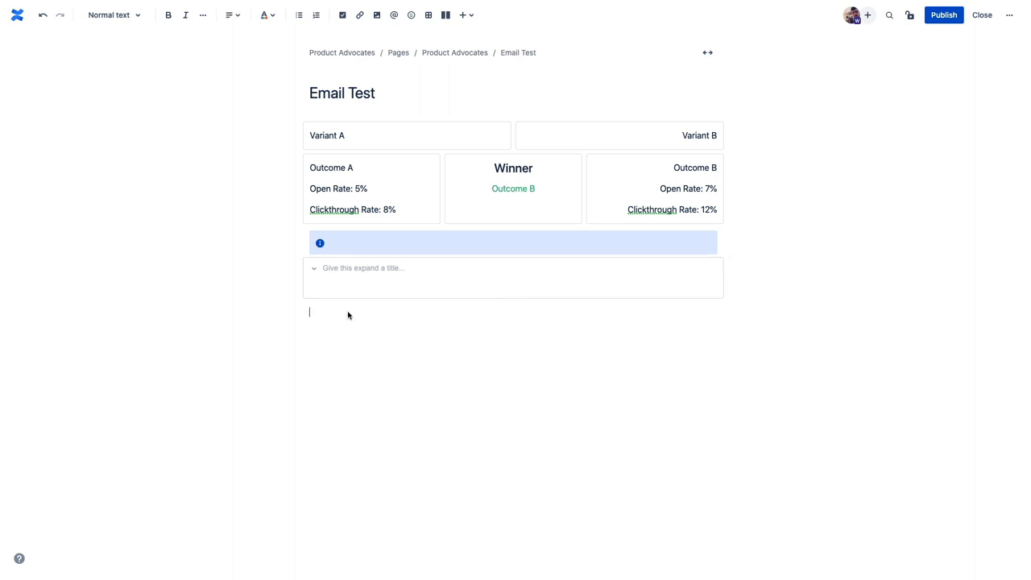
{"action": "left_click", "coordinate": [462, 15]}
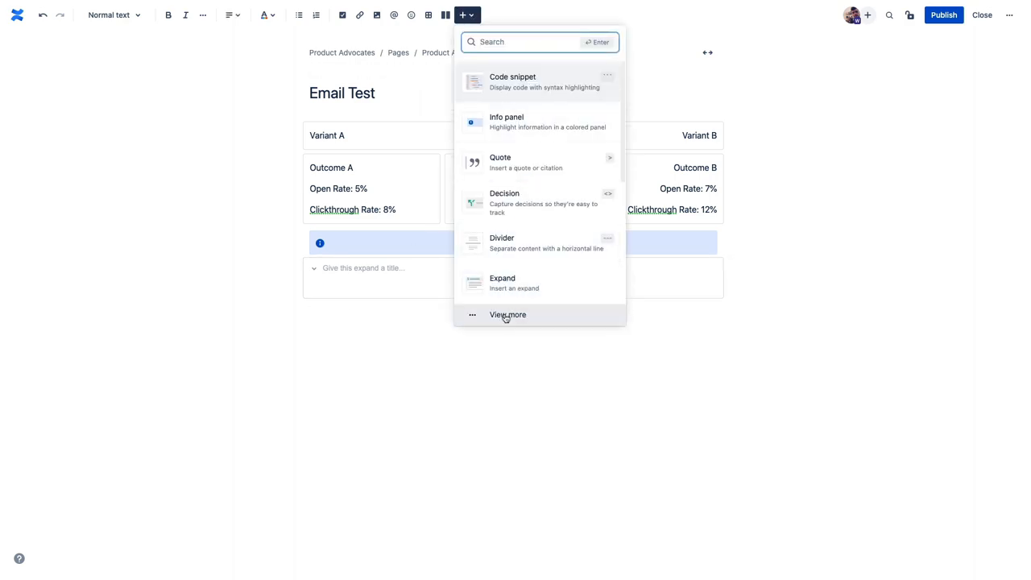
{"action": "left_click", "coordinate": [507, 314]}
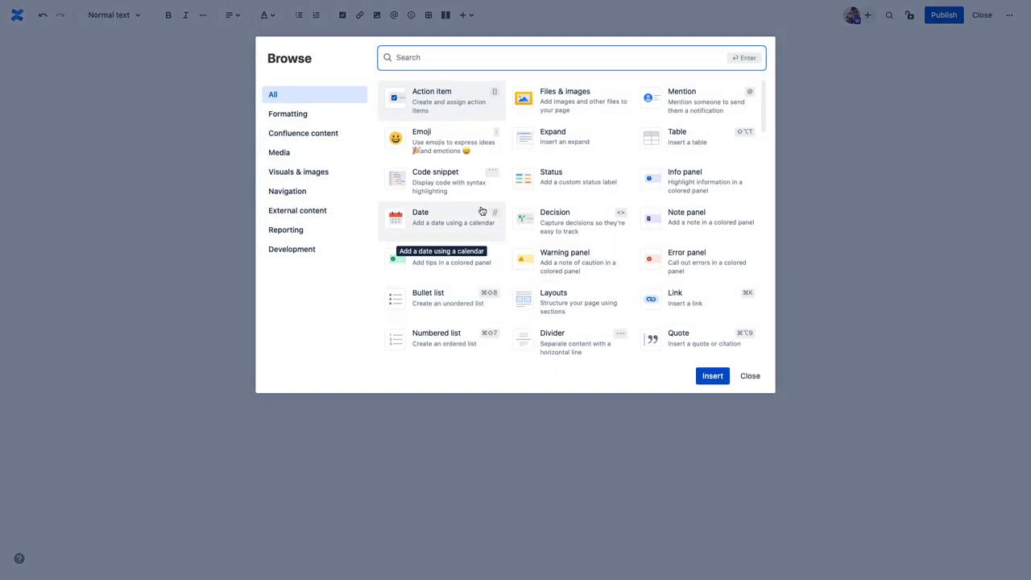
{"action": "mouse_move", "coordinate": [493, 178]}
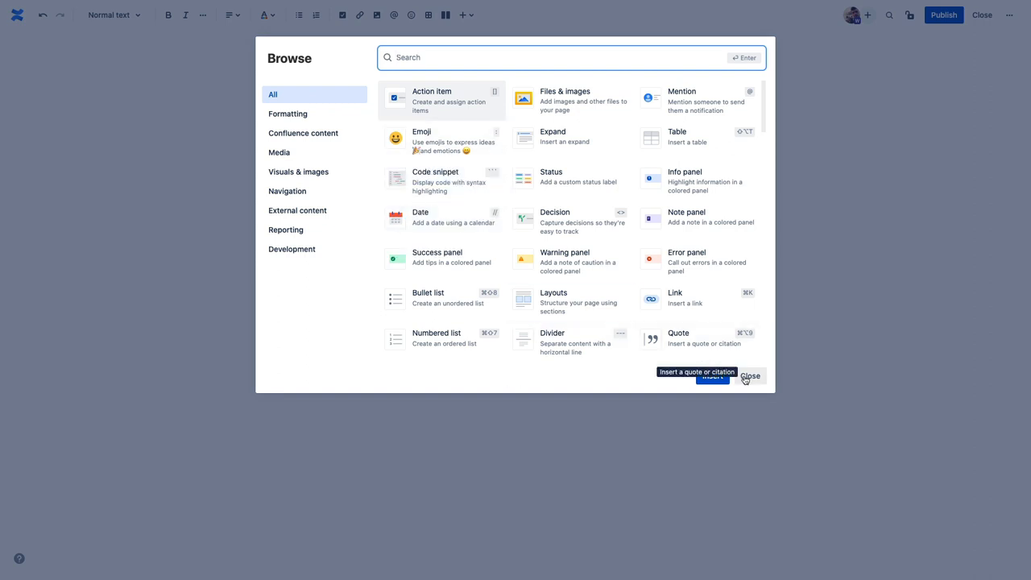
{"action": "left_click", "coordinate": [750, 377]}
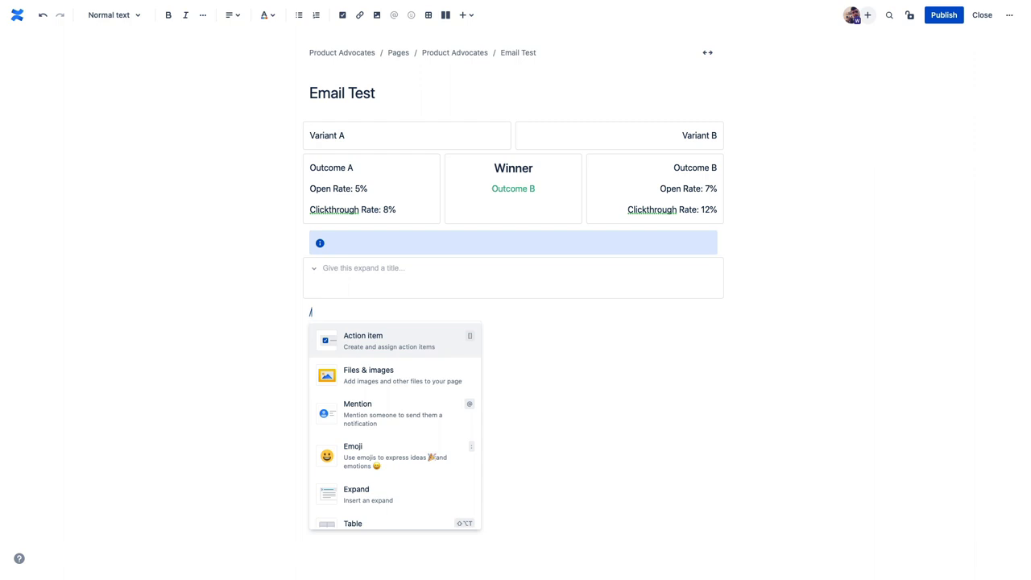
{"action": "type", "text": "/"}
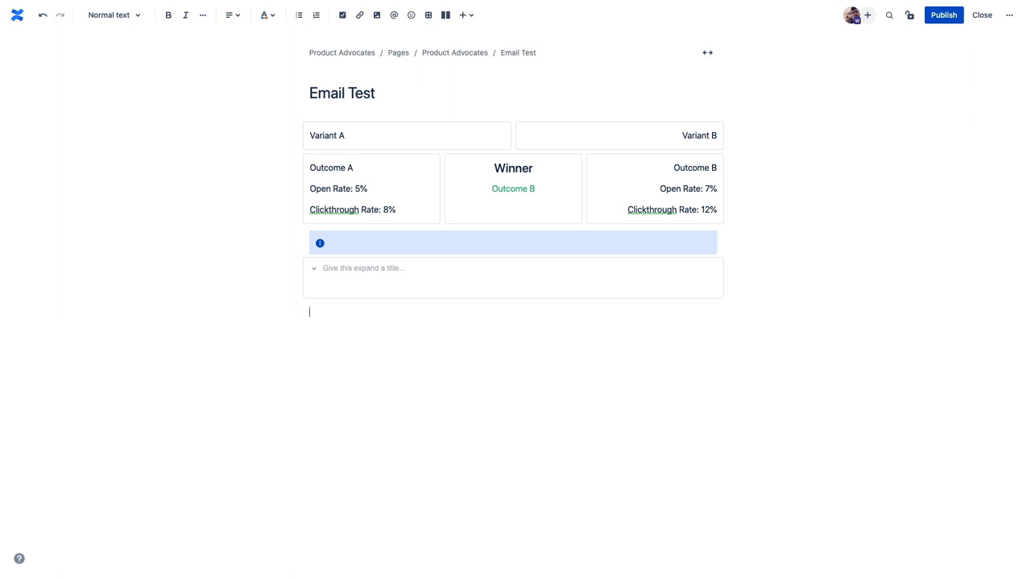
Insert a note panel via /not and a warning panel via /war beneath the expand section
{"action": "type", "text": "/not"}
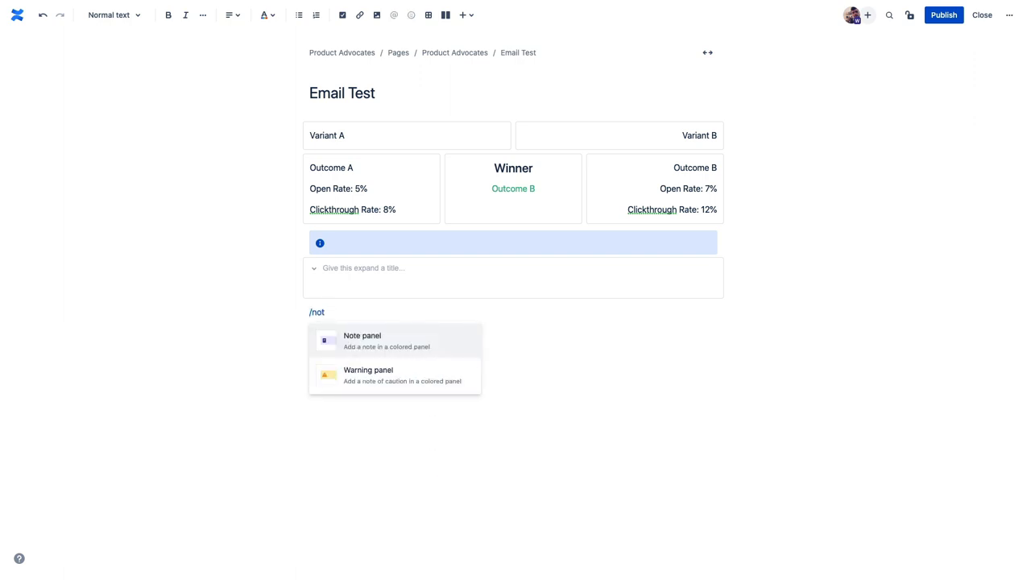
{"action": "left_click", "coordinate": [361, 338]}
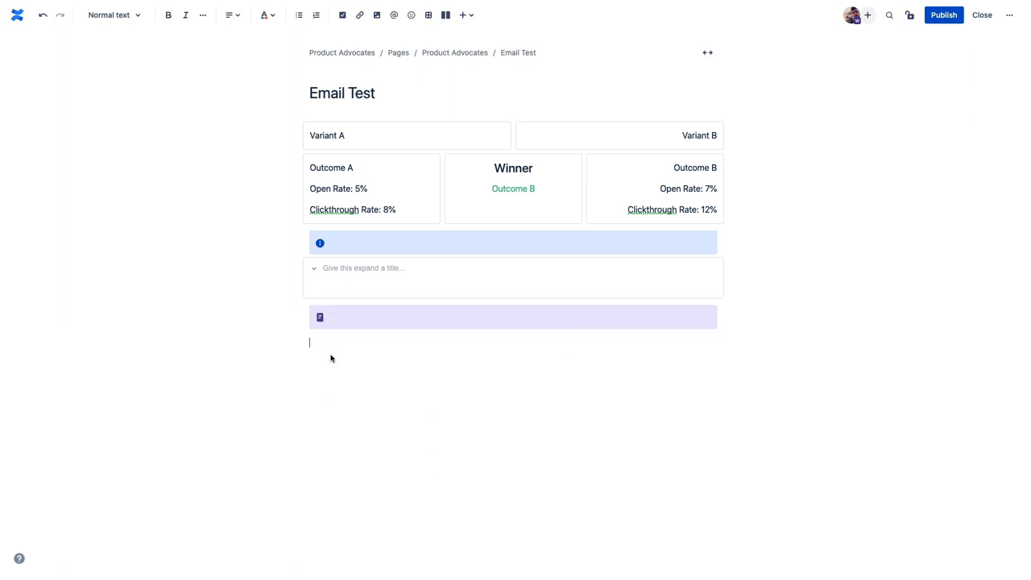
{"action": "type", "text": "/war"}
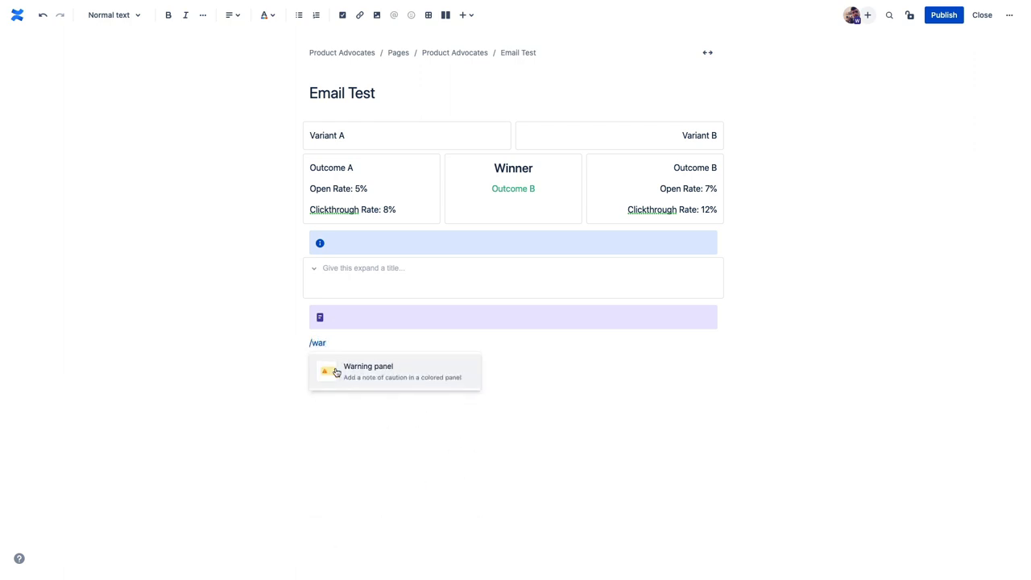
{"action": "left_click", "coordinate": [367, 370]}
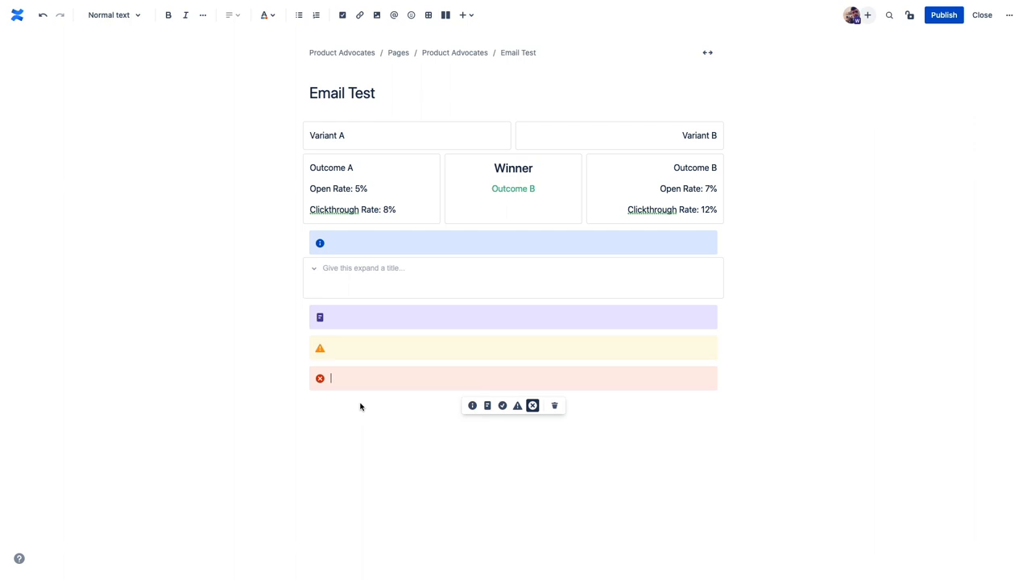
{"action": "left_click", "coordinate": [370, 168]}
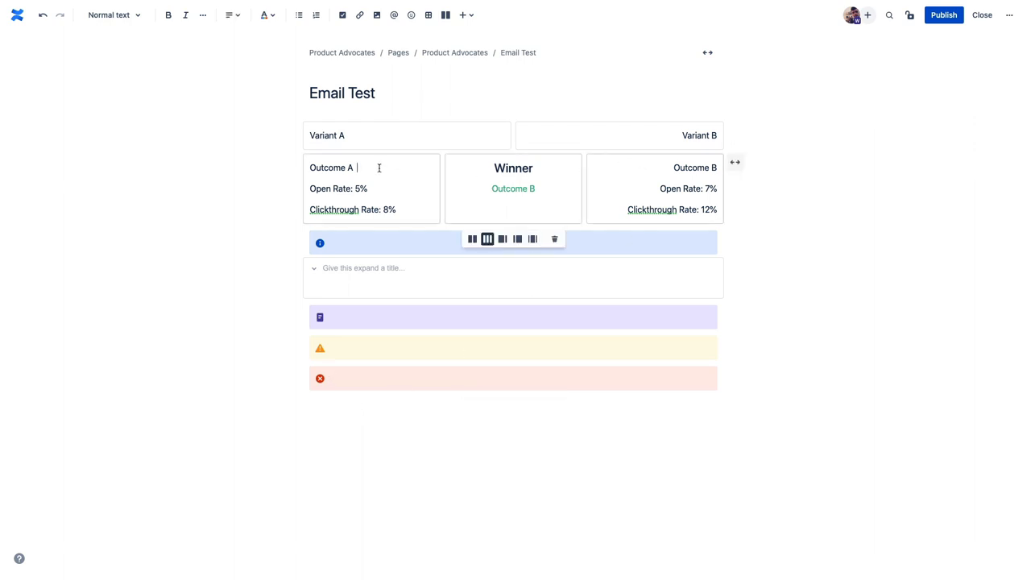
Insert status labels via /stat beside Outcome A and Outcome B for LOSER and WINNER tags
{"action": "type", "text": "/stat"}
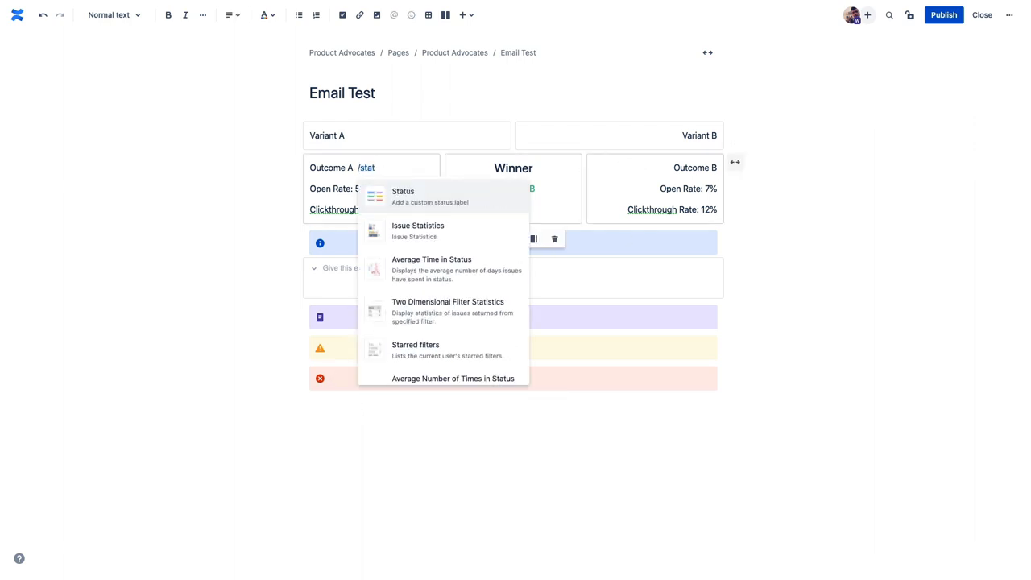
{"action": "left_click", "coordinate": [402, 197]}
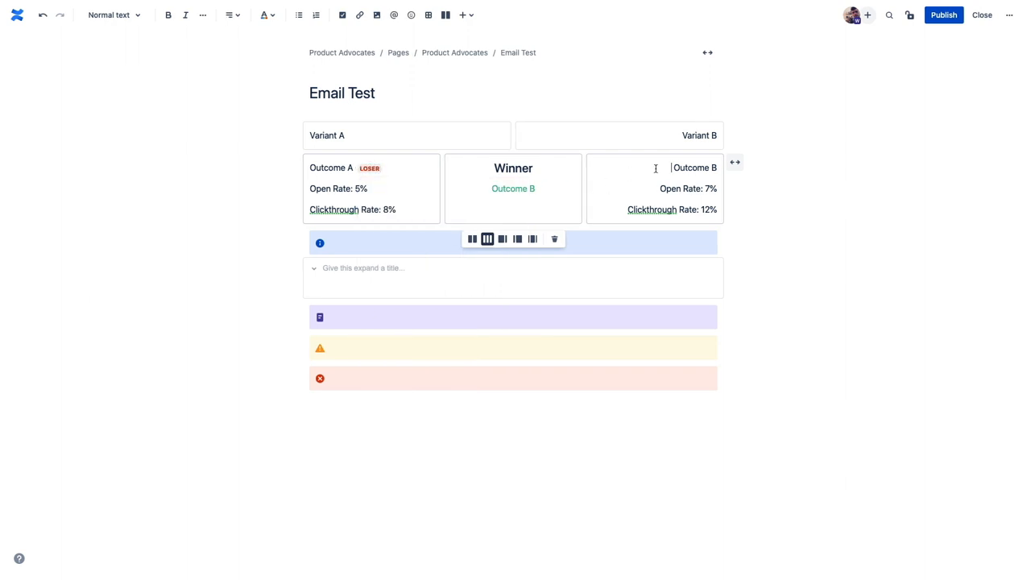
{"action": "type", "text": "/st"}
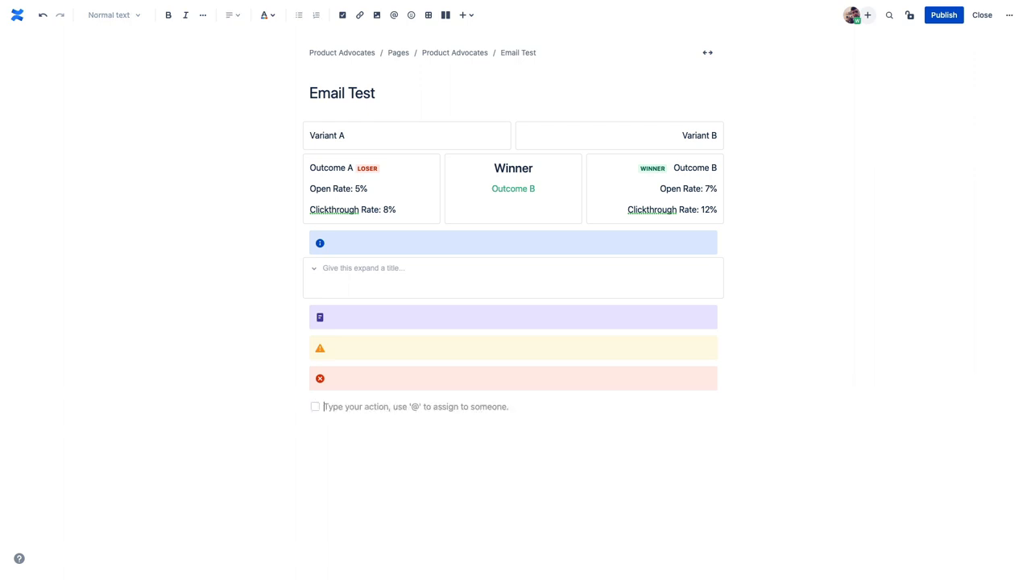
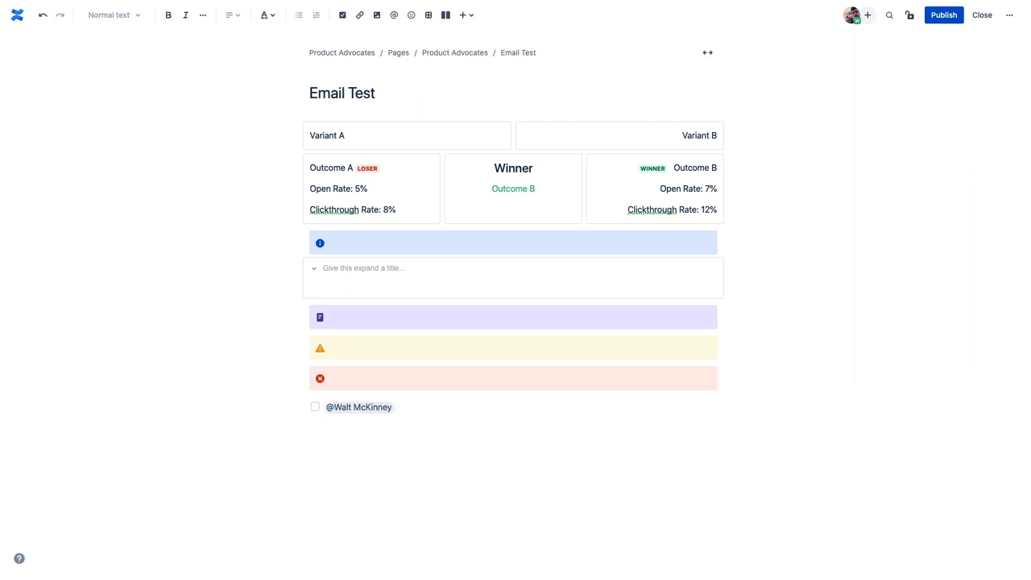
{"action": "type", "text": "can you"}
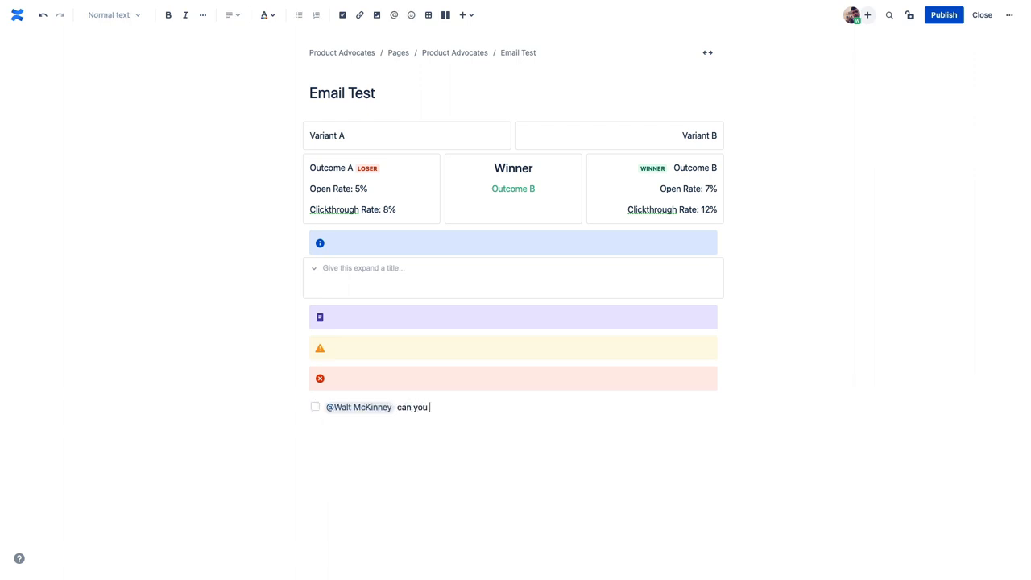
{"action": "type", "text": "use"}
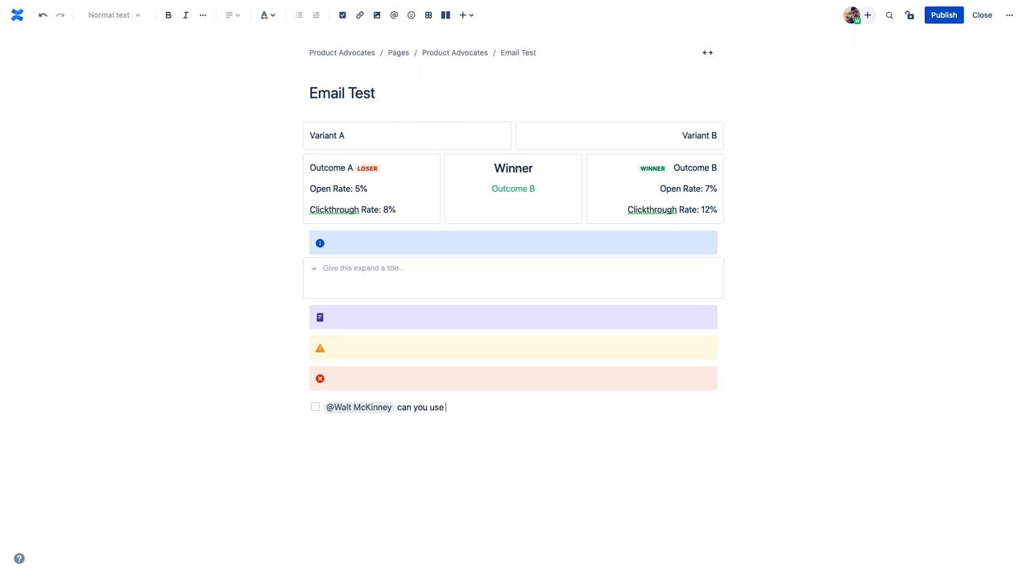
{"action": "type", "text": "variant B in our next email bl"}
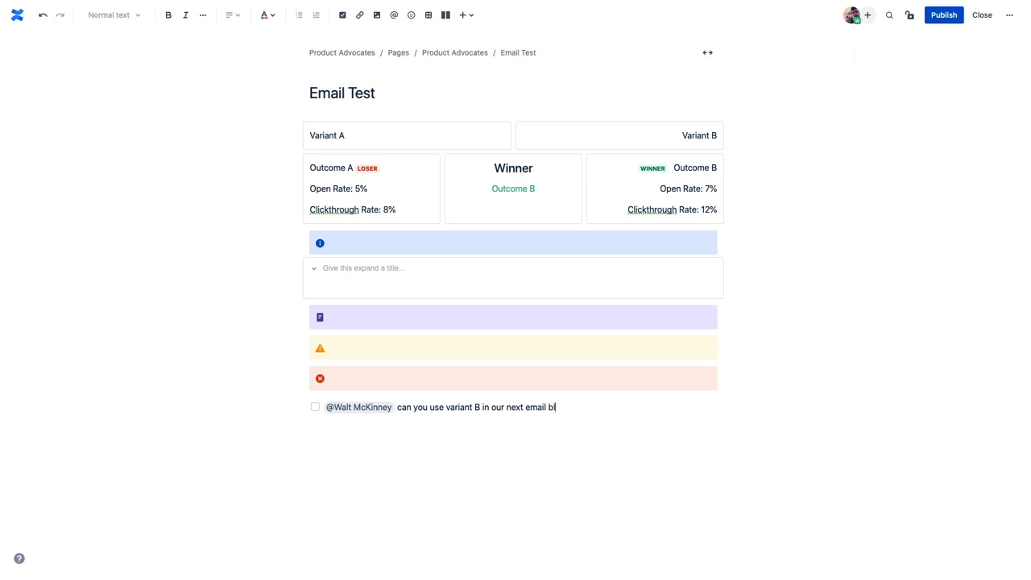
{"action": "type", "text": "ast"}
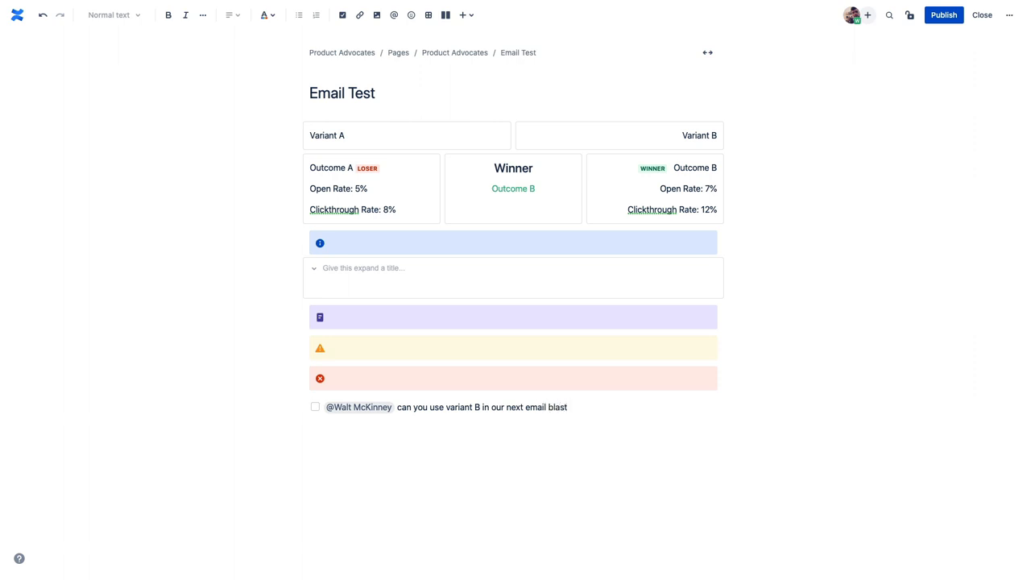
{"action": "type", "text": "?"}
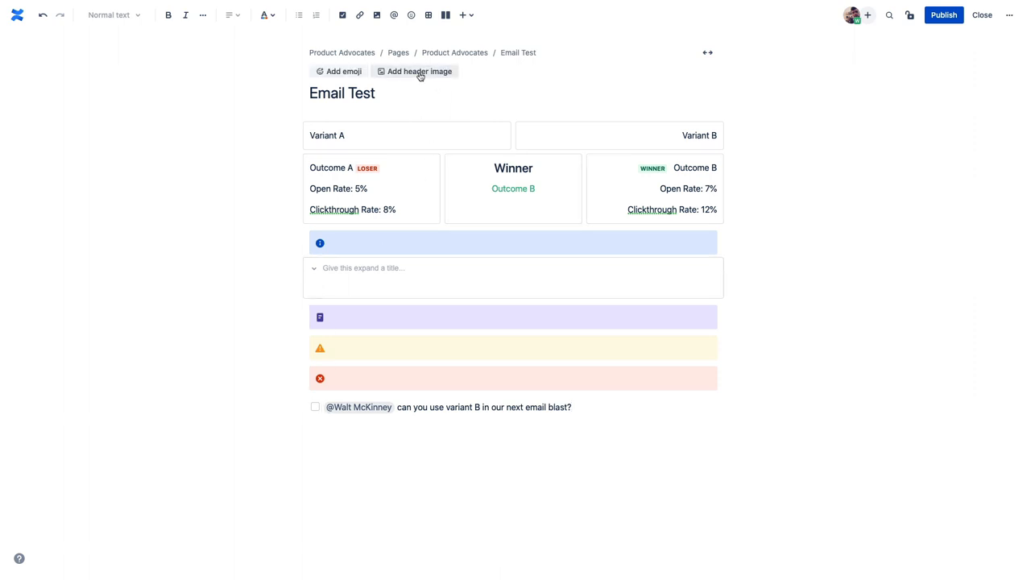
Set the flower photo from Unsplash as the Email Test header image
{"action": "left_click", "coordinate": [416, 71]}
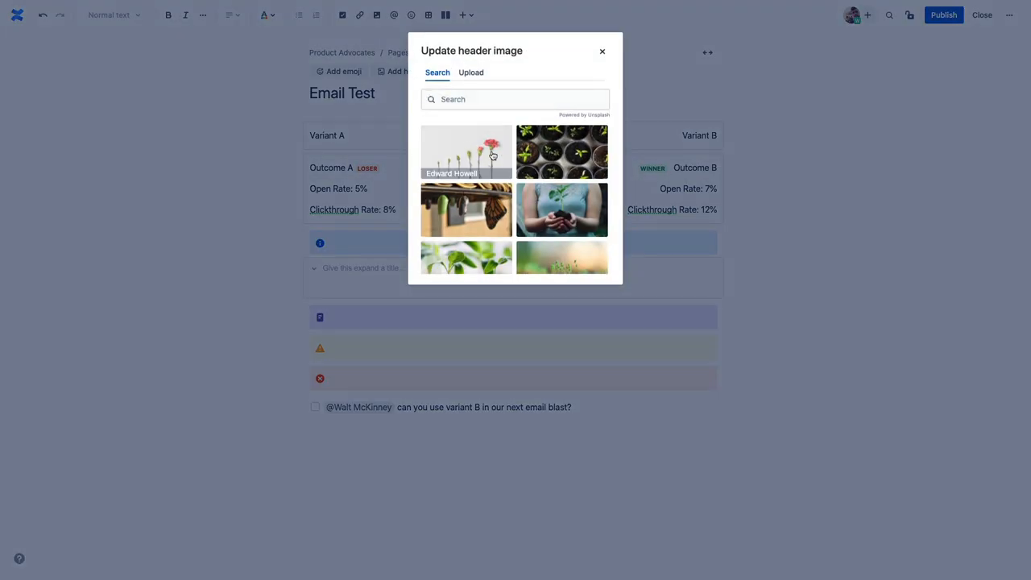
{"action": "left_click", "coordinate": [465, 153]}
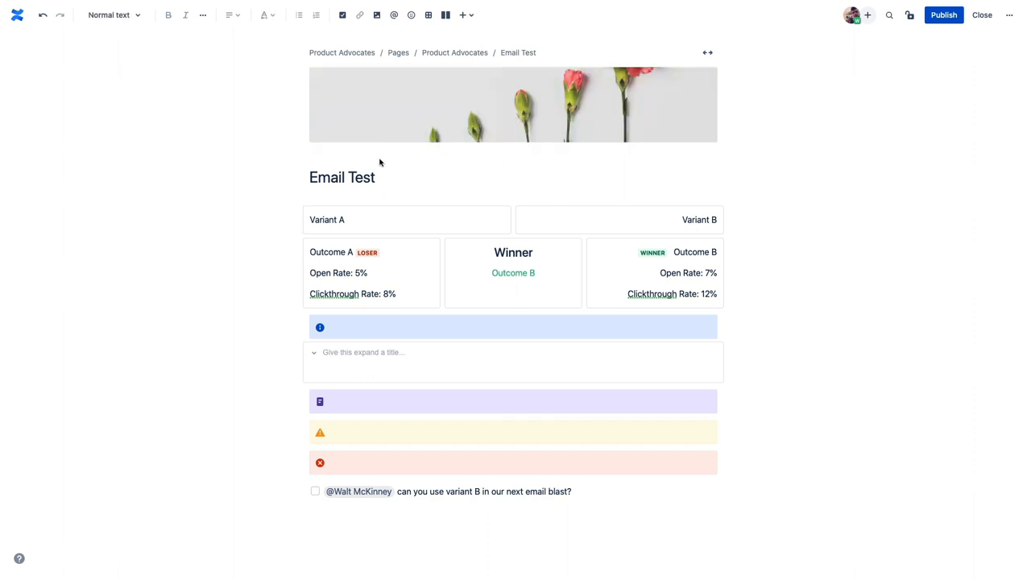
{"action": "mouse_move", "coordinate": [380, 163]}
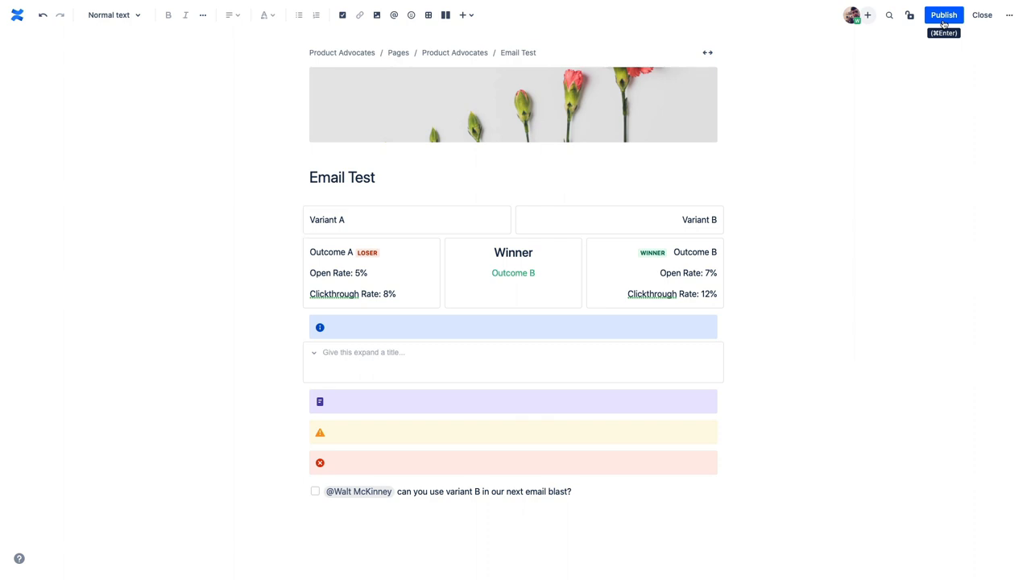
Publish the Email Test page and scroll through the published result
{"action": "left_click", "coordinate": [944, 14]}
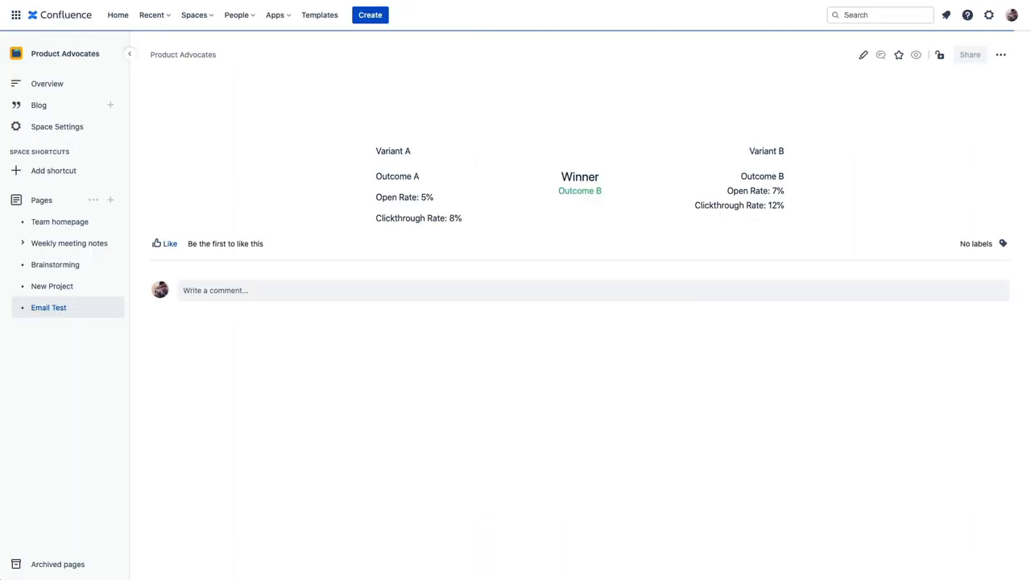
{"action": "scroll", "scroll_direction": "up", "scroll_amount": 3}
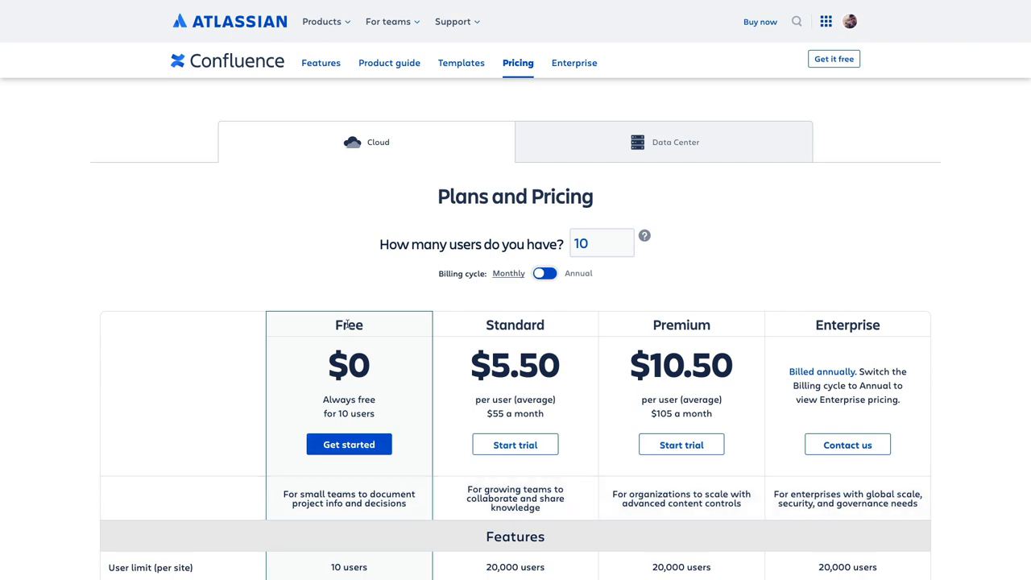
{"action": "mouse_move", "coordinate": [335, 325]}
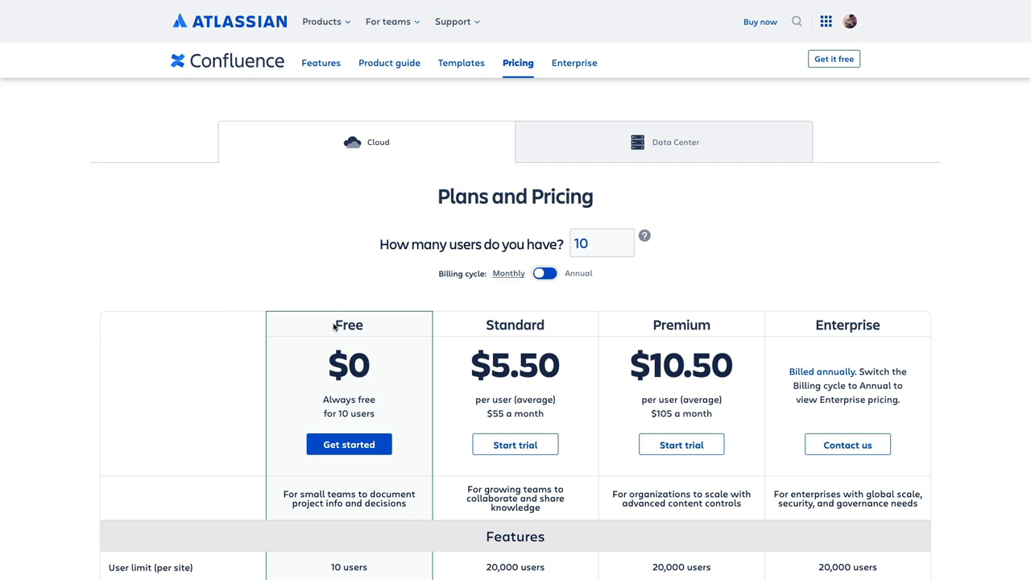
{"action": "mouse_move", "coordinate": [334, 329]}
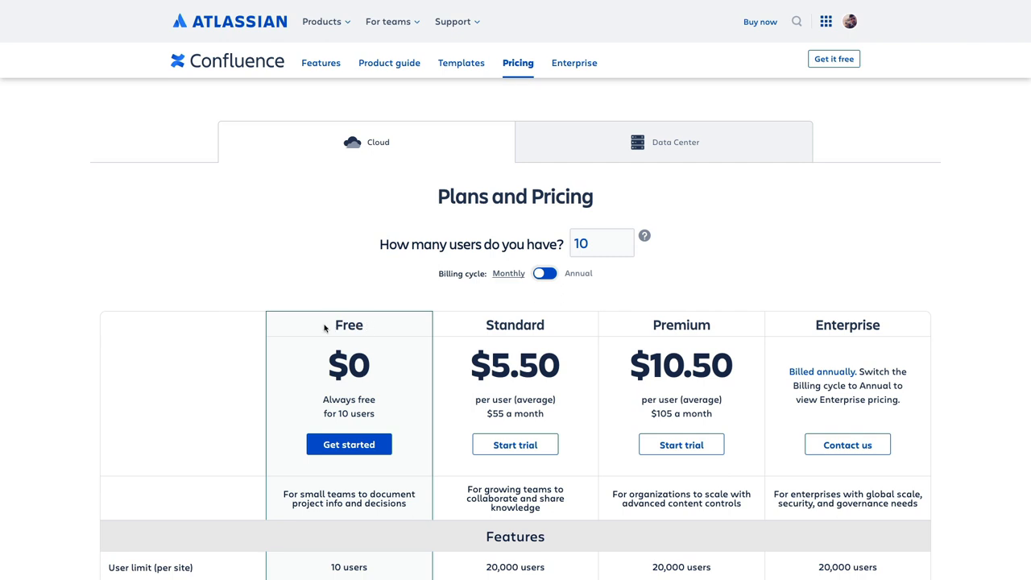
{"action": "scroll", "scroll_direction": "down", "scroll_amount": 3}
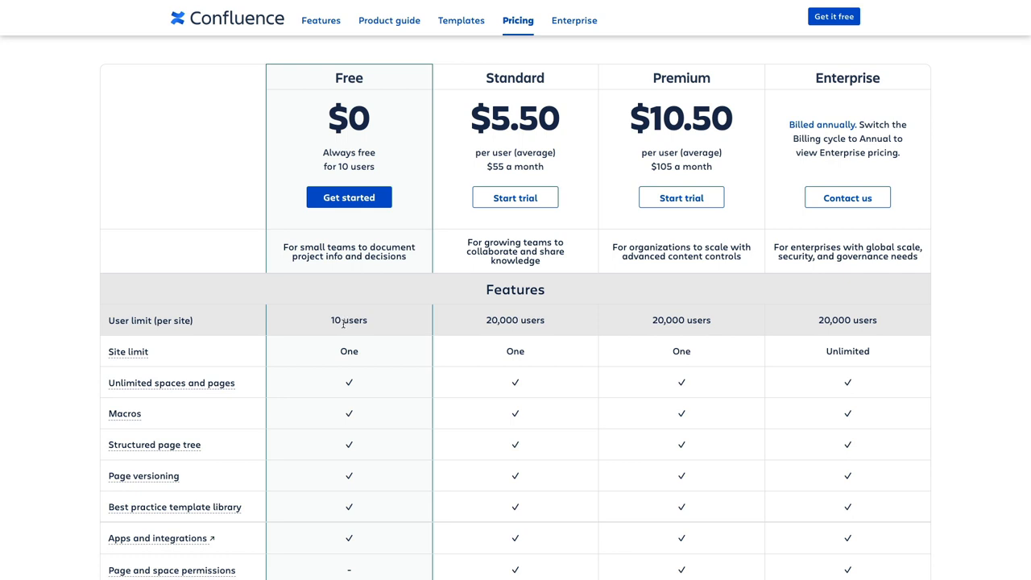
{"action": "mouse_move", "coordinate": [342, 322]}
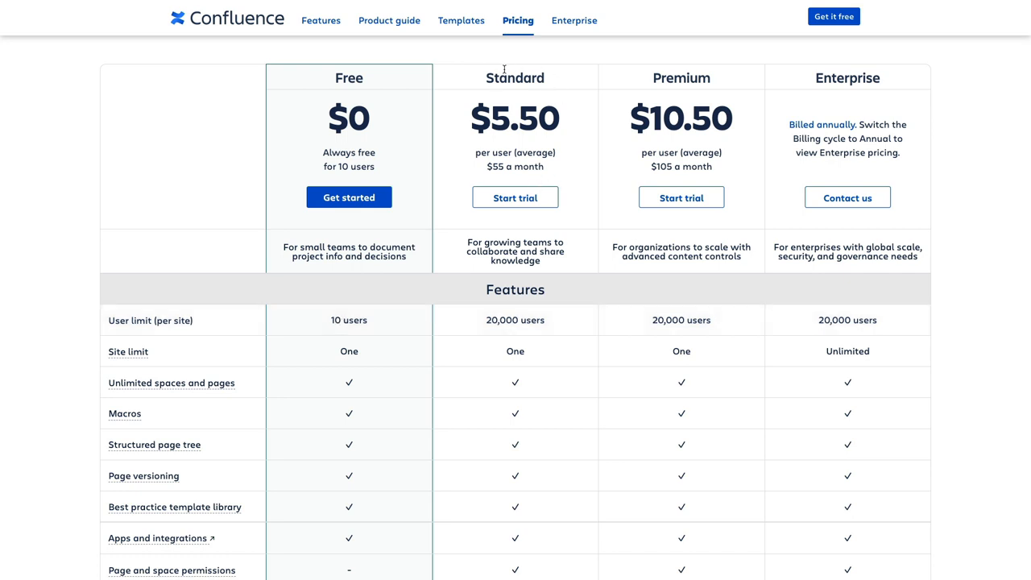
{"action": "scroll", "scroll_direction": "down", "scroll_amount": 3}
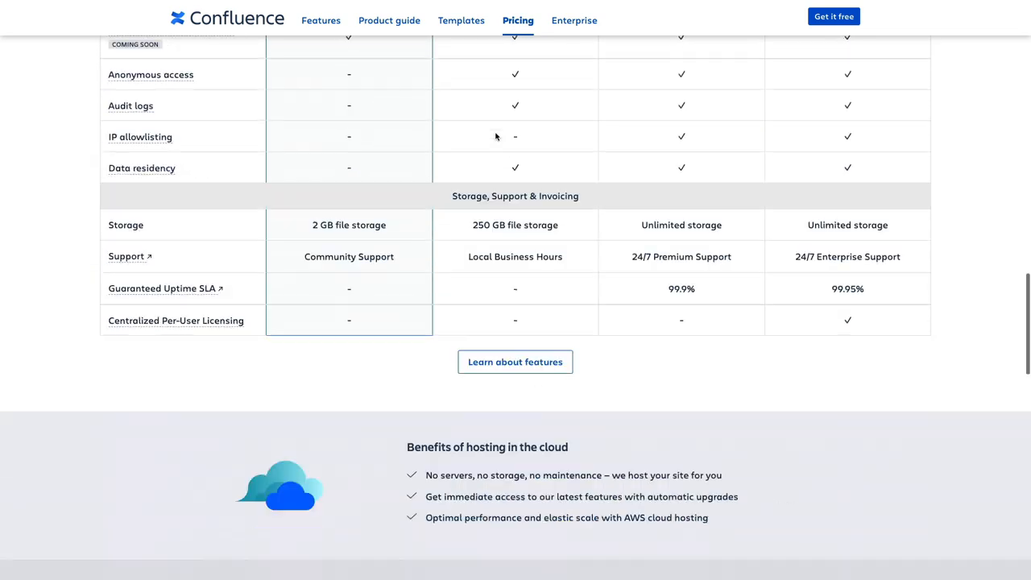
{"action": "scroll", "scroll_direction": "down", "scroll_amount": 3}
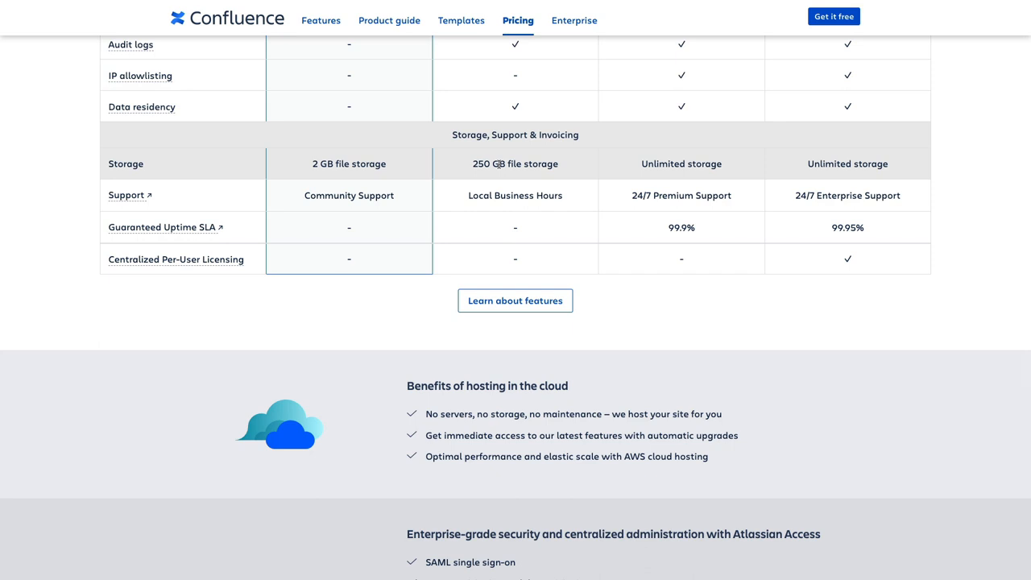
{"action": "mouse_move", "coordinate": [465, 166]}
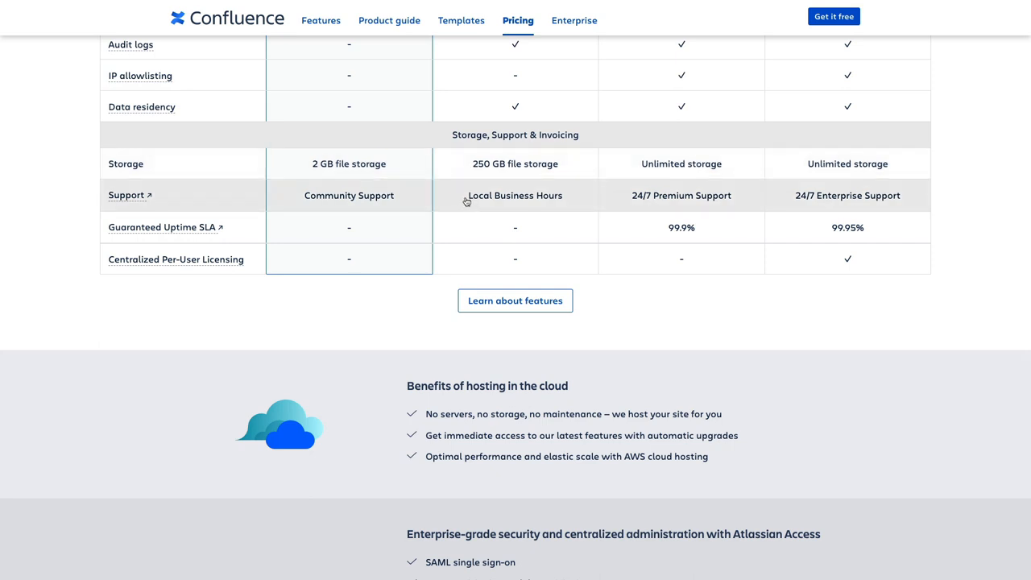
{"action": "mouse_move", "coordinate": [384, 200]}
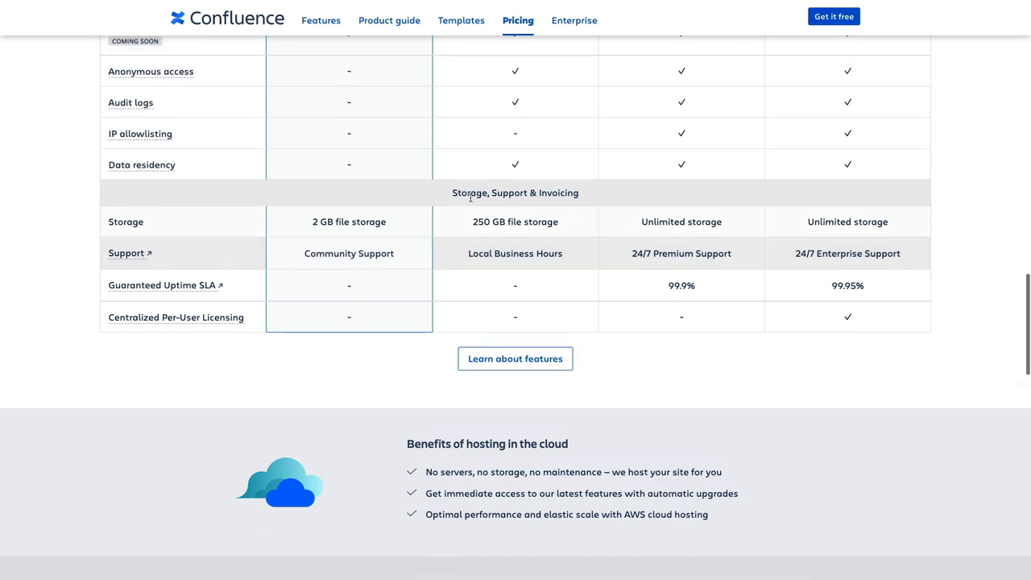
{"action": "scroll", "scroll_direction": "up", "scroll_amount": 3}
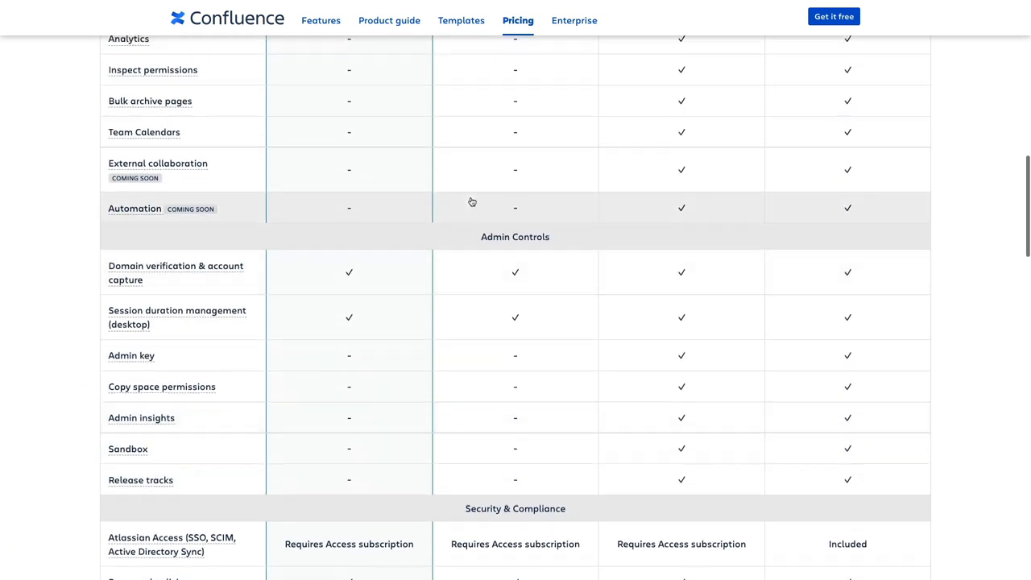
{"action": "scroll", "scroll_direction": "up", "scroll_amount": 3}
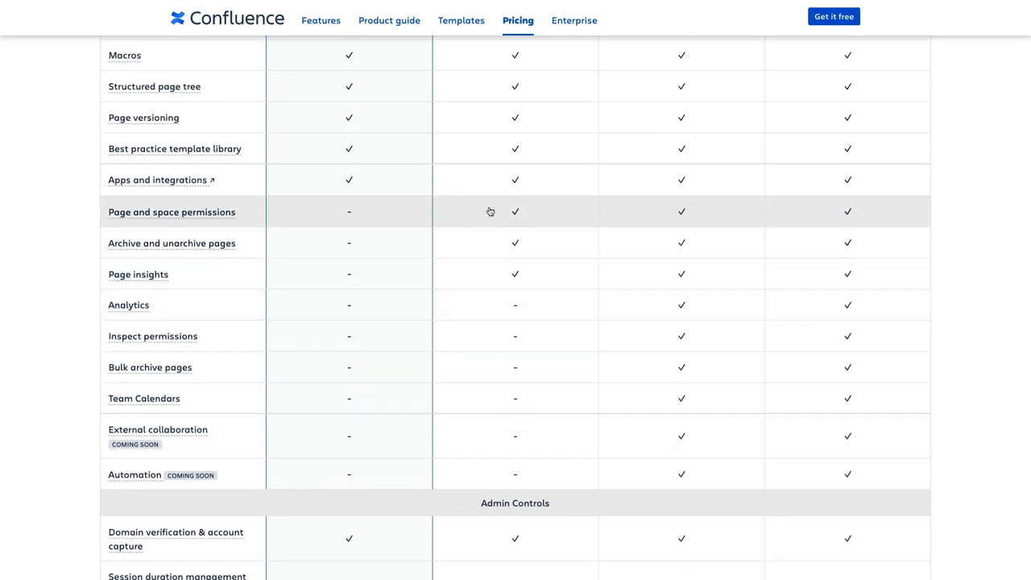
{"action": "mouse_move", "coordinate": [496, 216]}
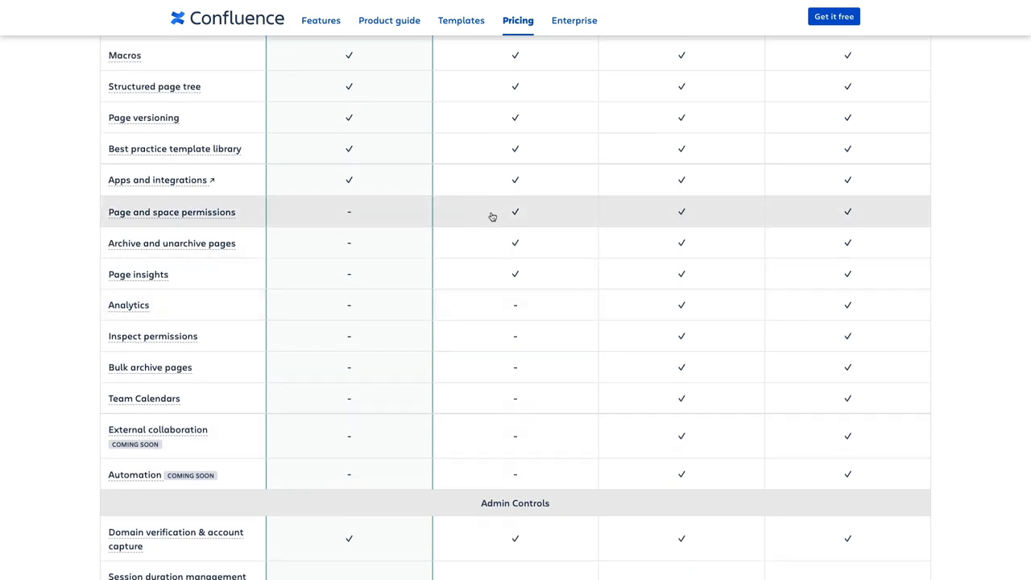
{"action": "mouse_move", "coordinate": [397, 212]}
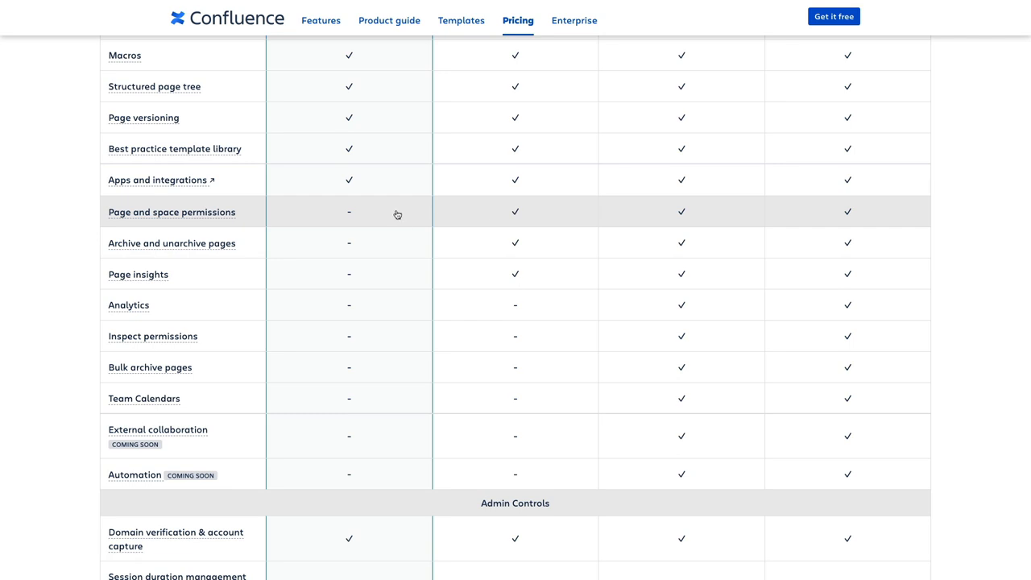
{"action": "mouse_move", "coordinate": [389, 213]}
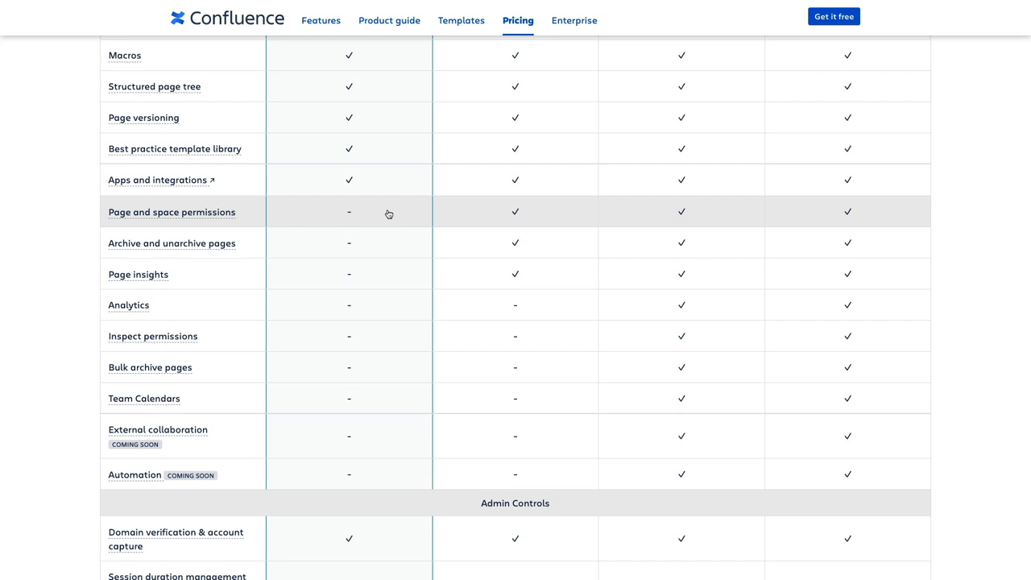
{"action": "scroll", "scroll_direction": "down", "scroll_amount": 3}
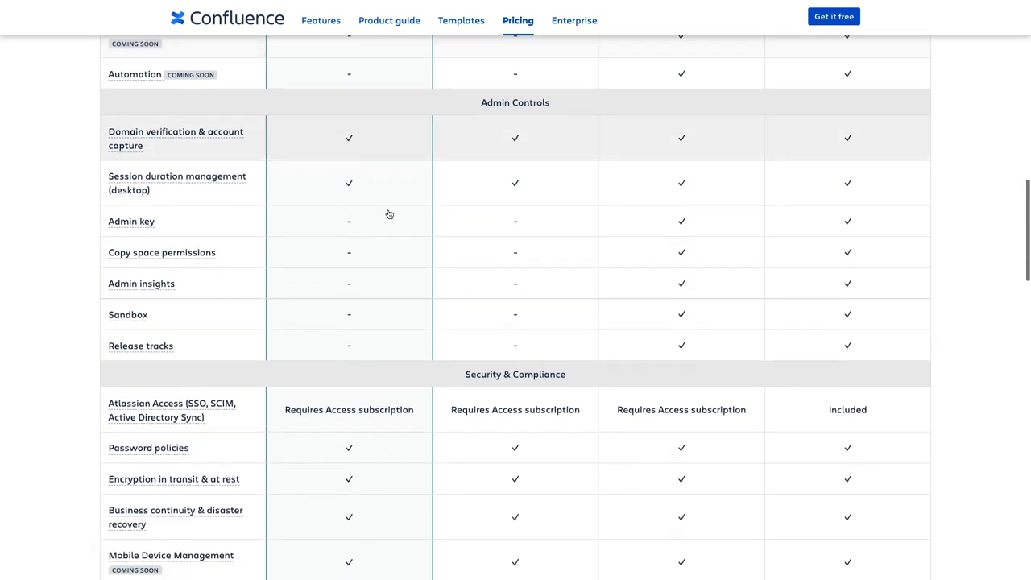
{"action": "scroll", "scroll_direction": "down", "scroll_amount": 3}
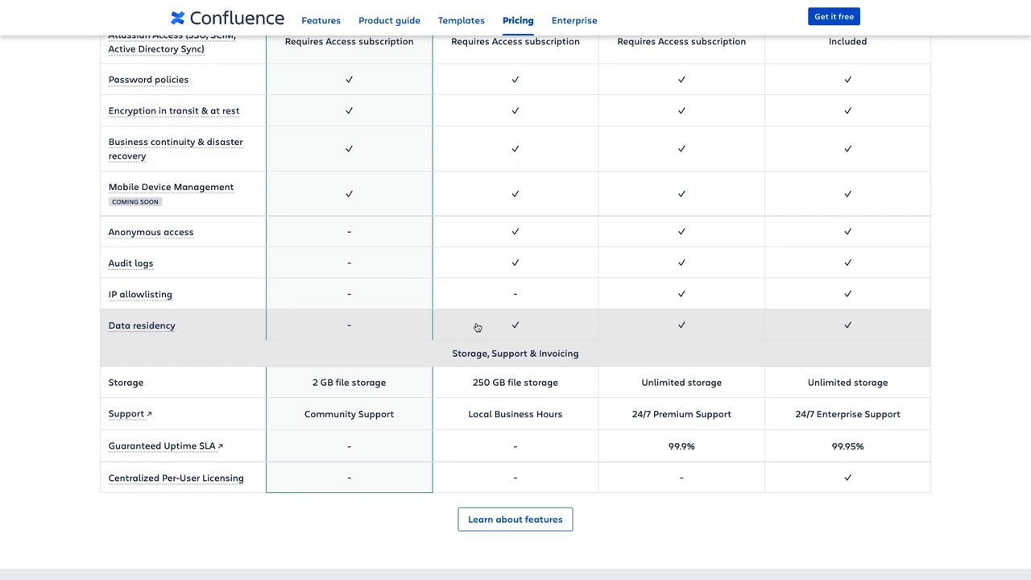
{"action": "mouse_move", "coordinate": [512, 329]}
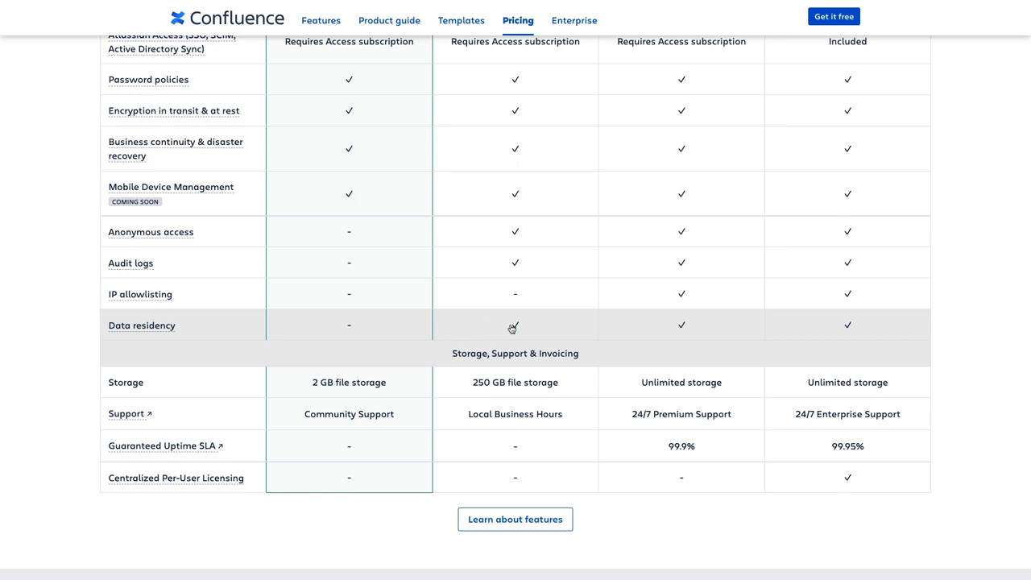
{"action": "scroll", "scroll_direction": "up", "scroll_amount": 3}
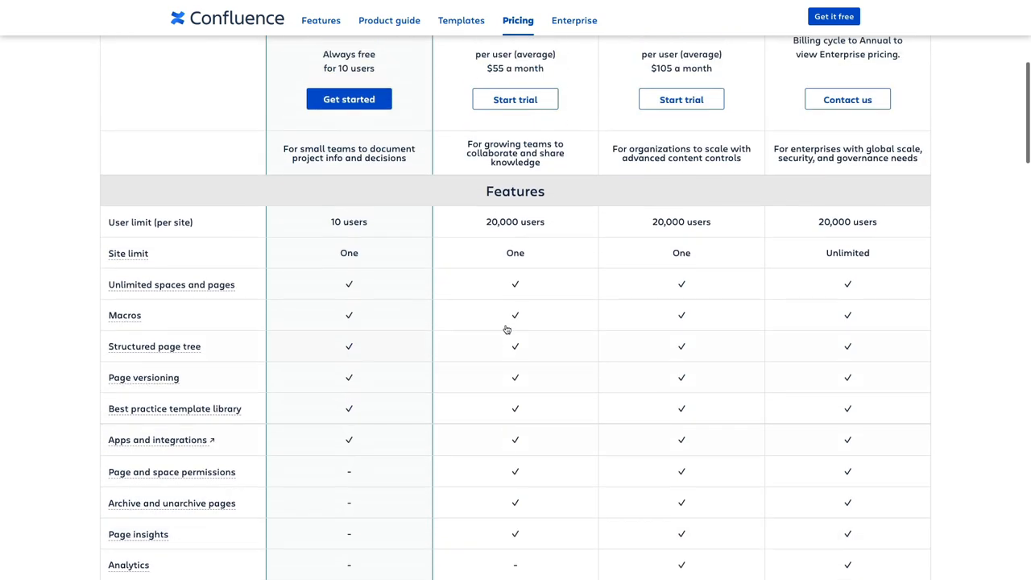
{"action": "scroll", "scroll_direction": "down", "scroll_amount": 3}
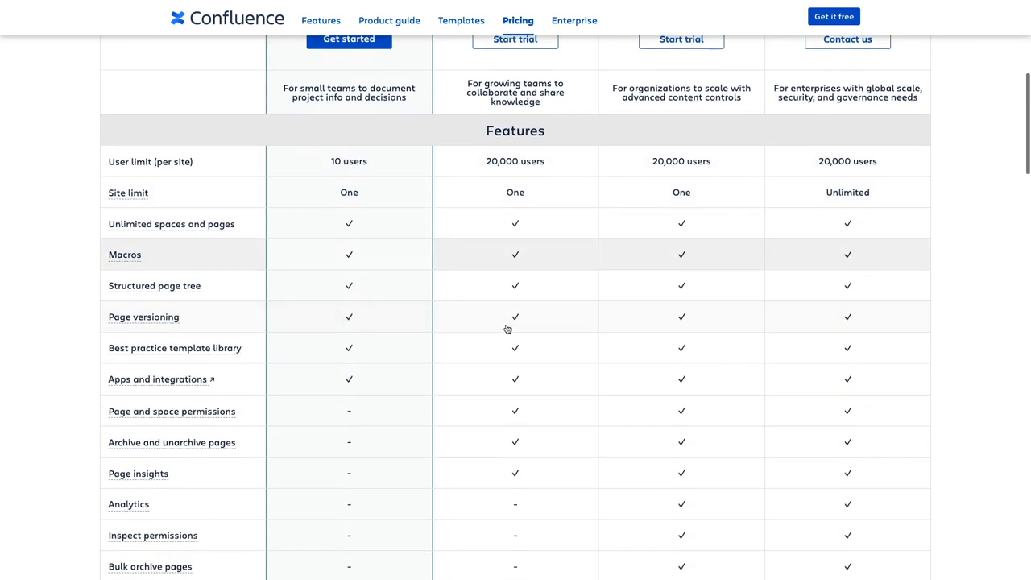
{"action": "mouse_move", "coordinate": [502, 470]}
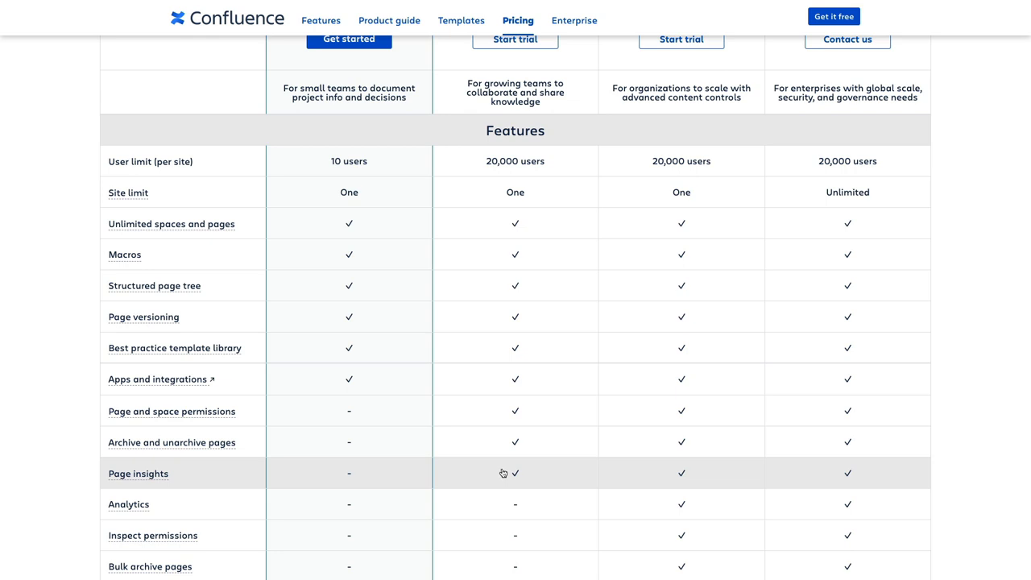
{"action": "scroll", "scroll_direction": "up", "scroll_amount": 3}
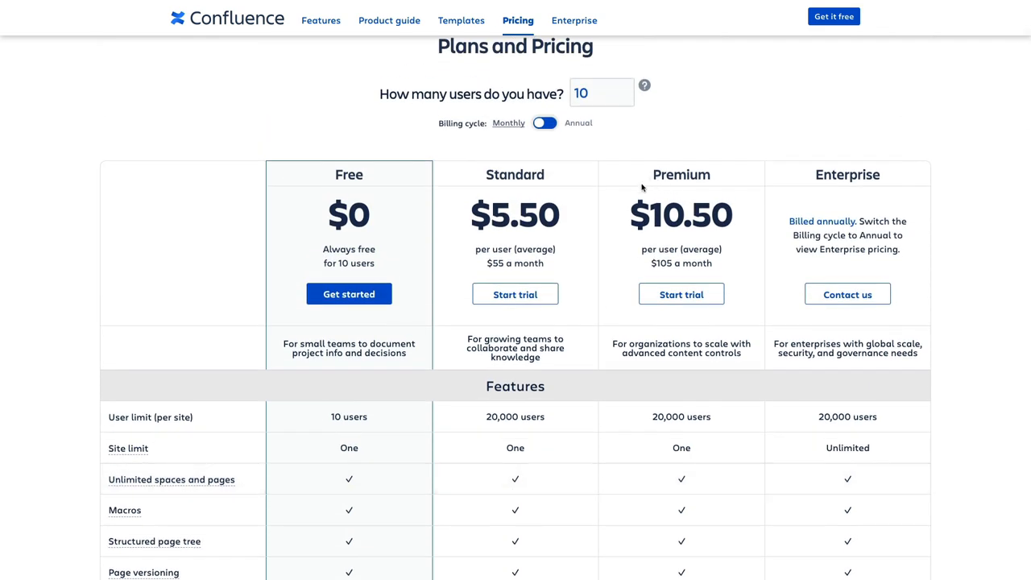
{"action": "mouse_move", "coordinate": [711, 175]}
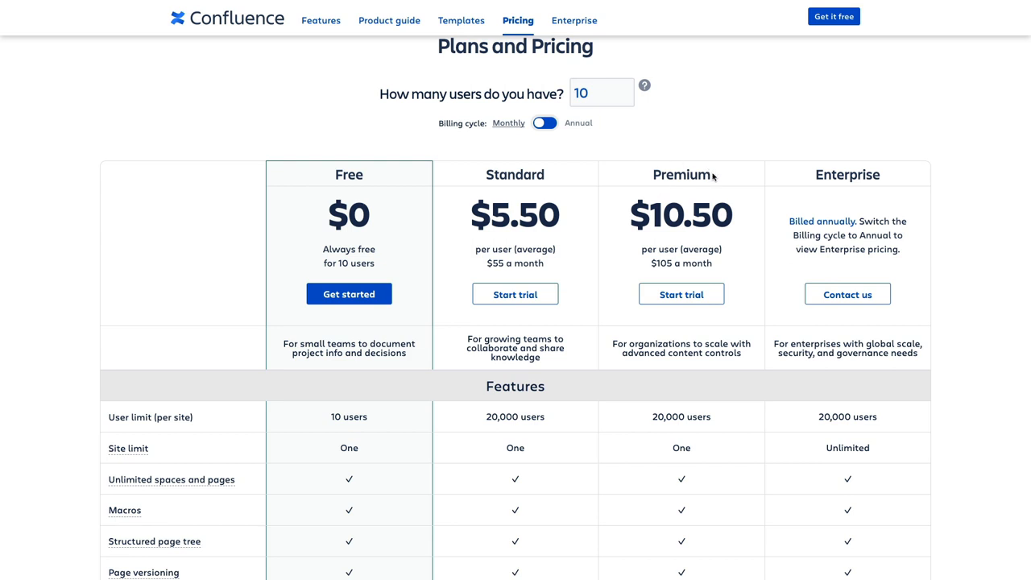
{"action": "scroll", "scroll_direction": "down", "scroll_amount": 3}
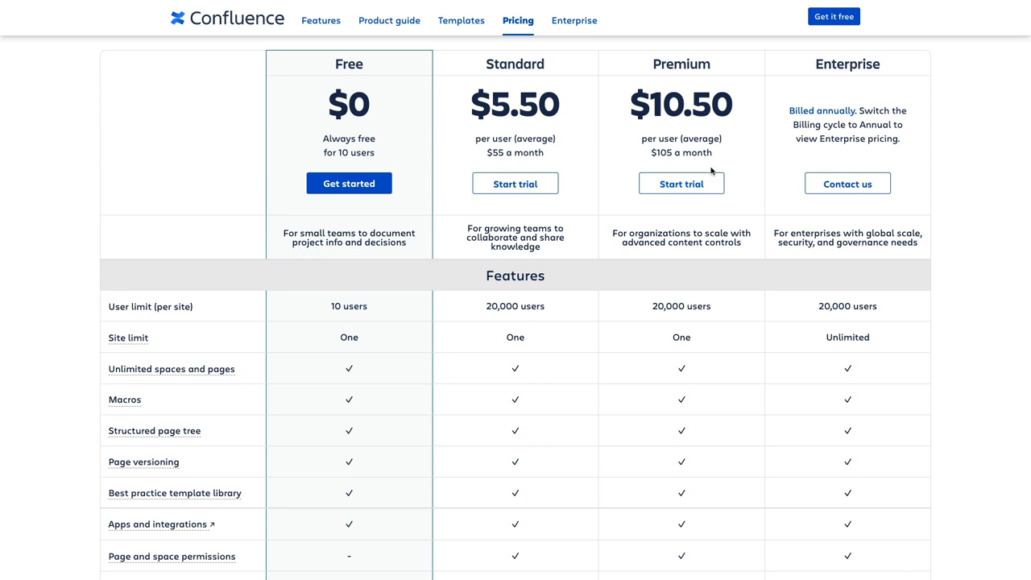
{"action": "scroll", "scroll_direction": "down", "scroll_amount": 3}
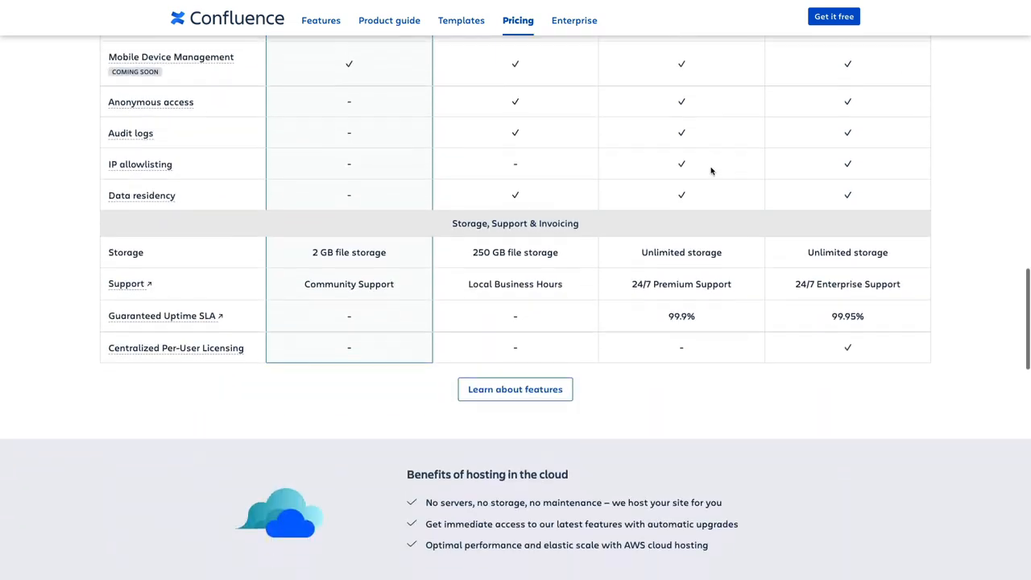
{"action": "scroll", "scroll_direction": "down", "scroll_amount": 3}
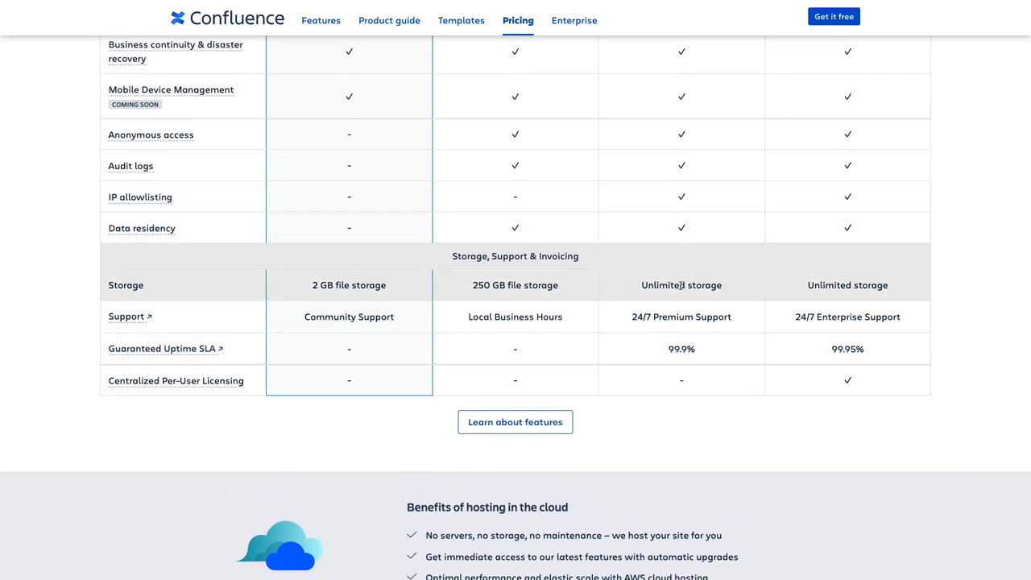
{"action": "scroll", "scroll_direction": "up", "scroll_amount": 3}
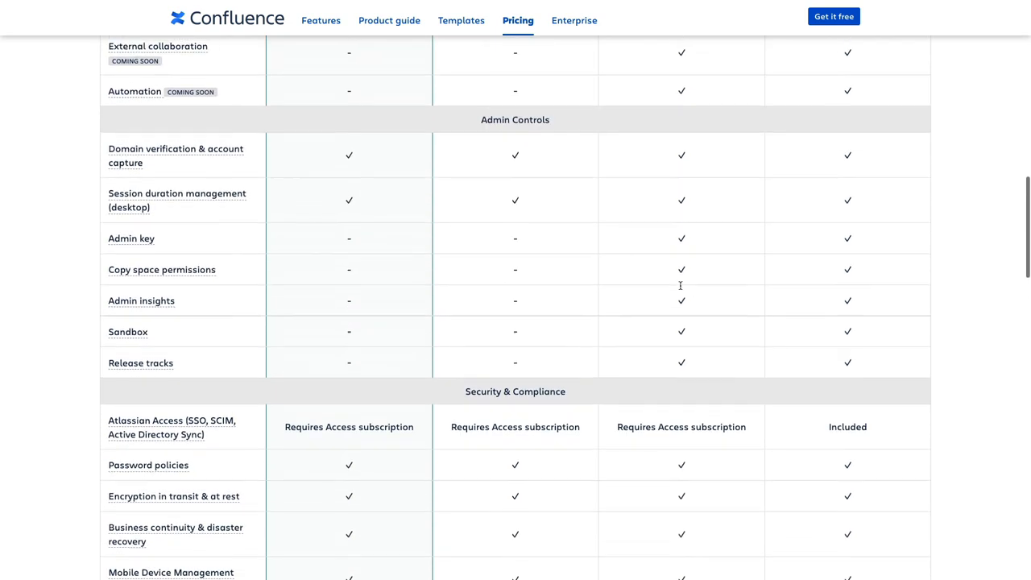
{"action": "scroll", "scroll_direction": "up", "scroll_amount": 3}
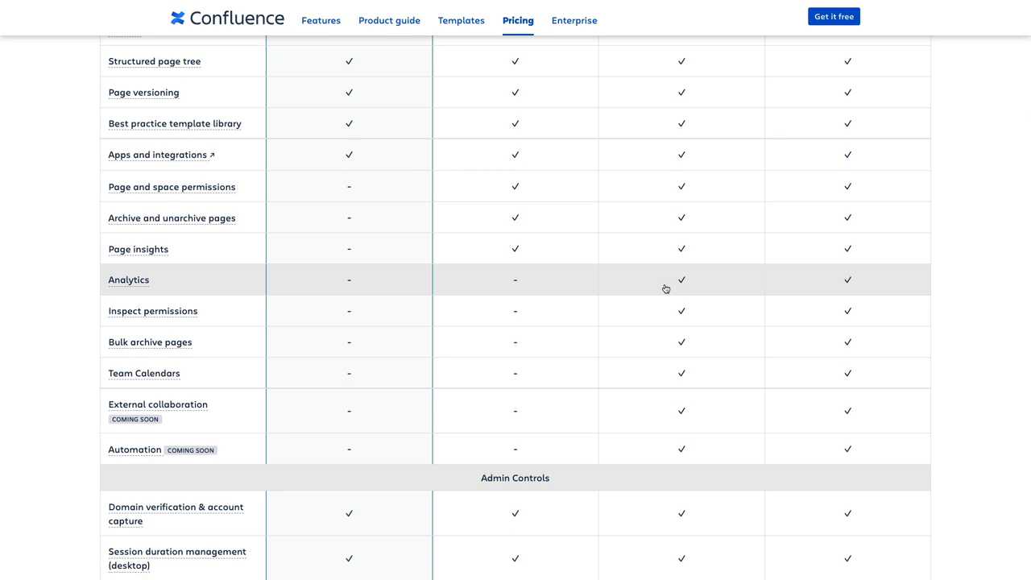
{"action": "mouse_move", "coordinate": [660, 366]}
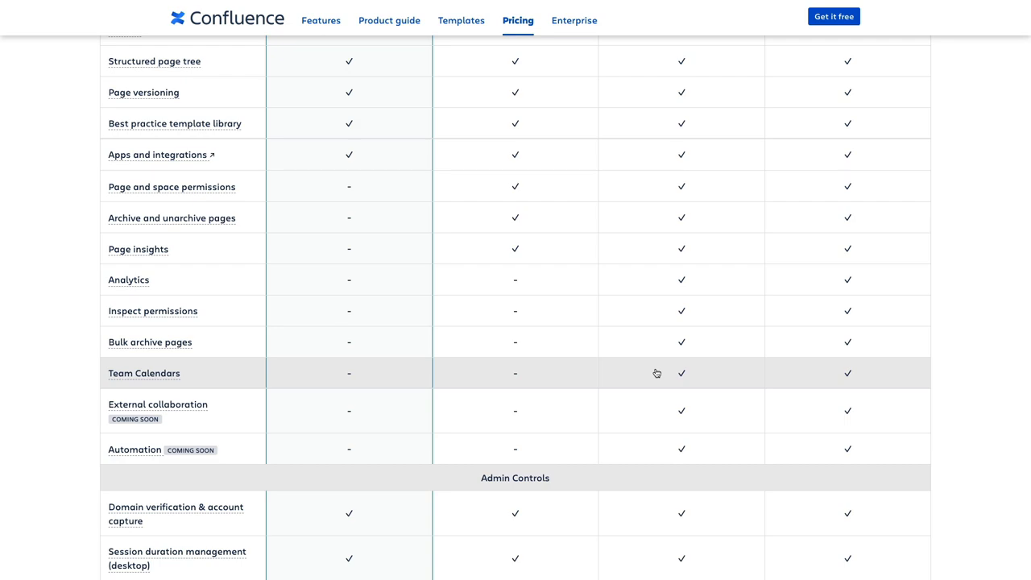
{"action": "scroll", "scroll_direction": "up", "scroll_amount": 3}
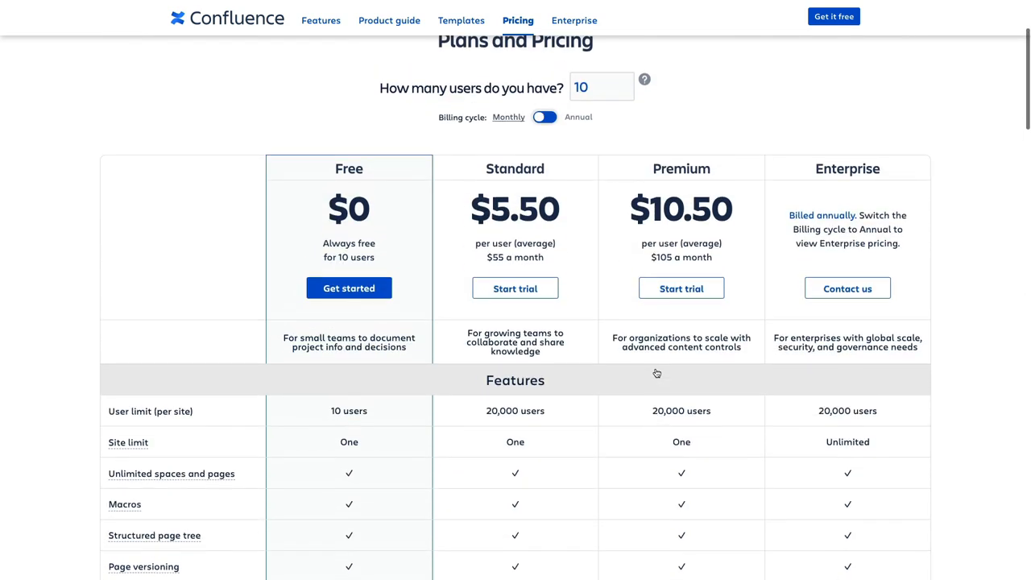
{"action": "scroll", "scroll_direction": "up", "scroll_amount": 3}
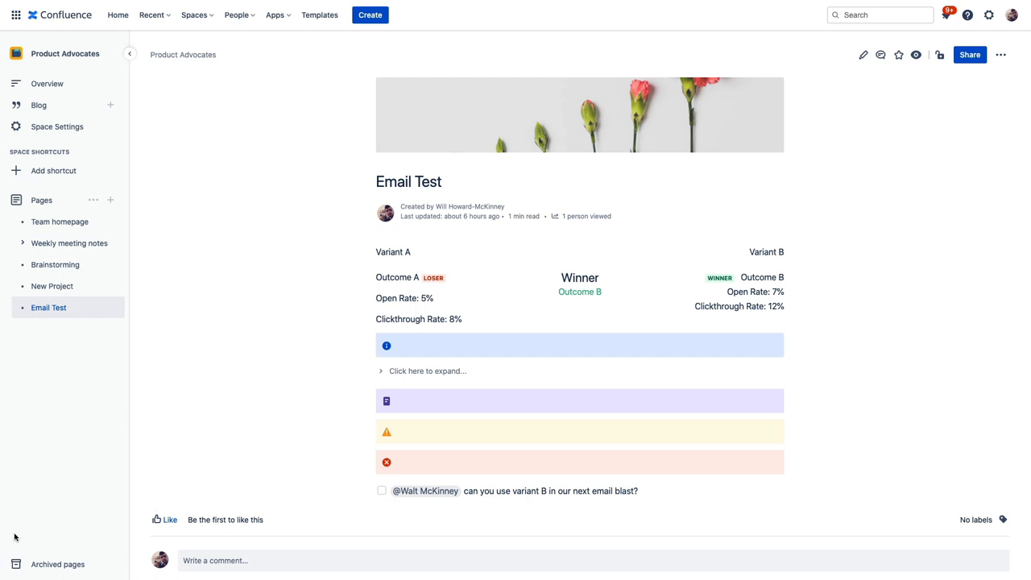
{"action": "mouse_move", "coordinate": [51, 287]}
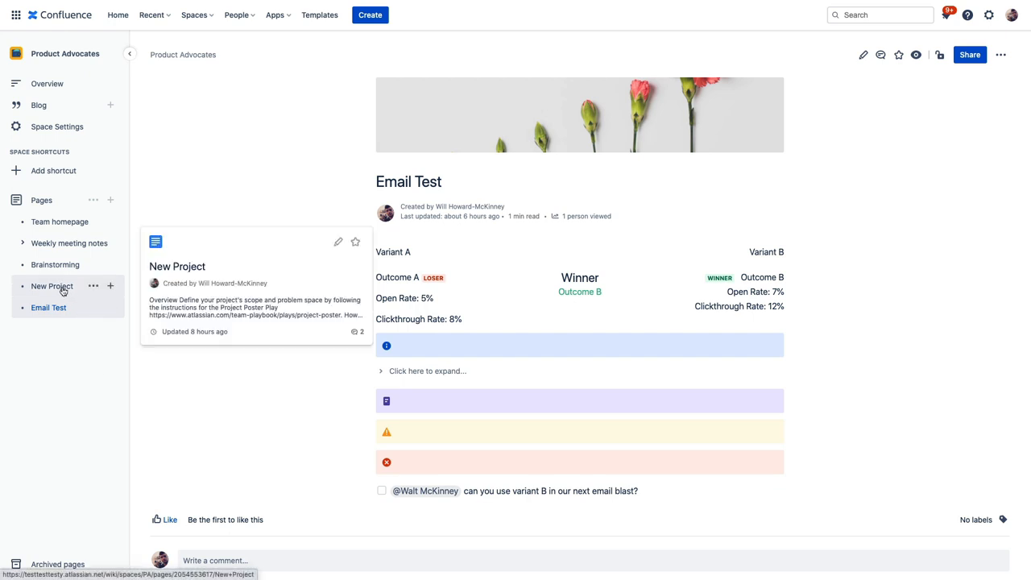
Show the New Project page and the Atlassian product switcher over it
{"action": "left_click", "coordinate": [51, 287]}
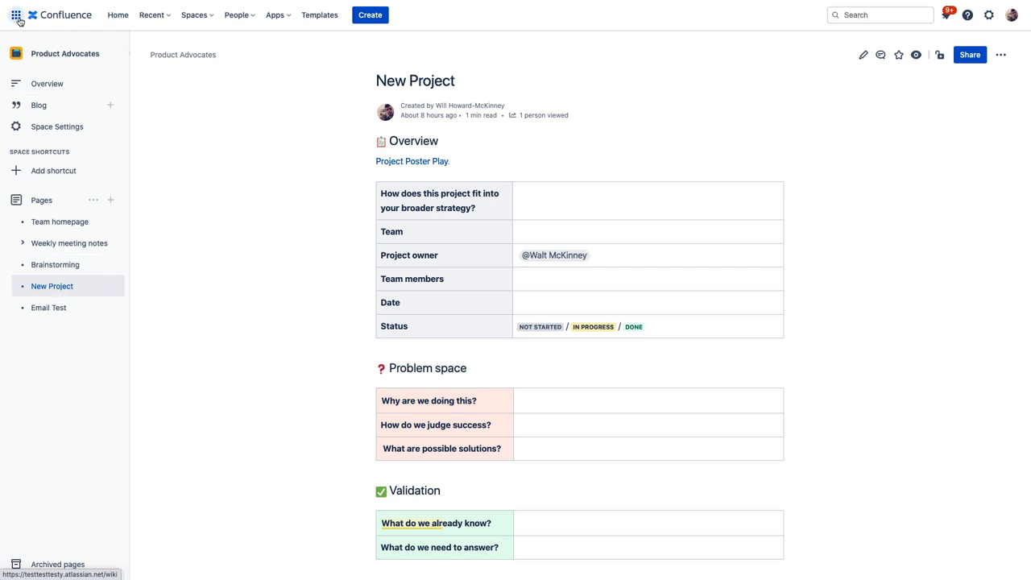
{"action": "left_click", "coordinate": [16, 14]}
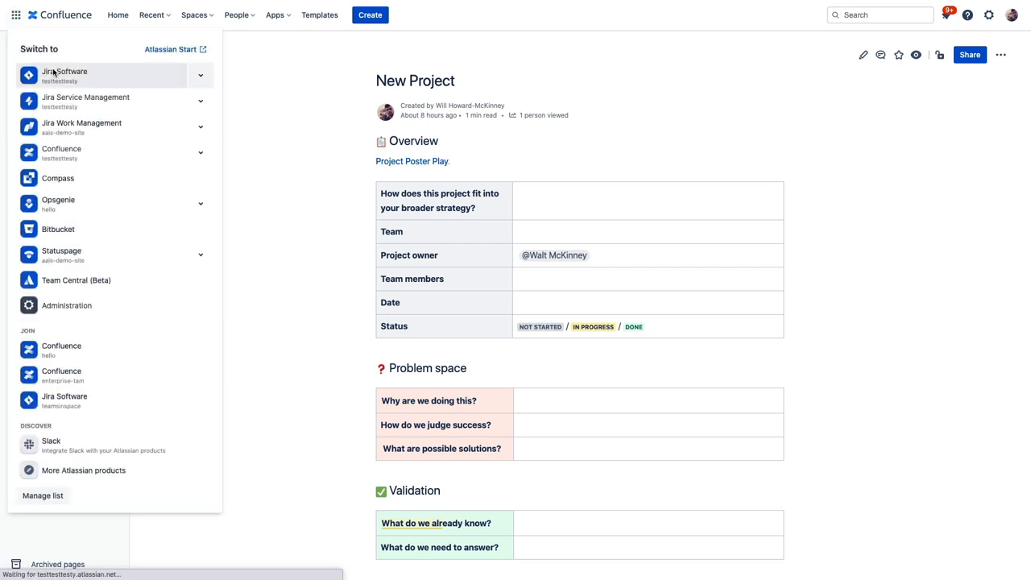
In Jira Software, create a Scrum company-managed project named New Project
{"action": "left_click", "coordinate": [65, 74]}
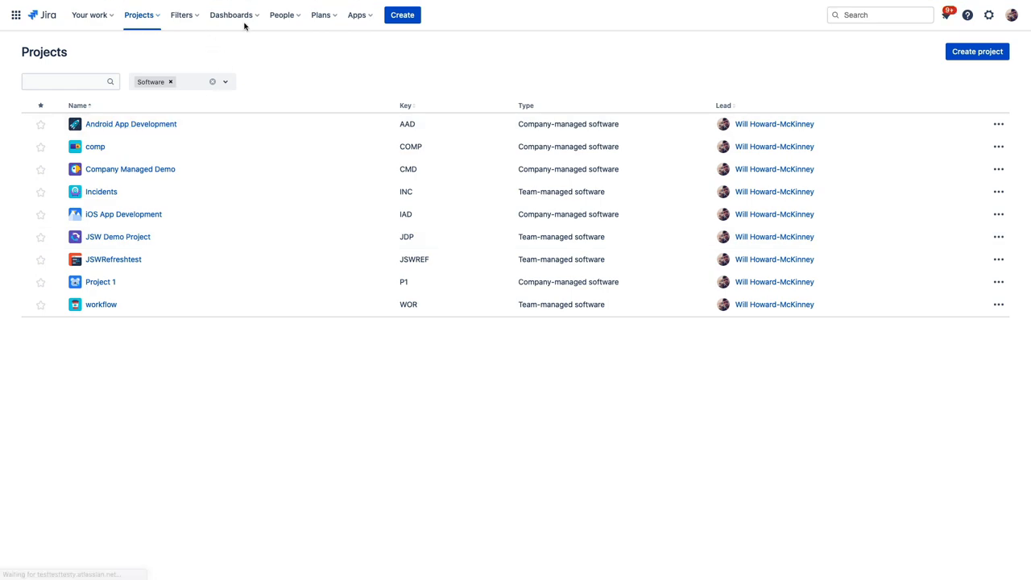
{"action": "left_click", "coordinate": [976, 50]}
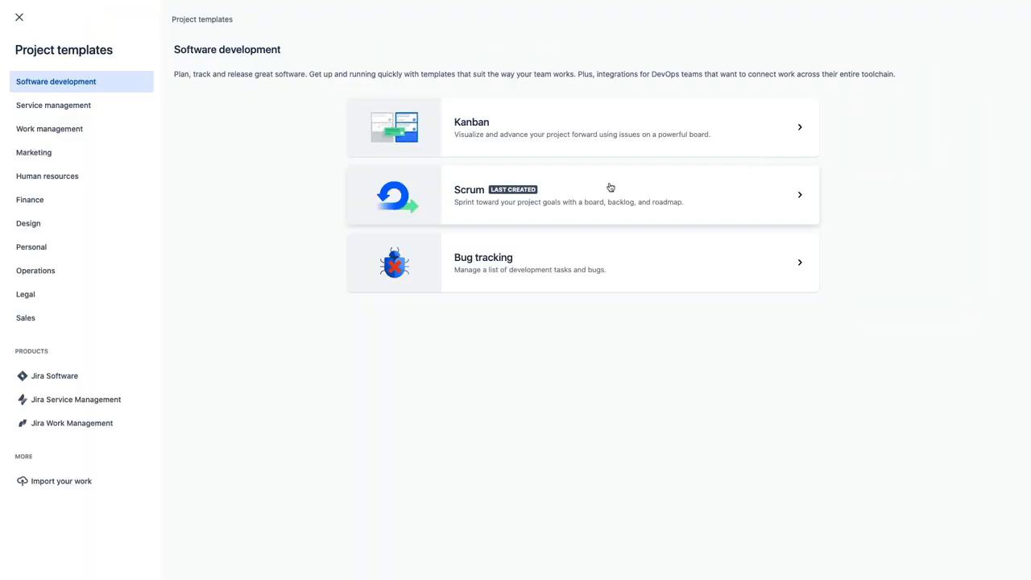
{"action": "left_click", "coordinate": [583, 193]}
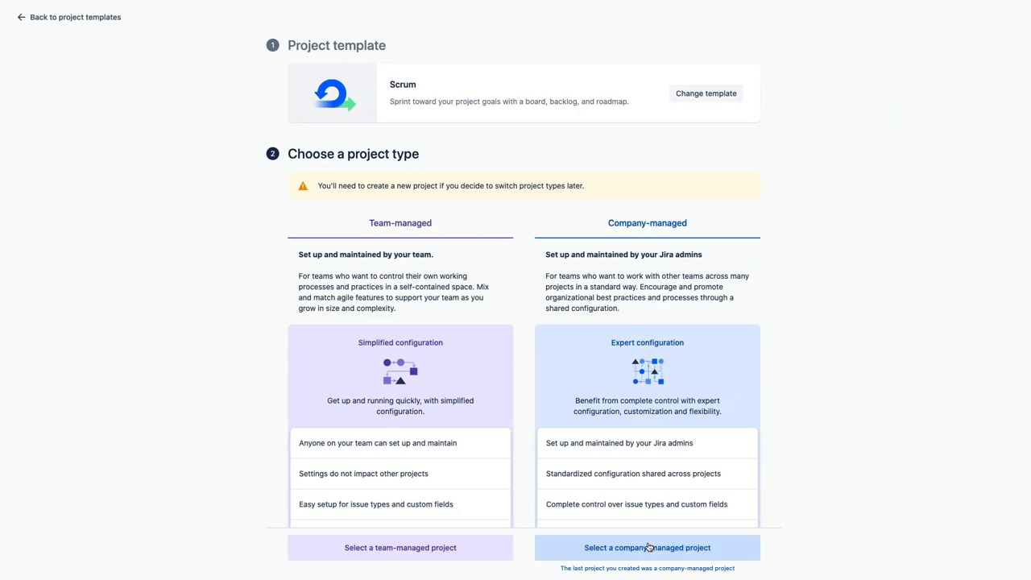
{"action": "left_click", "coordinate": [647, 548]}
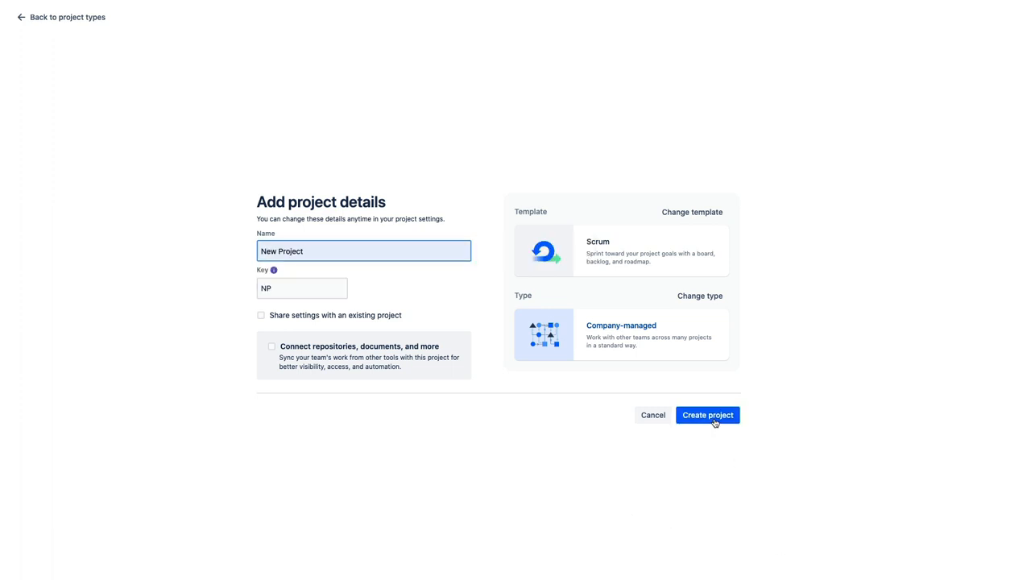
{"action": "left_click", "coordinate": [707, 415]}
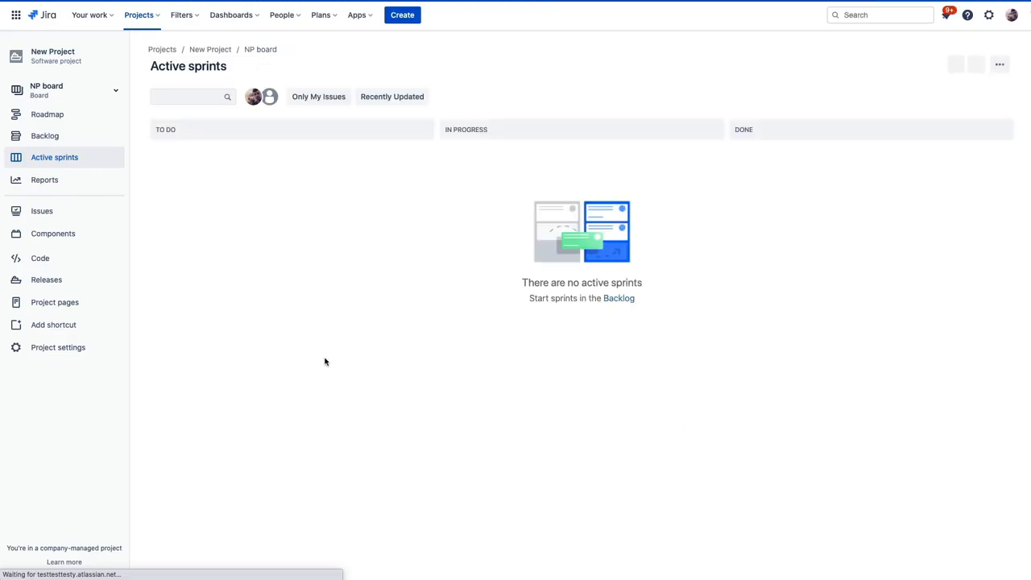
Connect the project's pages to the Product Advocates Confluence space
{"action": "left_click", "coordinate": [54, 303]}
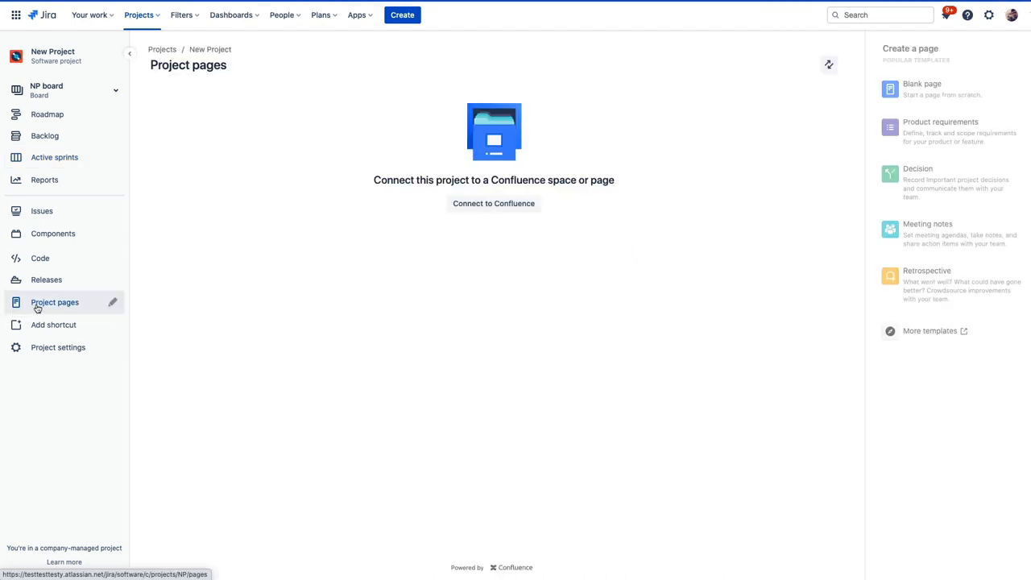
{"action": "left_click", "coordinate": [493, 203]}
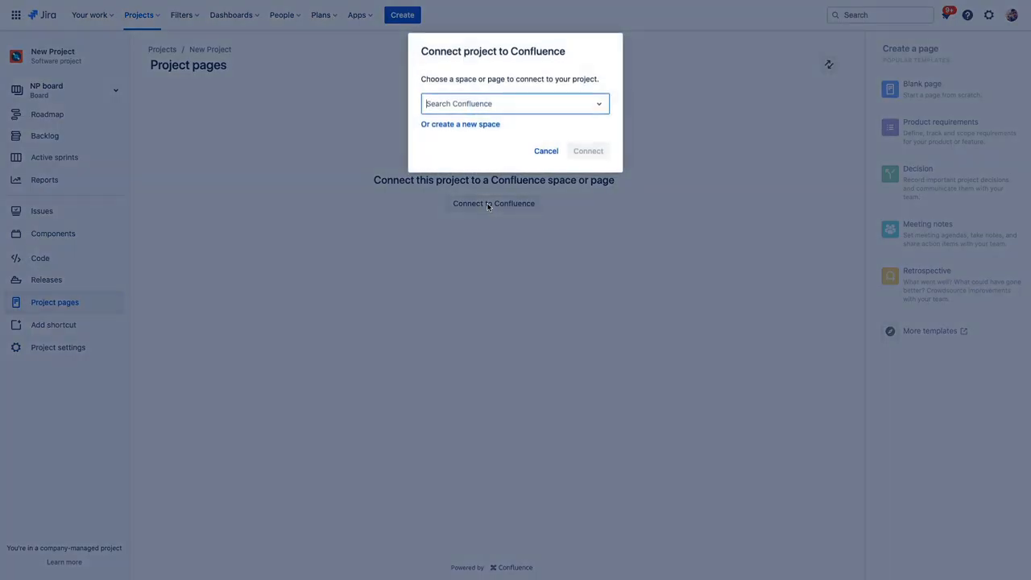
{"action": "left_click", "coordinate": [512, 103]}
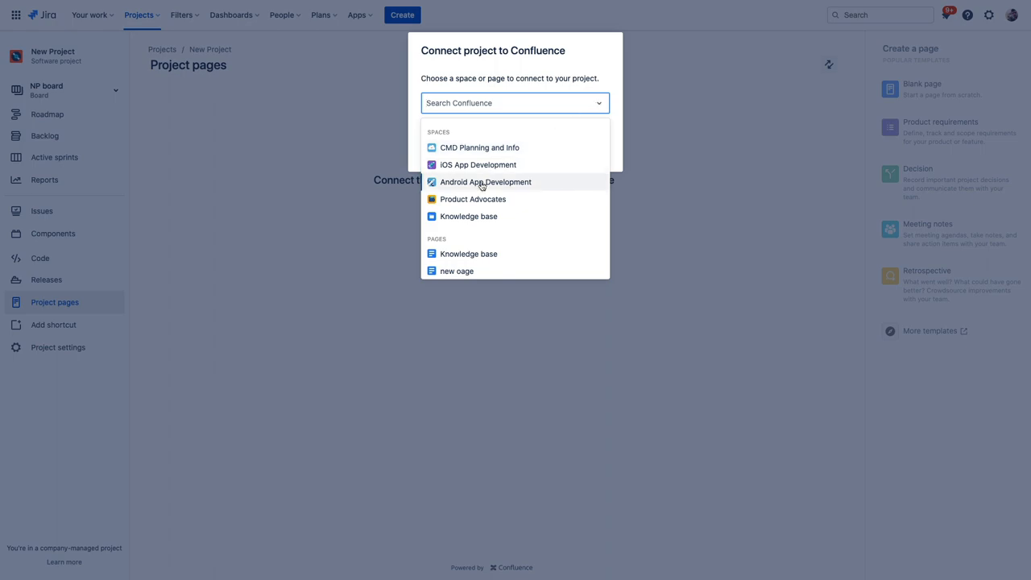
{"action": "left_click", "coordinate": [473, 200]}
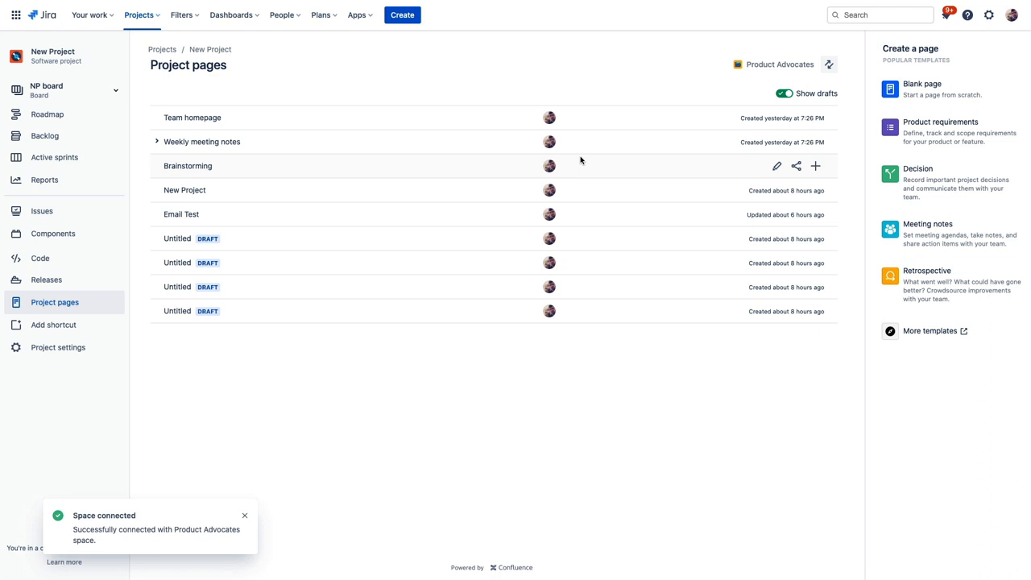
{"action": "mouse_move", "coordinate": [184, 194]}
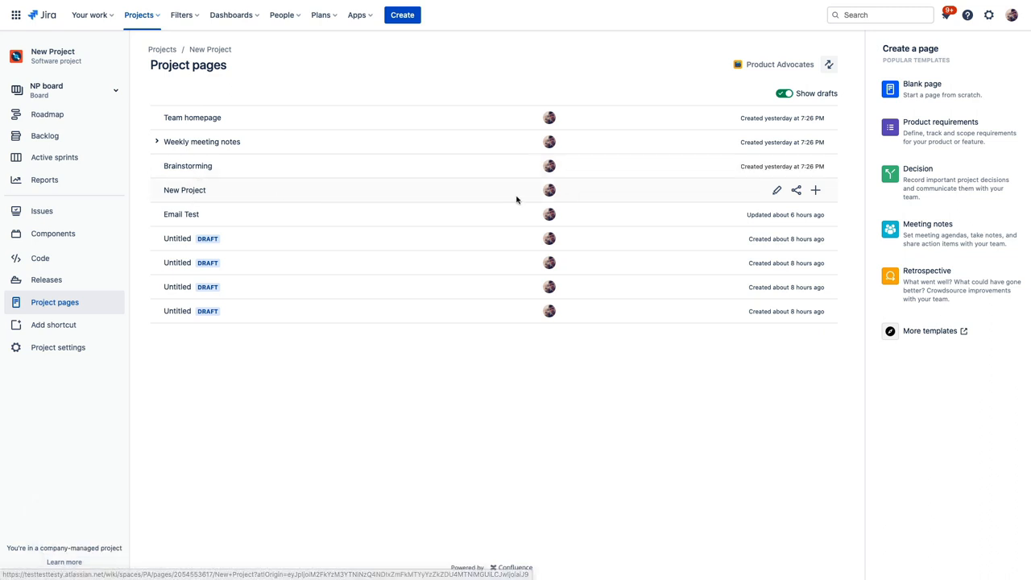
{"action": "mouse_move", "coordinate": [776, 190]}
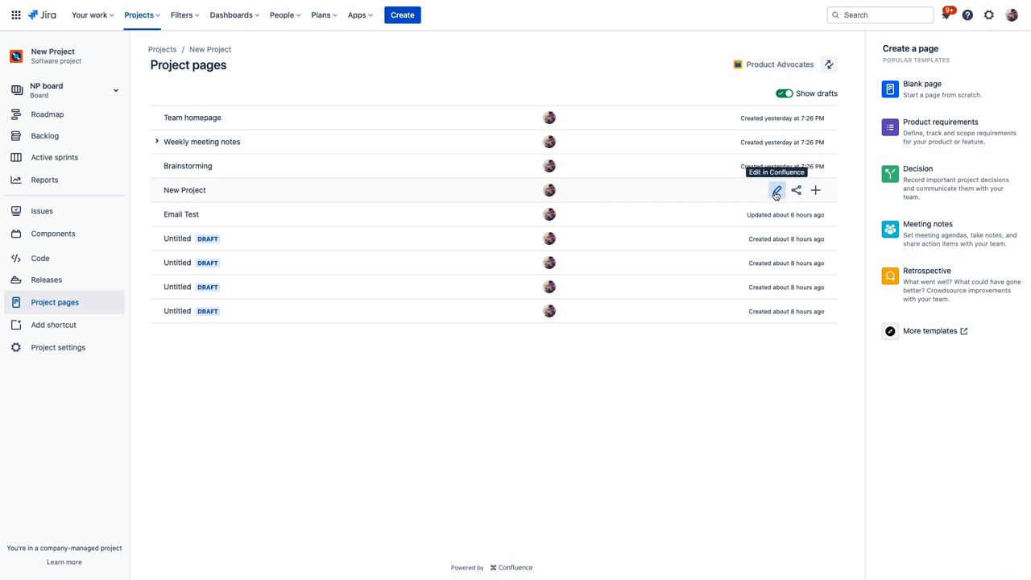
{"action": "left_click", "coordinate": [776, 190]}
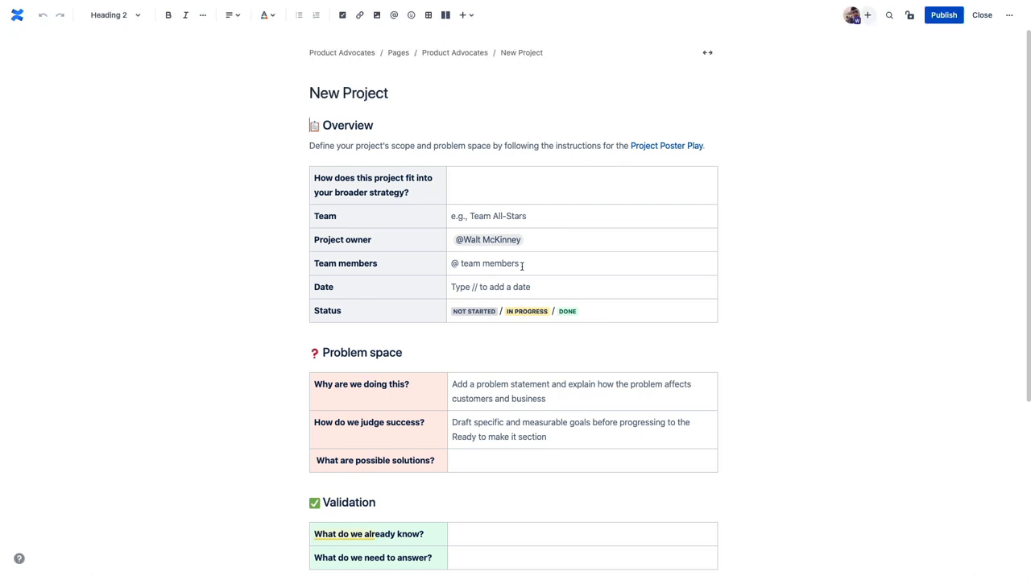
{"action": "left_click", "coordinate": [505, 287]}
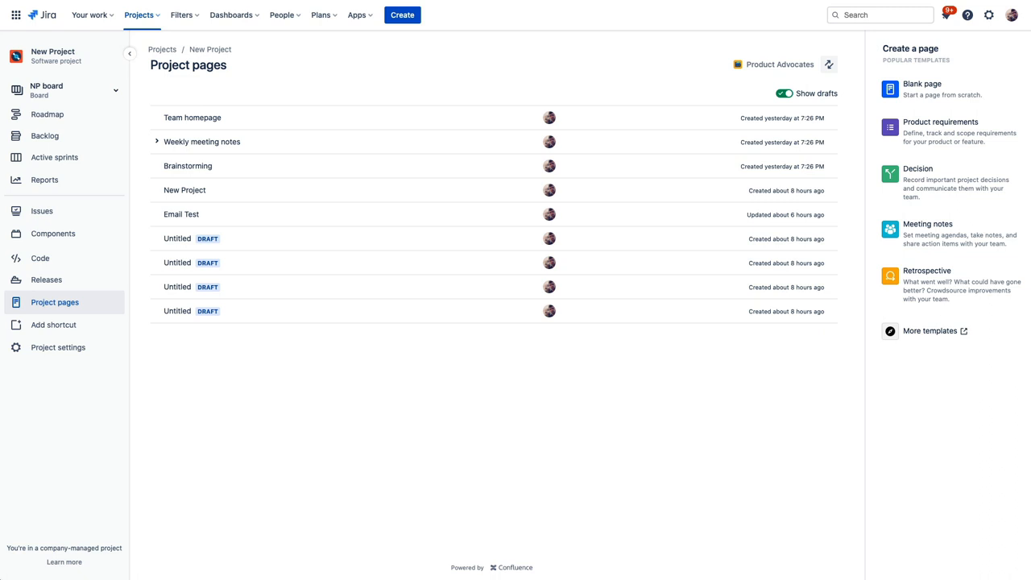
Create Jira issue AAD-26 from the Validation heading in Android App Development and view it
{"action": "left_click", "coordinate": [184, 190]}
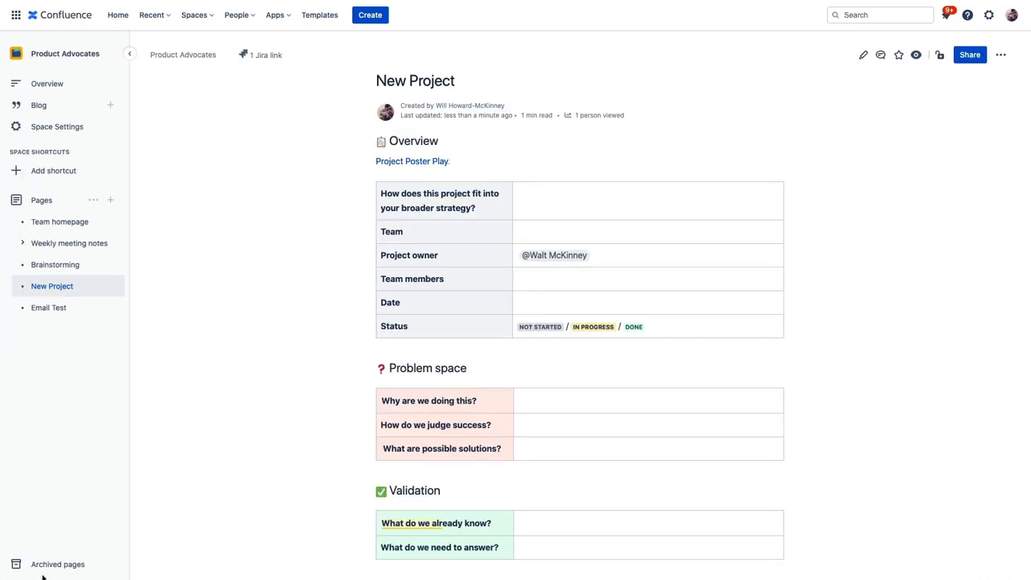
{"action": "mouse_move", "coordinate": [415, 489]}
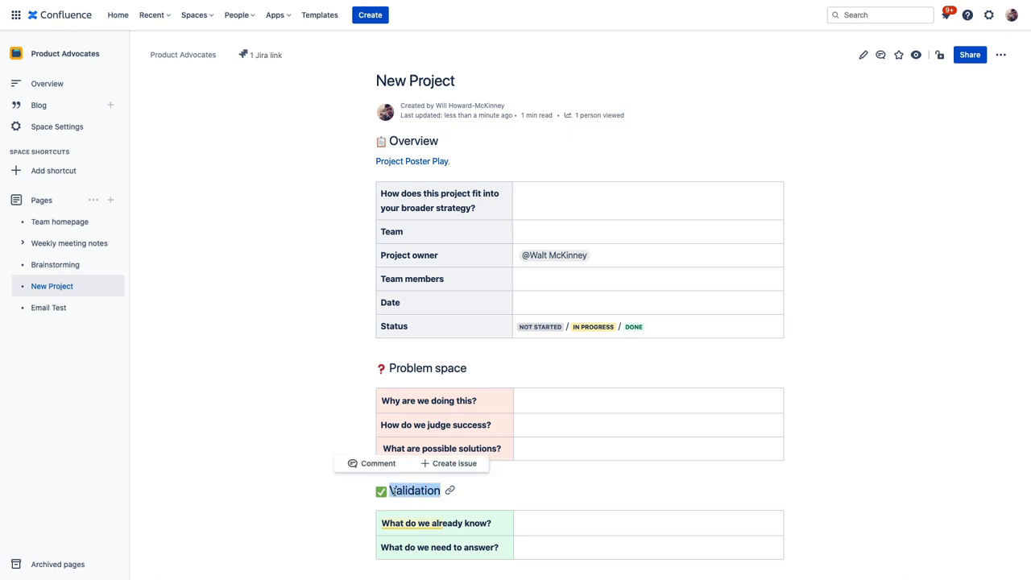
{"action": "left_click", "coordinate": [454, 464]}
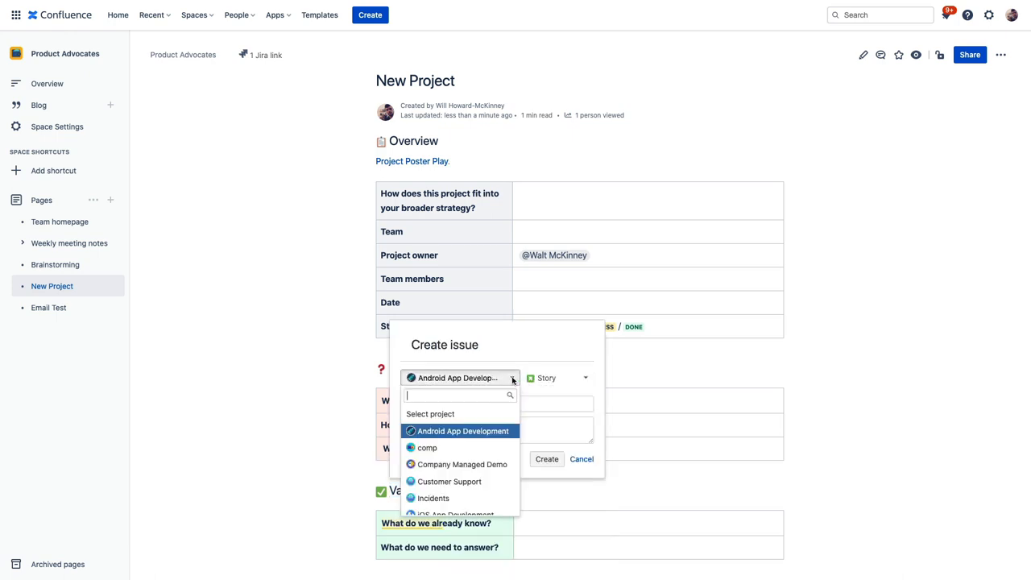
{"action": "left_click", "coordinate": [462, 432]}
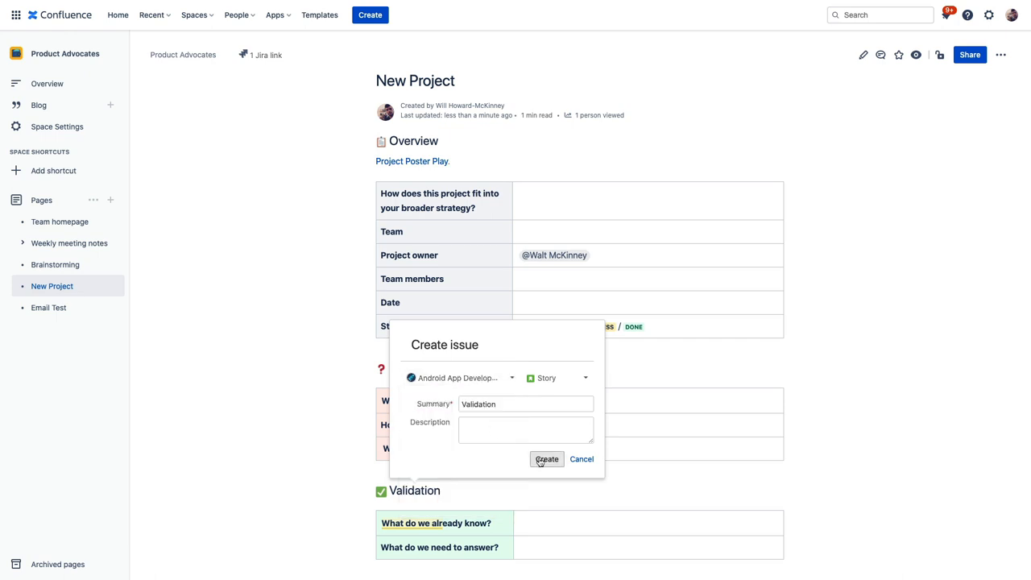
{"action": "left_click", "coordinate": [546, 459]}
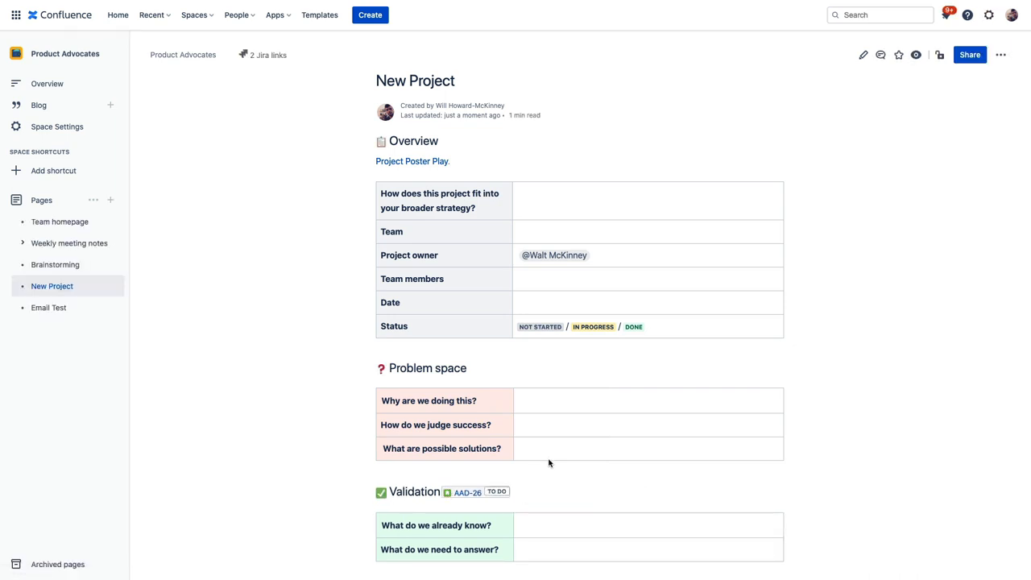
{"action": "mouse_move", "coordinate": [471, 493]}
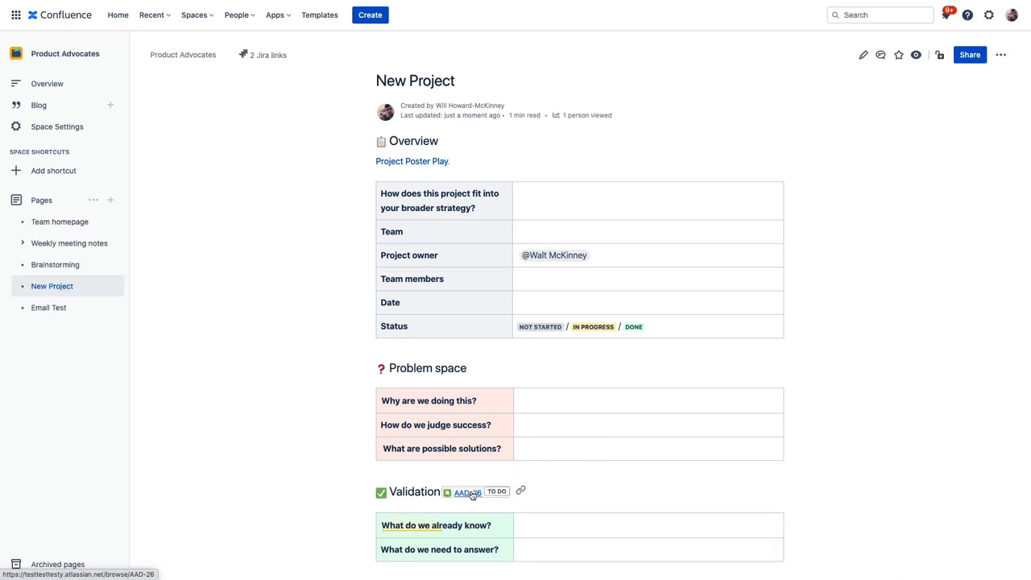
{"action": "left_click", "coordinate": [467, 493]}
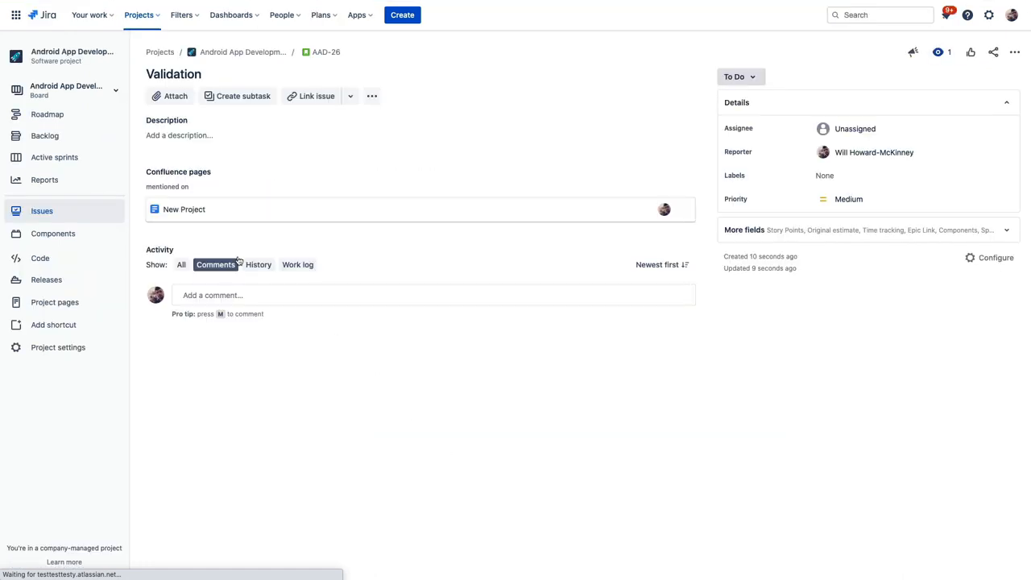
Show the Android App Development backlog listing the new AAD-26 Validation issue
{"action": "left_click", "coordinate": [45, 135]}
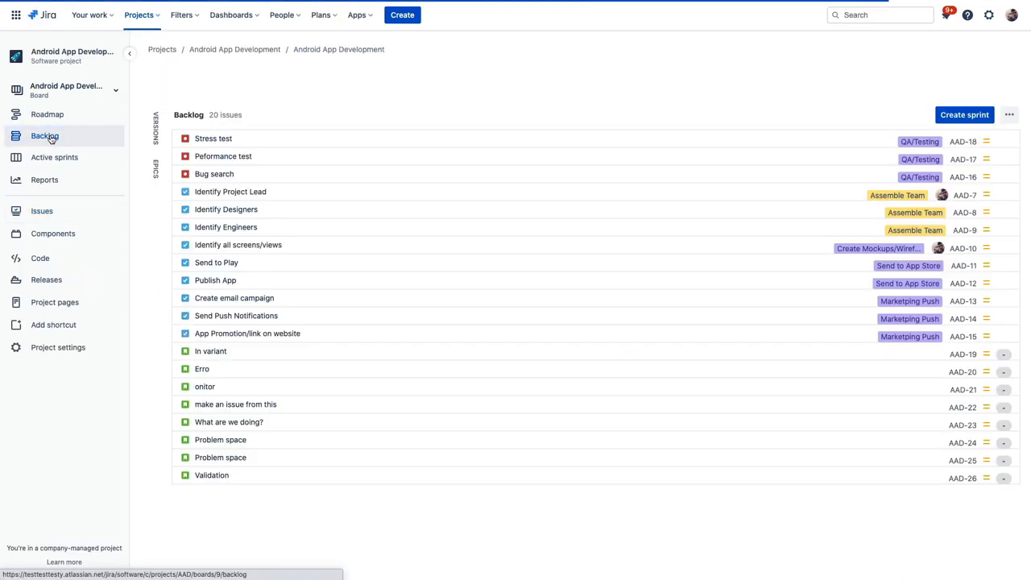
{"action": "left_click", "coordinate": [45, 135]}
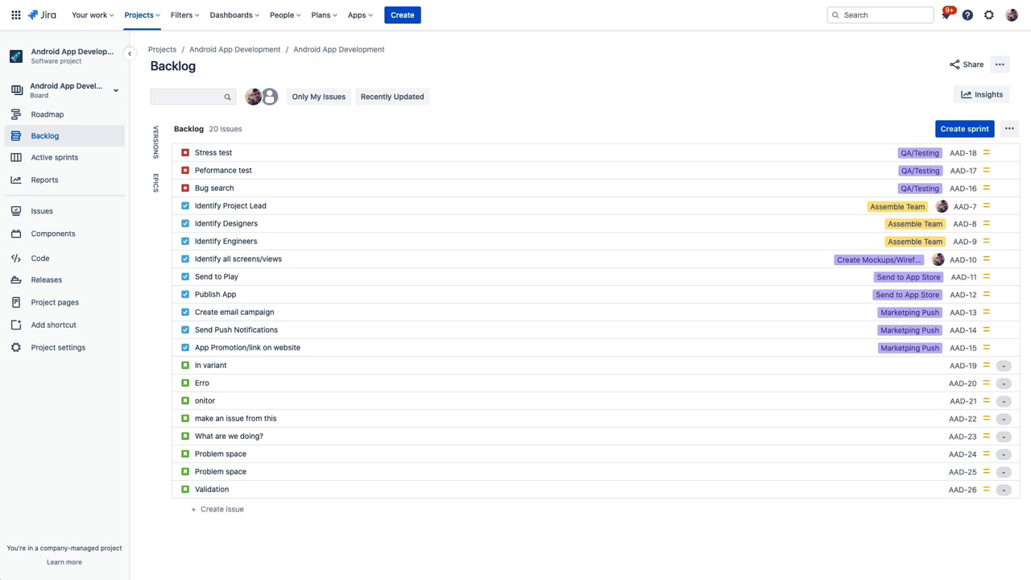
{"action": "mouse_move", "coordinate": [320, 15]}
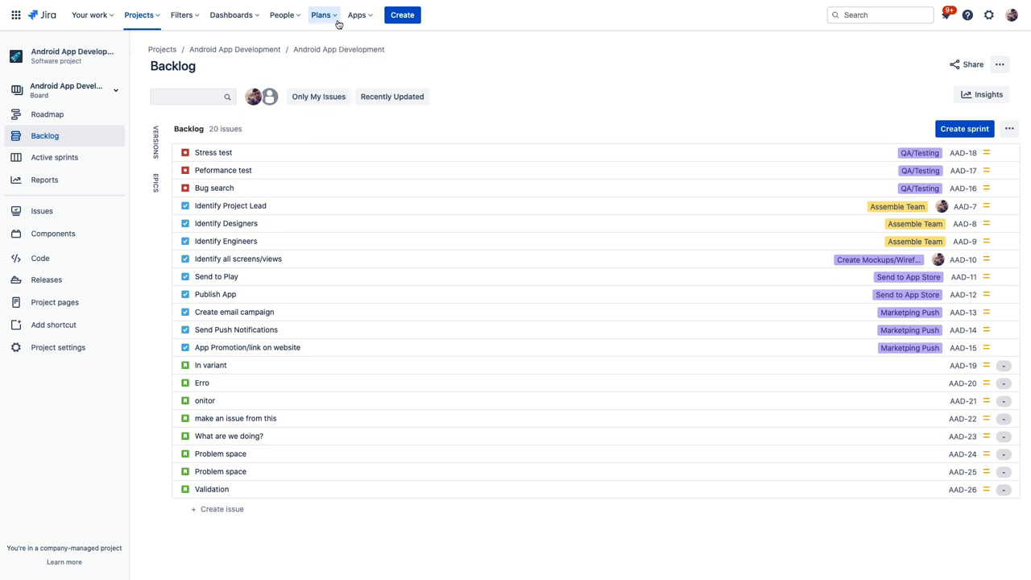
Generate a Confluence share link for the Mobile App Development plan
{"action": "left_click", "coordinate": [322, 14]}
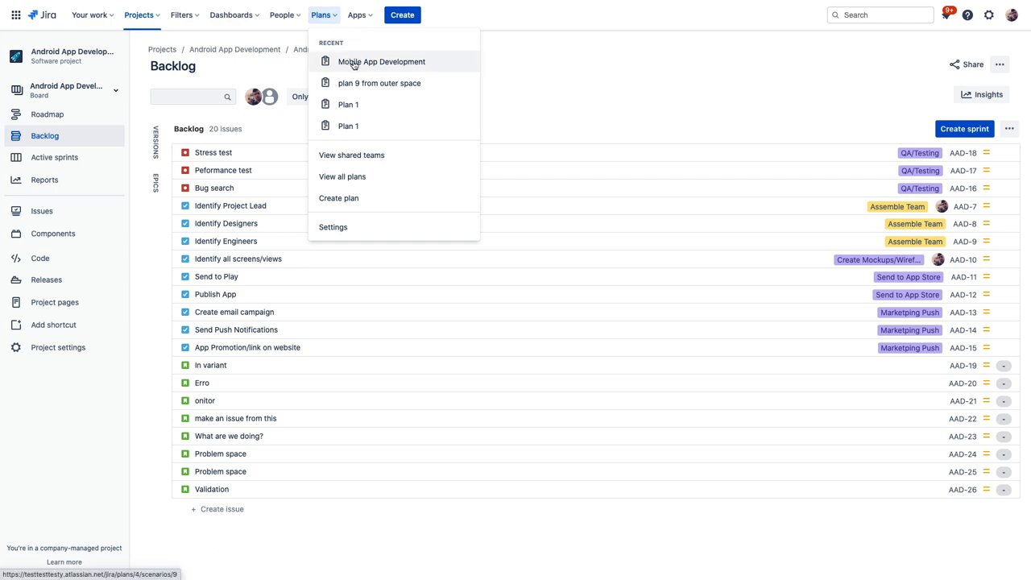
{"action": "left_click", "coordinate": [382, 61]}
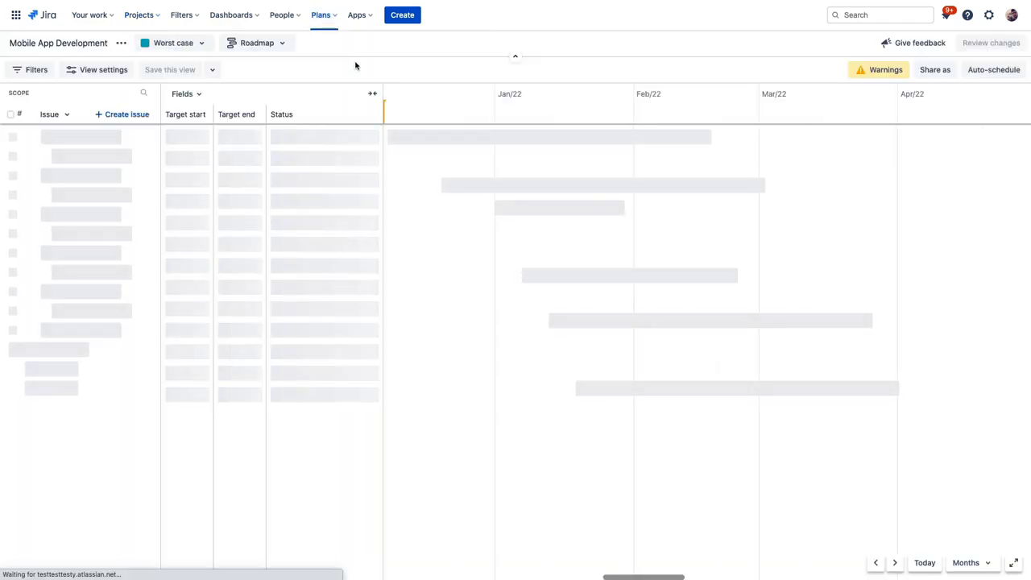
{"action": "left_click", "coordinate": [934, 69]}
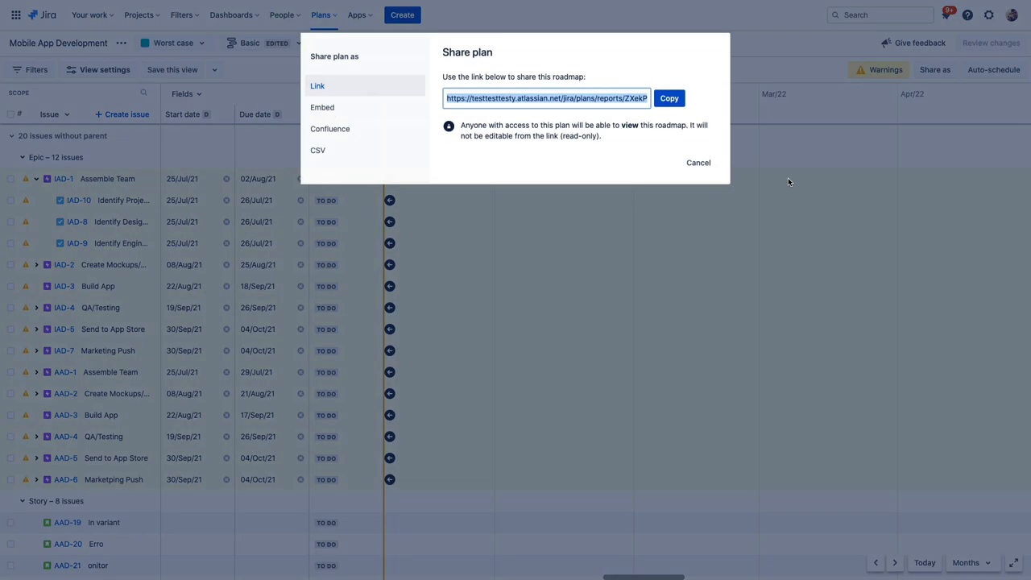
{"action": "left_click", "coordinate": [329, 128]}
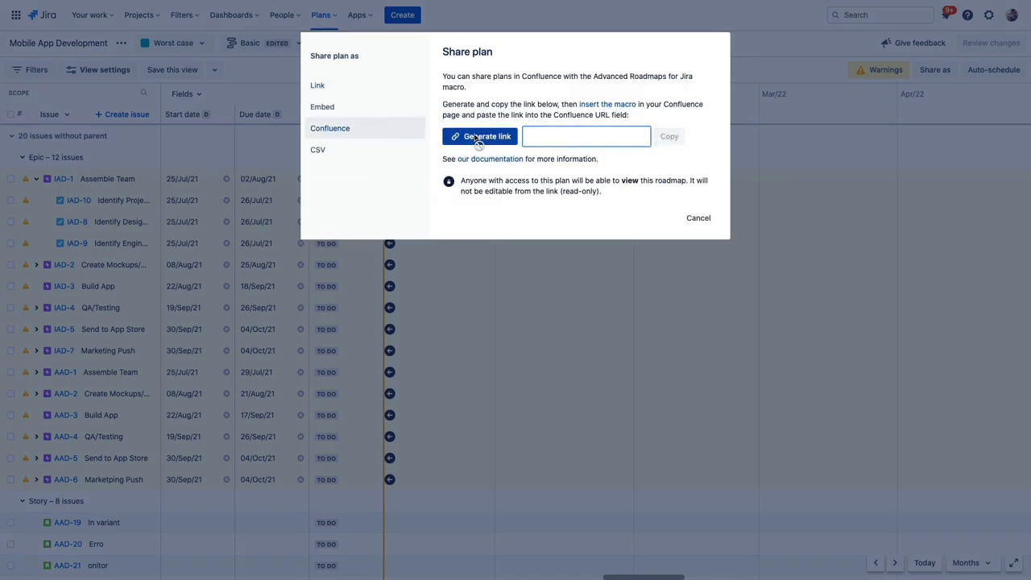
{"action": "left_click", "coordinate": [480, 135]}
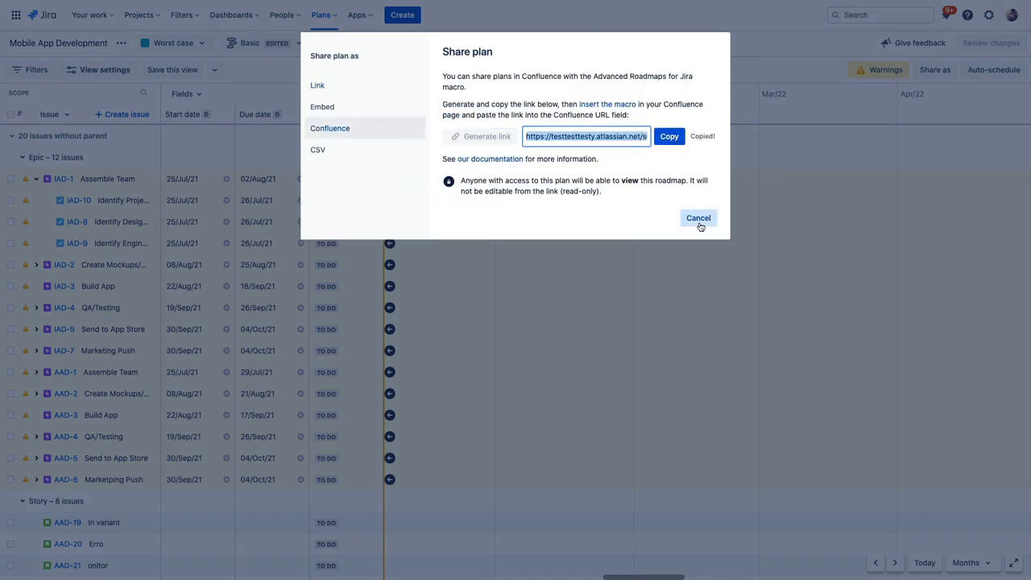
Embed the Mobile App Development plan via its PortfolioRoadmapConfluence URL and publish the page
{"action": "left_click", "coordinate": [698, 217]}
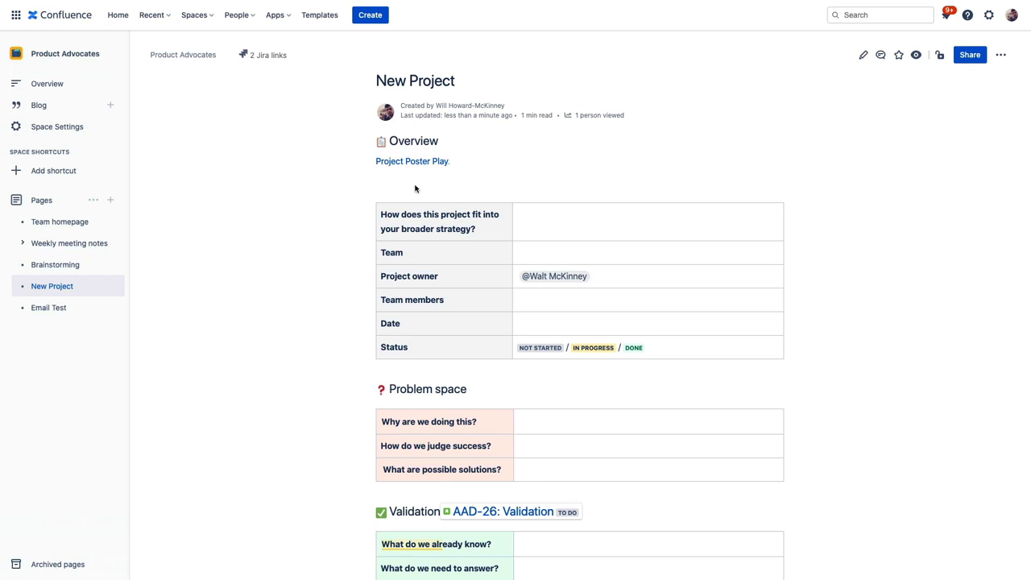
{"action": "left_click", "coordinate": [863, 55]}
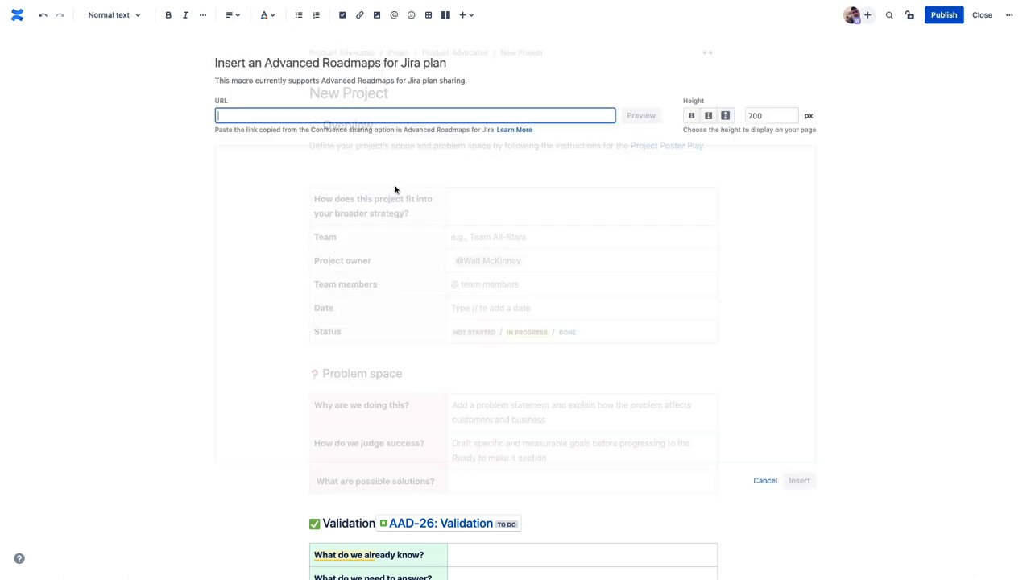
{"action": "type", "text": "https://testtesttesty.atlassian.net/secure/PortfolioRoadmapConfluence.jspa?r=ZXekP"}
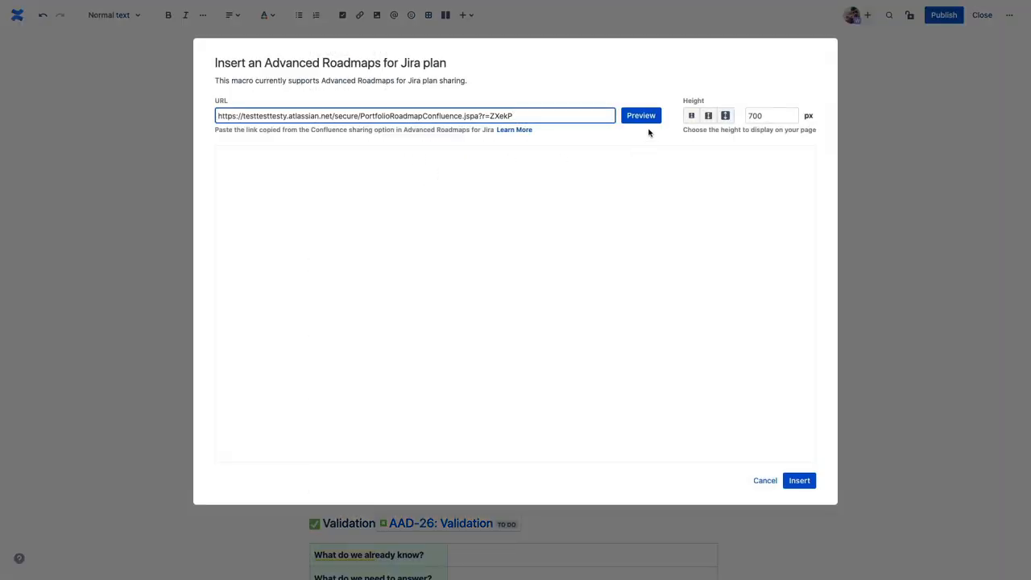
{"action": "left_click", "coordinate": [799, 480]}
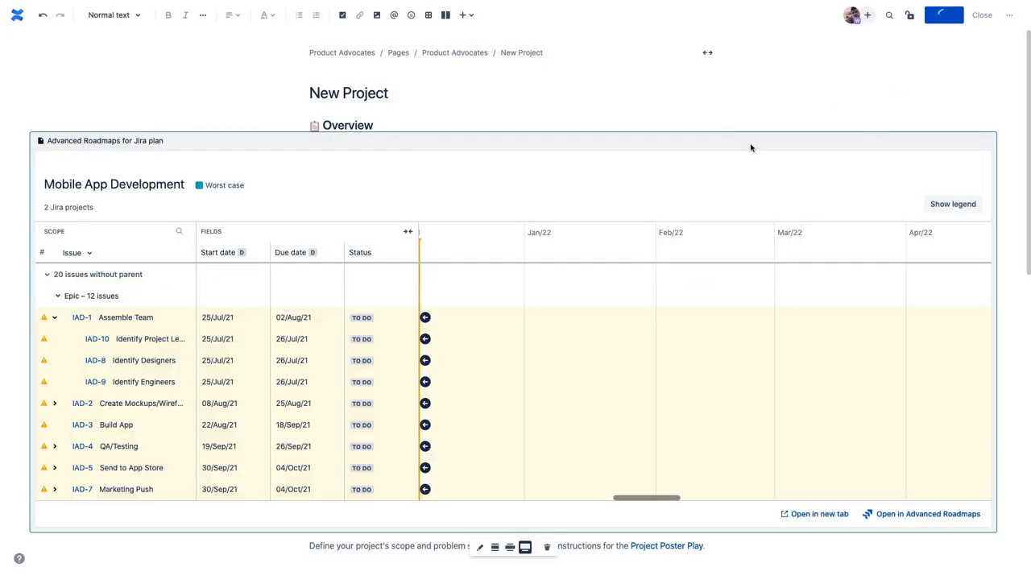
{"action": "left_click", "coordinate": [981, 14]}
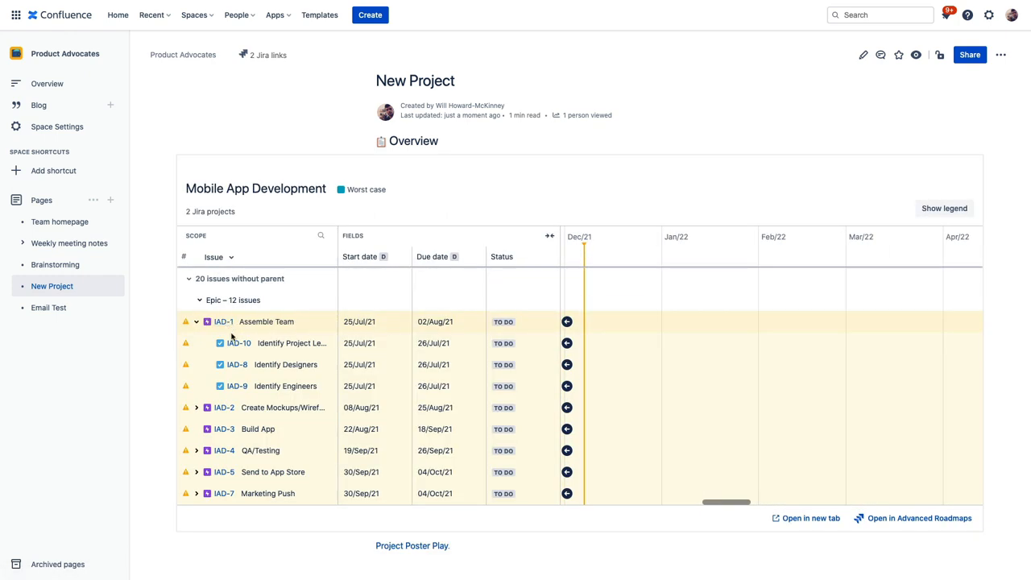
{"action": "mouse_move", "coordinate": [238, 341]}
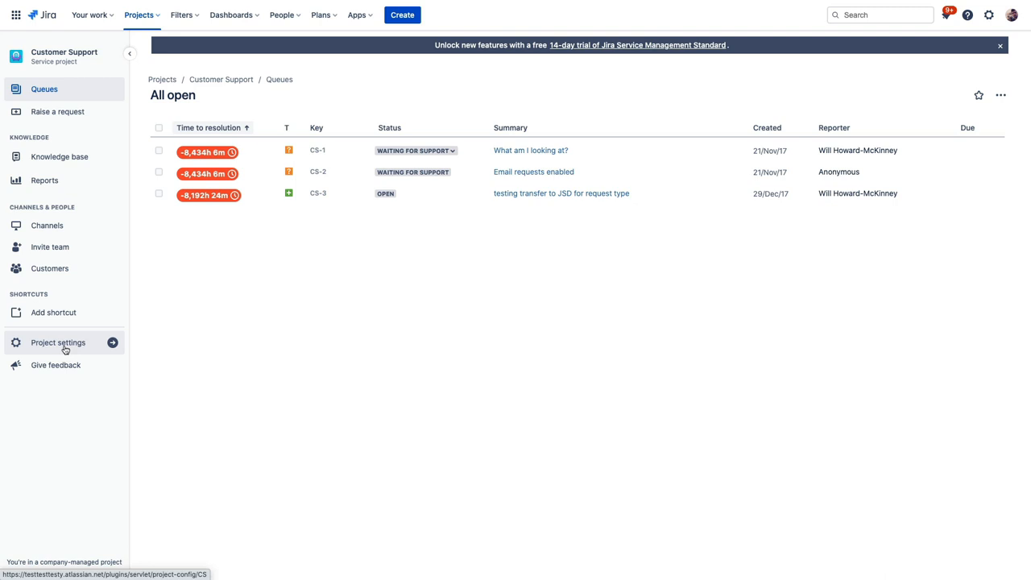
From the Customer Support service project, reach its linked Confluence knowledge base space
{"action": "left_click", "coordinate": [58, 341]}
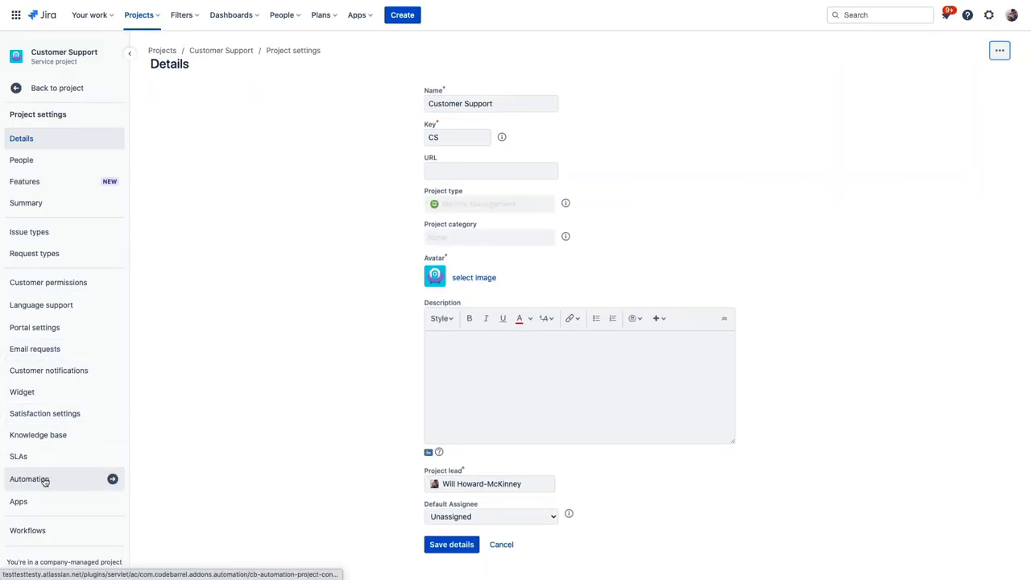
{"action": "left_click", "coordinate": [39, 435]}
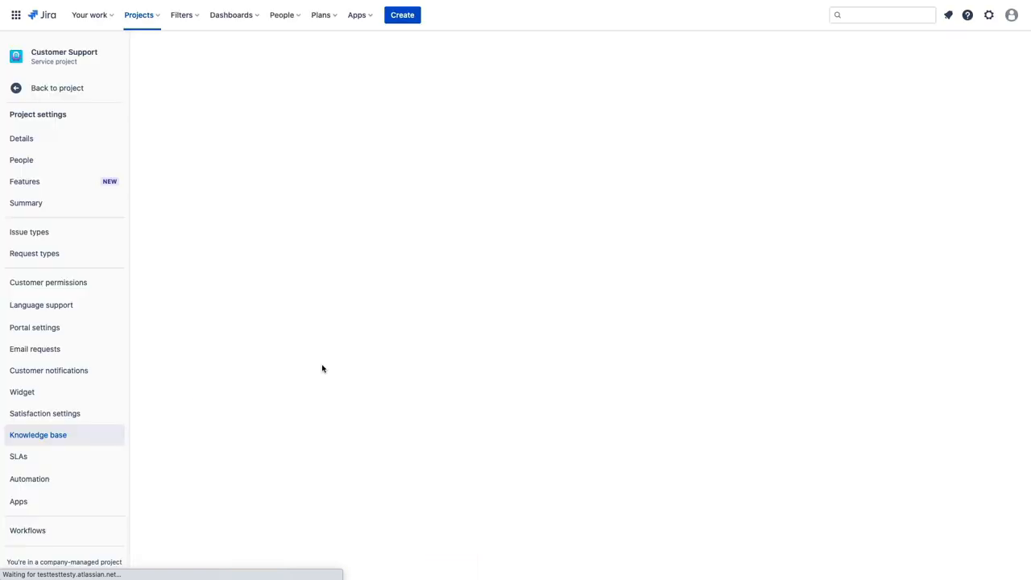
{"action": "left_click", "coordinate": [39, 435]}
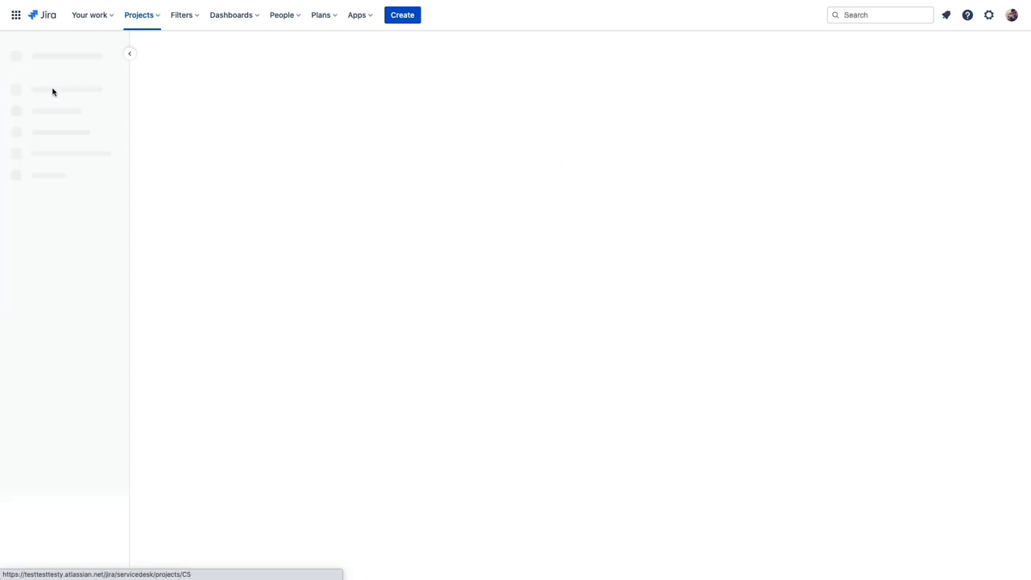
{"action": "left_click", "coordinate": [64, 90]}
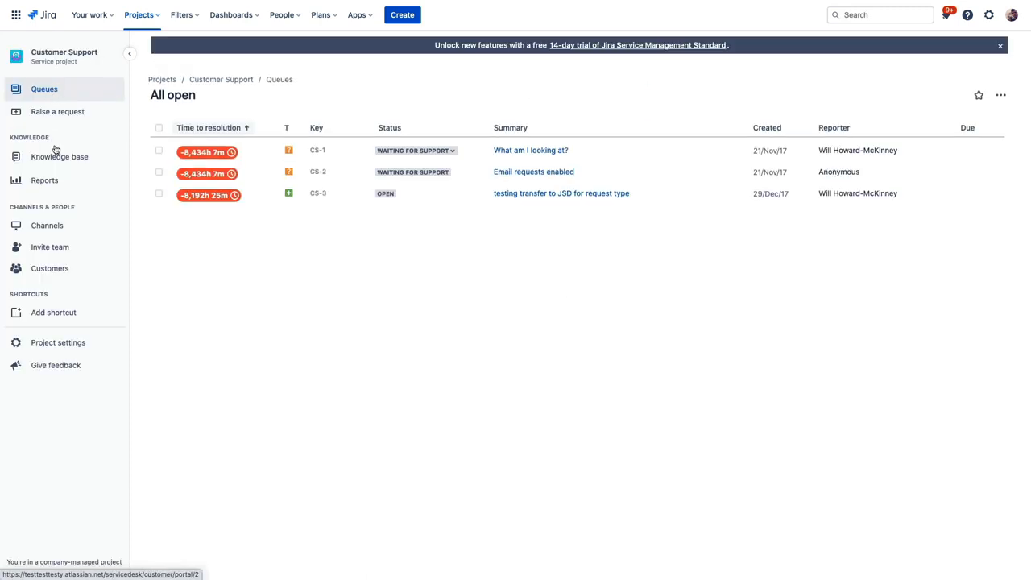
{"action": "left_click", "coordinate": [59, 156]}
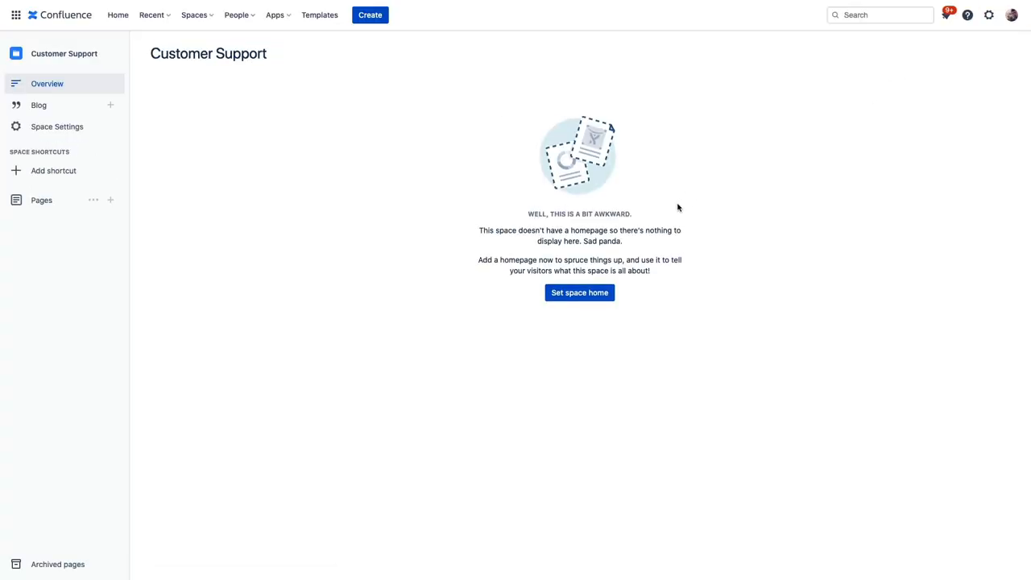
Check the content creation options in the empty Customer Support space and dismiss them
{"action": "left_click", "coordinate": [370, 15]}
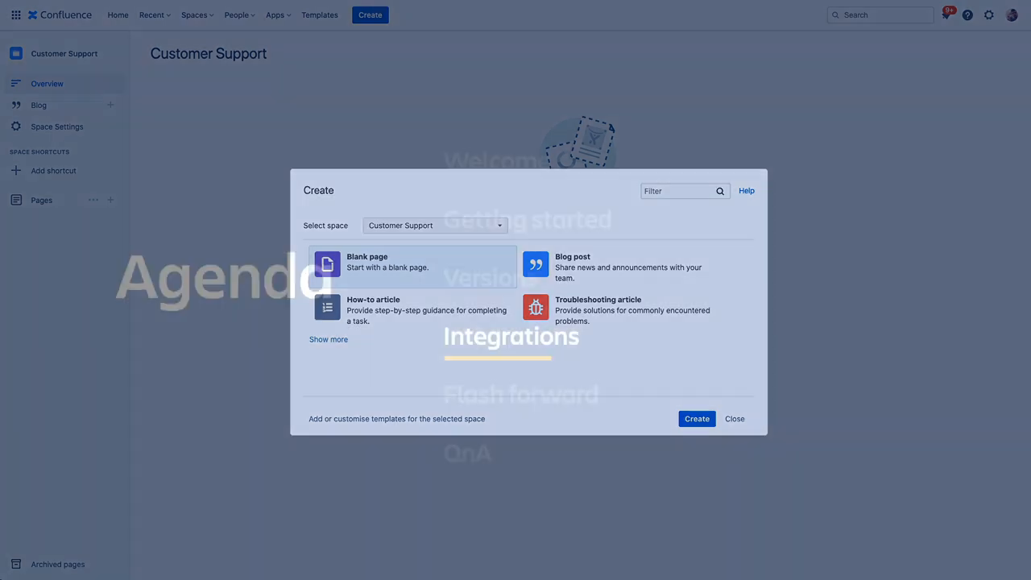
{"action": "left_click", "coordinate": [735, 419]}
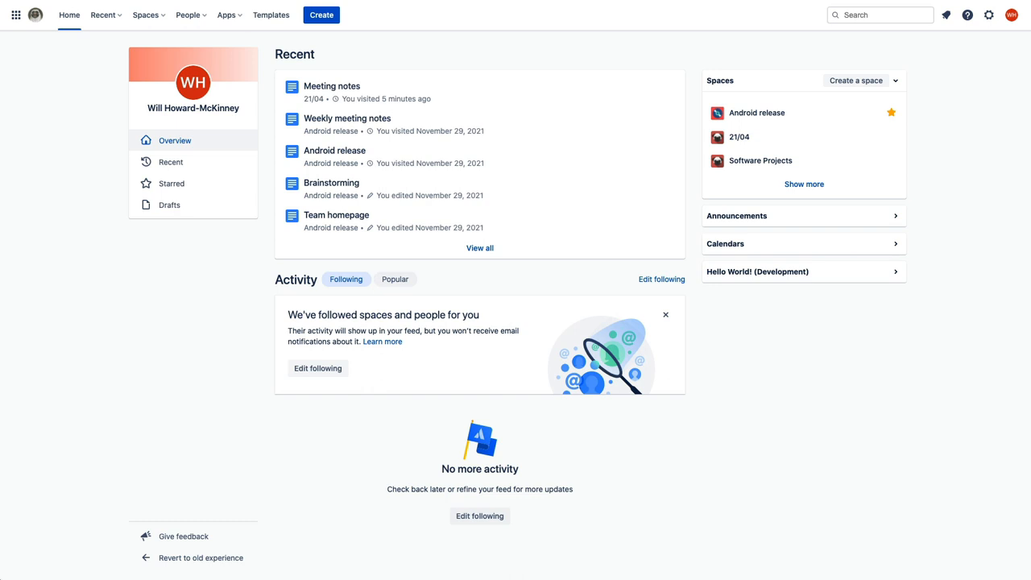
{"action": "mouse_move", "coordinate": [557, 251]}
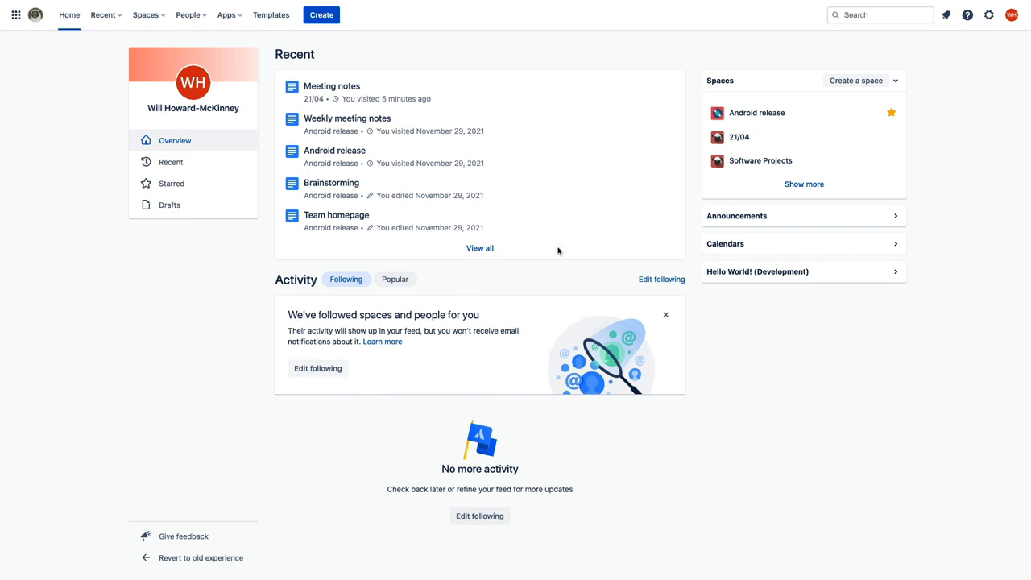
Show the Meeting notes page of the 21/04 space
{"action": "left_click", "coordinate": [738, 137]}
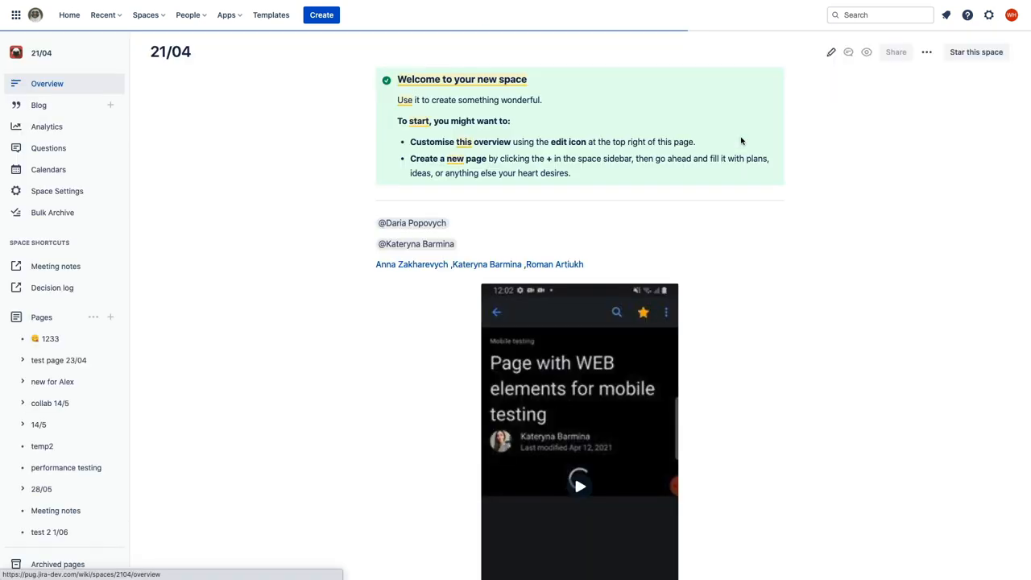
{"action": "mouse_move", "coordinate": [54, 265]}
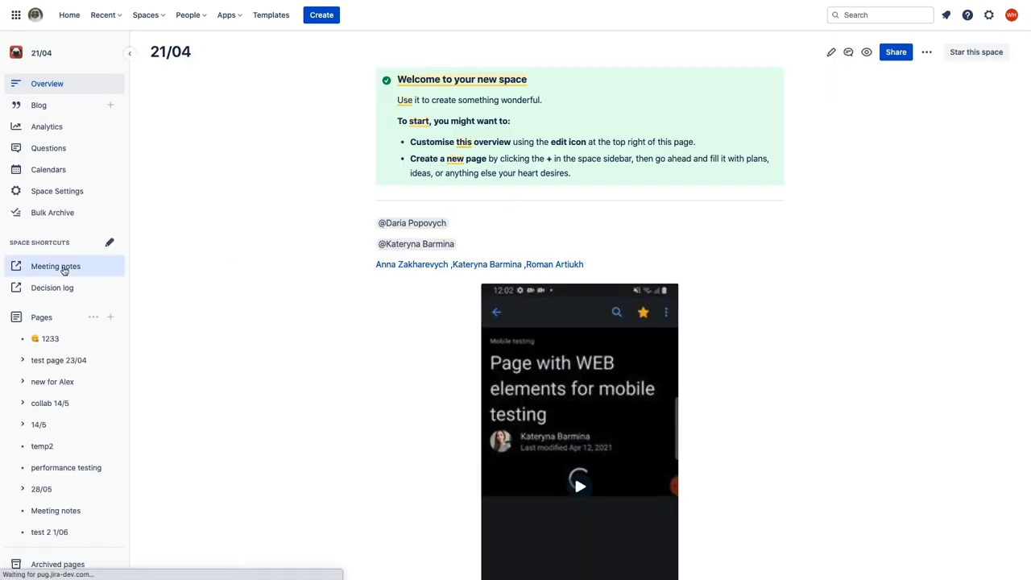
{"action": "left_click", "coordinate": [54, 266]}
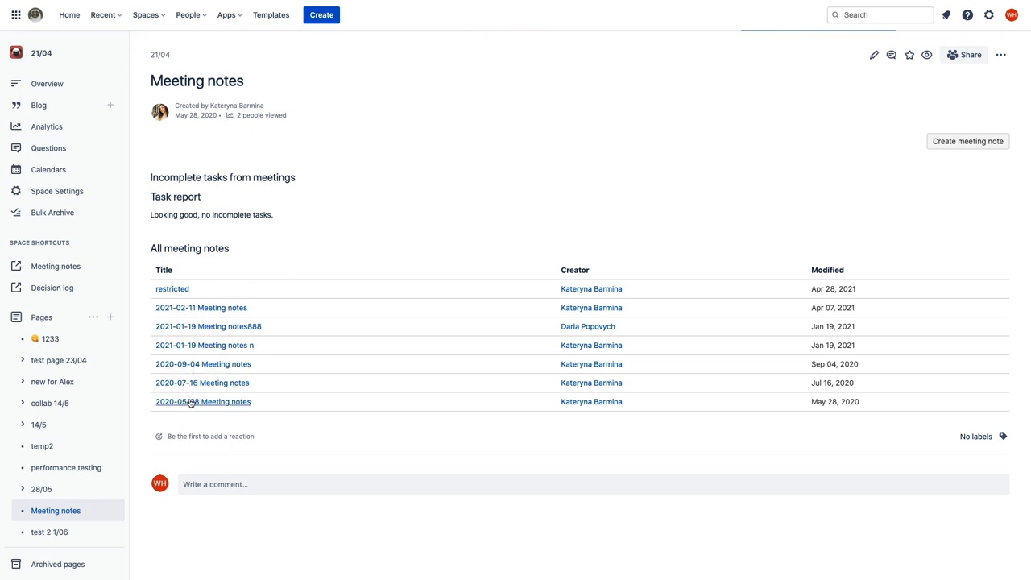
{"action": "mouse_move", "coordinate": [203, 401]}
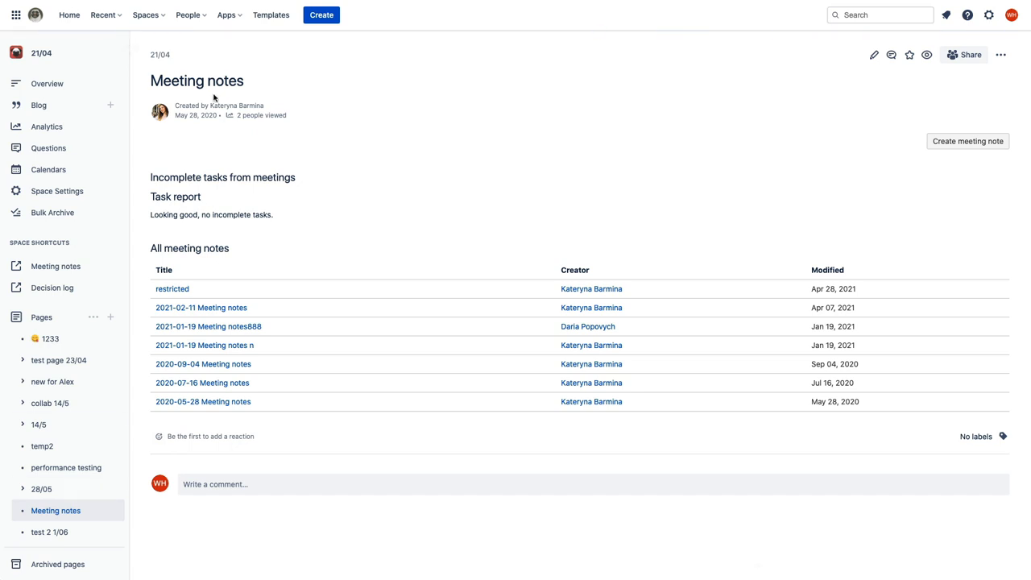
View the samitest space overview from its goal and core team down to the roadmap
{"action": "left_click", "coordinate": [145, 14]}
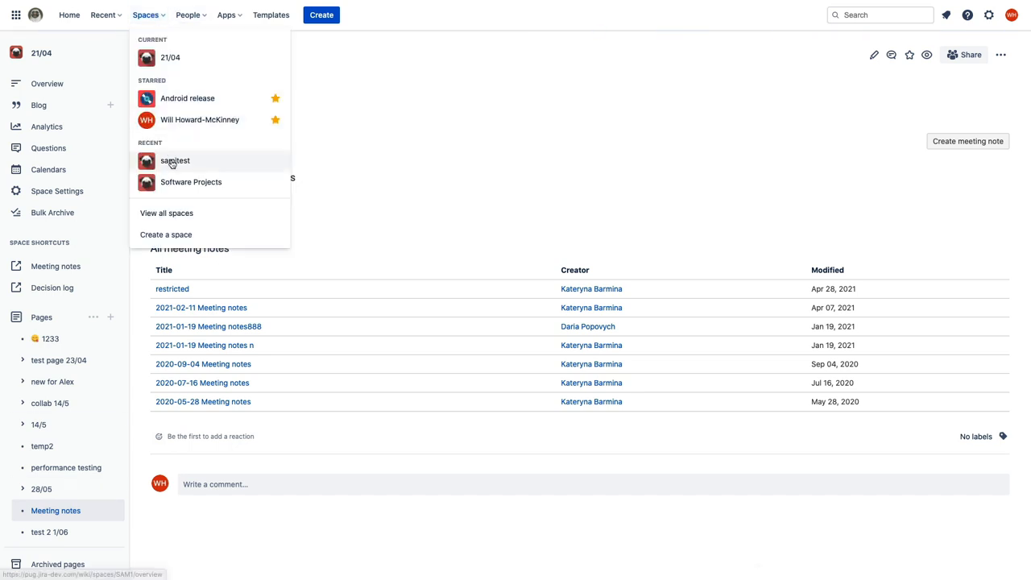
{"action": "left_click", "coordinate": [174, 161]}
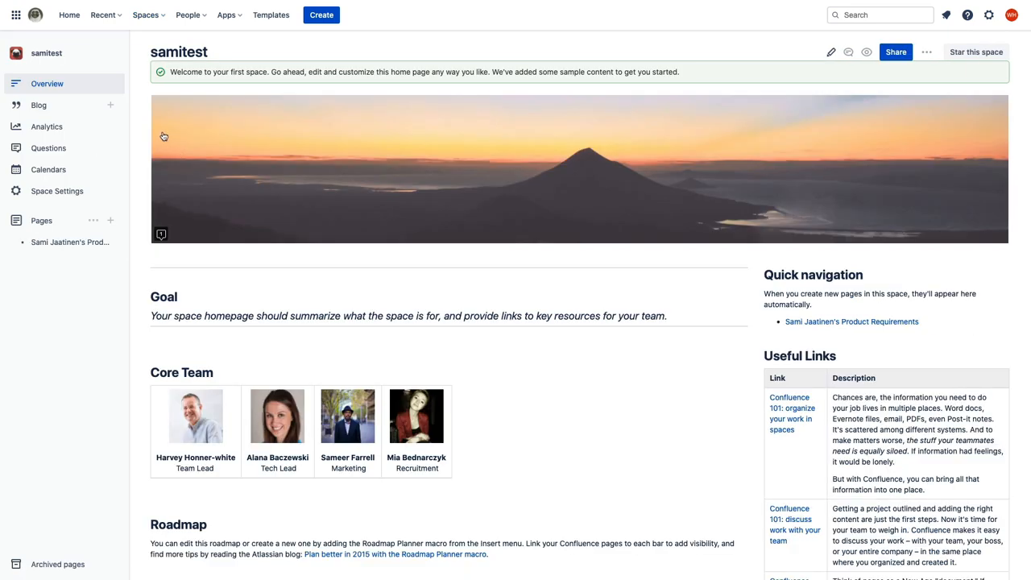
{"action": "scroll", "scroll_direction": "down", "scroll_amount": 3}
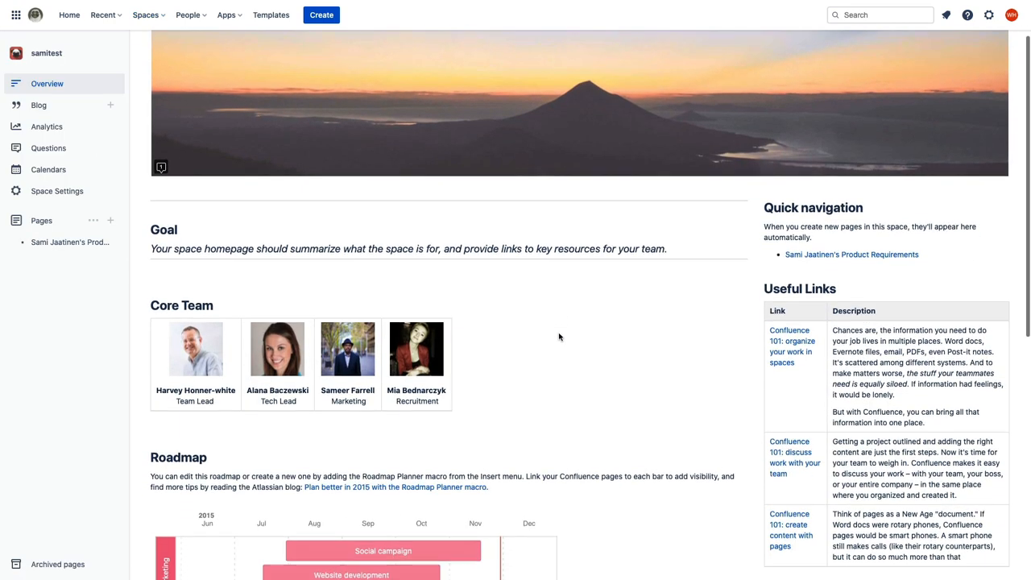
{"action": "scroll", "scroll_direction": "down", "scroll_amount": 3}
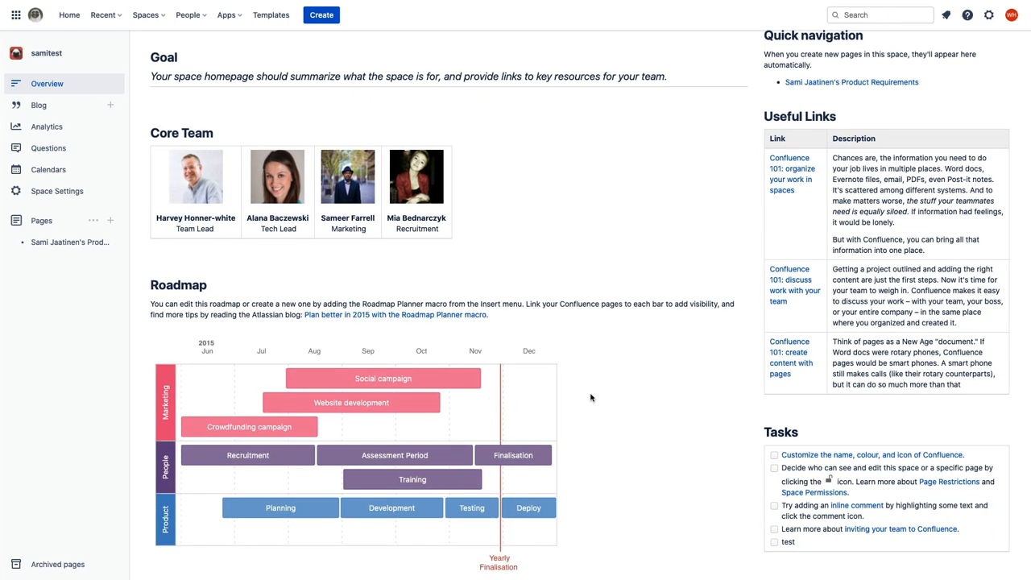
{"action": "scroll", "scroll_direction": "up", "scroll_amount": 3}
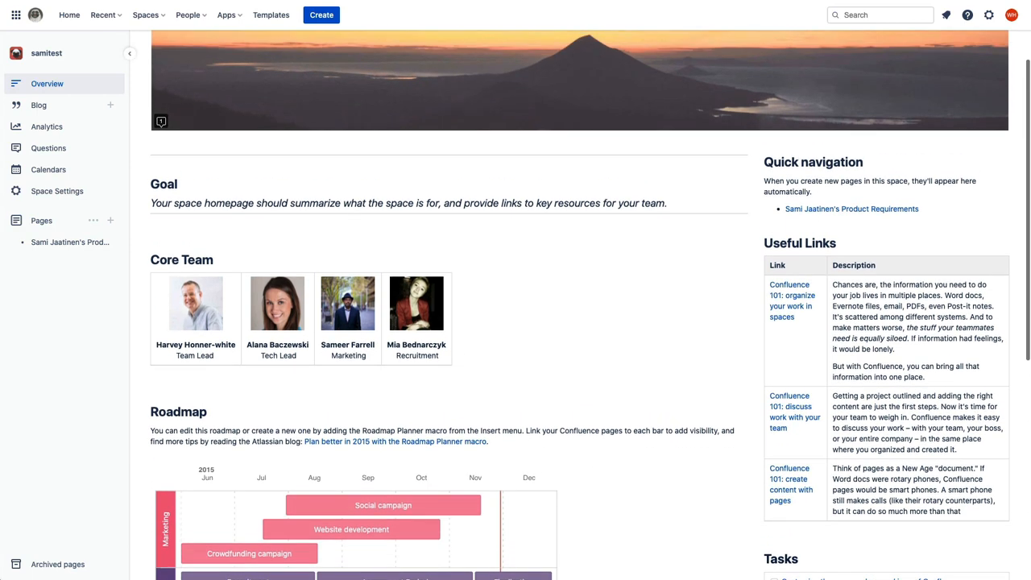
{"action": "left_click", "coordinate": [145, 14]}
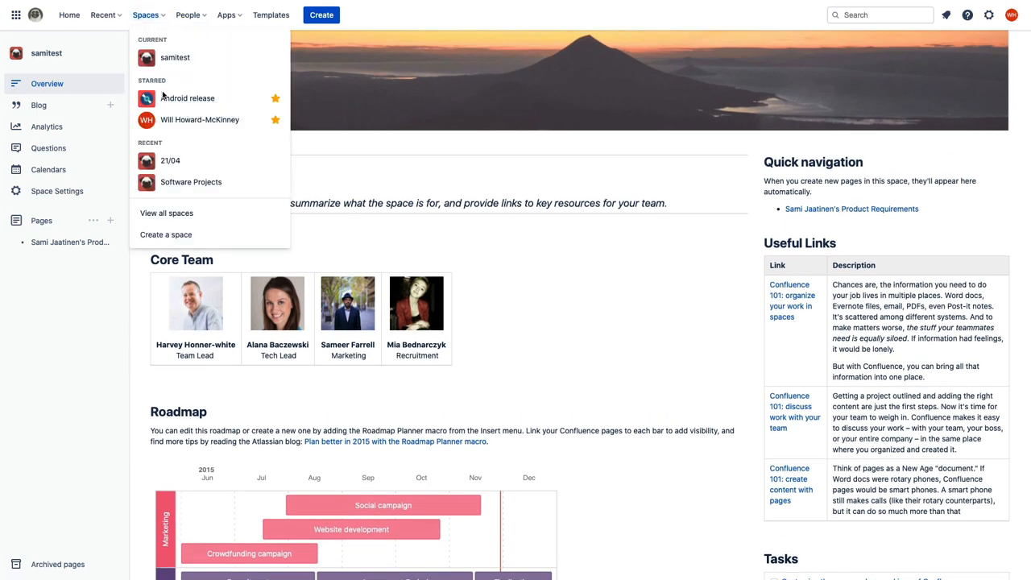
View the Software Projects page's analytics from its more-actions menu
{"action": "left_click", "coordinate": [190, 180]}
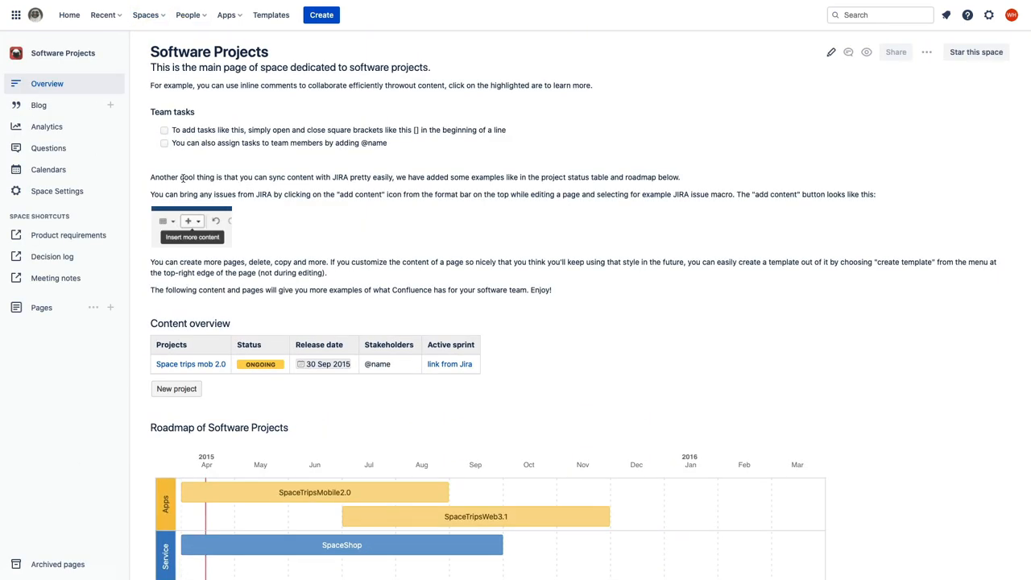
{"action": "left_click", "coordinate": [926, 52]}
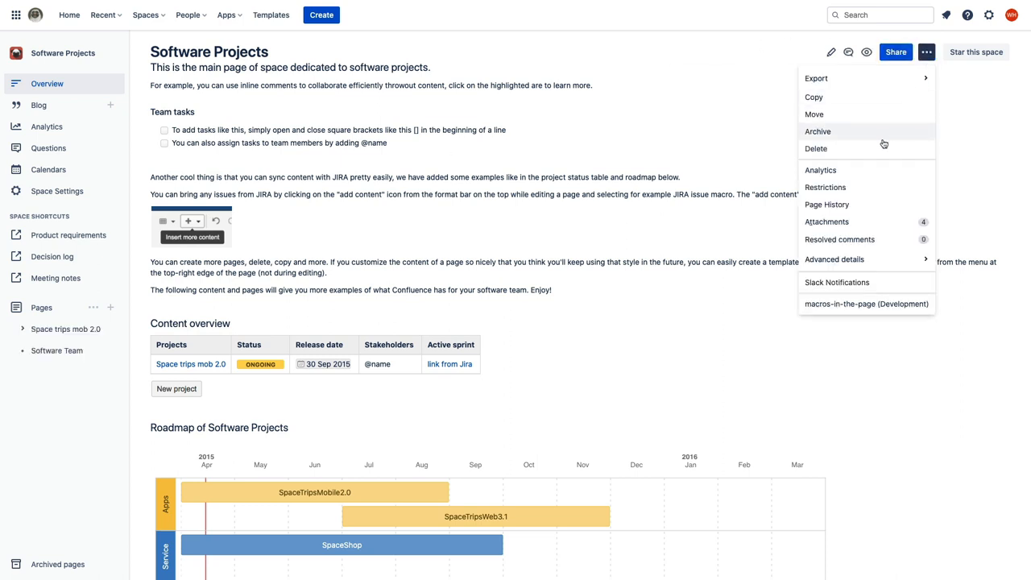
{"action": "left_click", "coordinate": [819, 132]}
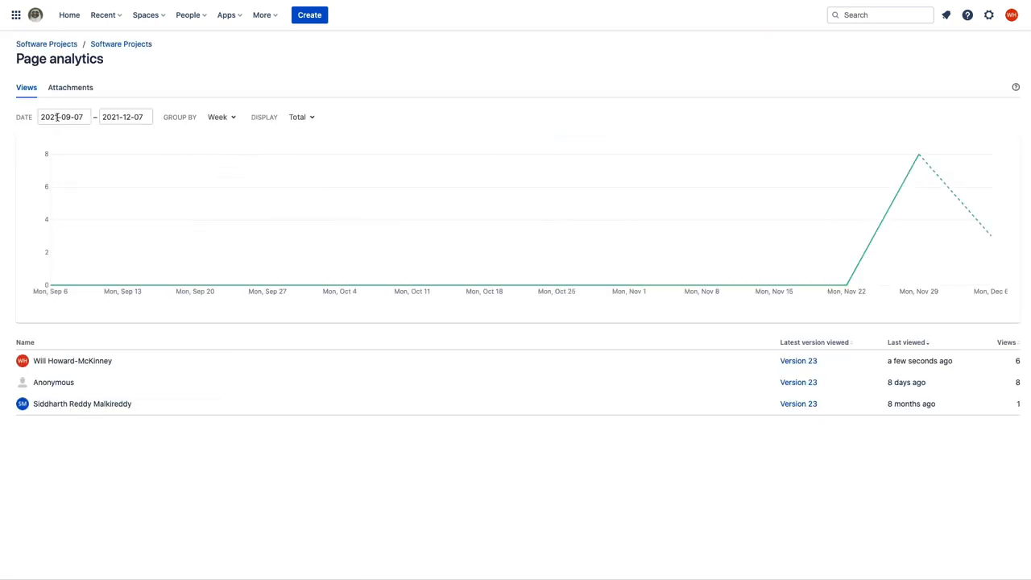
Start the analytics date range at 7 December 2020, then return to Software Projects via Spaces
{"action": "left_click", "coordinate": [63, 116]}
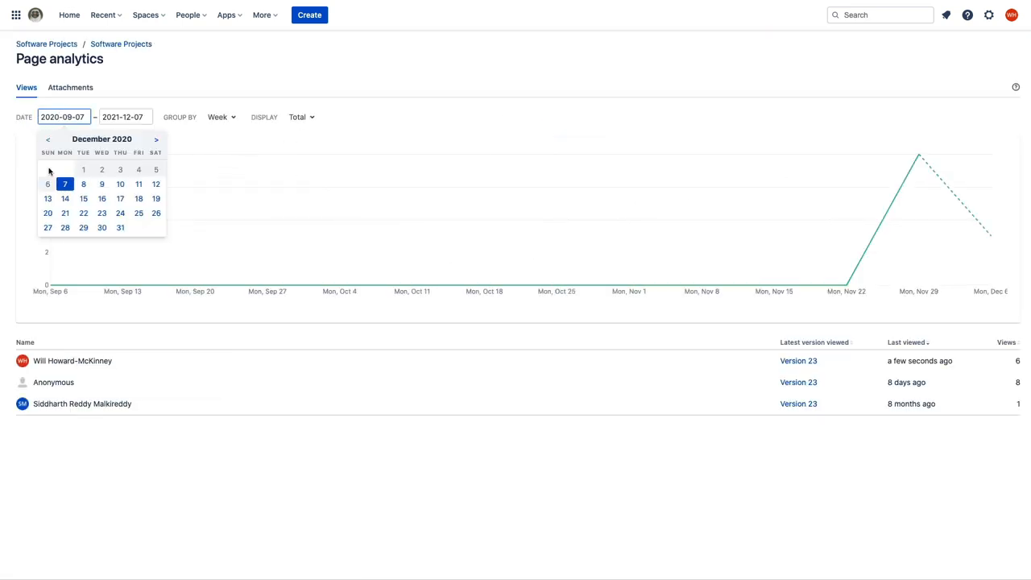
{"action": "left_click", "coordinate": [65, 183]}
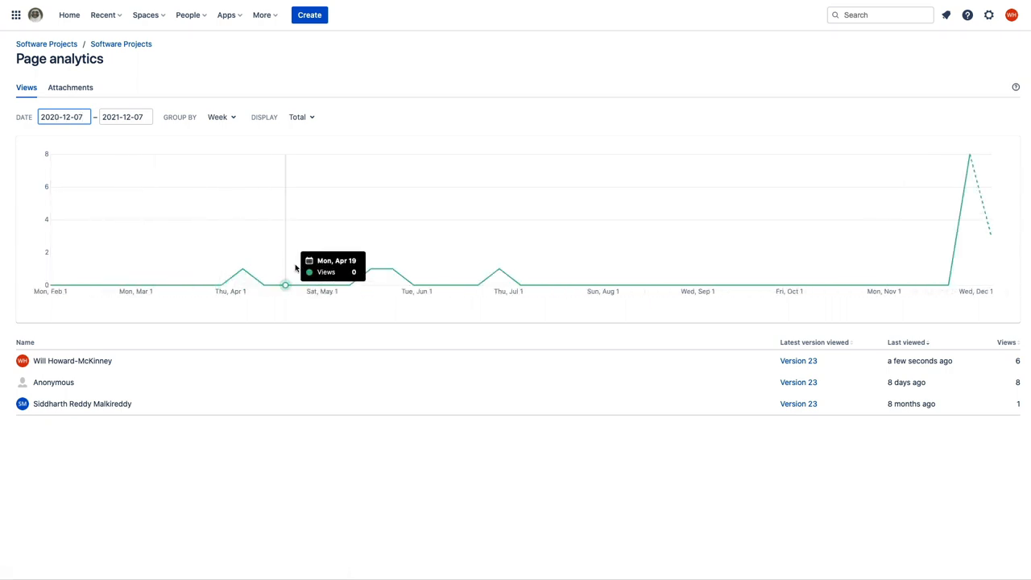
{"action": "mouse_move", "coordinate": [35, 521]}
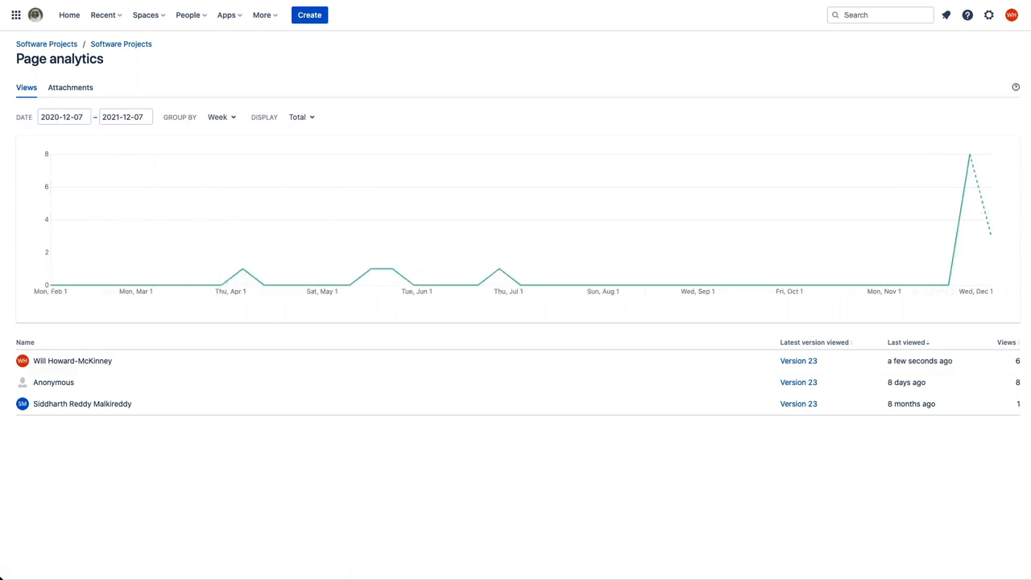
{"action": "left_click", "coordinate": [145, 15]}
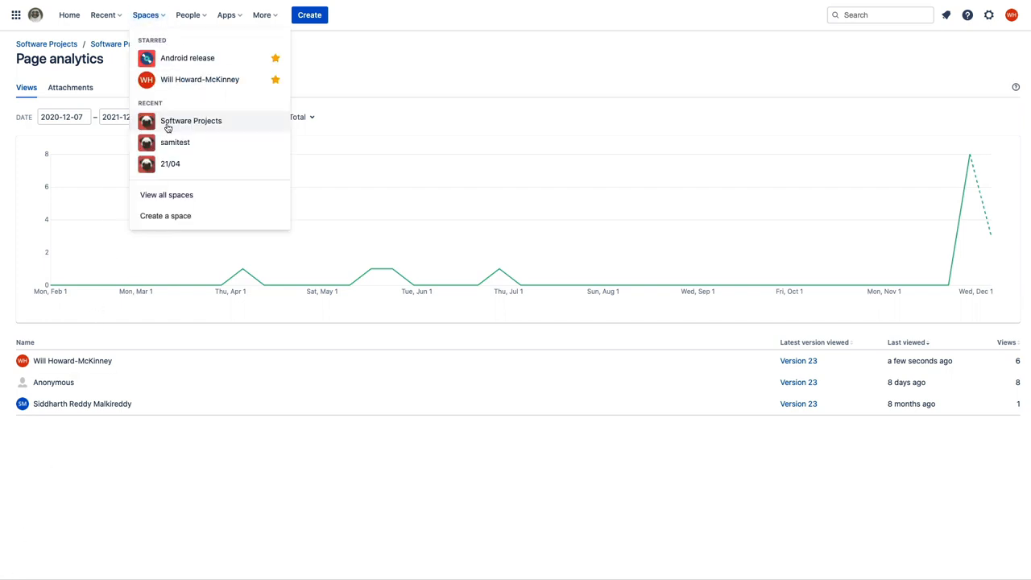
{"action": "left_click", "coordinate": [190, 121]}
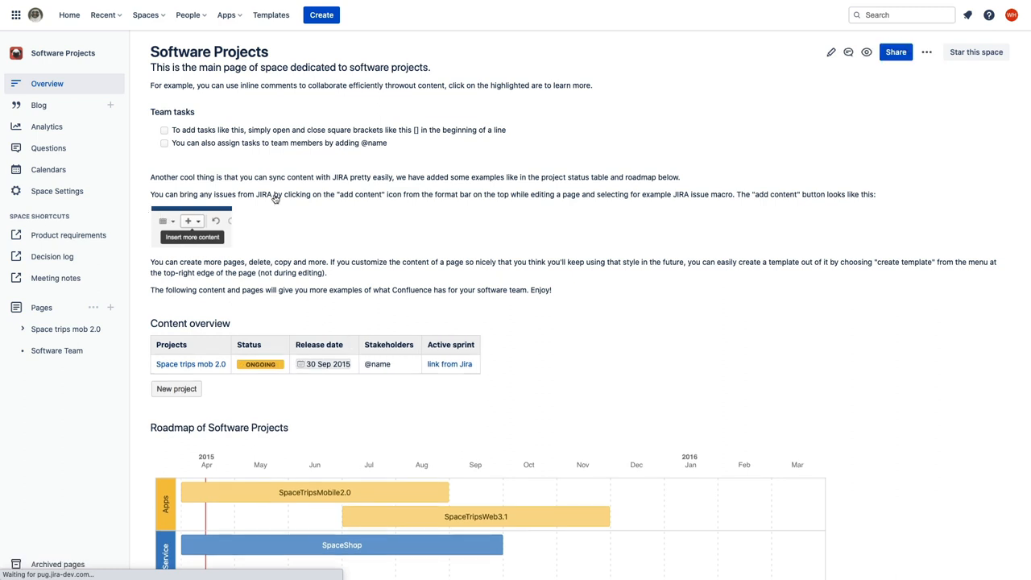
Archive the page with its nested pages and check it in the space's Archived pages list
{"action": "left_click", "coordinate": [926, 52]}
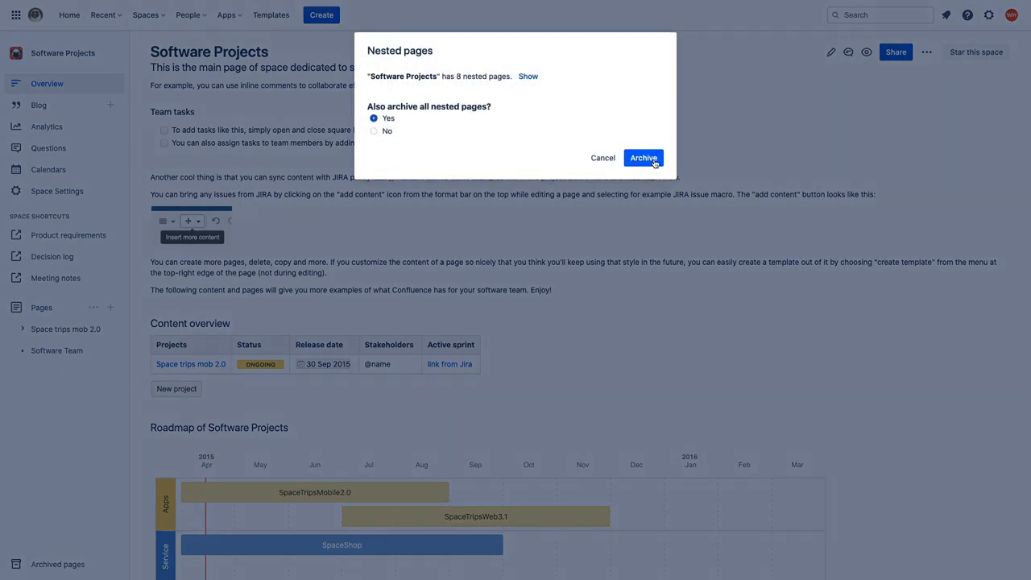
{"action": "left_click", "coordinate": [643, 157]}
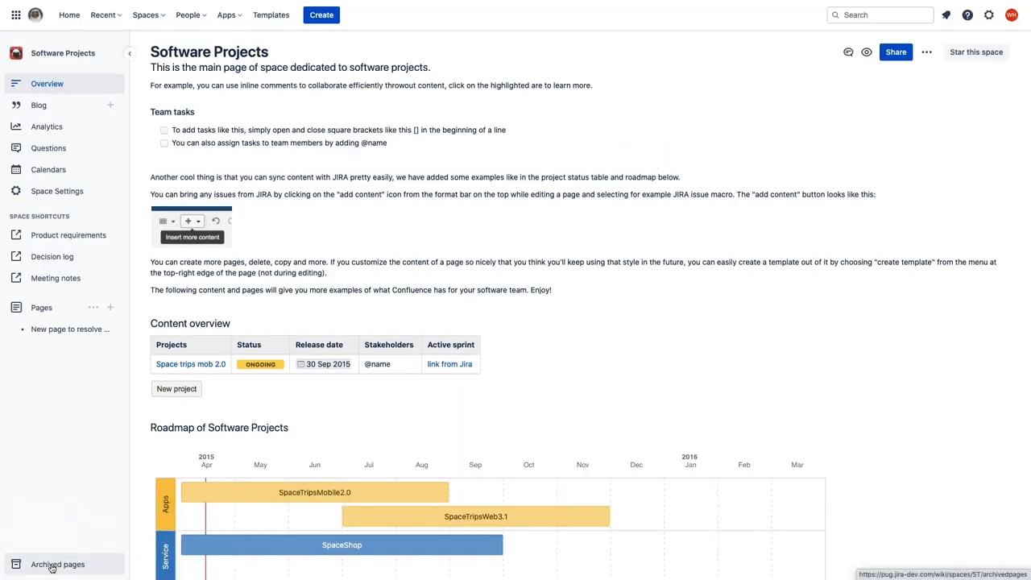
{"action": "left_click", "coordinate": [58, 563]}
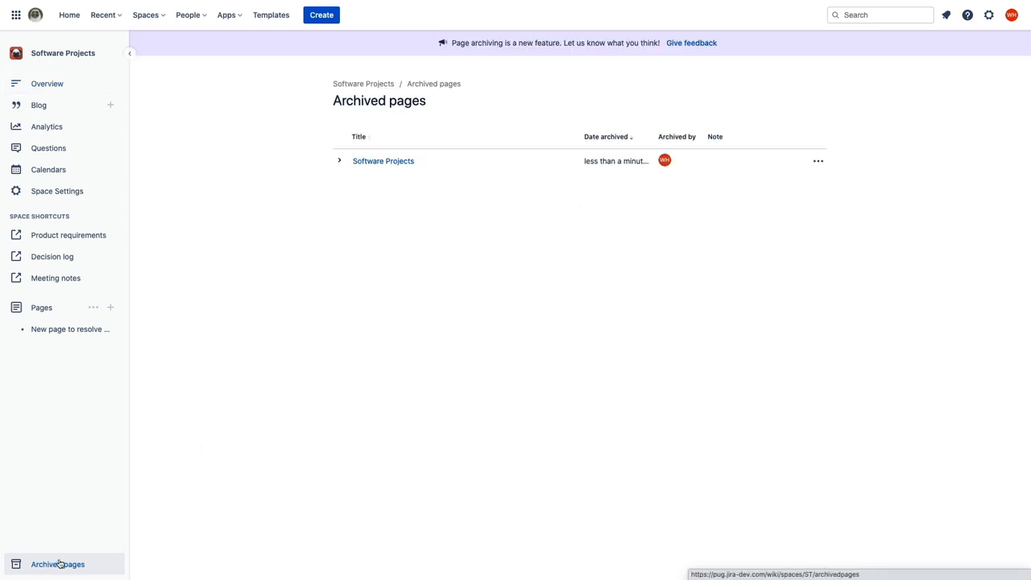
{"action": "left_click", "coordinate": [818, 161]}
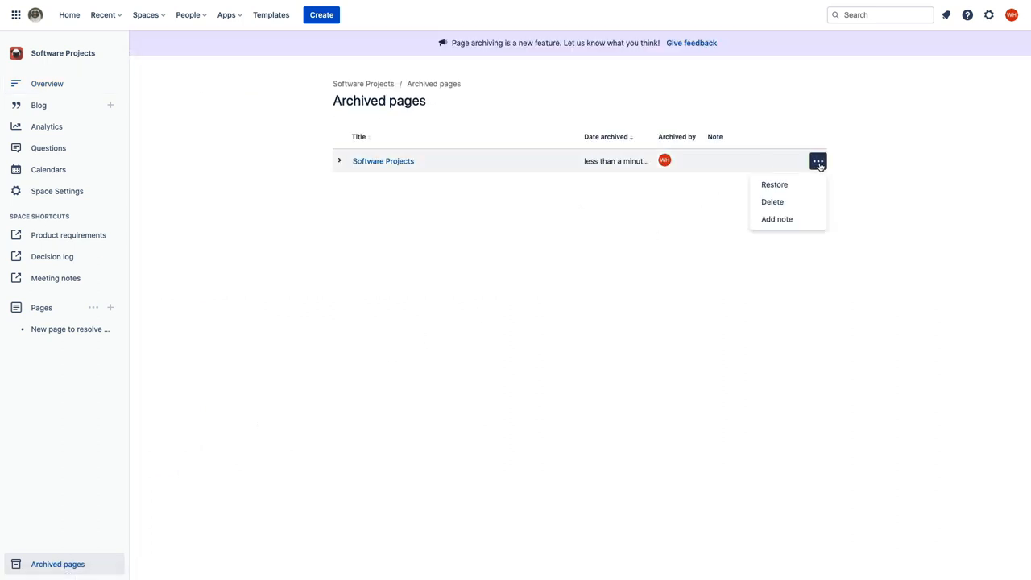
{"action": "mouse_move", "coordinate": [776, 219]}
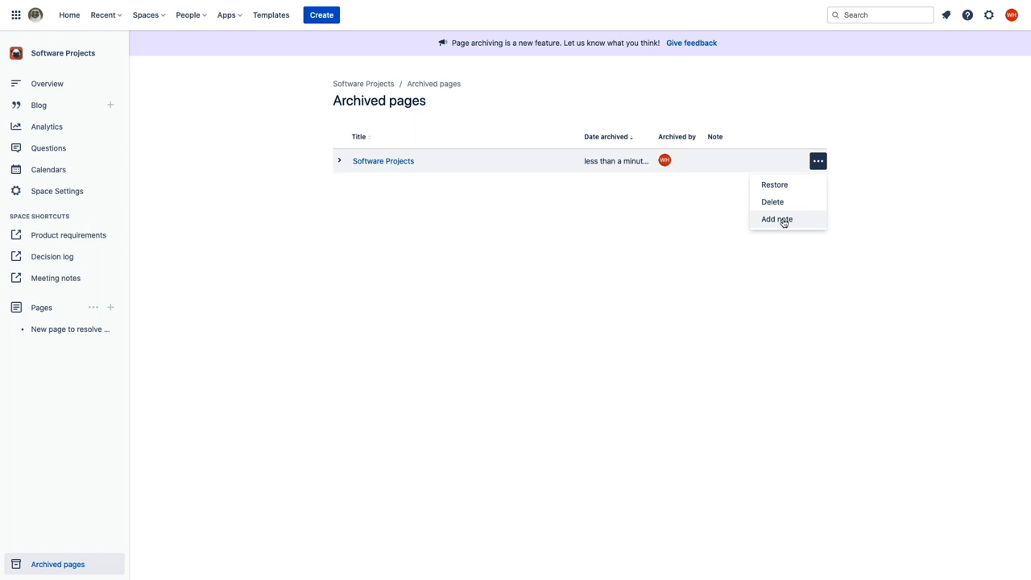
{"action": "mouse_move", "coordinate": [721, 184]}
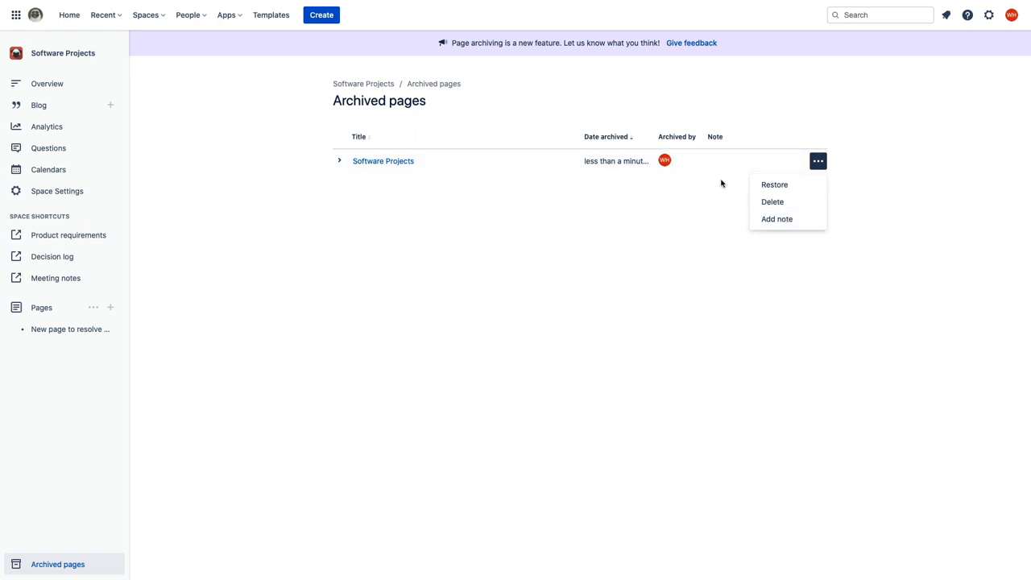